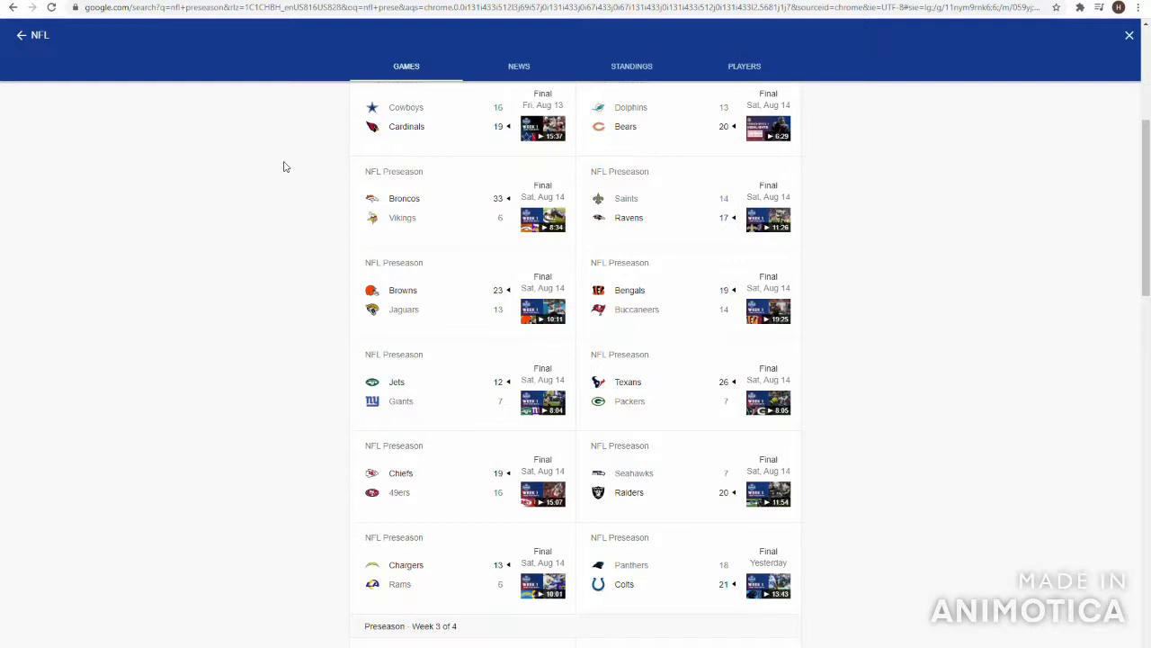
pyautogui.moveTo(677, 172)
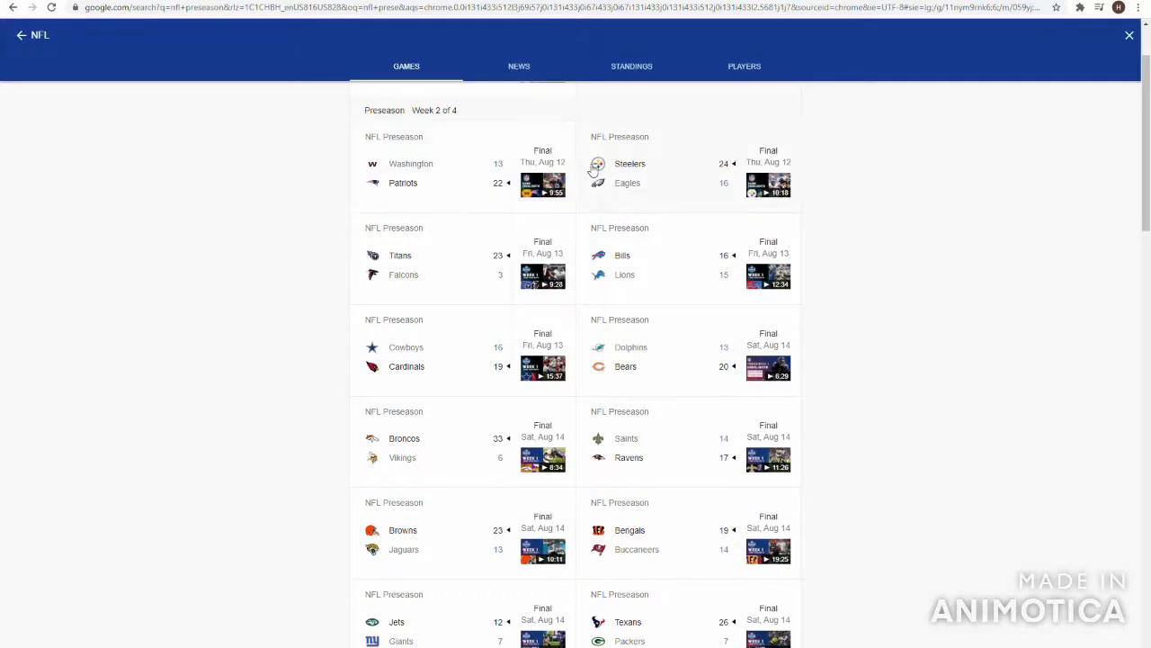
pyautogui.moveTo(349, 286)
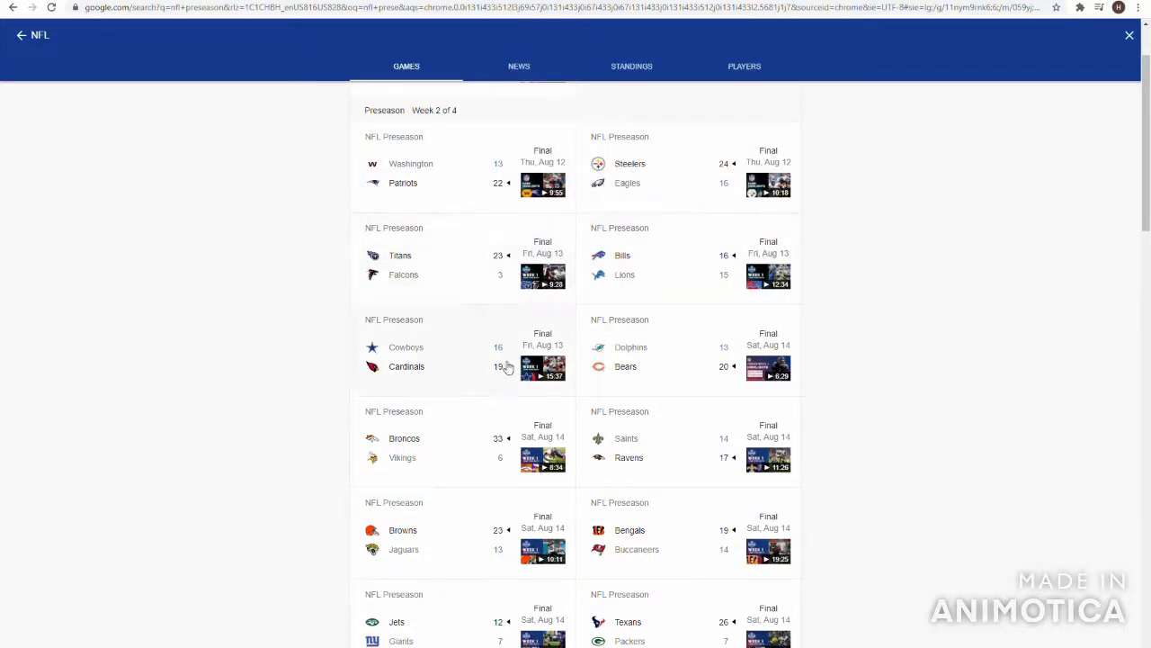
pyautogui.moveTo(669, 349)
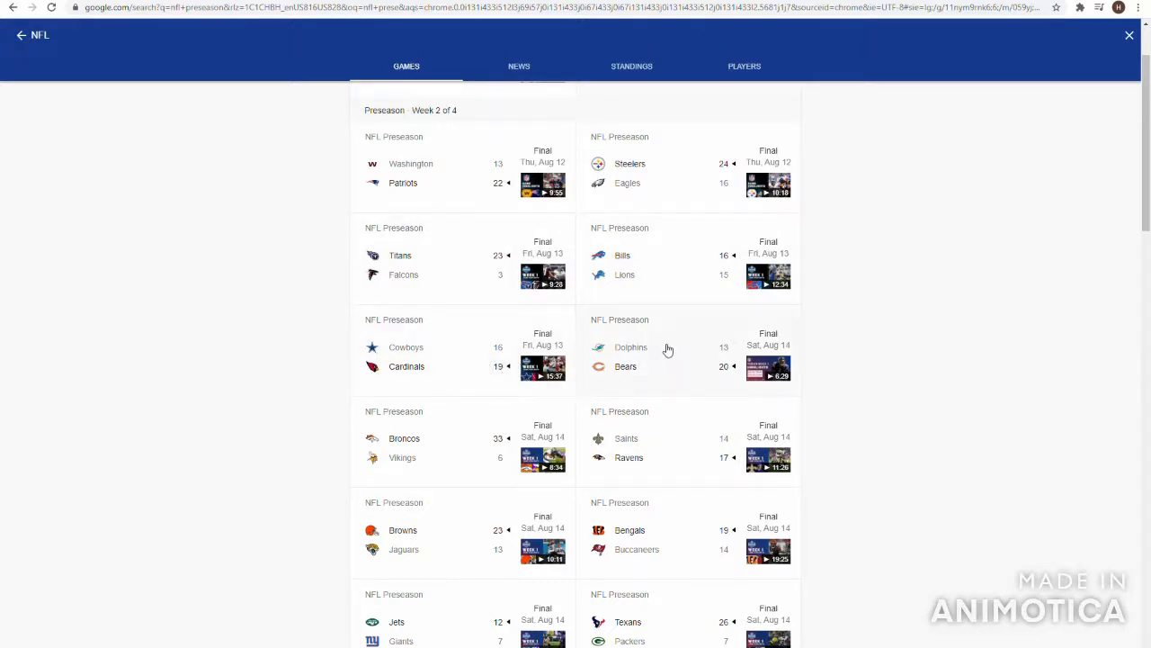
# Scroll the NFL games panel to the Preseason Week 2 of 4 final scores.
pyautogui.scroll(-3)
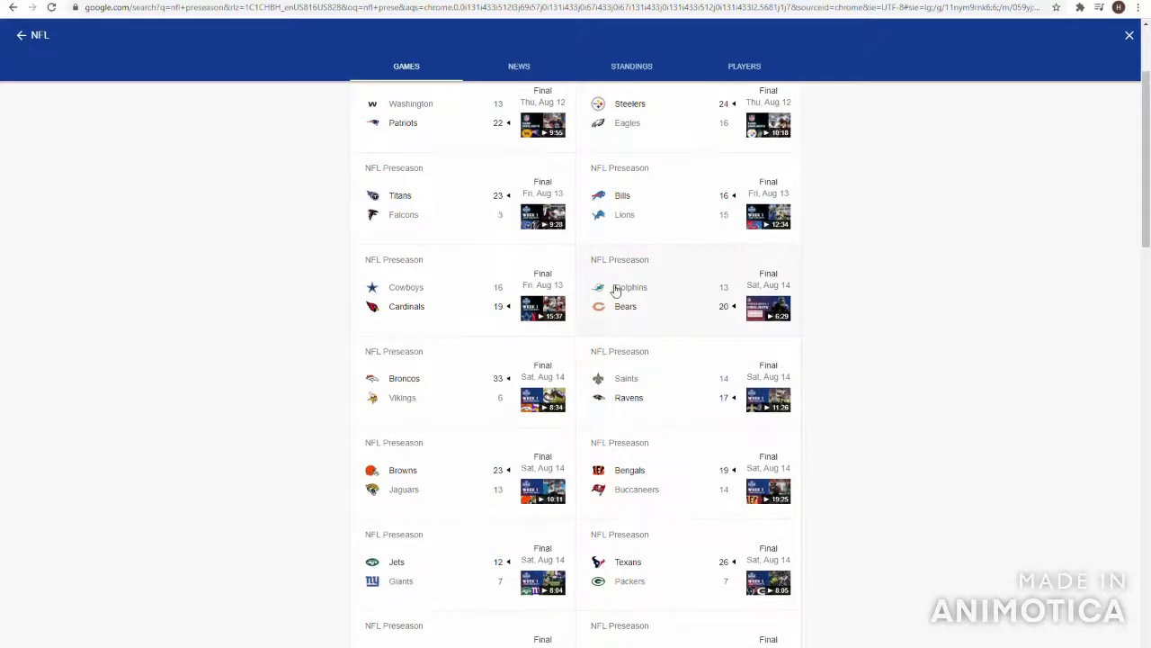
# View the Dolphins 13–20 Bears game page with the Chicago Bears' passing and rushing stats.
pyautogui.click(629, 297)
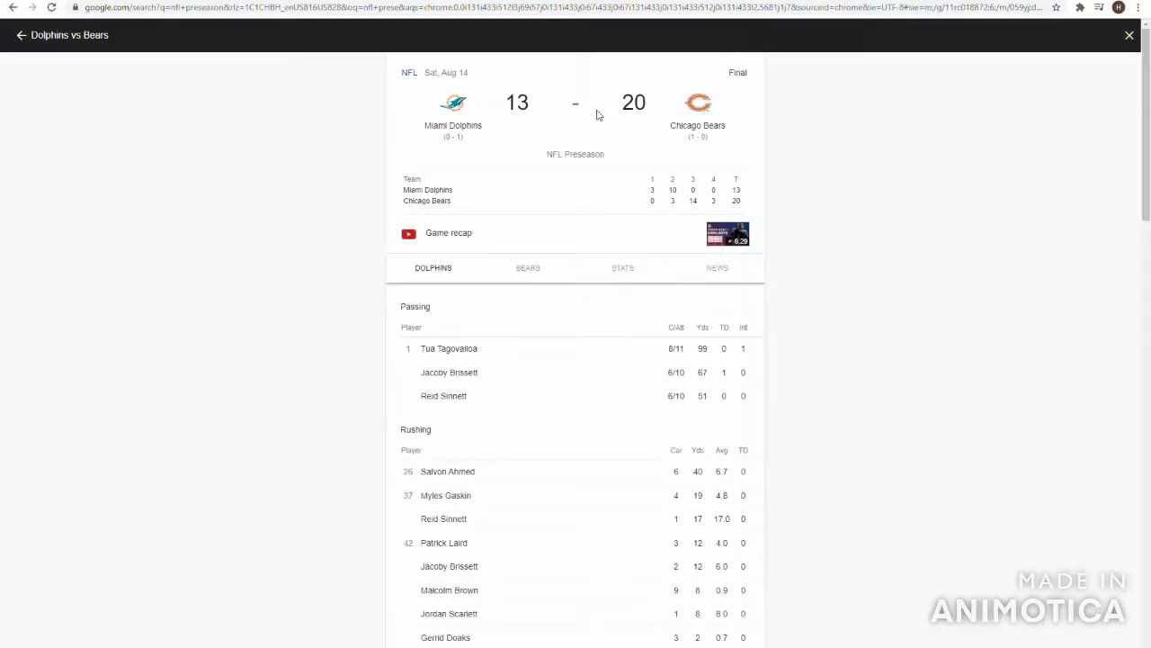
pyautogui.moveTo(604, 252)
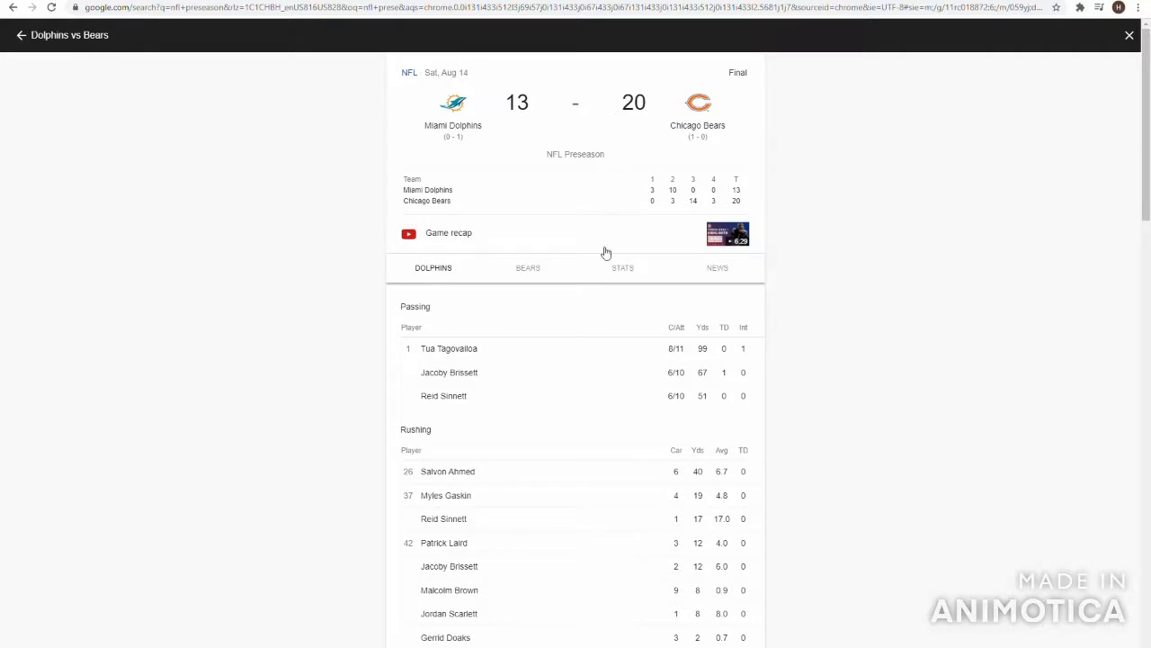
pyautogui.click(529, 266)
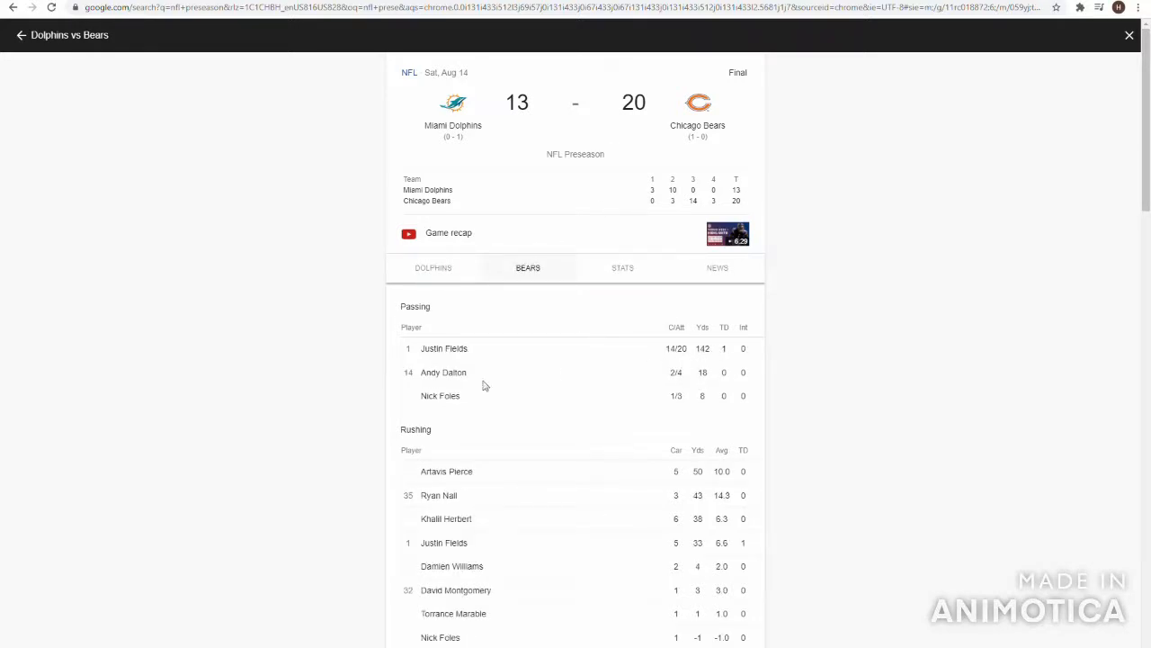
pyautogui.moveTo(682, 565)
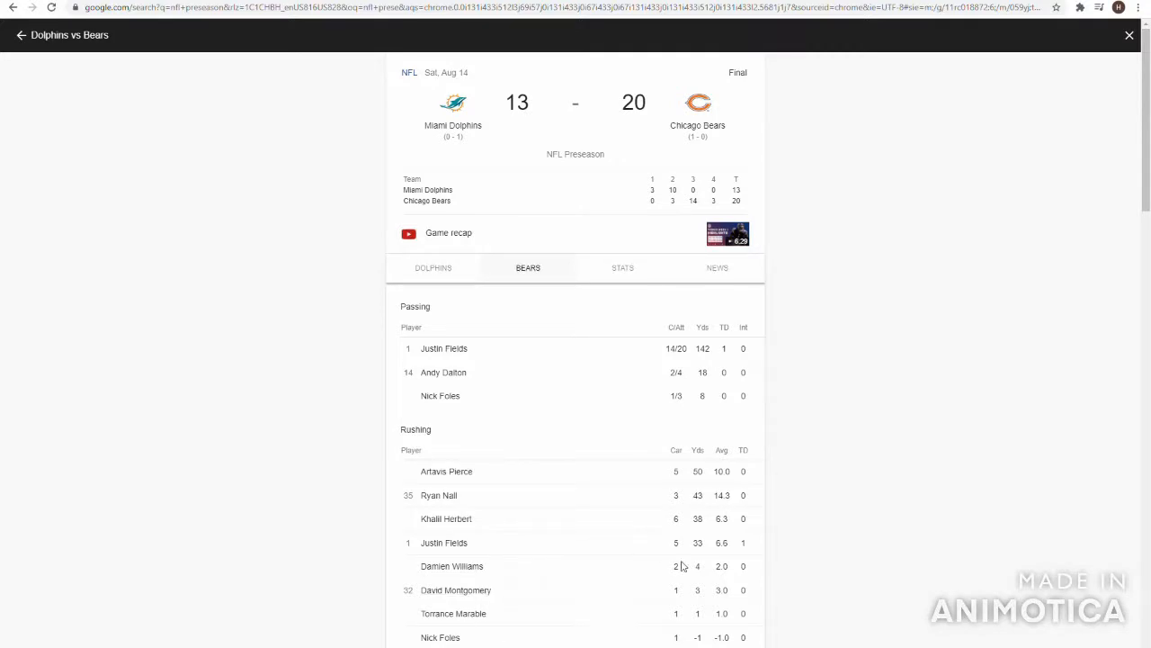
pyautogui.moveTo(650, 520)
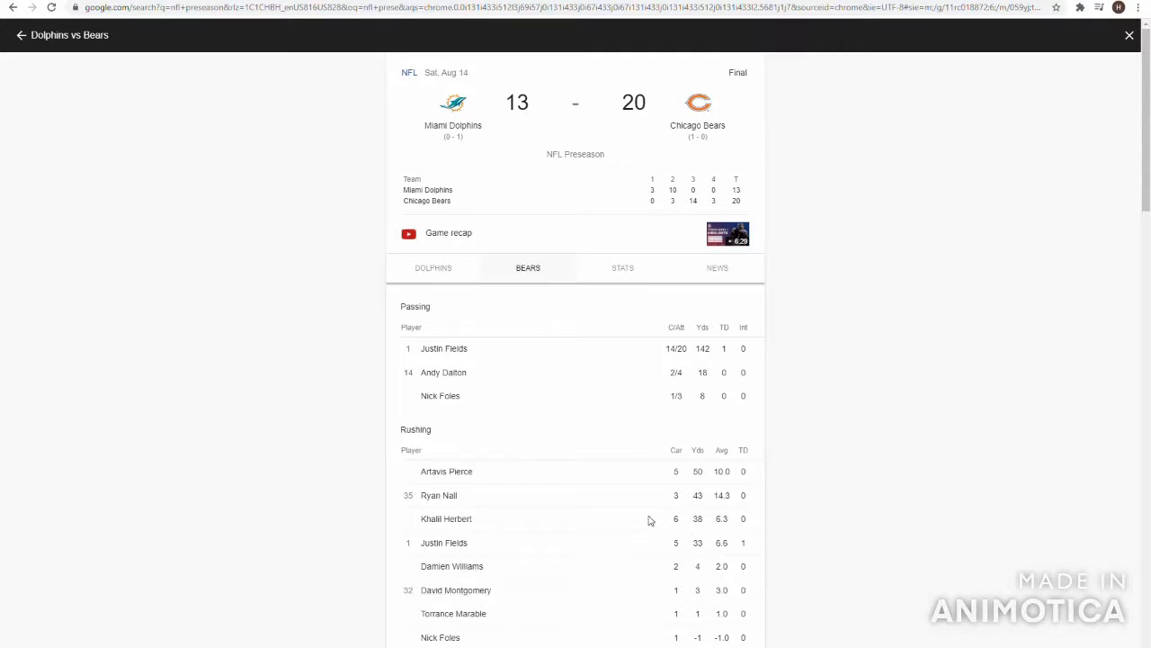
pyautogui.moveTo(693, 403)
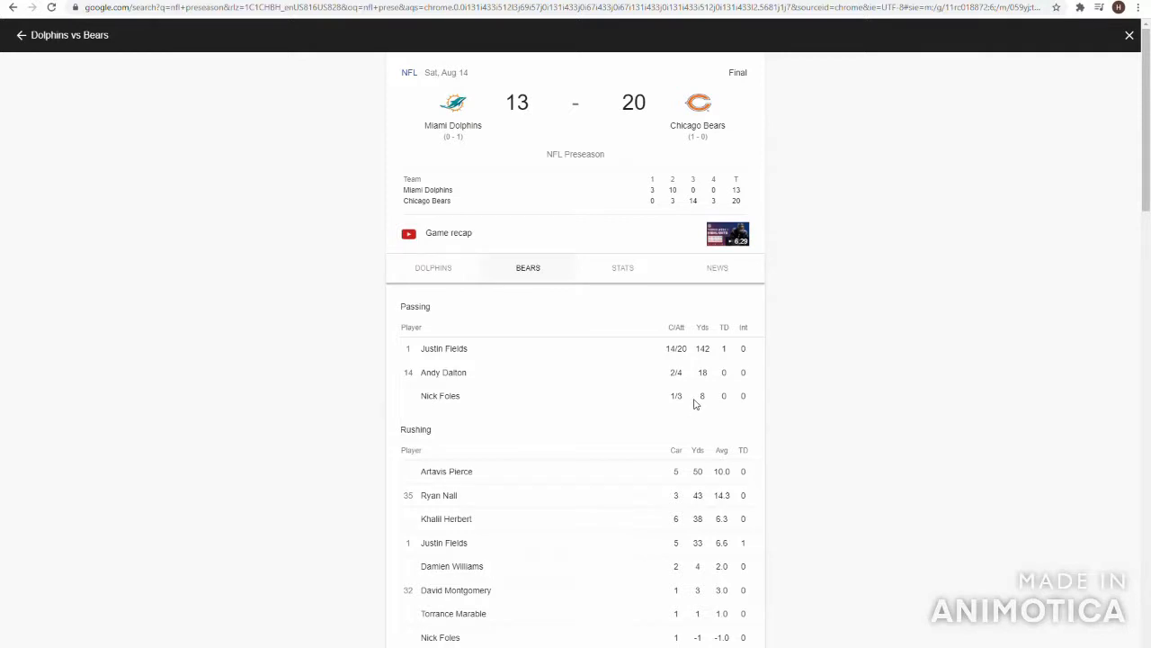
pyautogui.moveTo(676, 382)
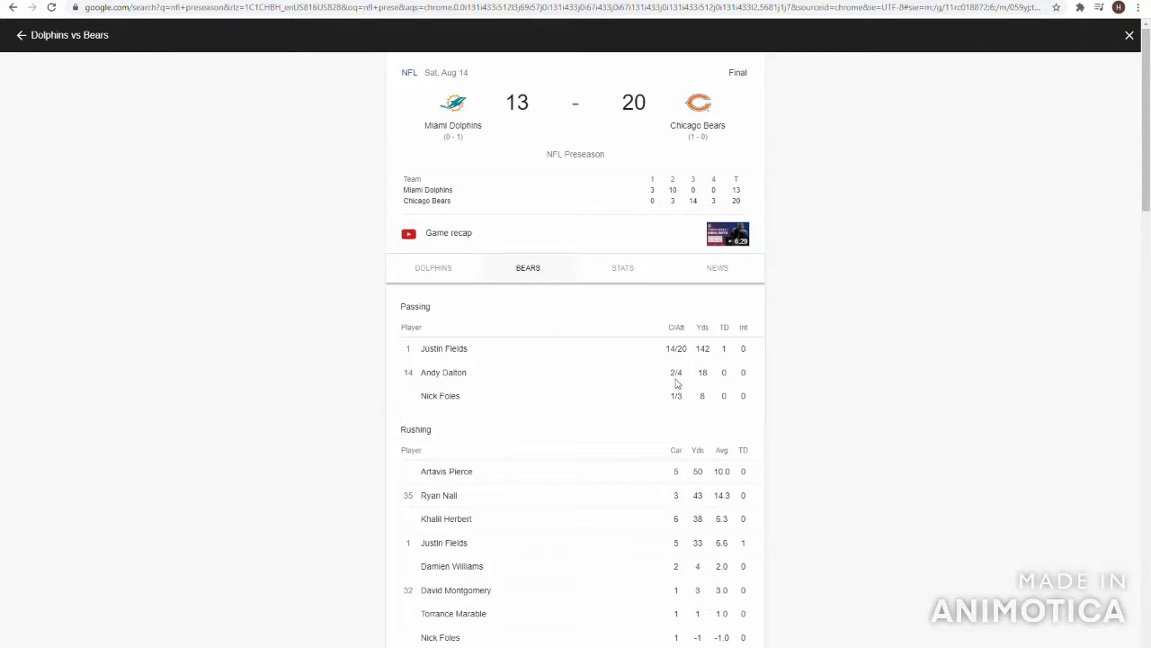
pyautogui.moveTo(686, 385)
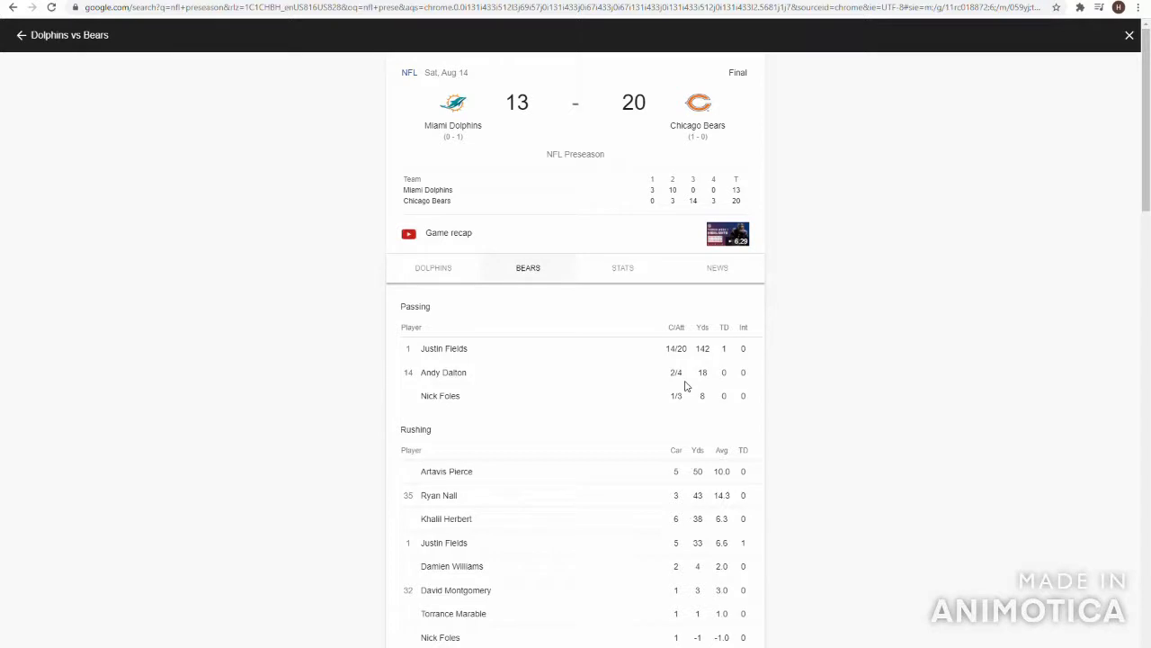
pyautogui.moveTo(691, 389)
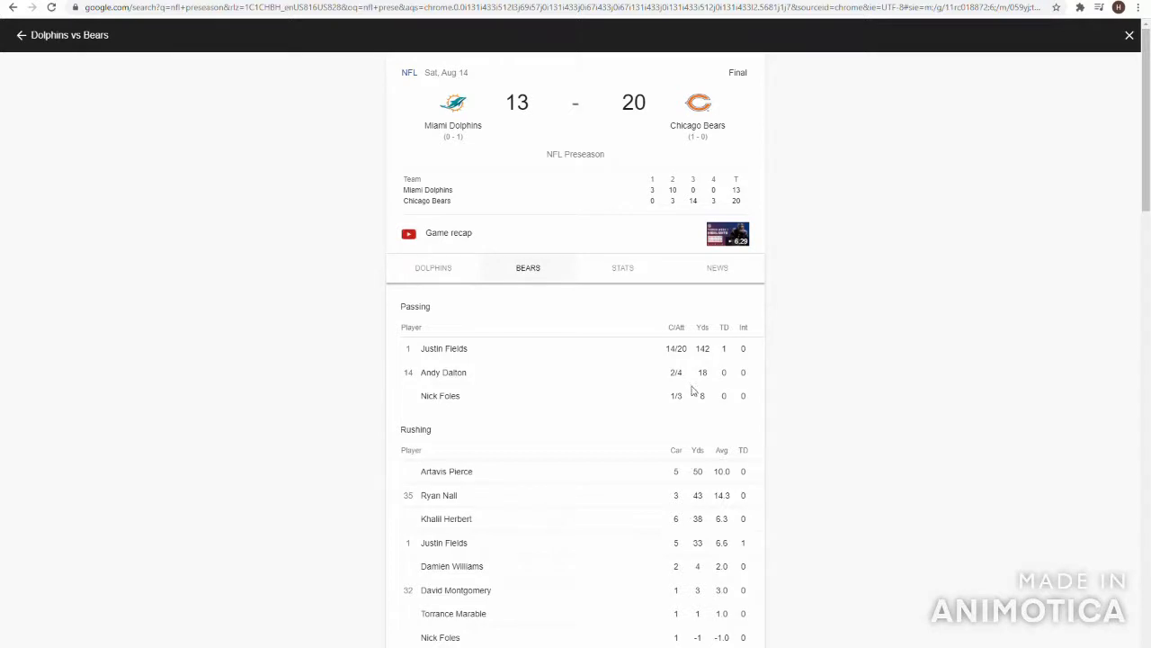
pyautogui.moveTo(651, 403)
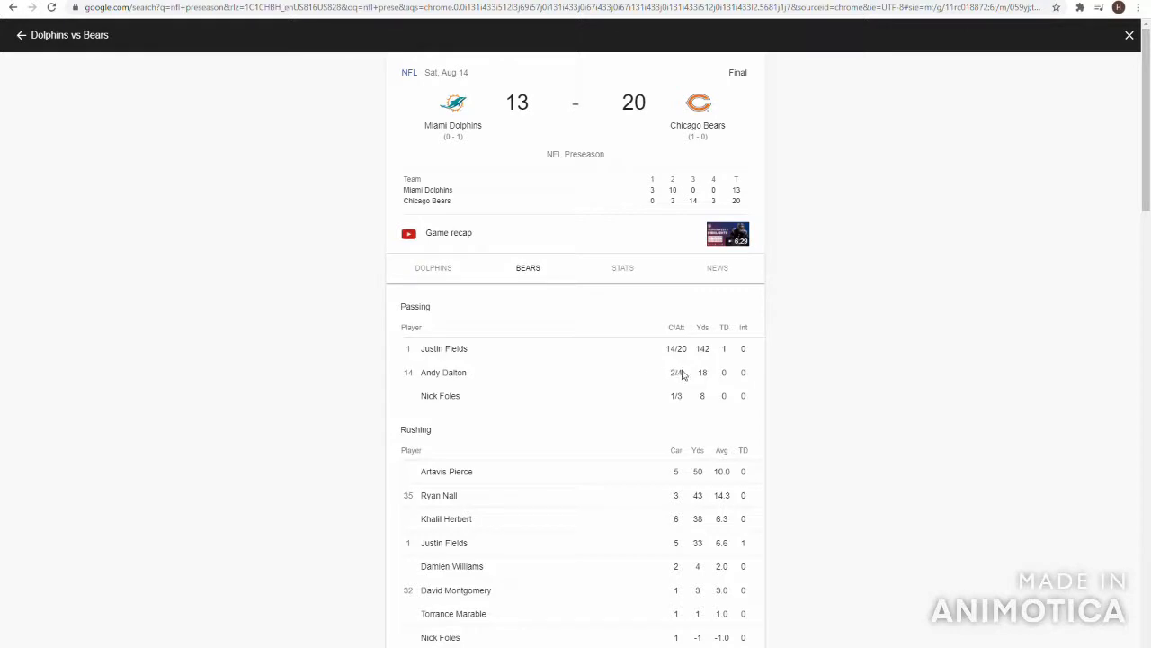
pyautogui.moveTo(421, 399)
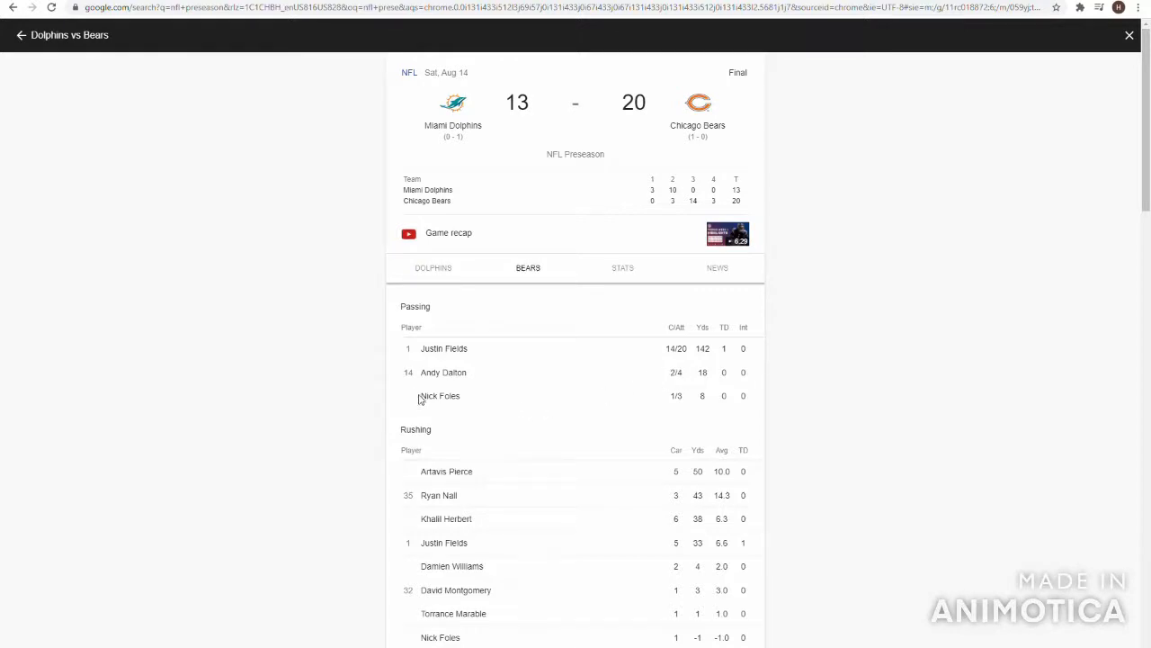
pyautogui.moveTo(407, 374)
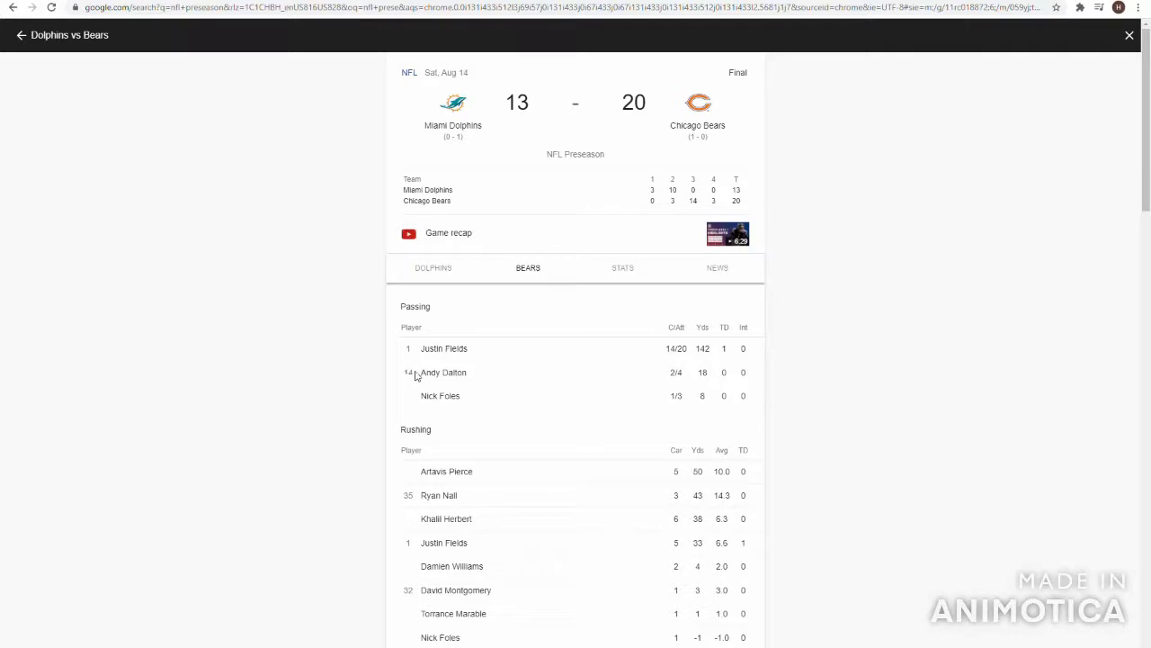
pyautogui.moveTo(440, 369)
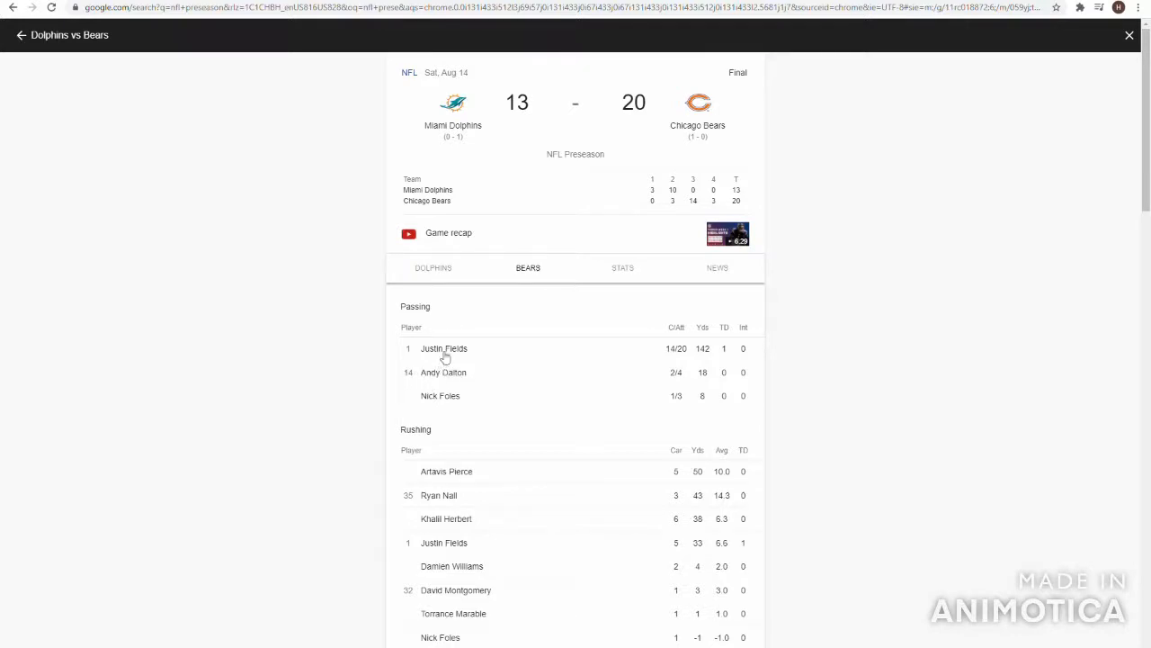
pyautogui.moveTo(400, 392)
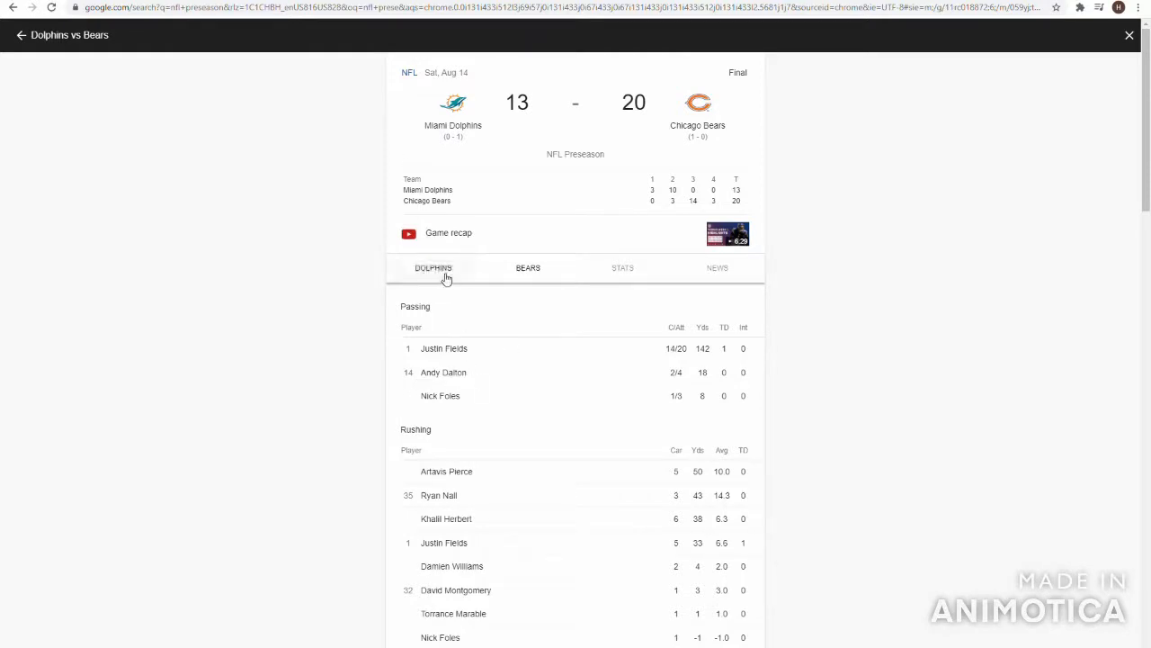
pyautogui.click(432, 267)
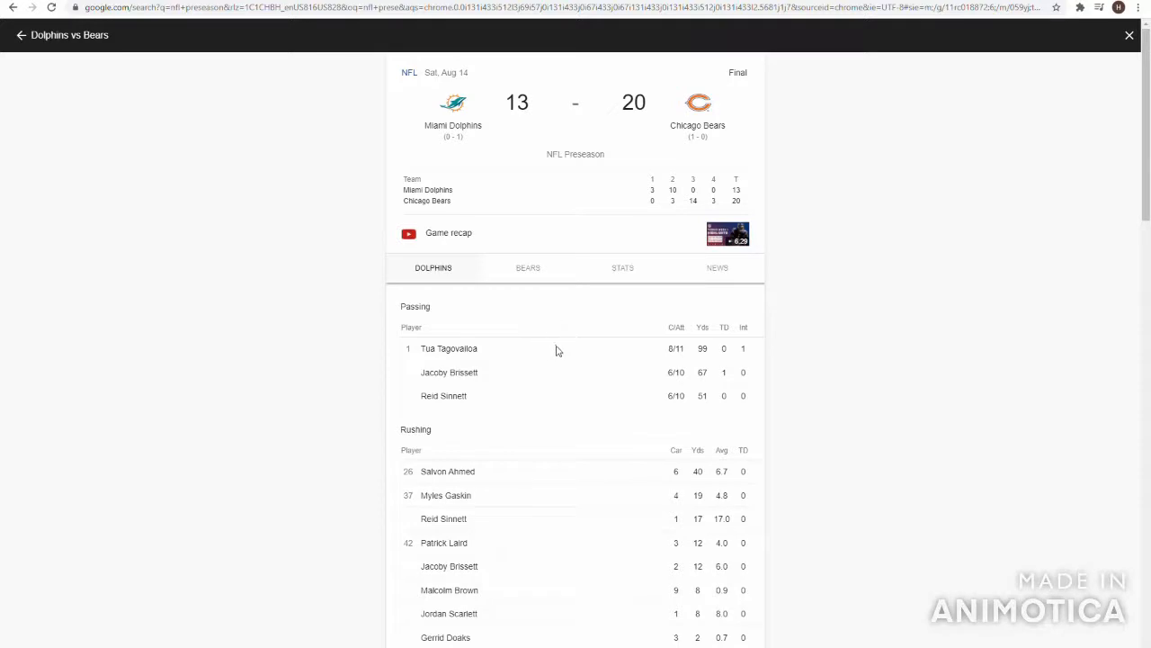
pyautogui.moveTo(566, 349)
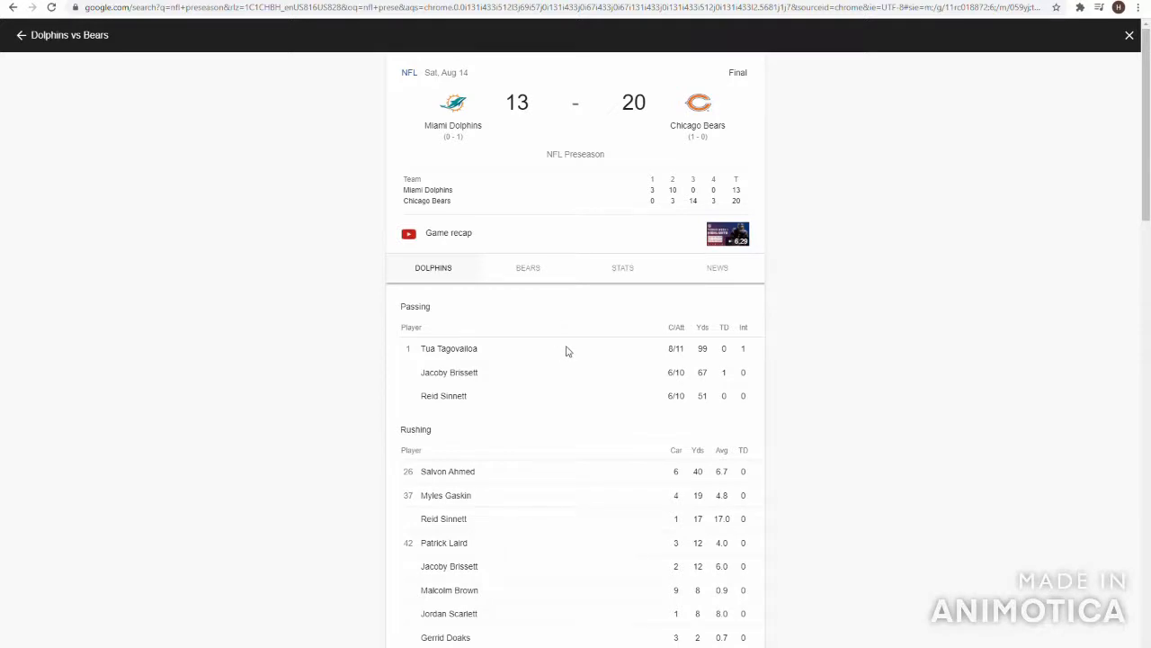
pyautogui.moveTo(756, 378)
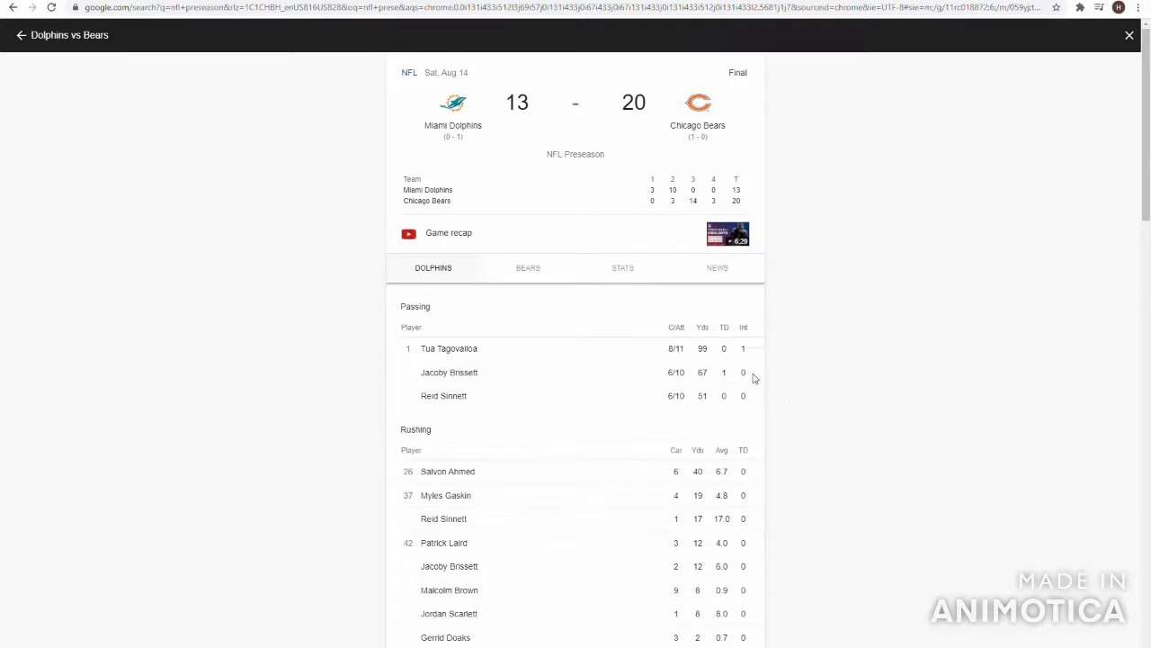
pyautogui.moveTo(688, 365)
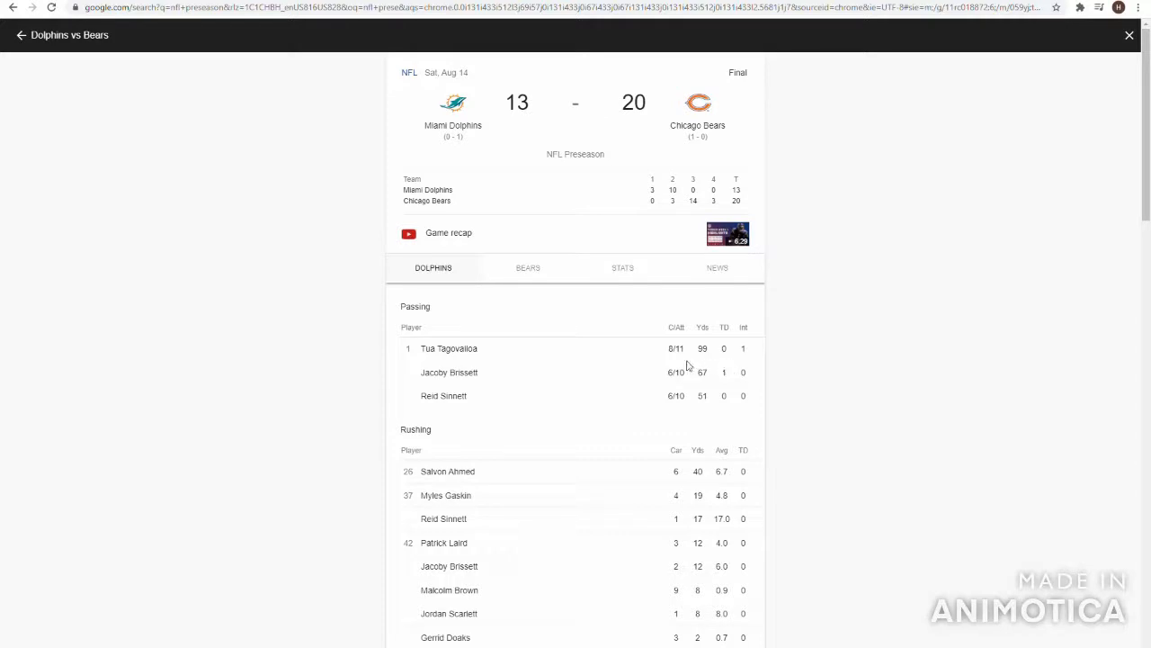
pyautogui.moveTo(680, 360)
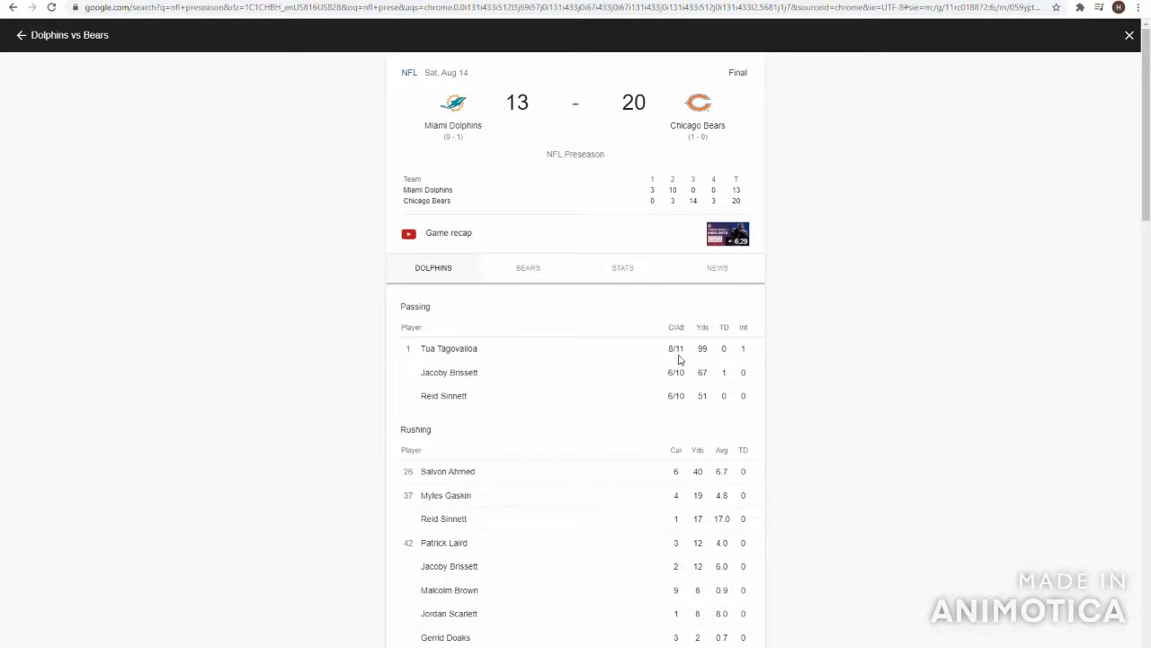
pyautogui.moveTo(668, 383)
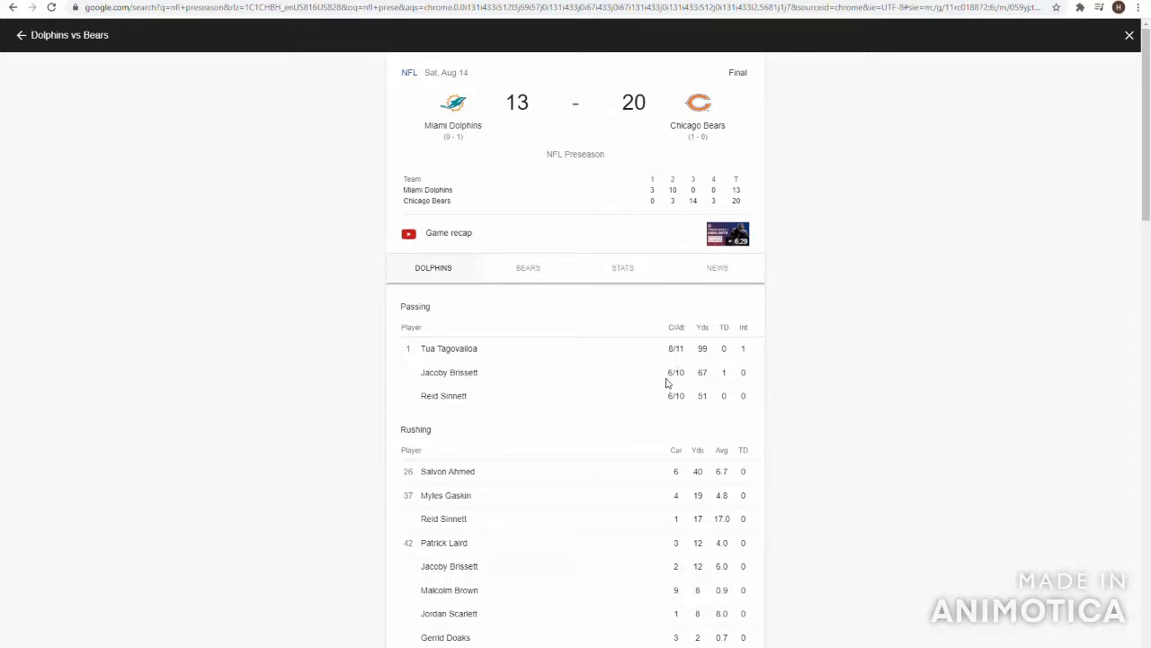
pyautogui.moveTo(705, 376)
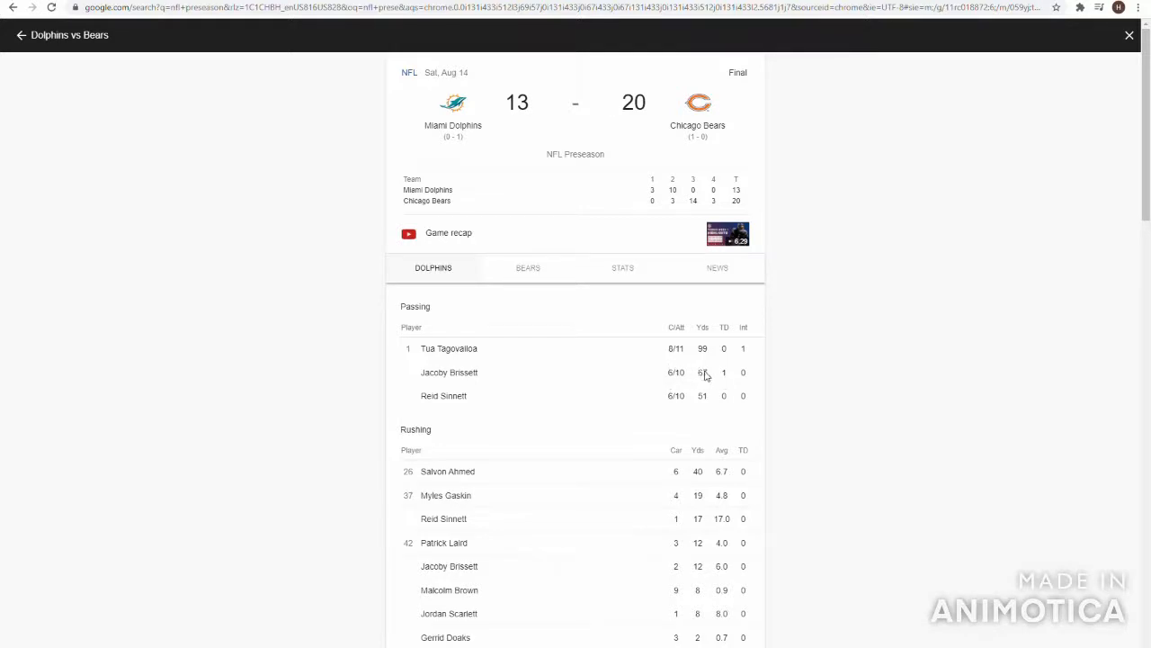
pyautogui.moveTo(738, 376)
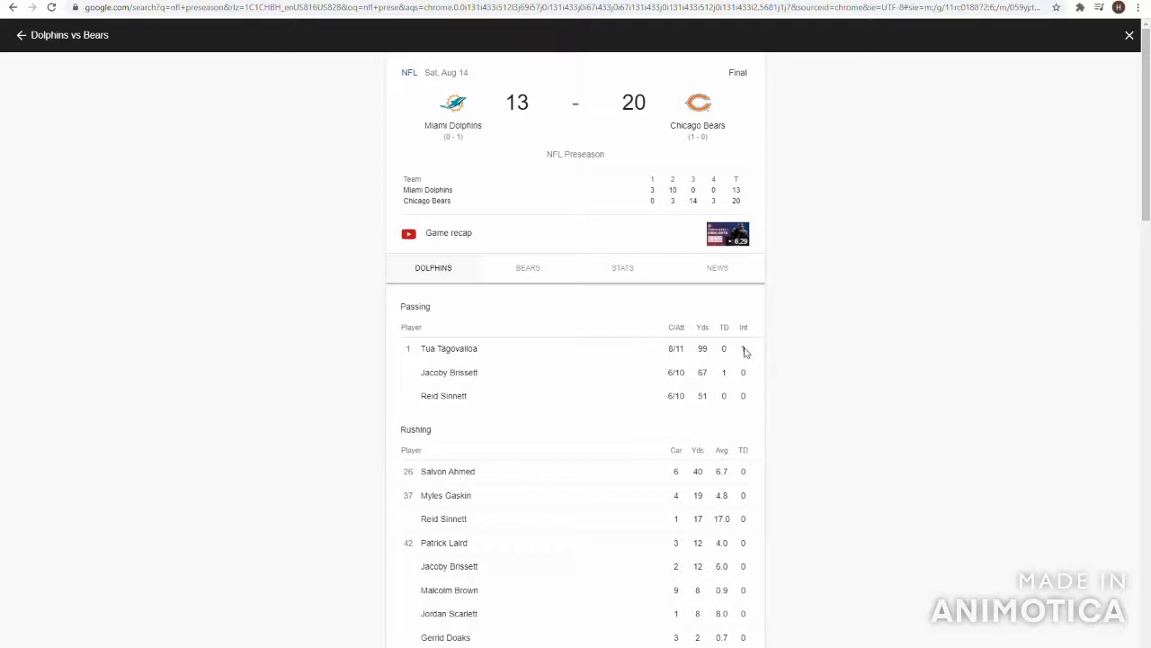
pyautogui.moveTo(687, 368)
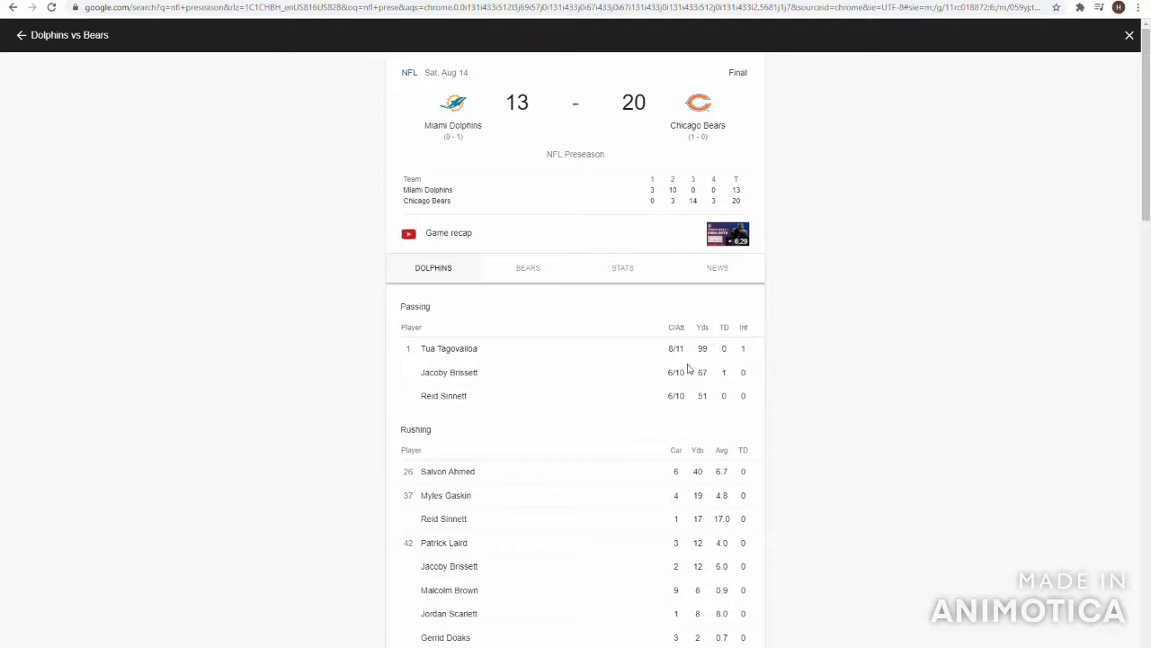
pyautogui.moveTo(655, 376)
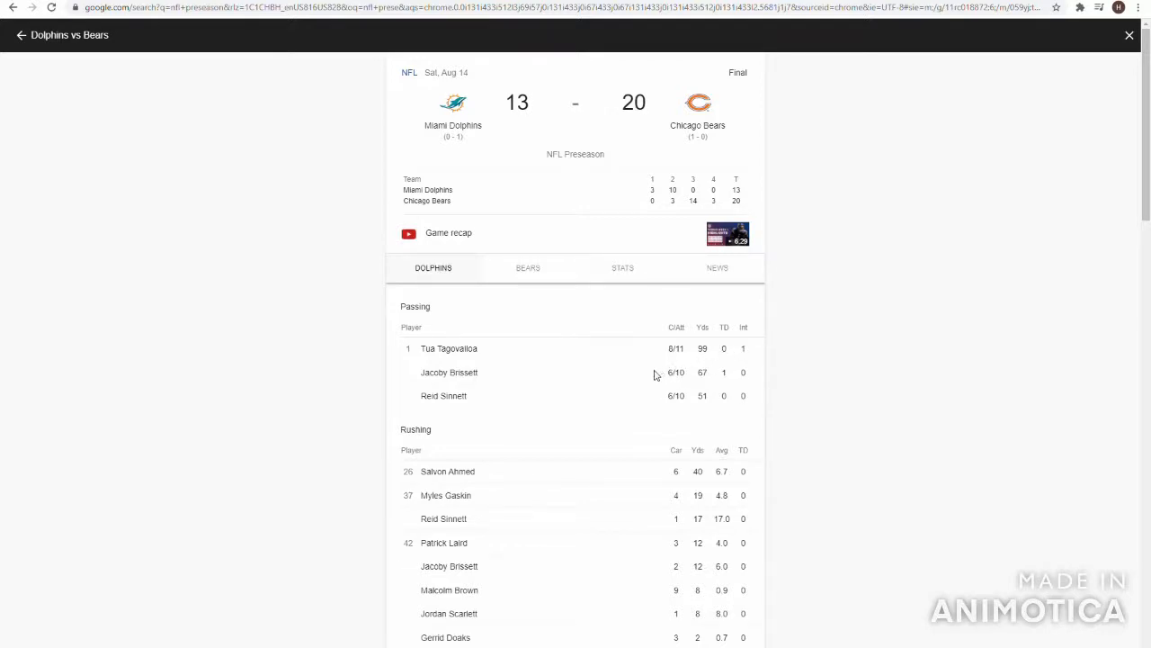
pyautogui.moveTo(642, 370)
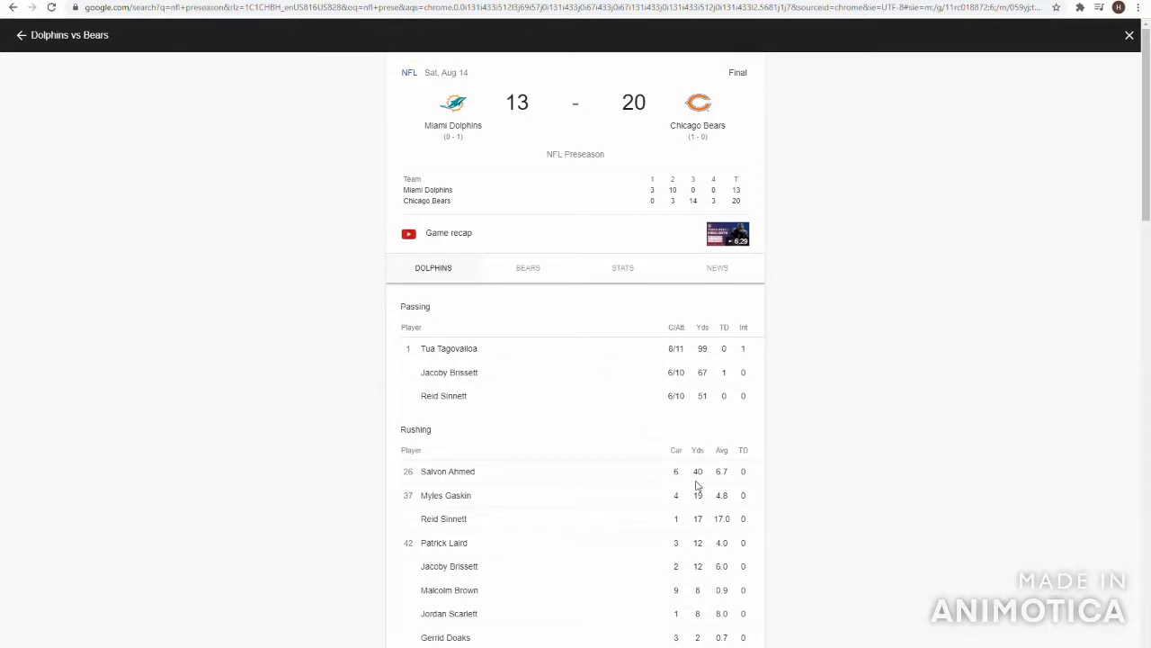
pyautogui.moveTo(655, 504)
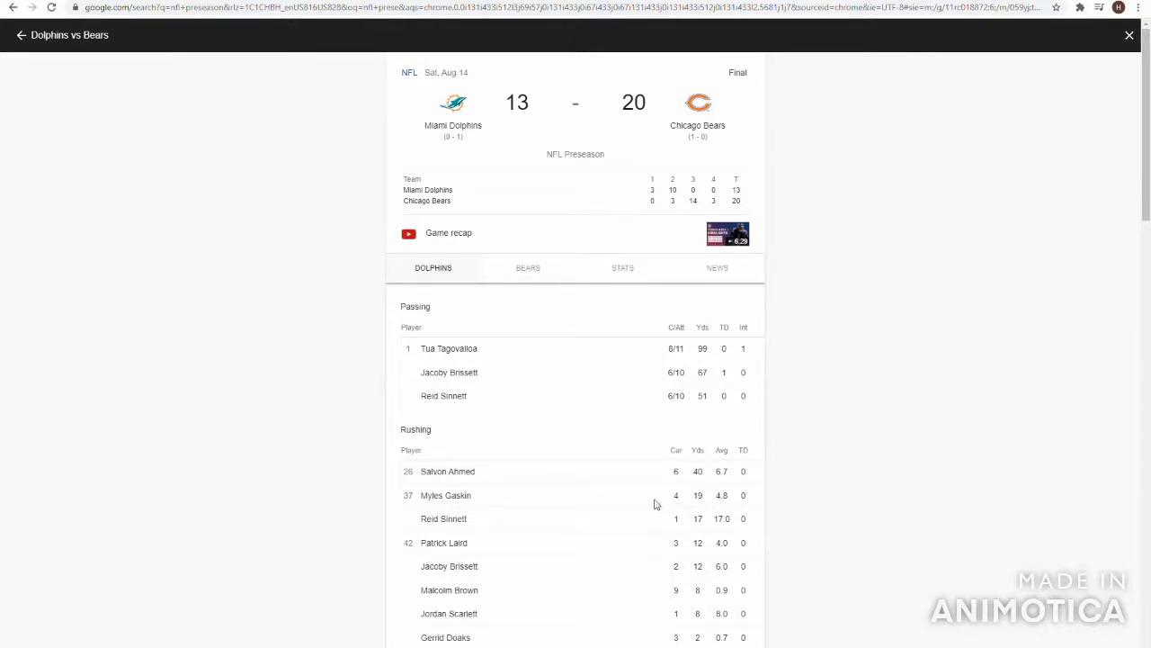
pyautogui.moveTo(518, 464)
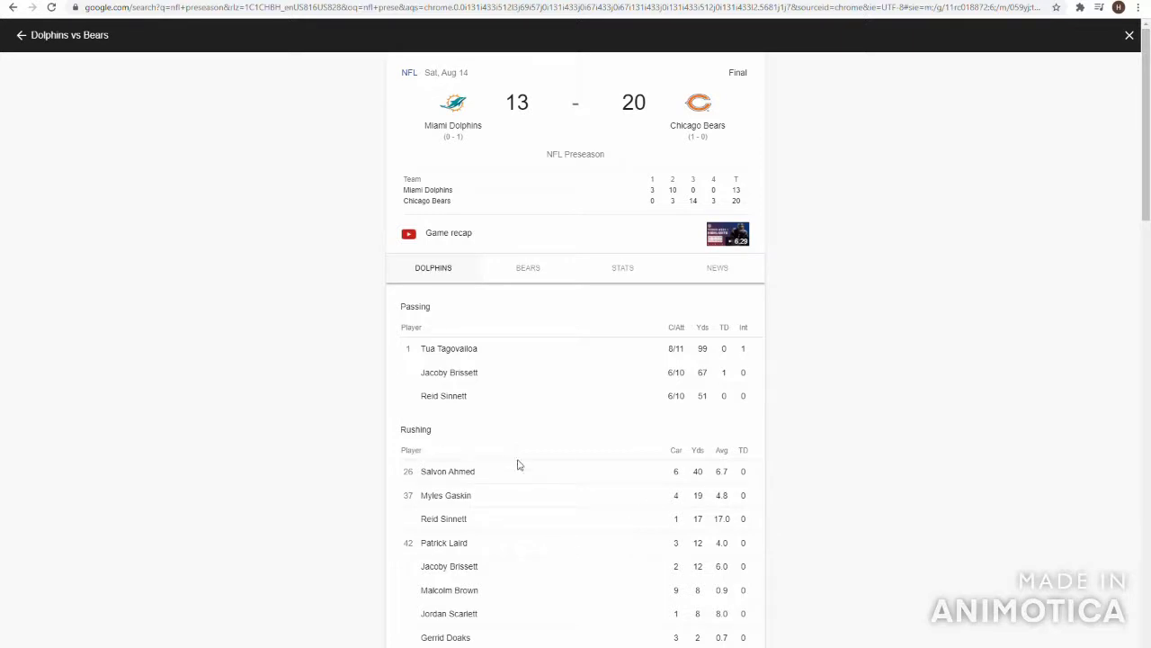
pyautogui.moveTo(674, 592)
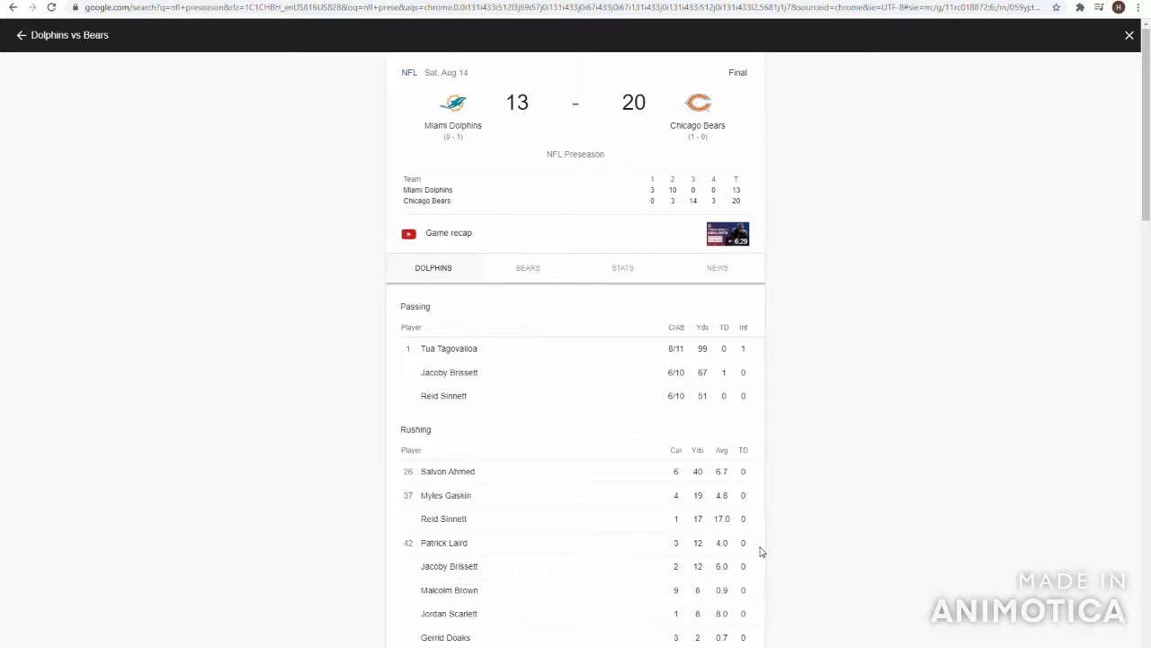
pyautogui.moveTo(490, 489)
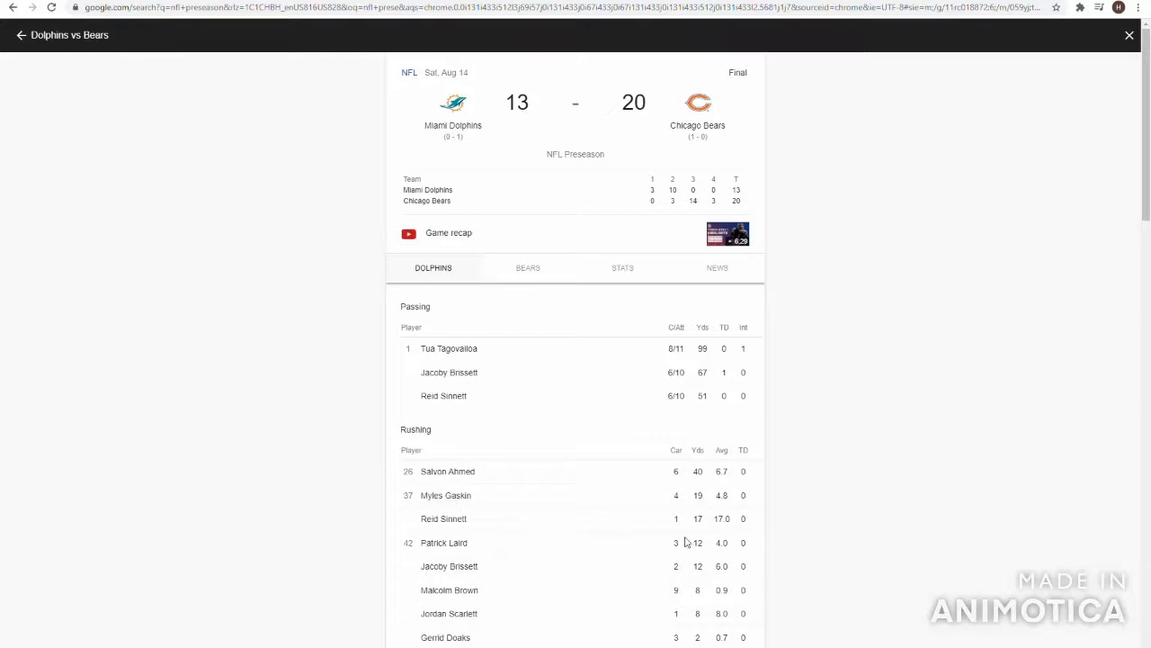
pyautogui.moveTo(640, 548)
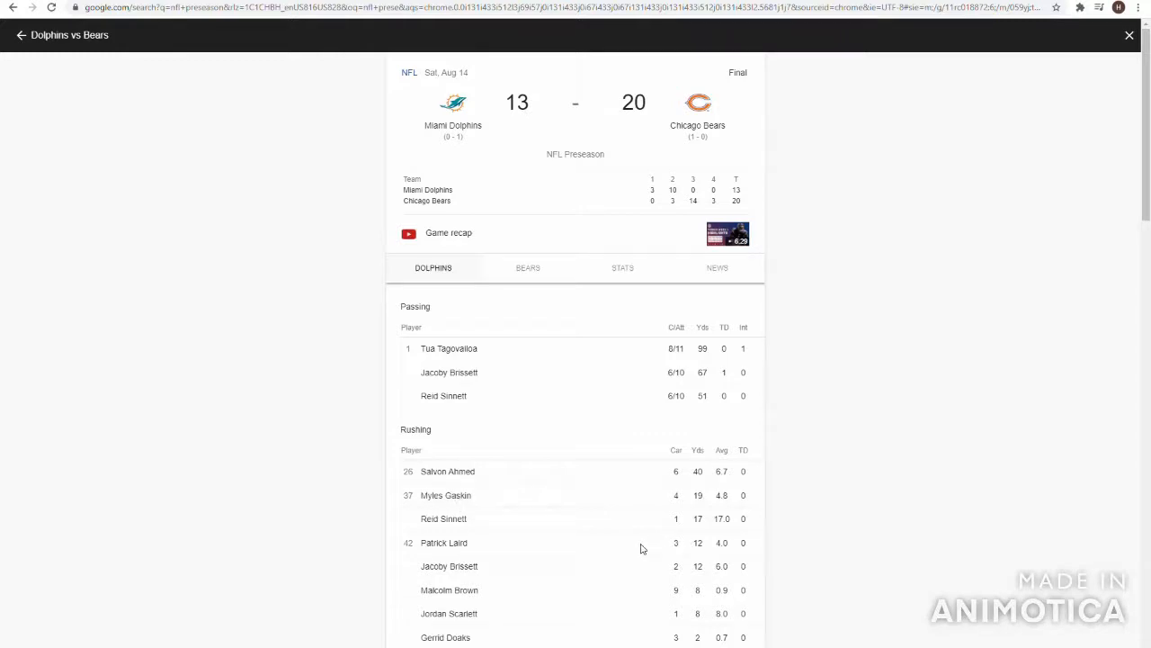
pyautogui.moveTo(479, 593)
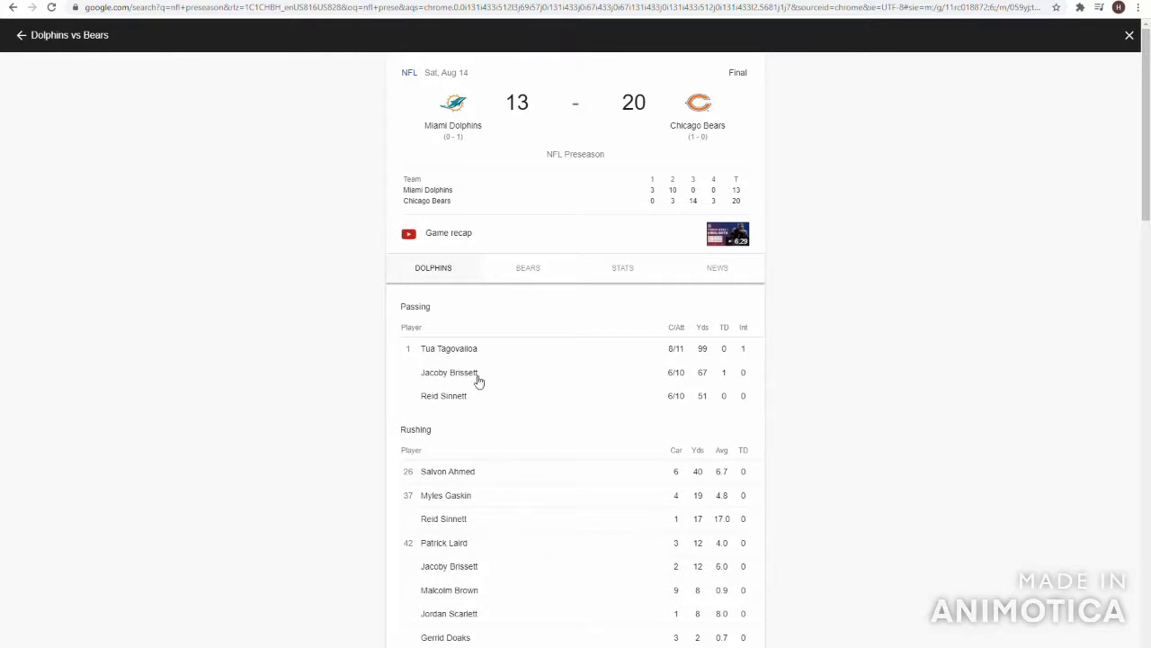
pyautogui.scroll(-3)
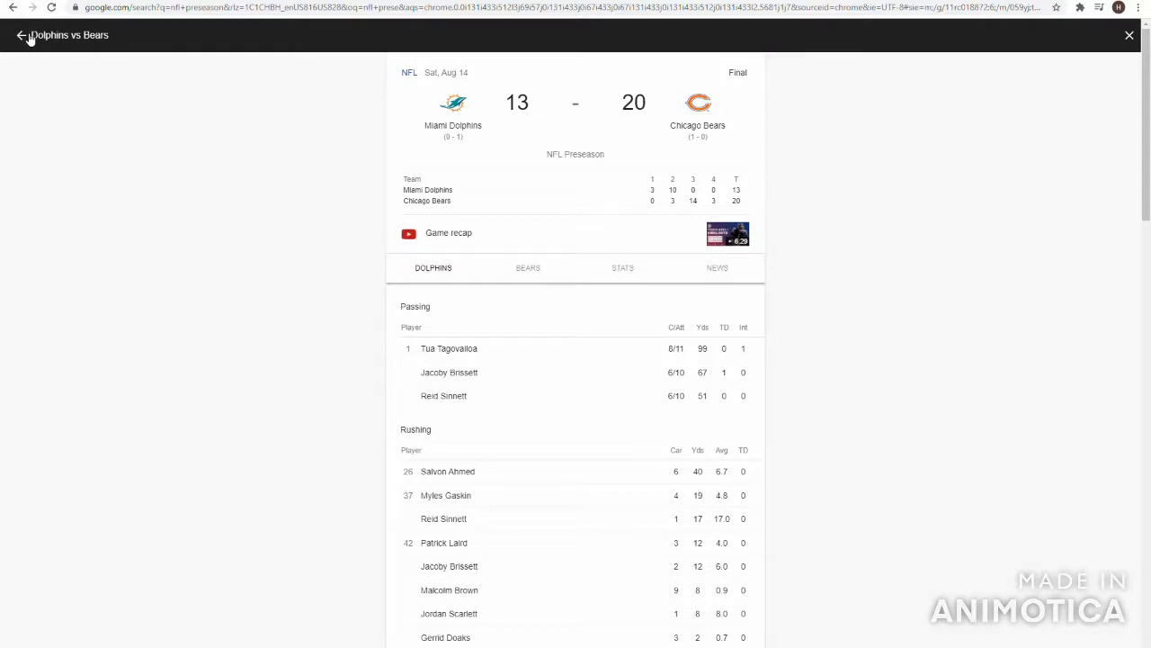
# Go back from the Dolphins vs Bears page to the NFL preseason games list.
pyautogui.click(20, 36)
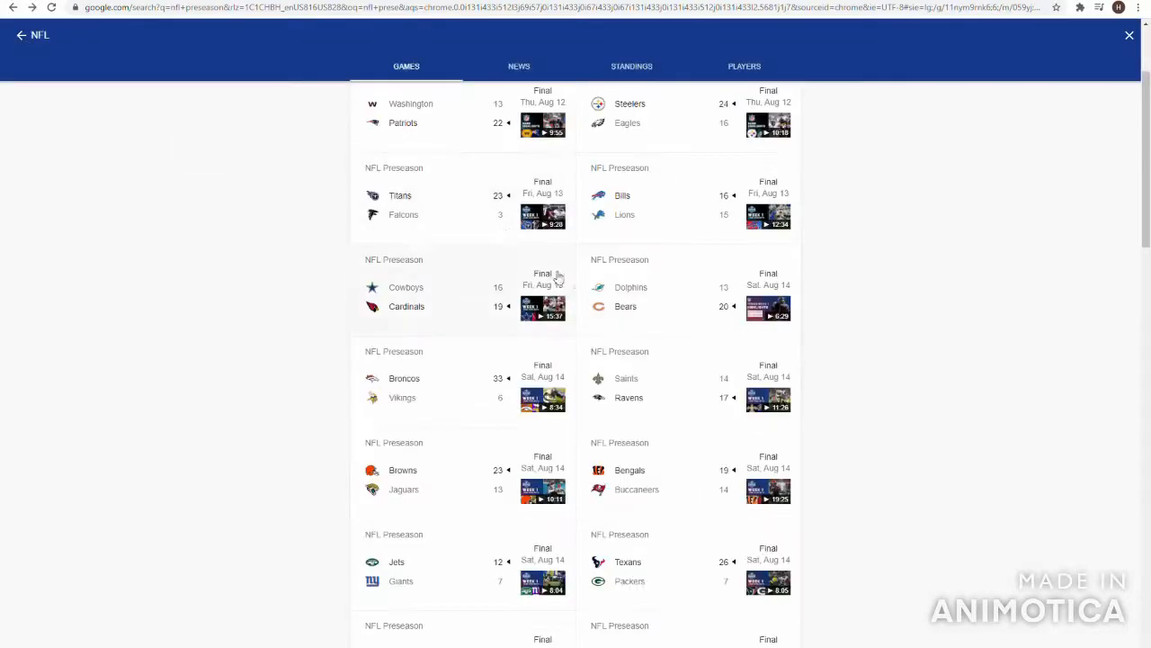
pyautogui.moveTo(461, 381)
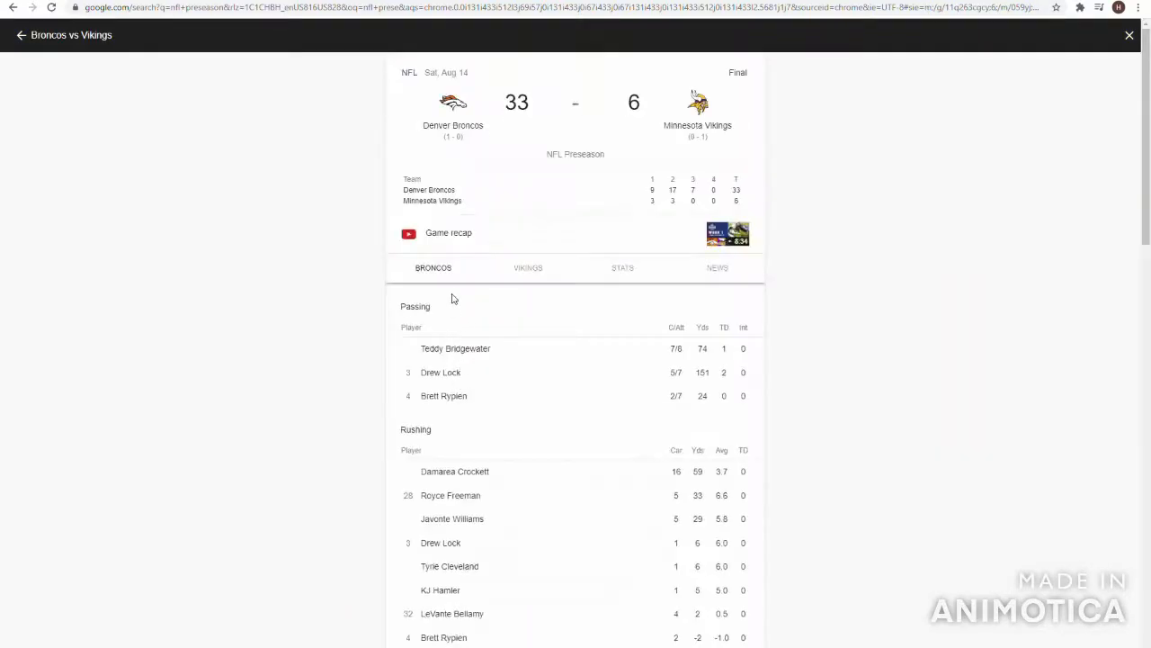
pyautogui.moveTo(512, 192)
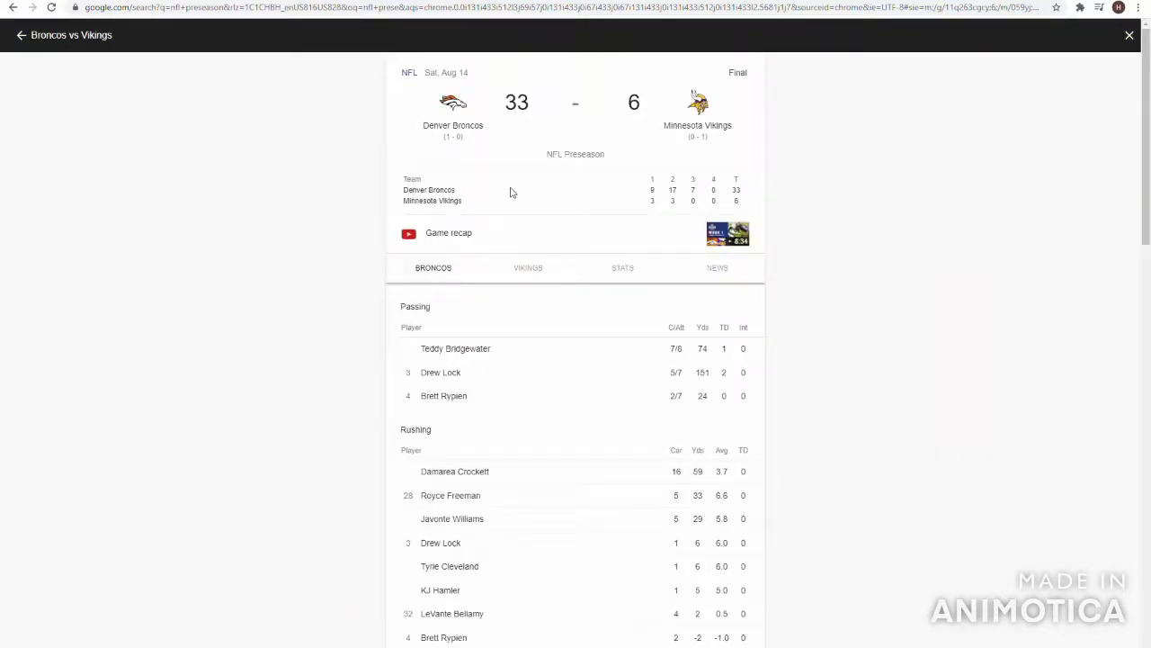
pyautogui.moveTo(479, 202)
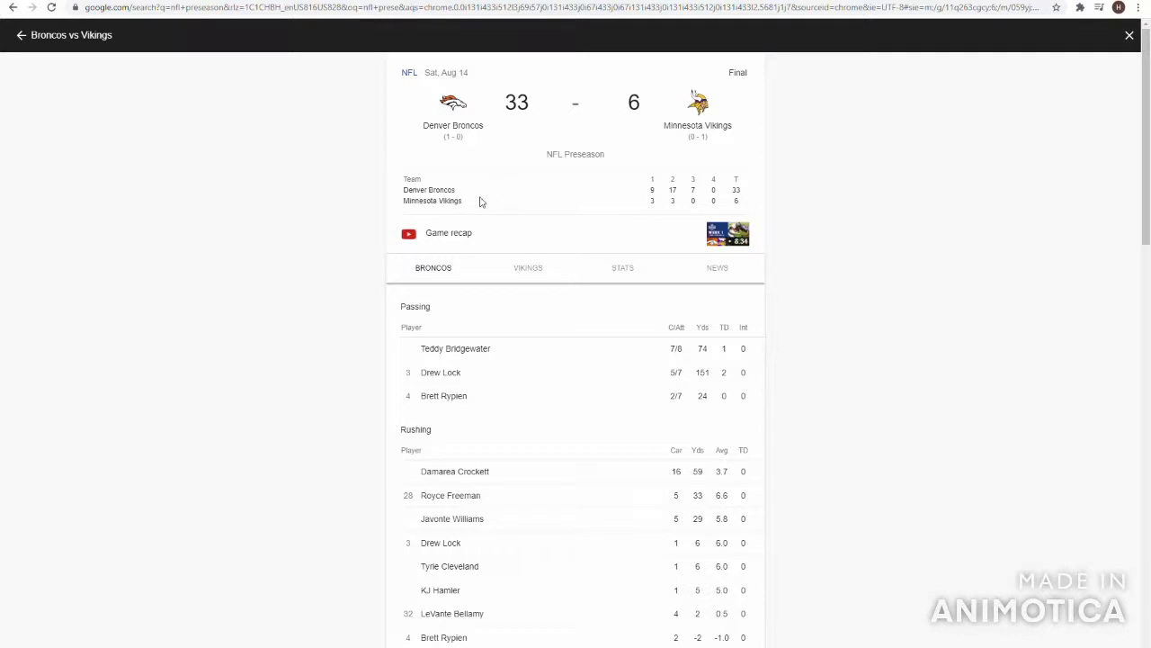
pyautogui.moveTo(487, 439)
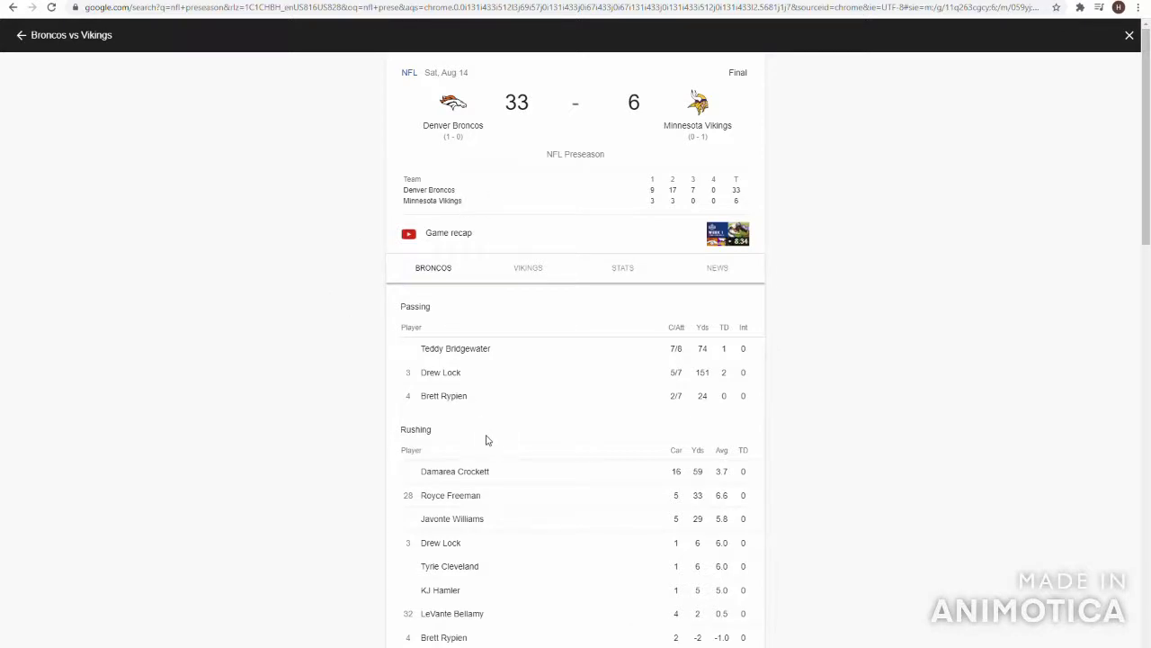
pyautogui.moveTo(637, 509)
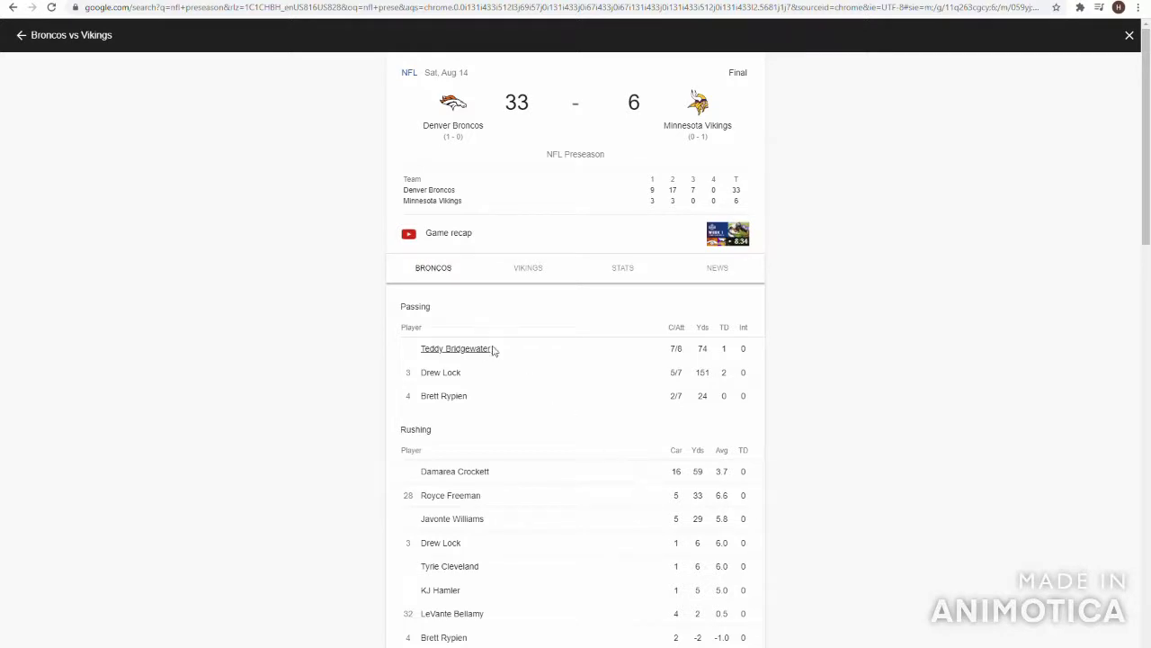
pyautogui.moveTo(712, 360)
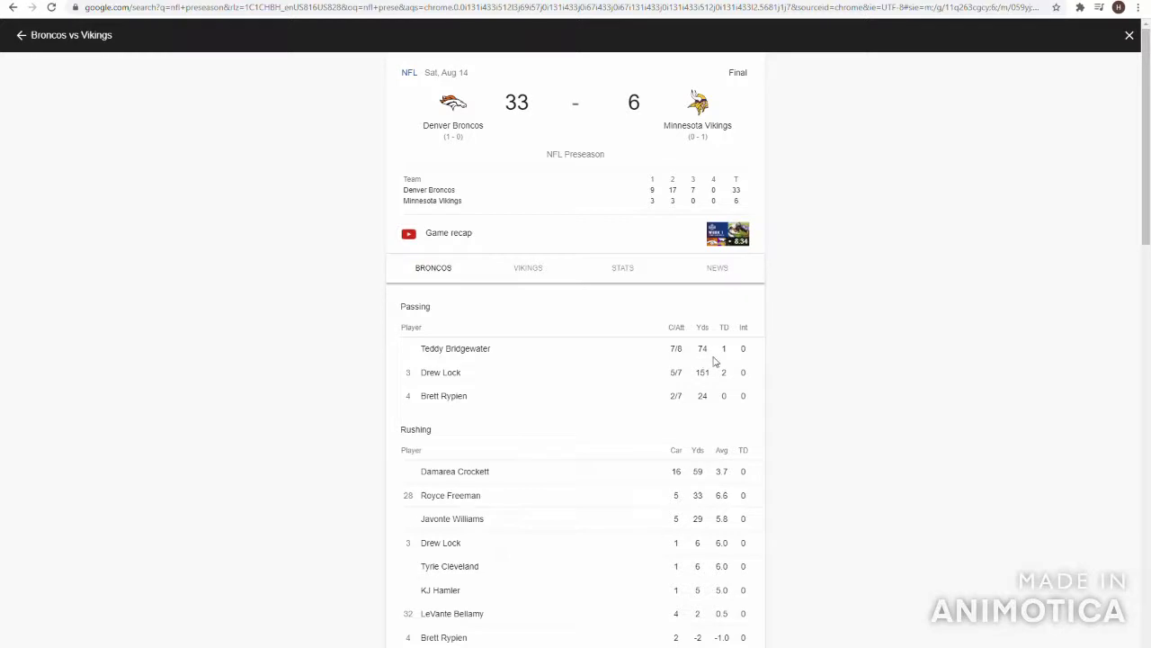
pyautogui.moveTo(734, 360)
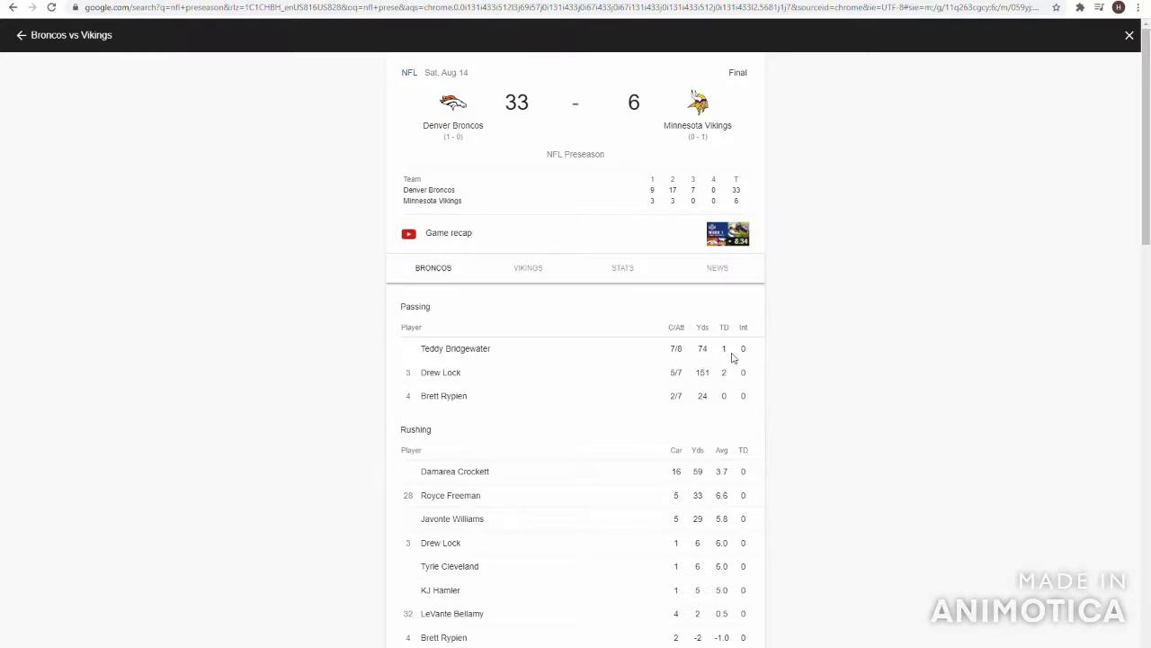
pyautogui.moveTo(727, 358)
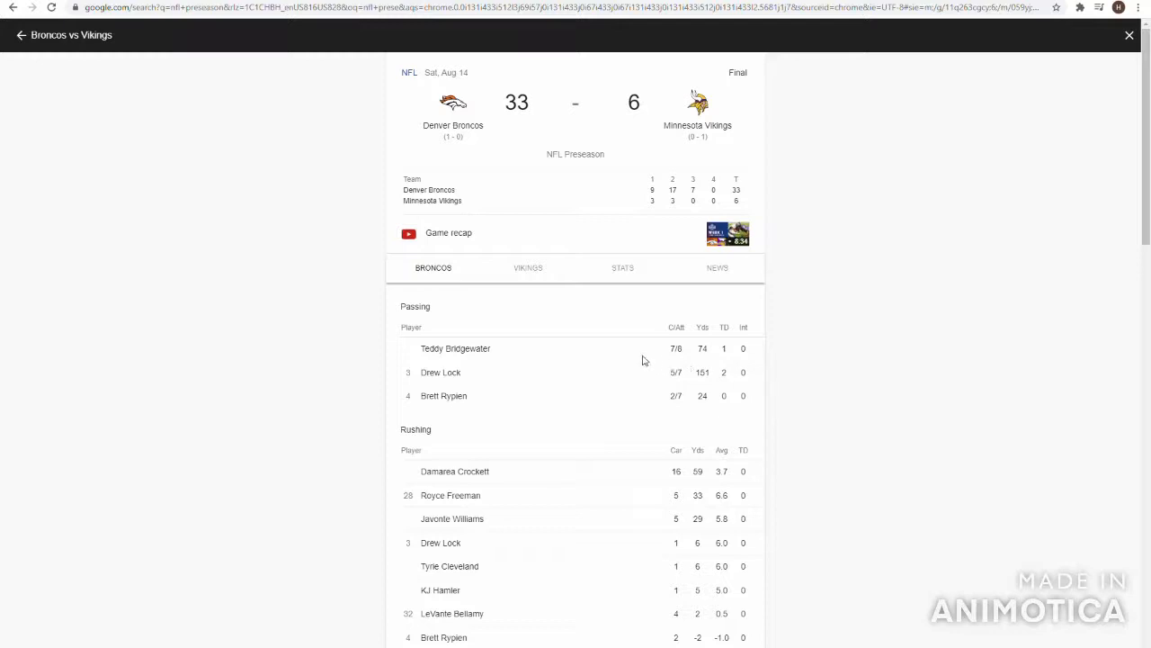
pyautogui.moveTo(665, 385)
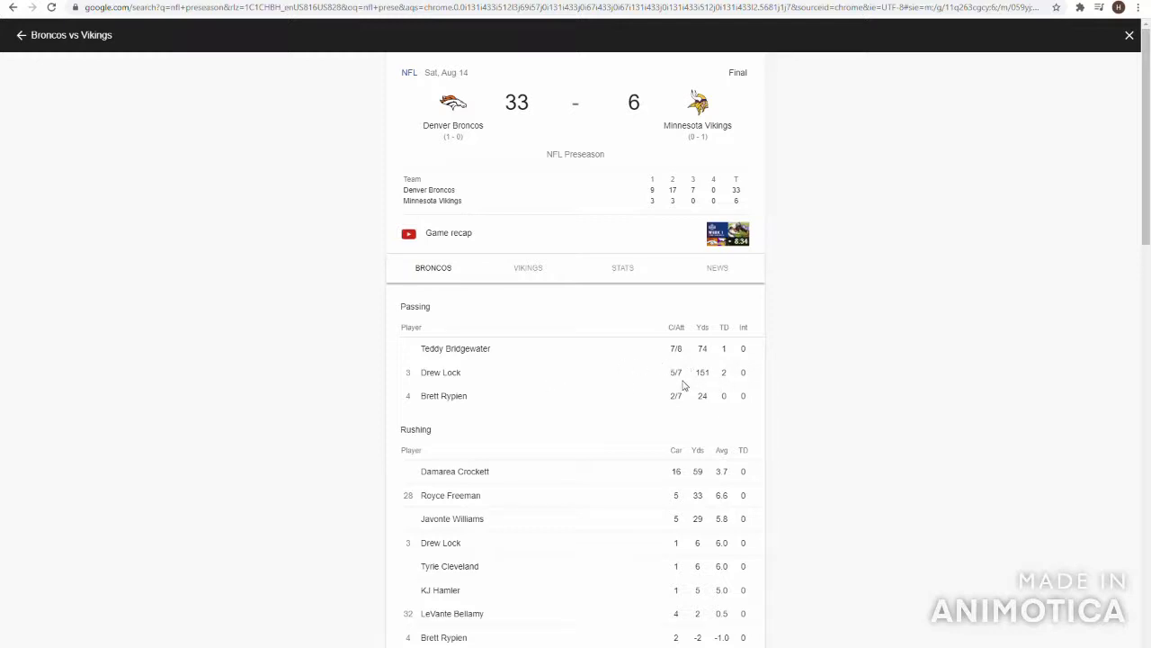
pyautogui.moveTo(698, 383)
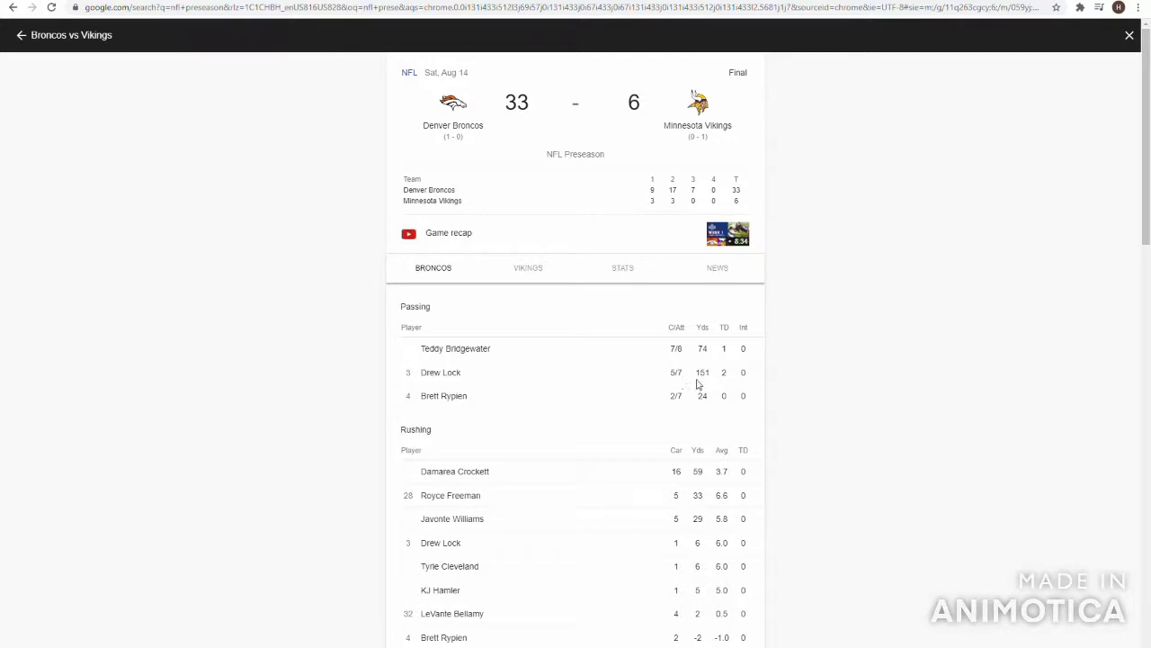
pyautogui.moveTo(639, 385)
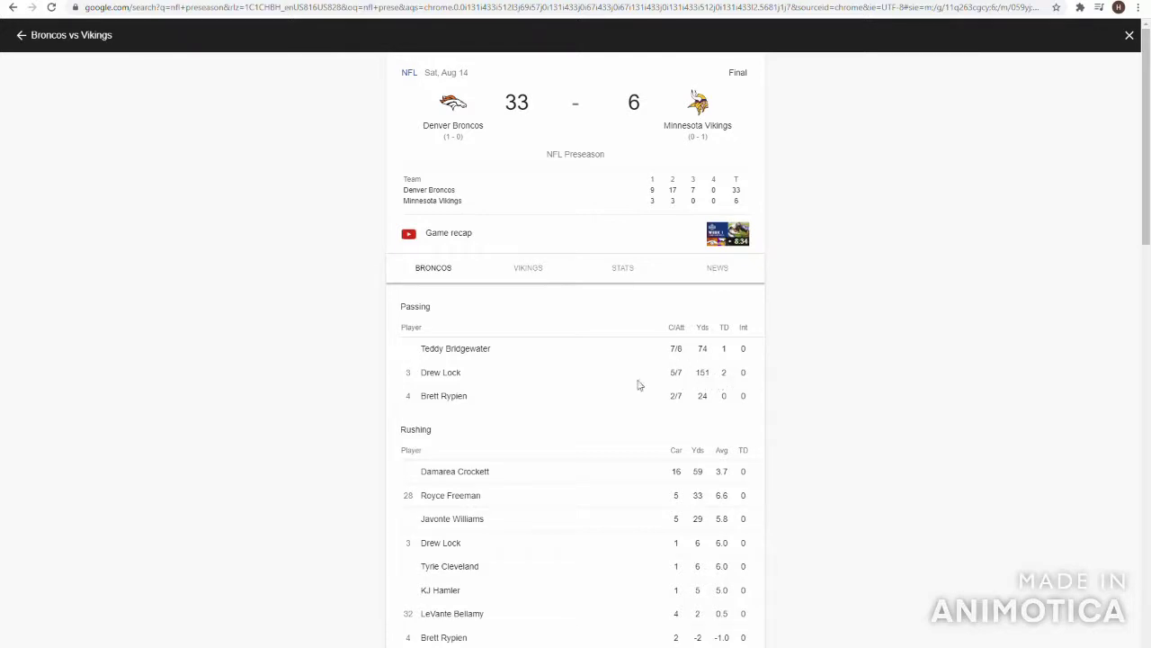
pyautogui.moveTo(414, 374)
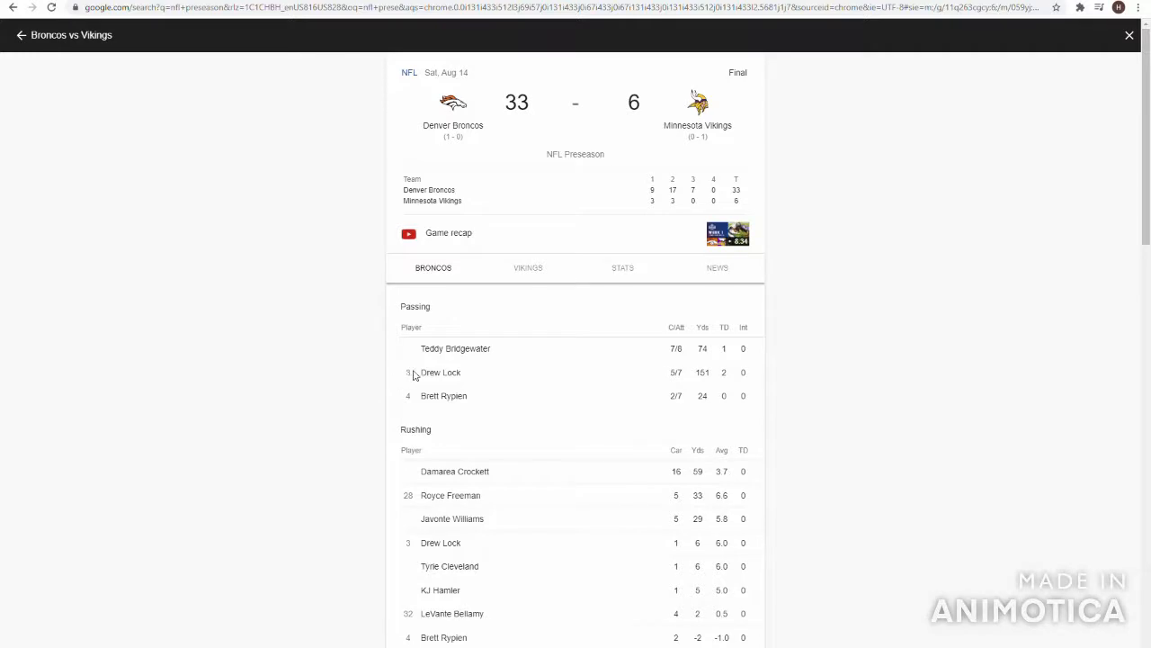
pyautogui.moveTo(691, 399)
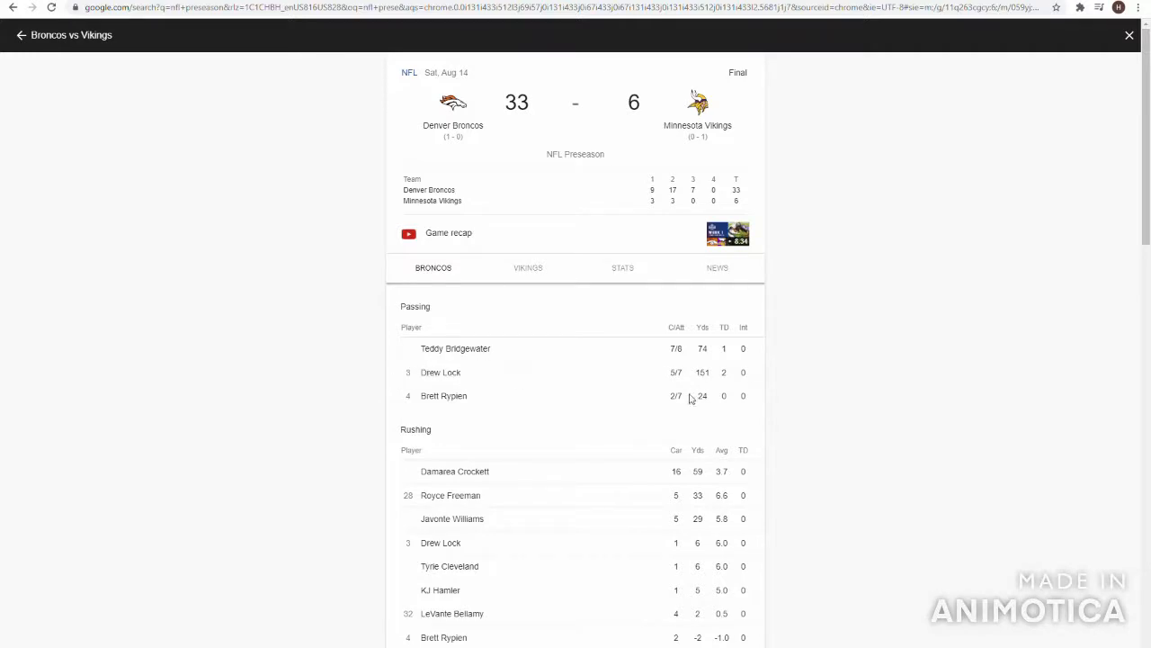
pyautogui.moveTo(752, 392)
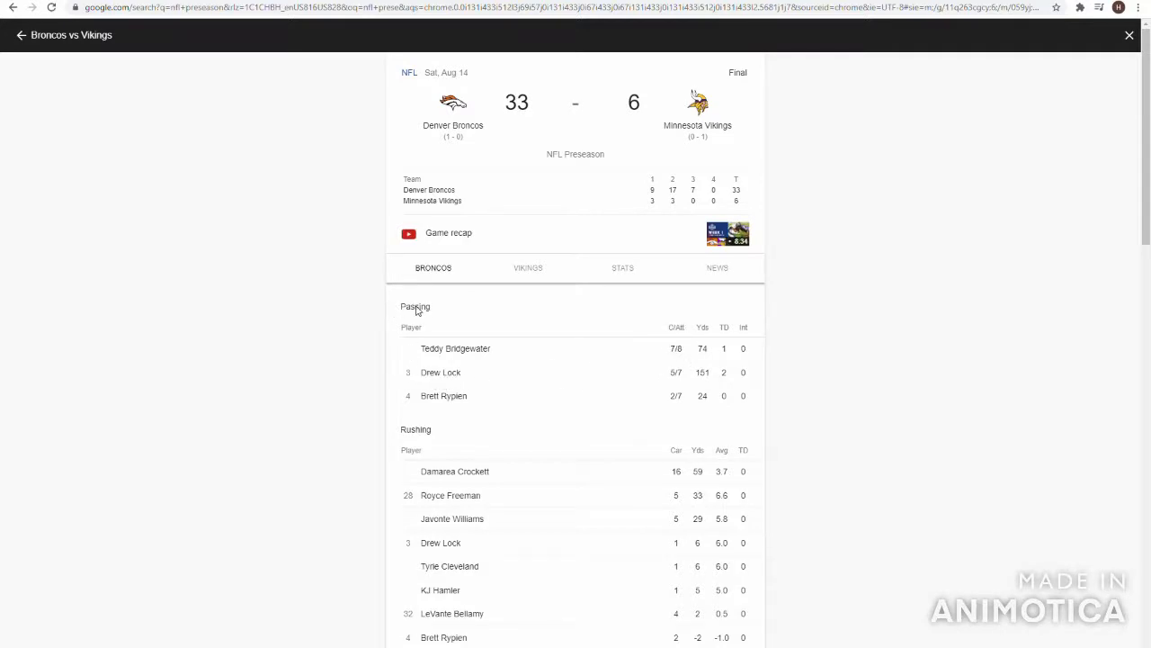
pyautogui.moveTo(414, 316)
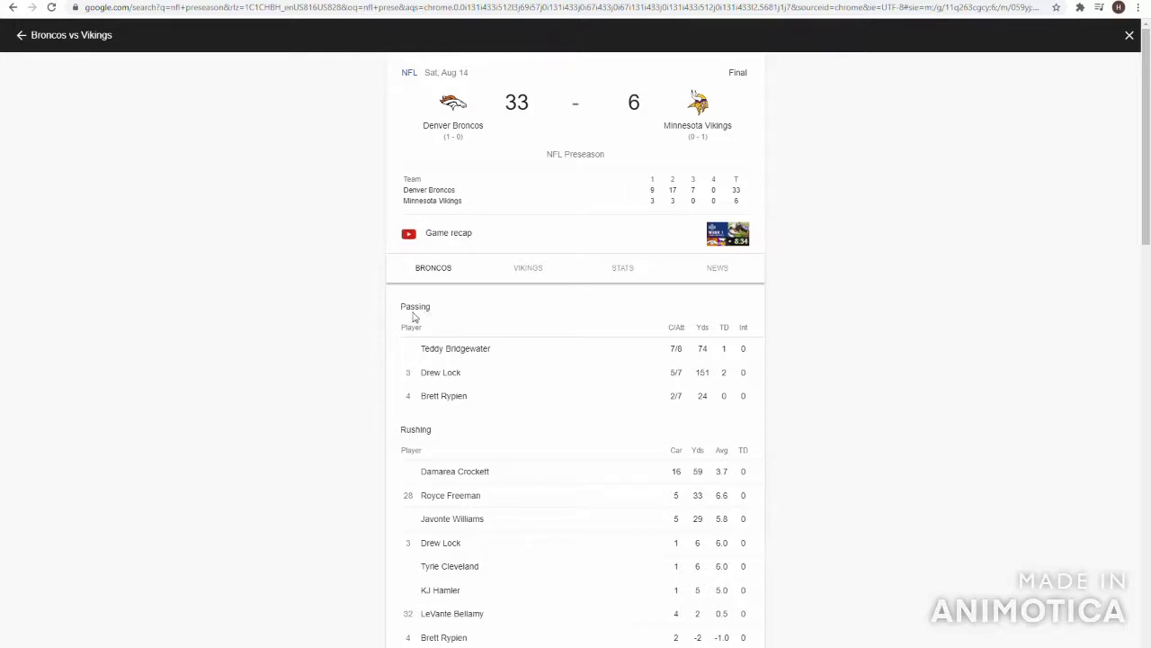
pyautogui.moveTo(381, 371)
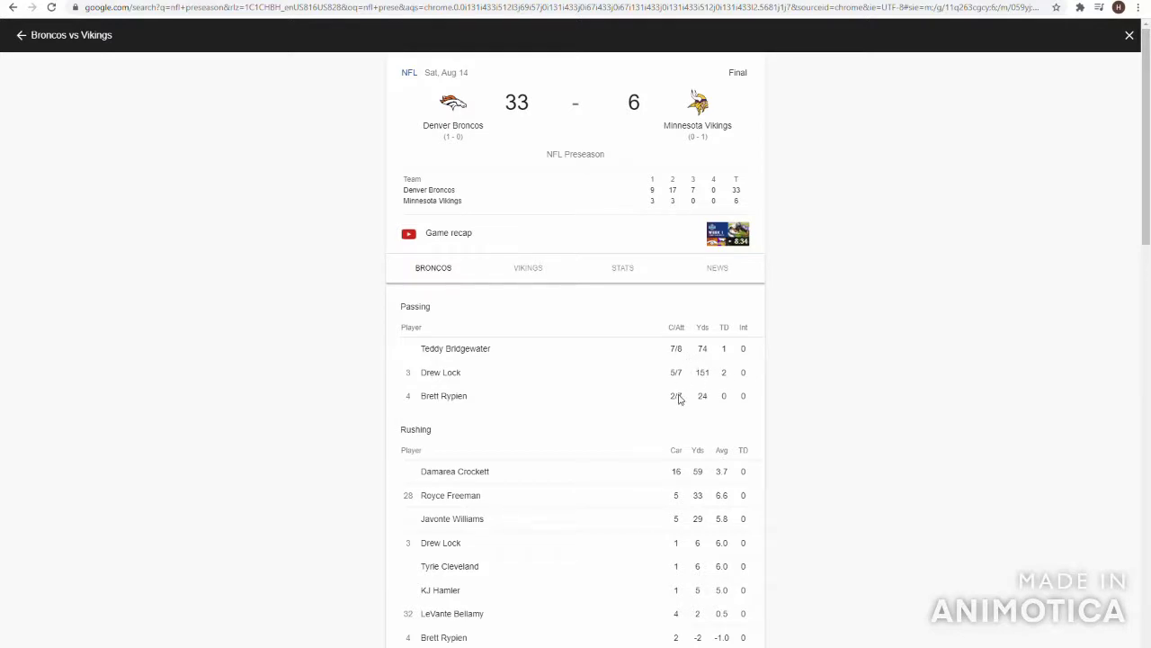
# Compare Broncos and Vikings player stats in the 33–6 box score, ending on the Vikings.
pyautogui.click(529, 266)
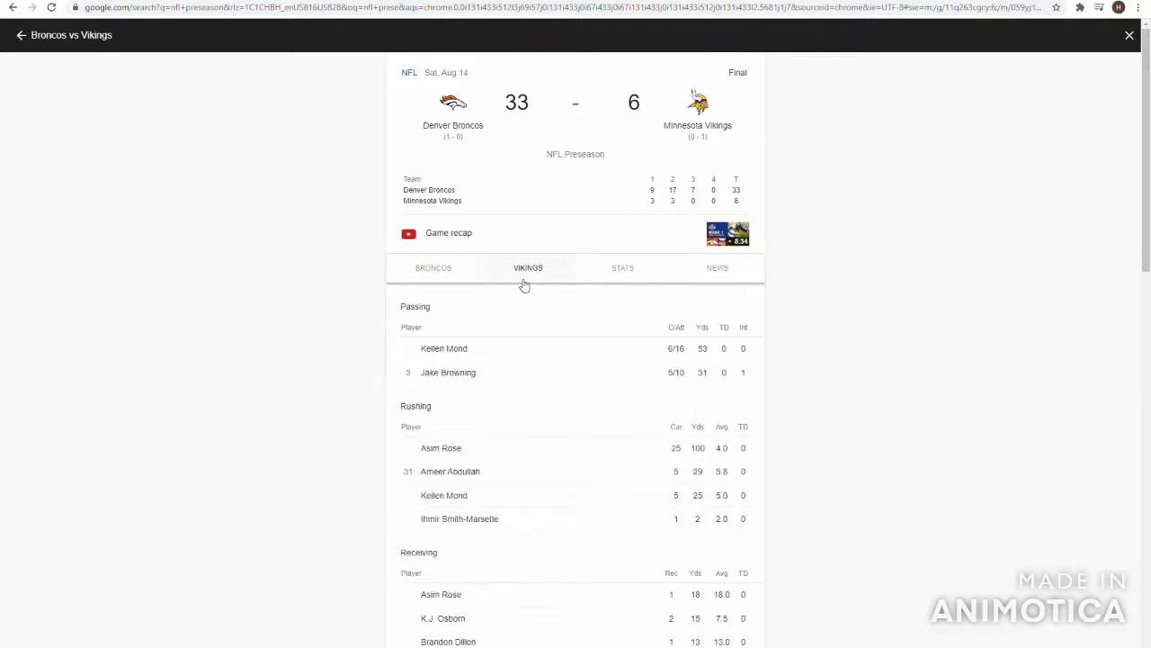
pyautogui.click(432, 266)
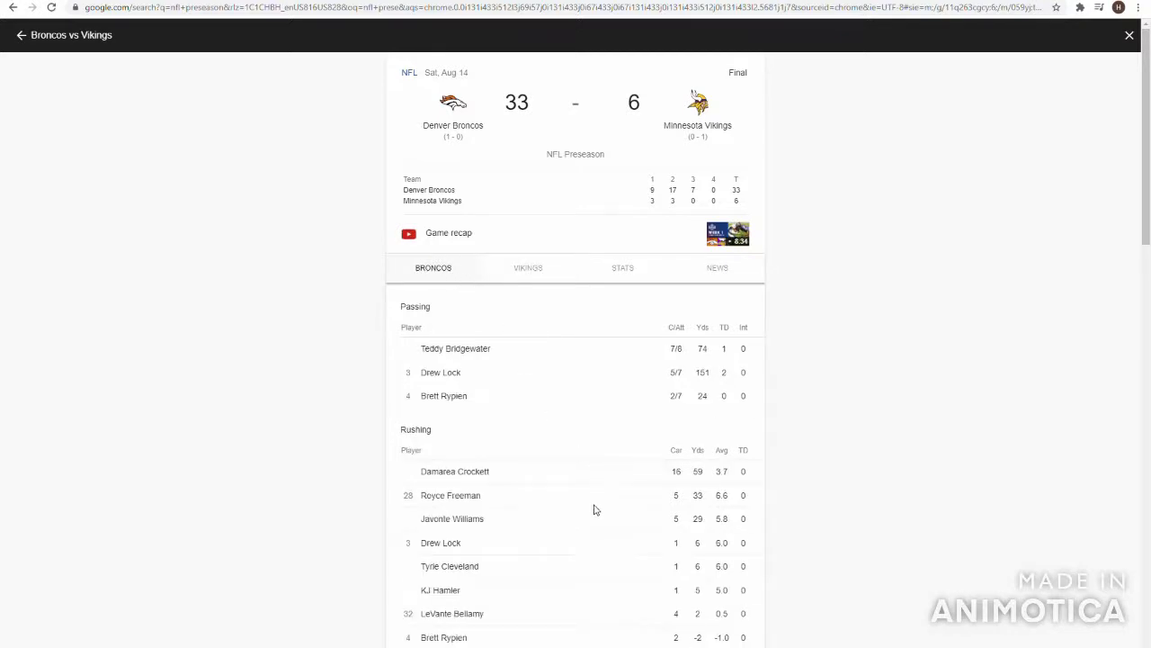
pyautogui.moveTo(712, 525)
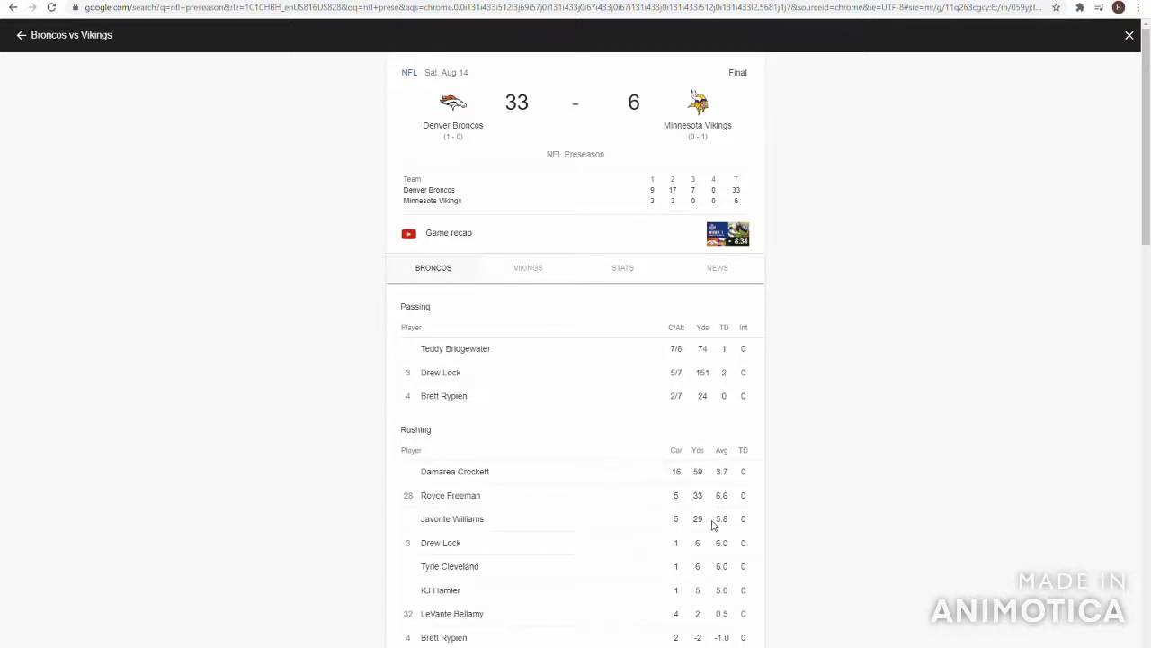
pyautogui.moveTo(630, 489)
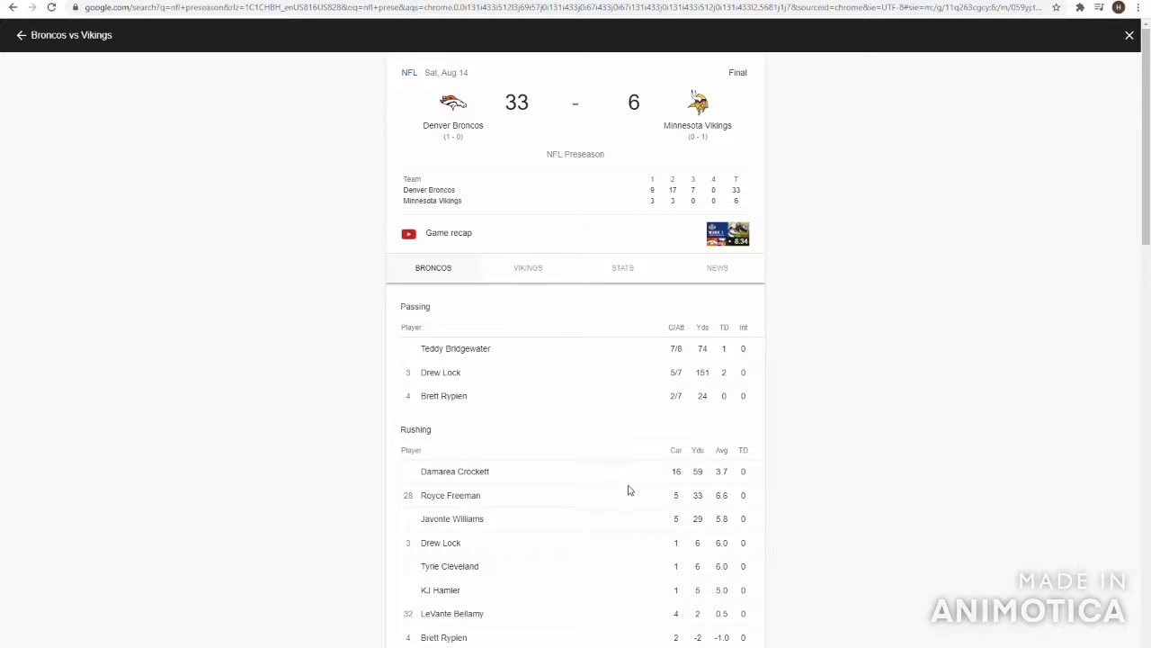
pyautogui.click(527, 267)
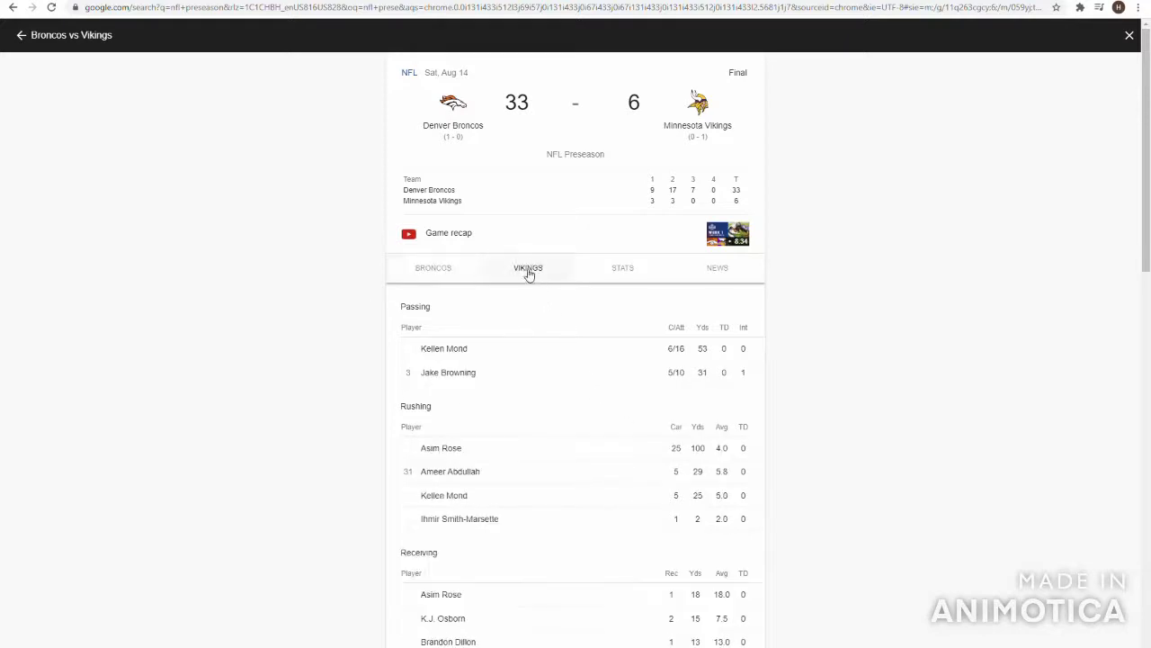
pyautogui.moveTo(601, 334)
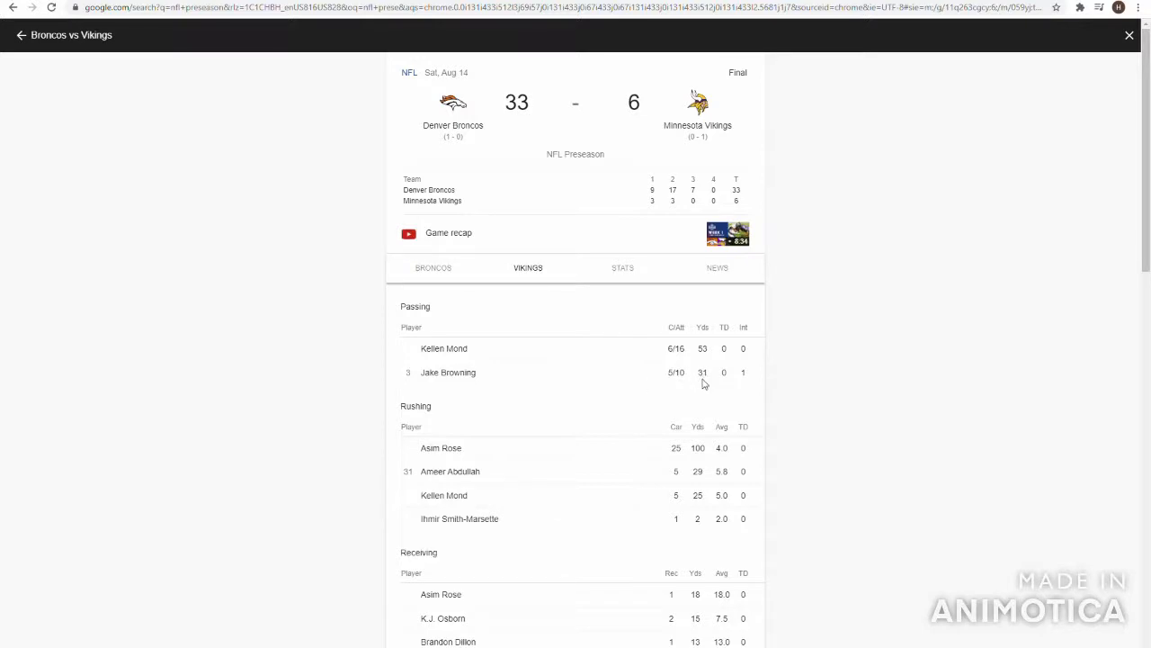
pyautogui.moveTo(700, 388)
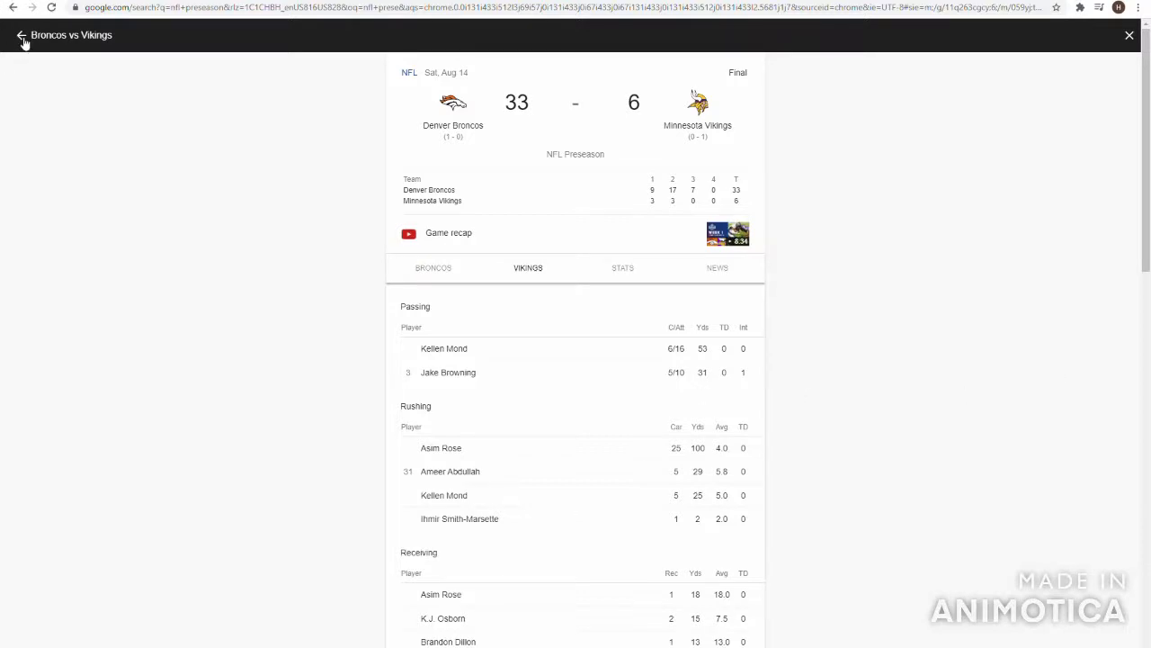
# Go back from the Broncos vs Vikings page to the NFL games list.
pyautogui.click(21, 36)
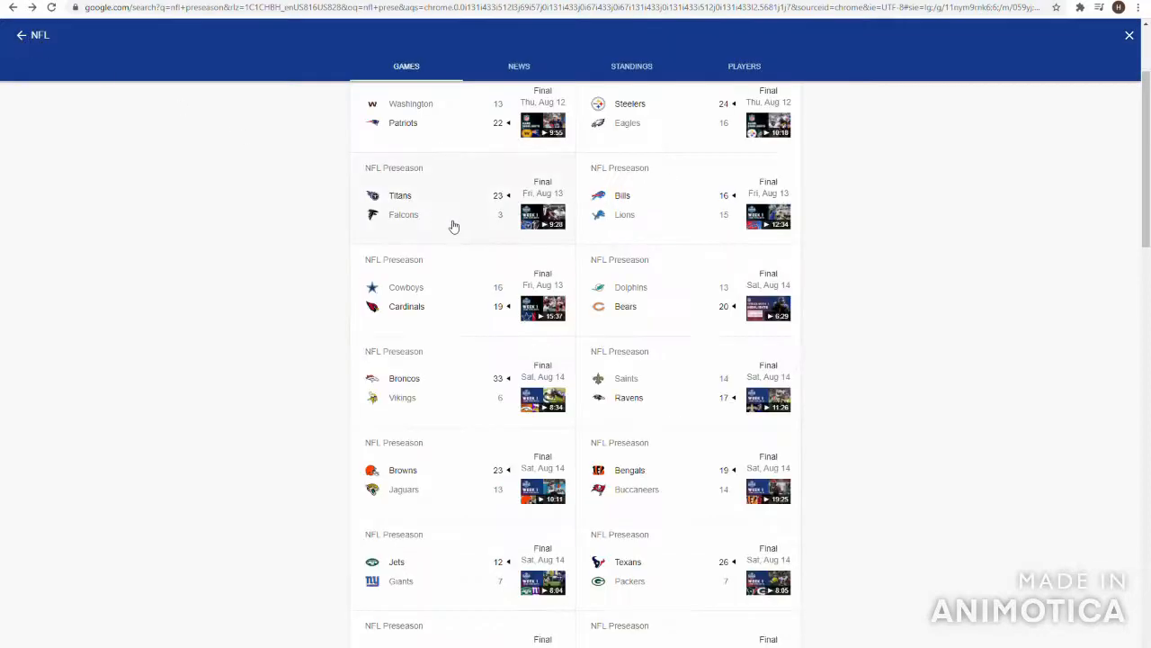
pyautogui.moveTo(626, 370)
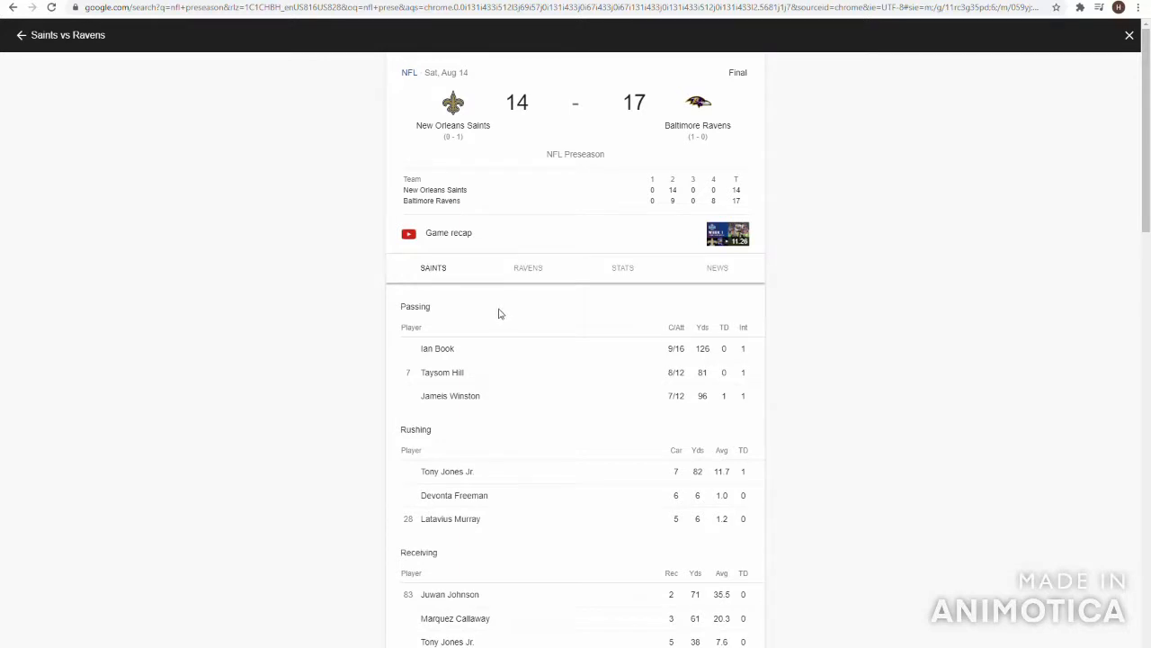
pyautogui.moveTo(669, 386)
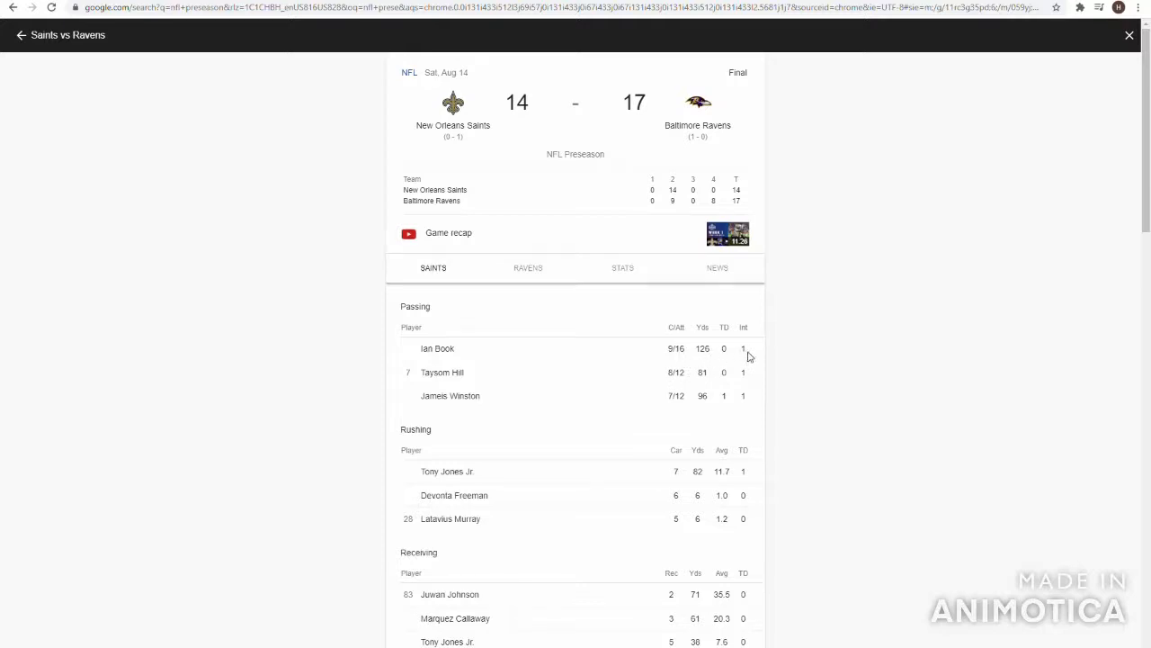
pyautogui.moveTo(755, 356)
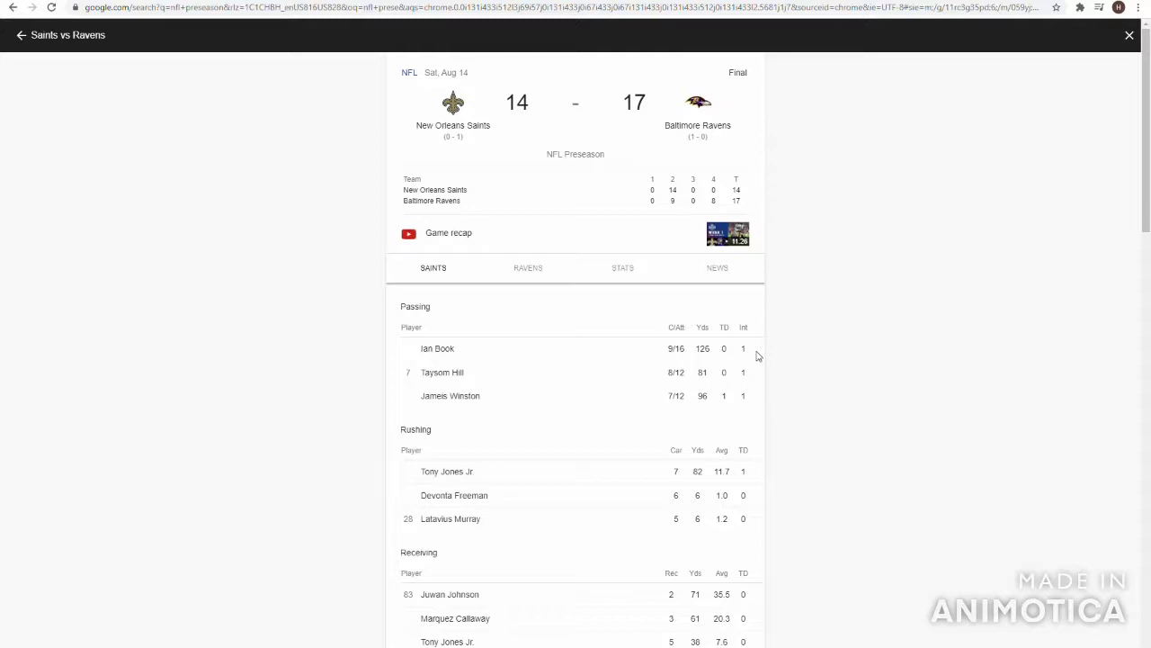
pyautogui.moveTo(741, 369)
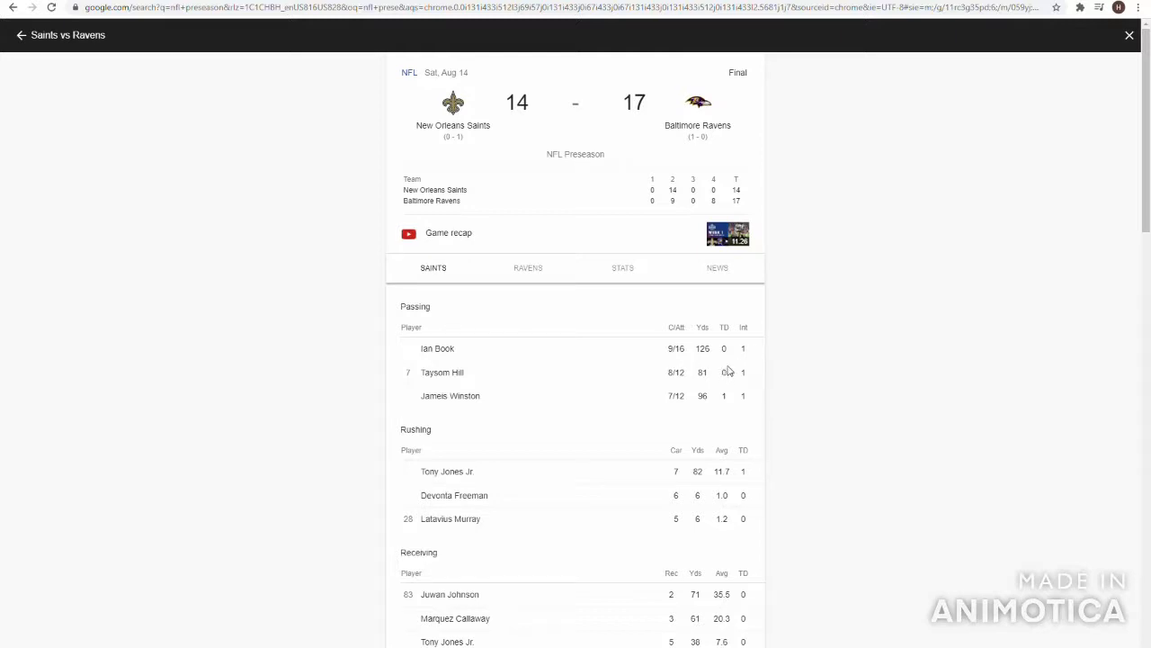
pyautogui.moveTo(691, 396)
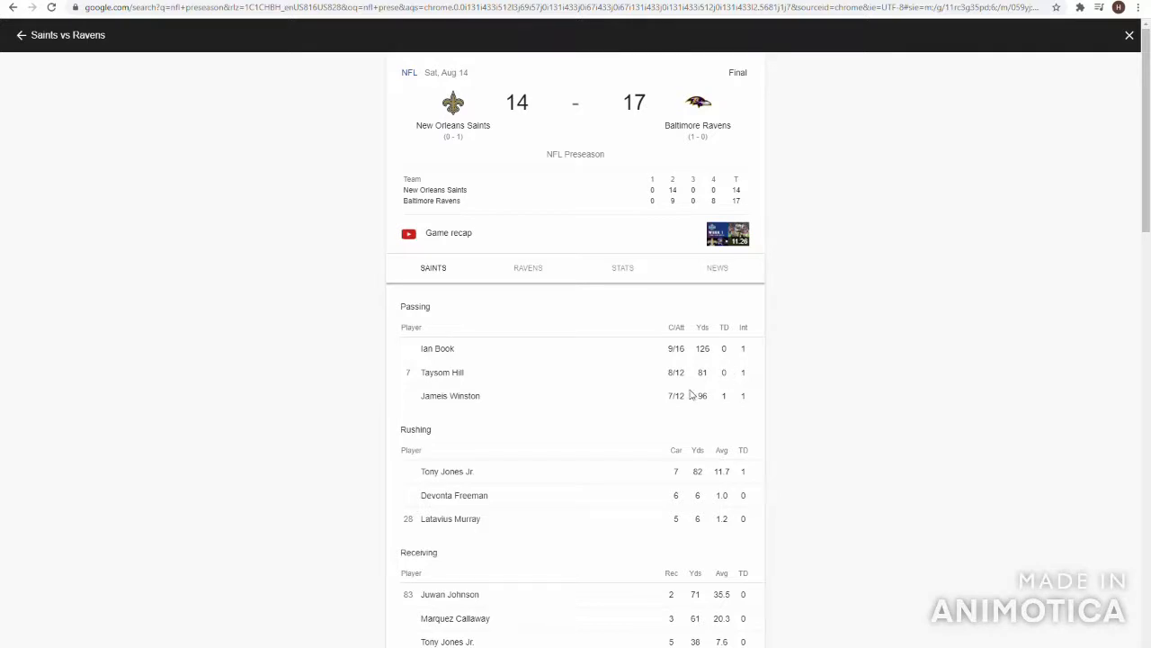
pyautogui.moveTo(683, 387)
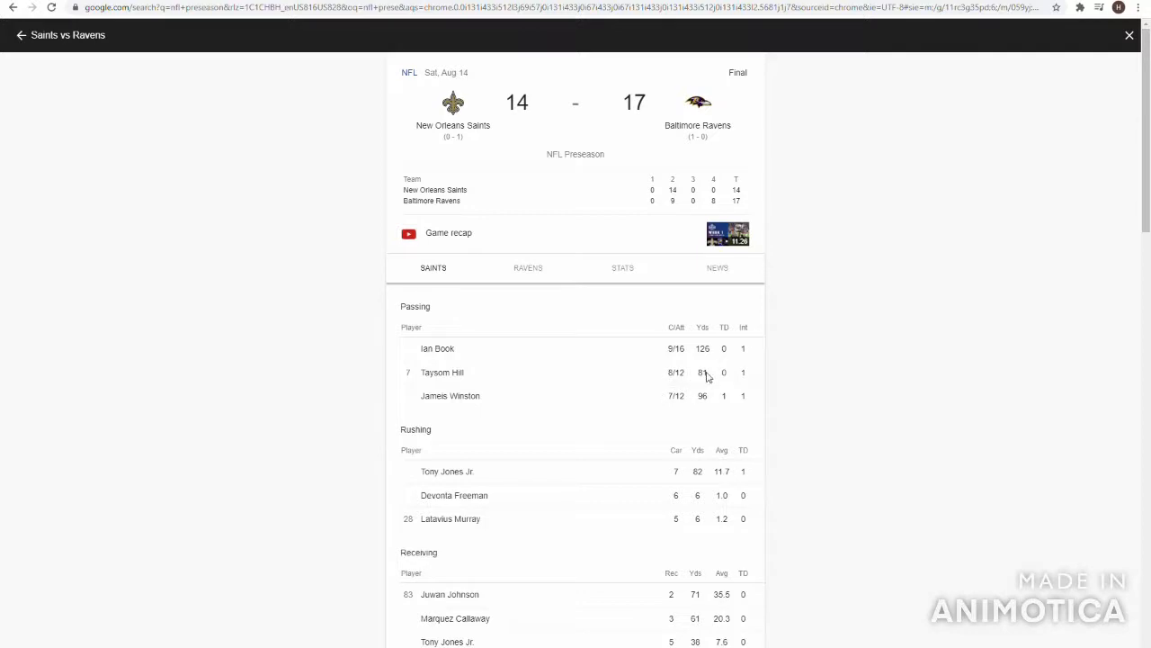
pyautogui.moveTo(674, 378)
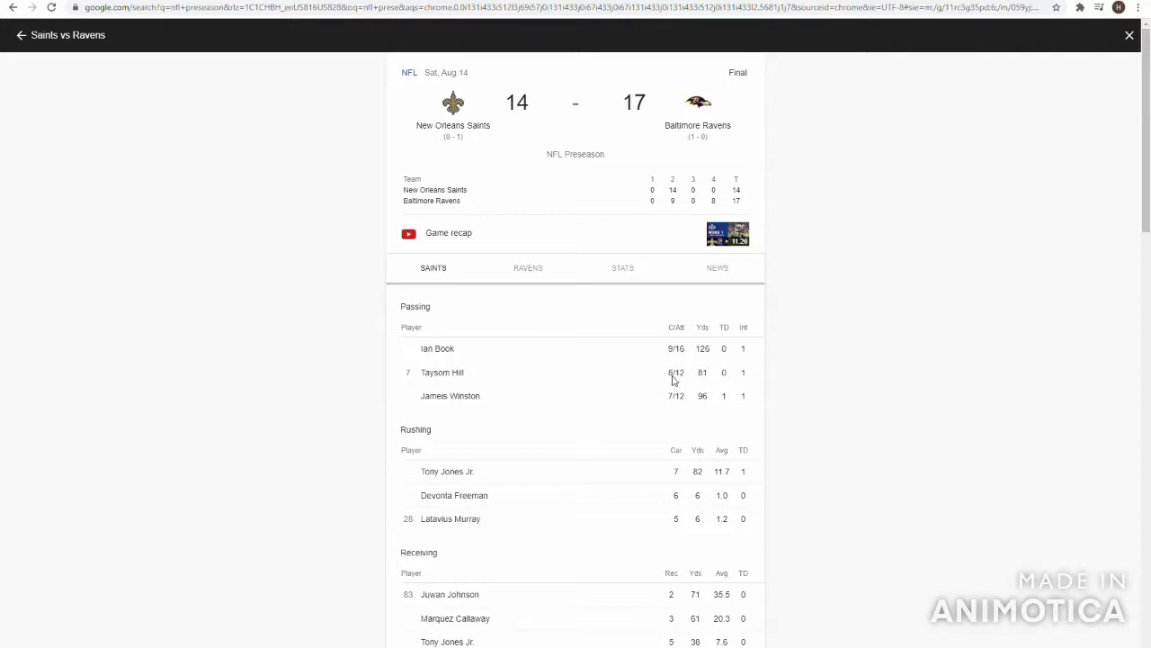
pyautogui.scroll(-3)
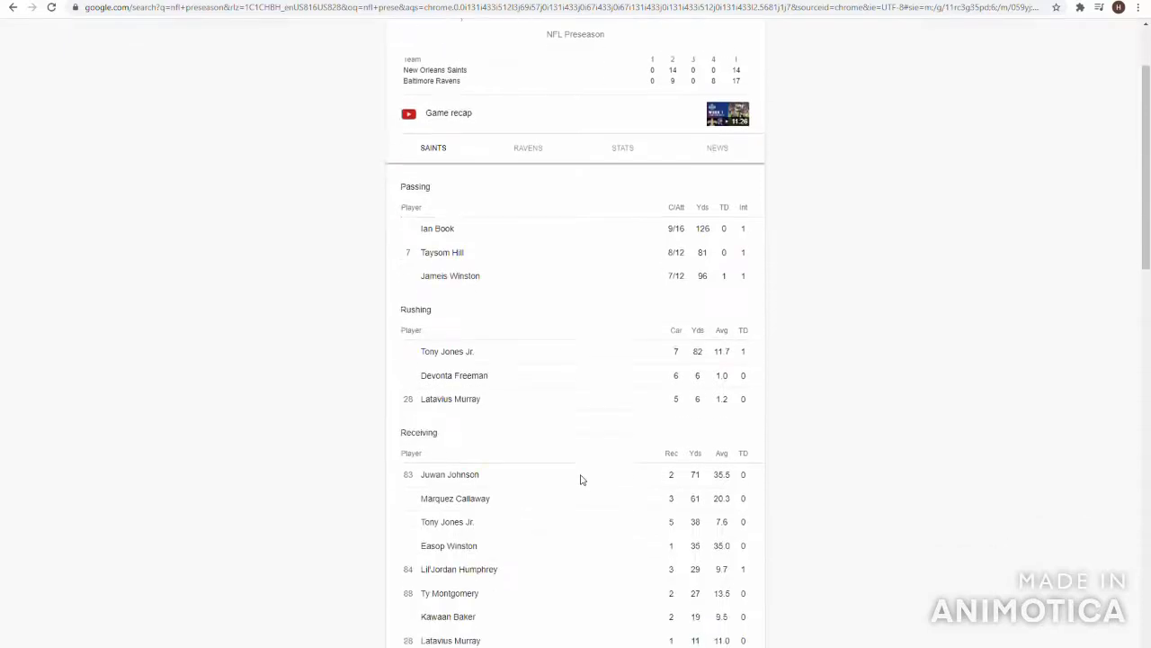
pyautogui.scroll(-3)
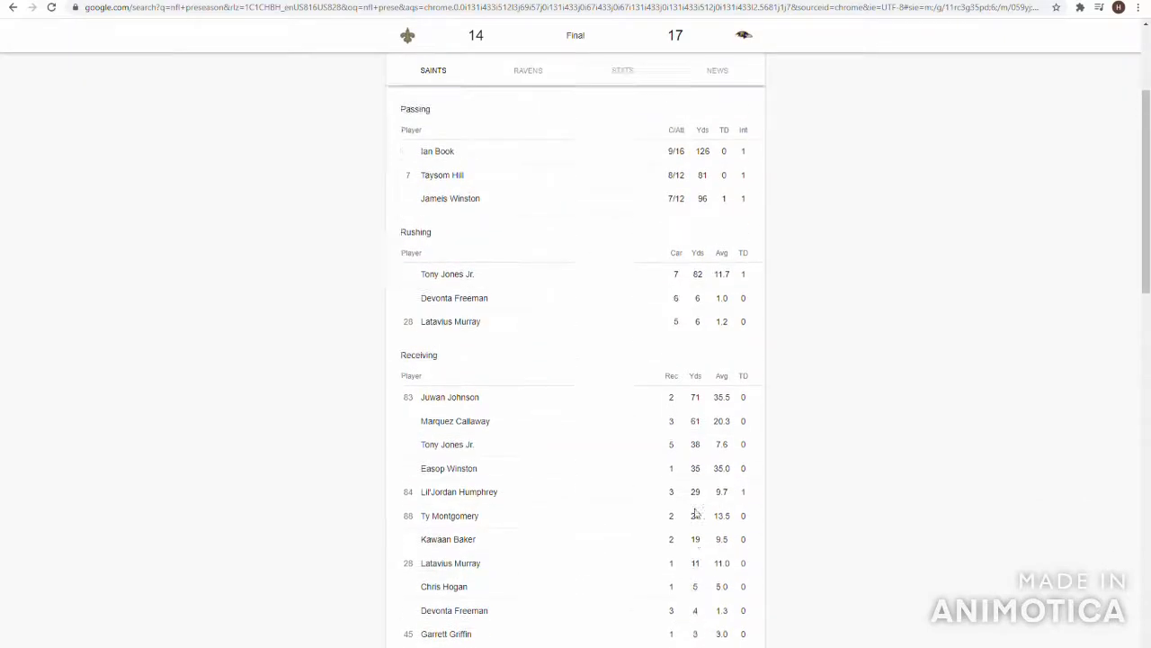
pyautogui.scroll(3)
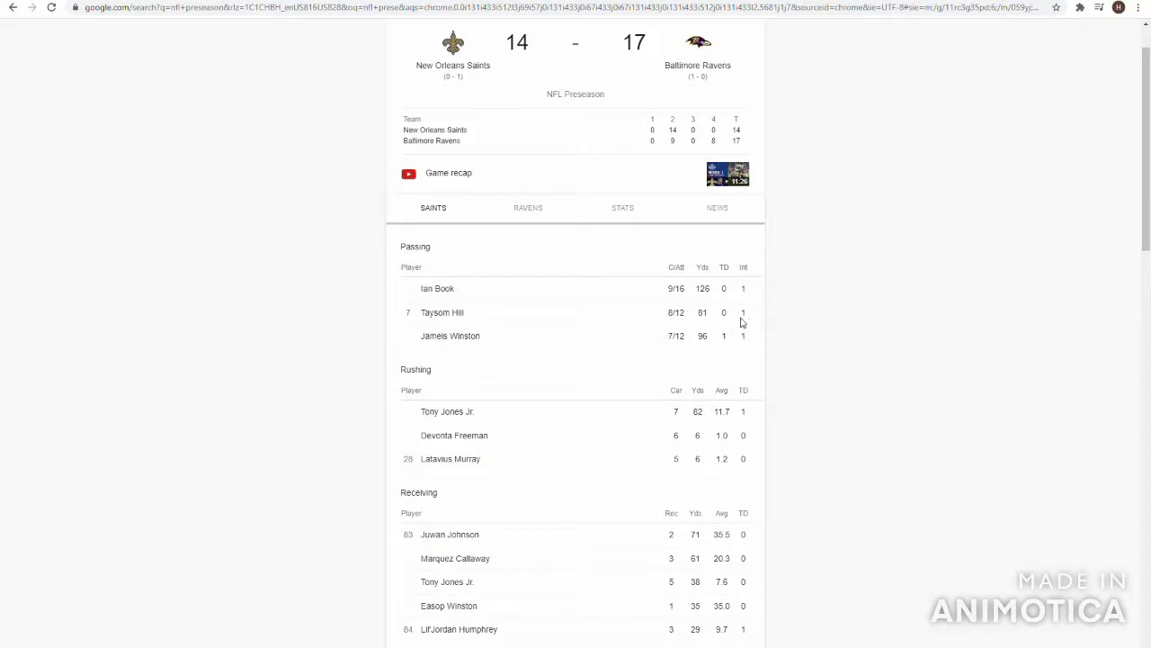
pyautogui.moveTo(667, 338)
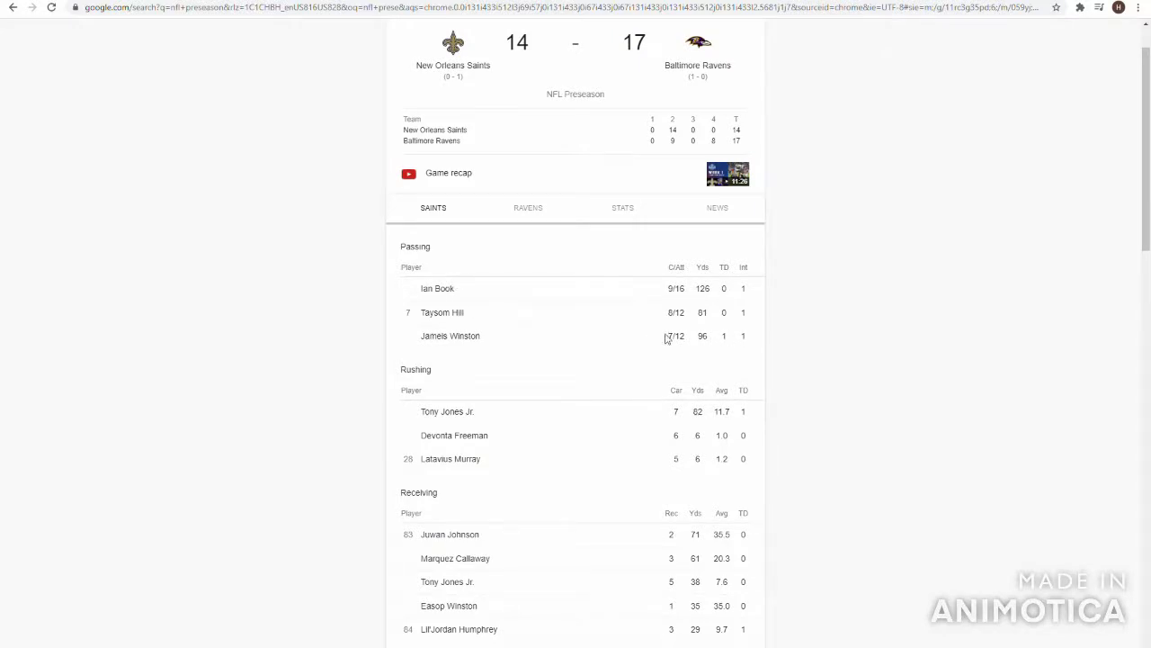
pyautogui.moveTo(748, 344)
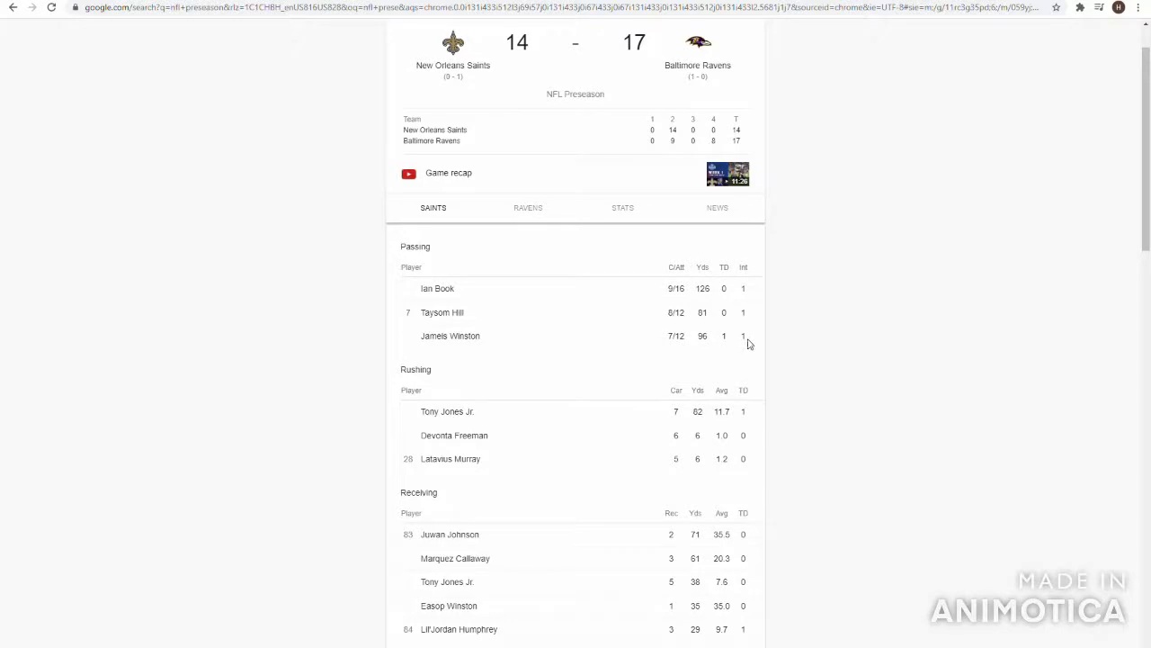
pyautogui.moveTo(739, 349)
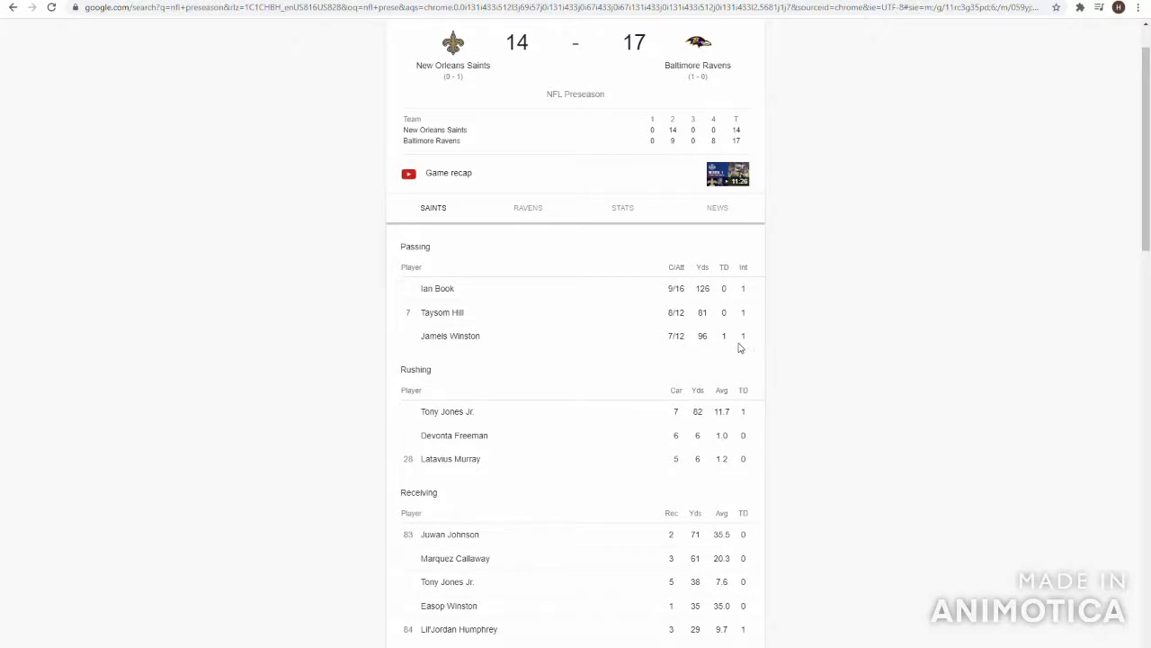
pyautogui.moveTo(734, 342)
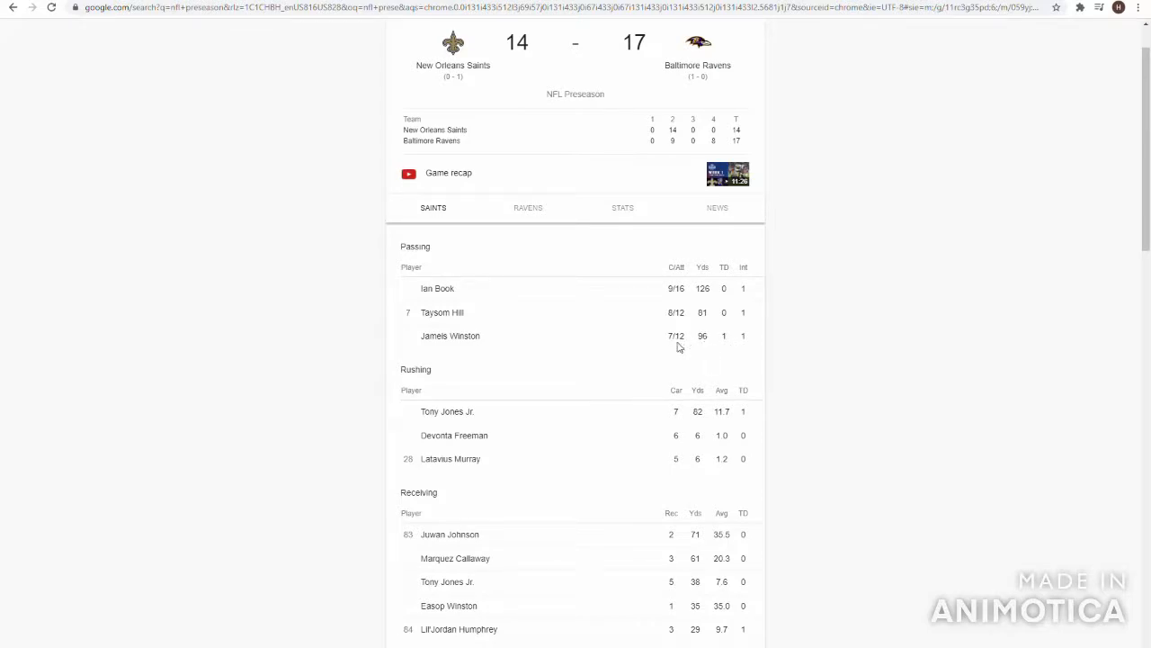
pyautogui.moveTo(672, 338)
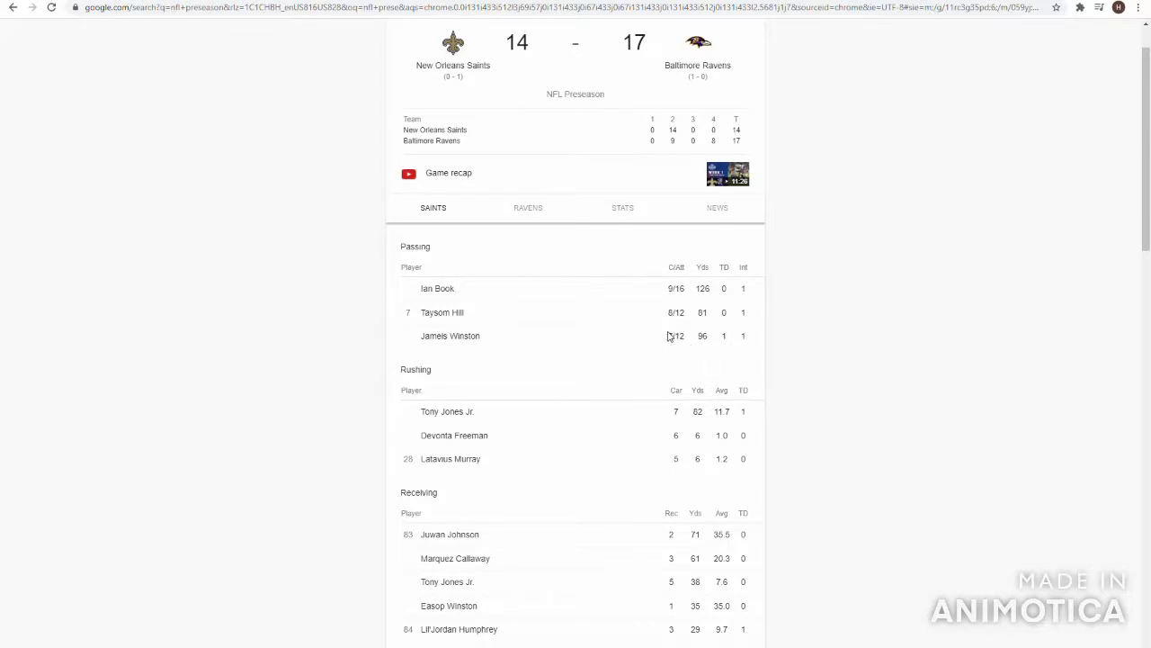
pyautogui.moveTo(655, 342)
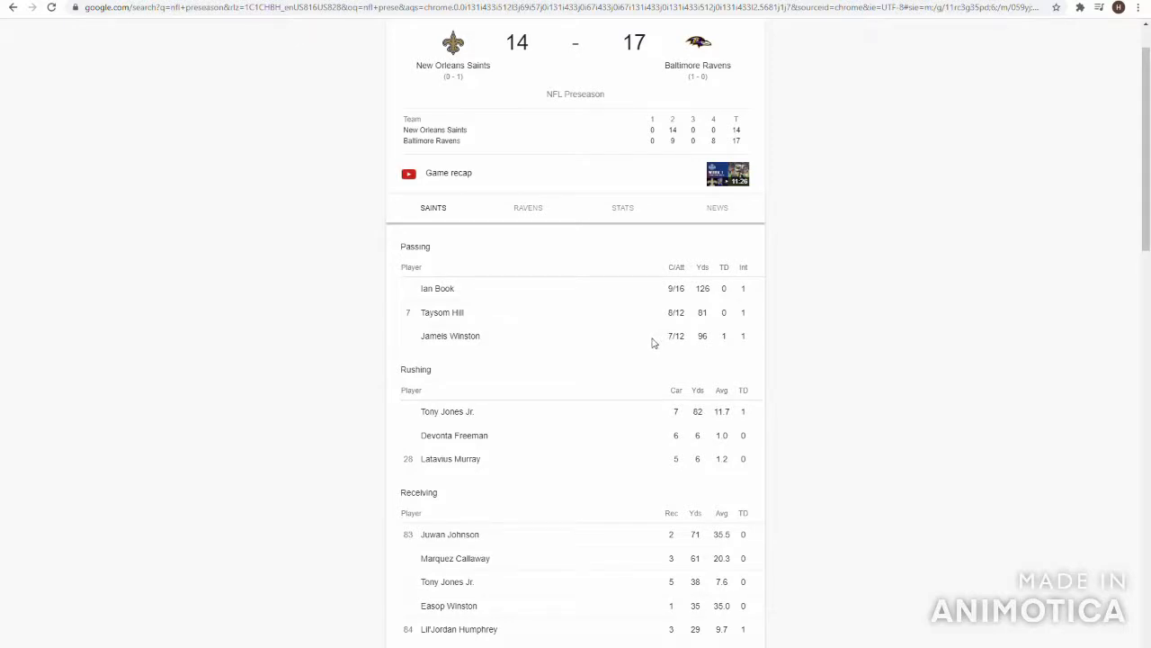
pyautogui.moveTo(647, 337)
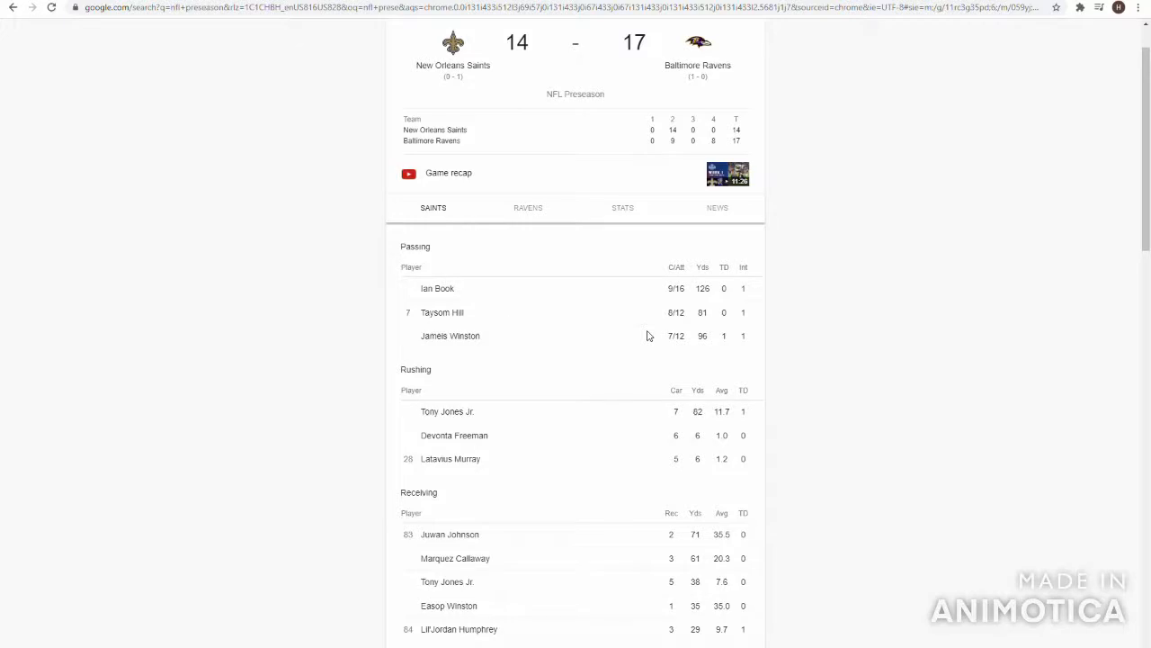
pyautogui.moveTo(878, 376)
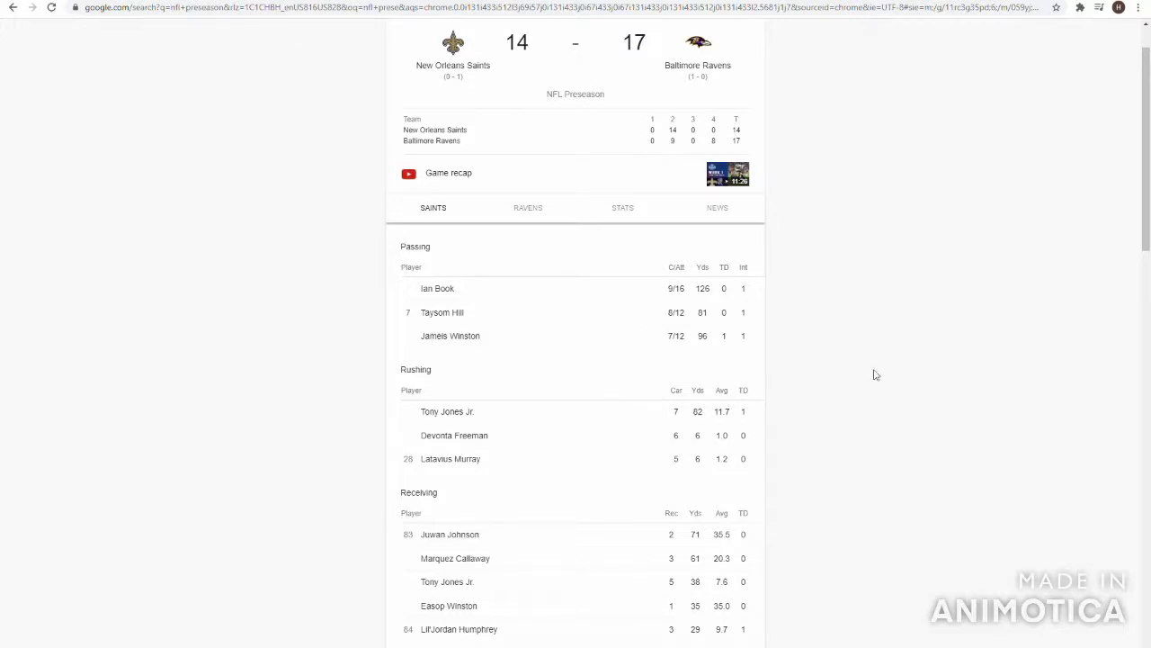
pyautogui.moveTo(644, 436)
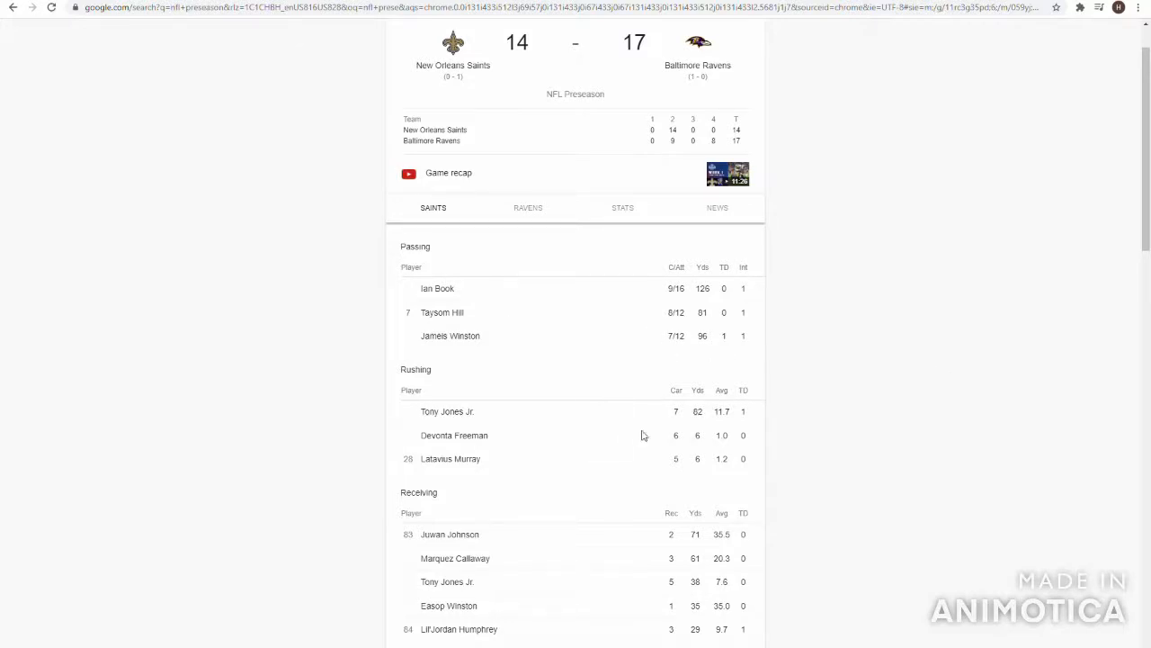
pyautogui.moveTo(678, 478)
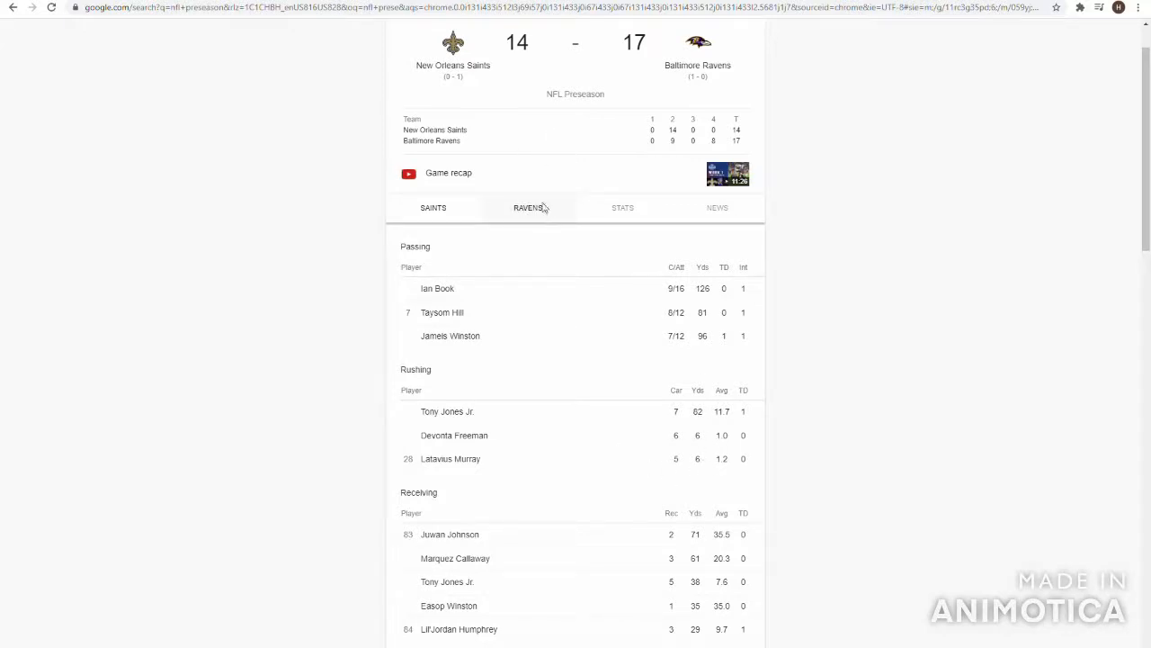
# Show the Baltimore Ravens' passing and rushing stats for the Saints 14–17 Ravens game.
pyautogui.click(529, 207)
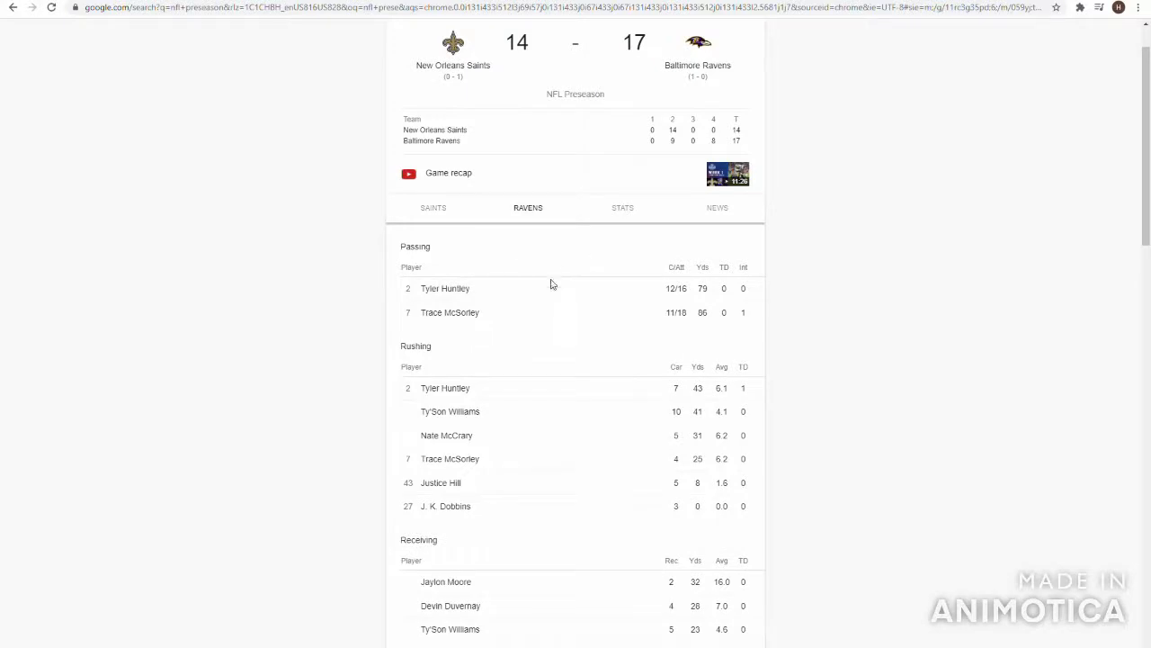
pyautogui.moveTo(687, 315)
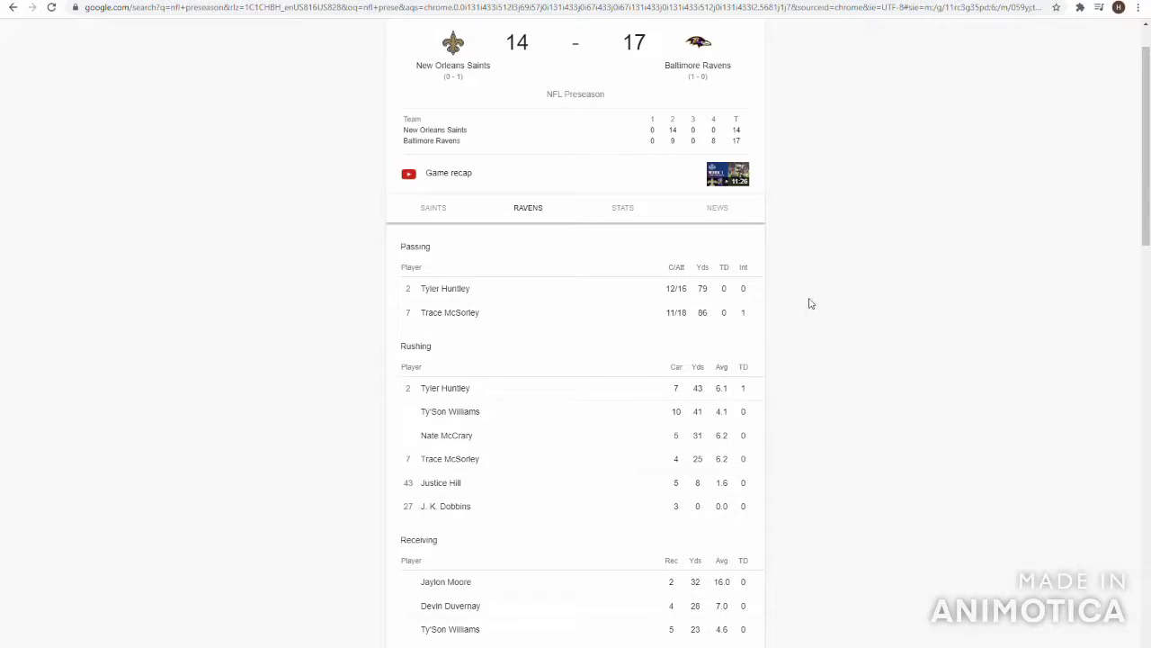
pyautogui.moveTo(664, 311)
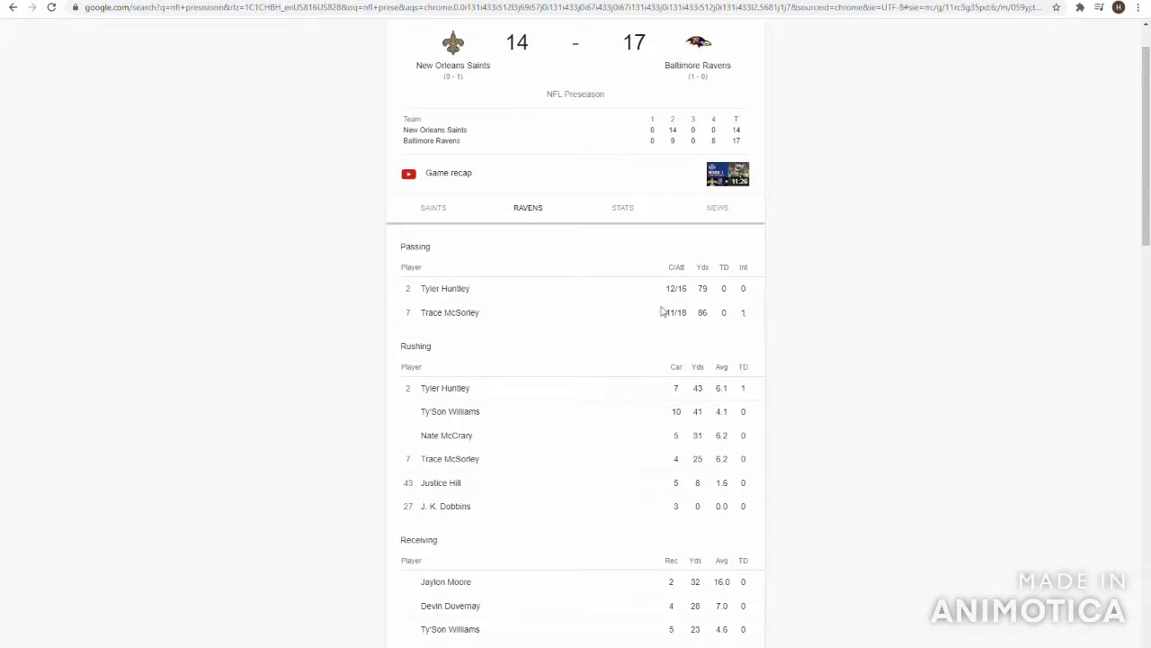
pyautogui.moveTo(665, 316)
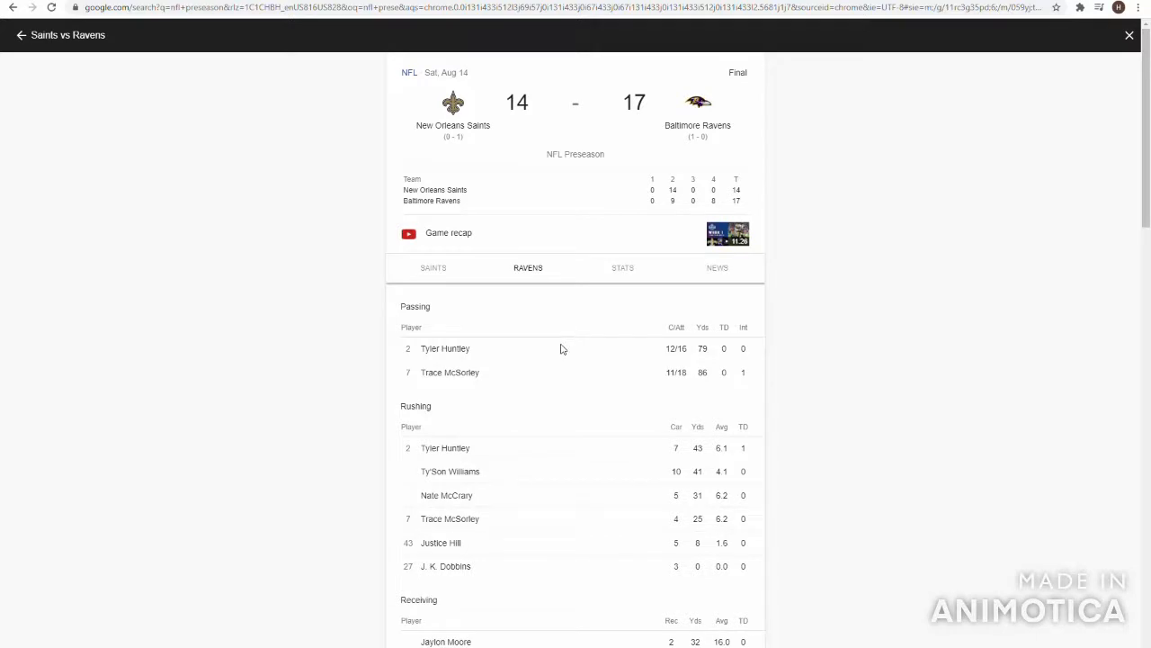
pyautogui.scroll(-3)
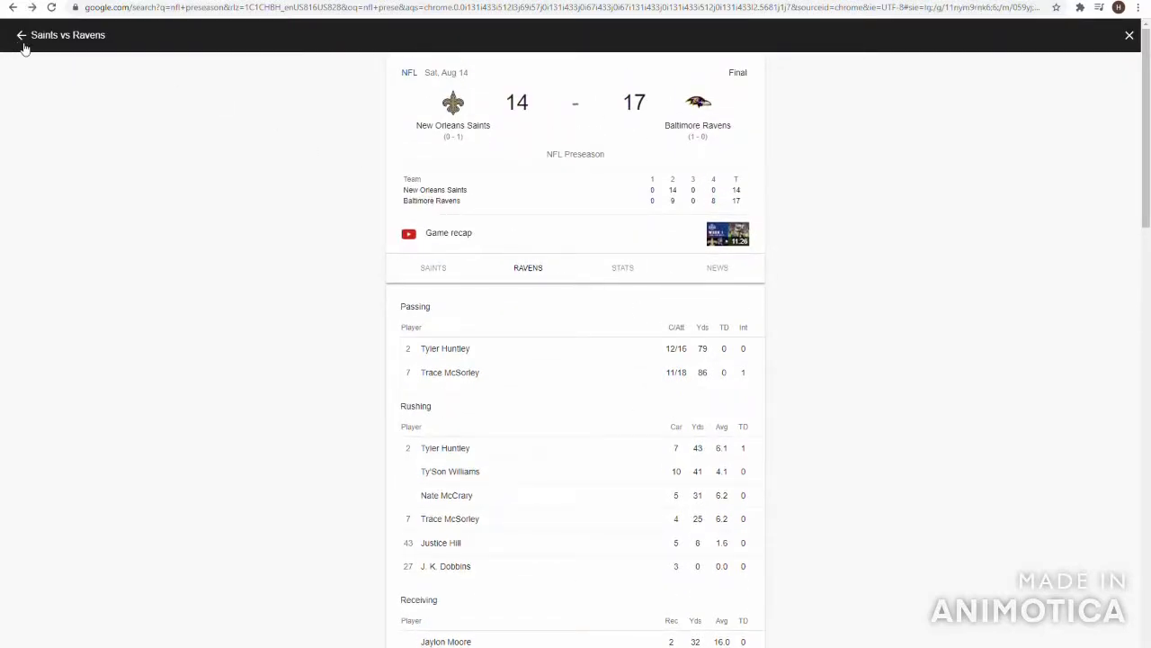
# Go back from the Saints vs Ravens box score to the NFL games list.
pyautogui.click(21, 36)
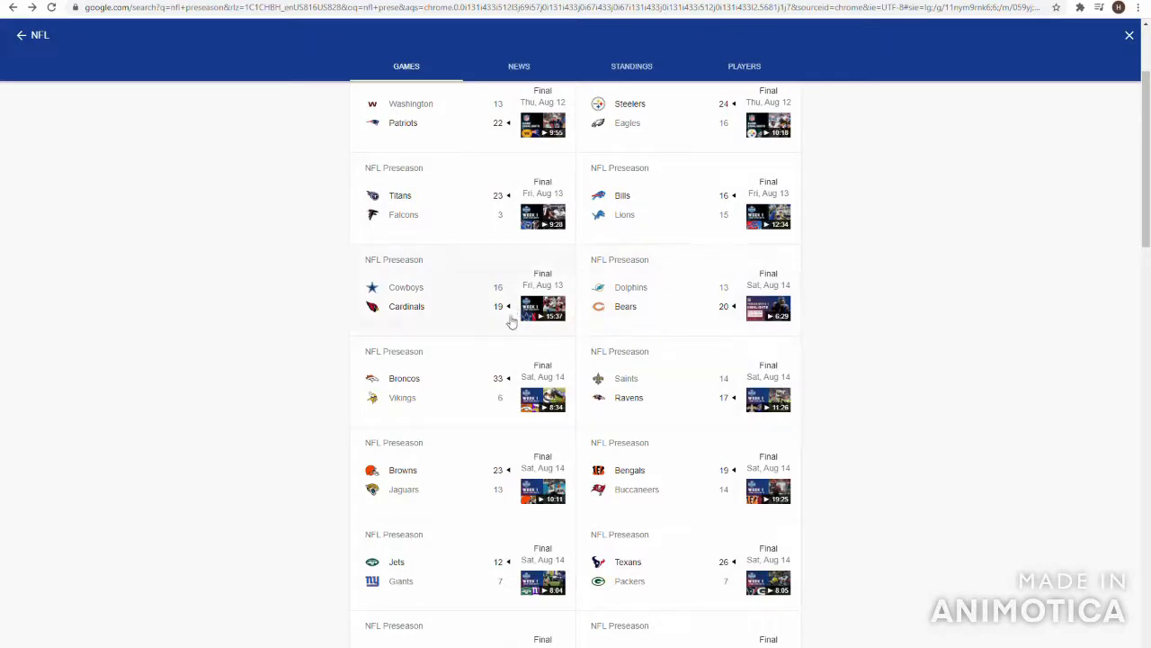
pyautogui.moveTo(490, 475)
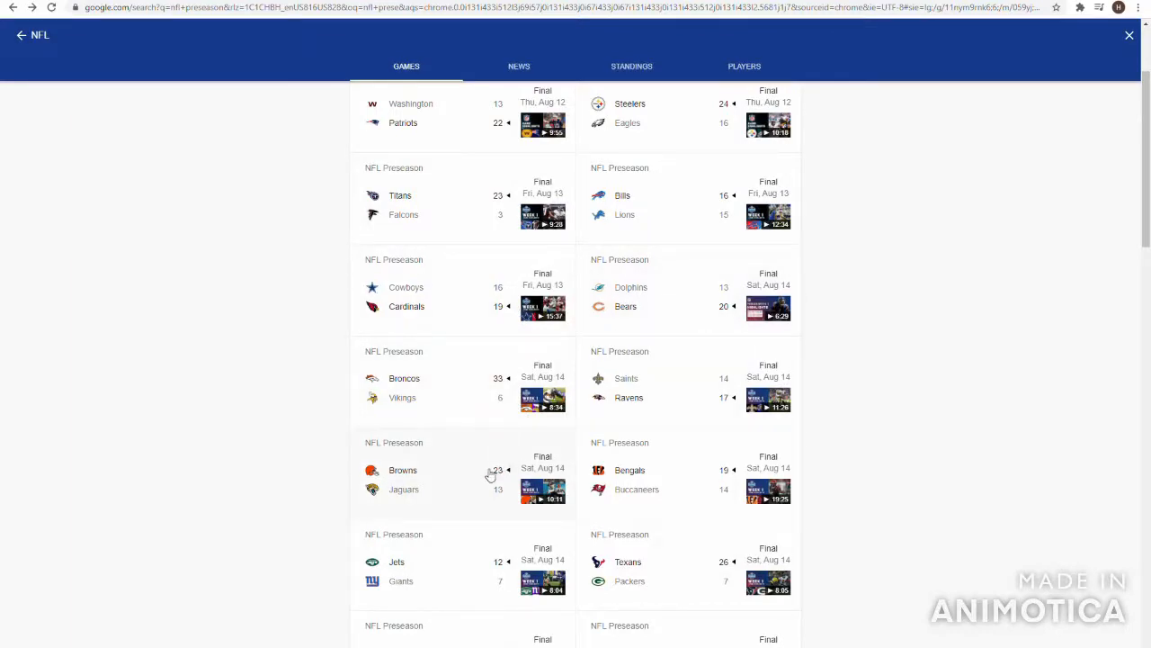
pyautogui.moveTo(491, 468)
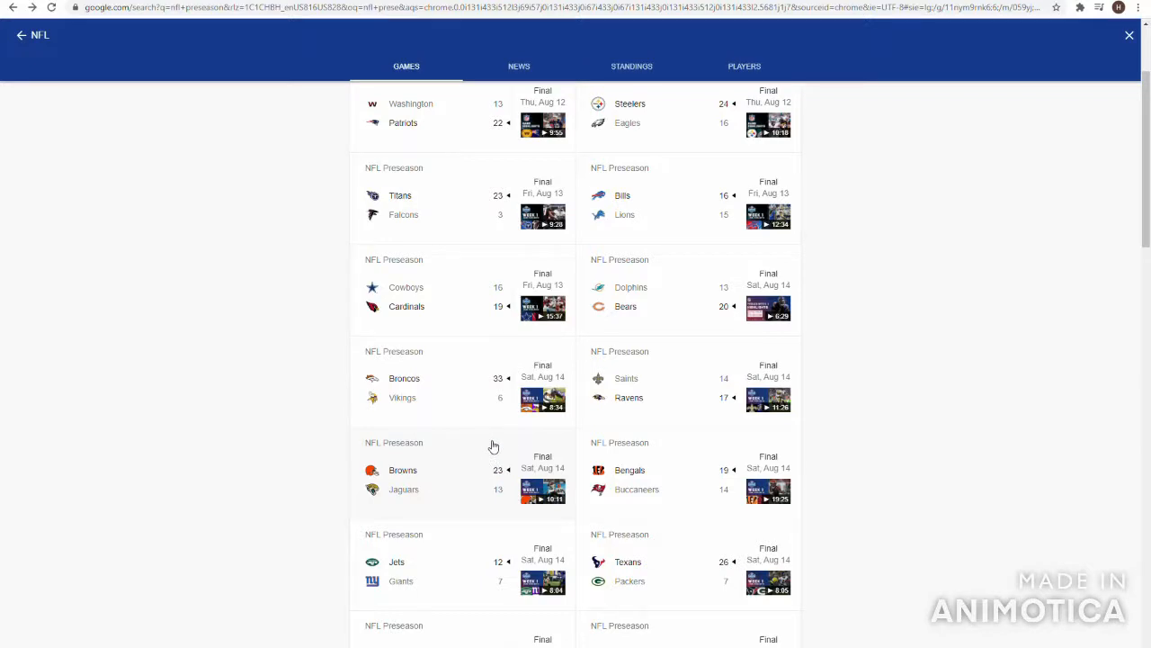
pyautogui.click(449, 479)
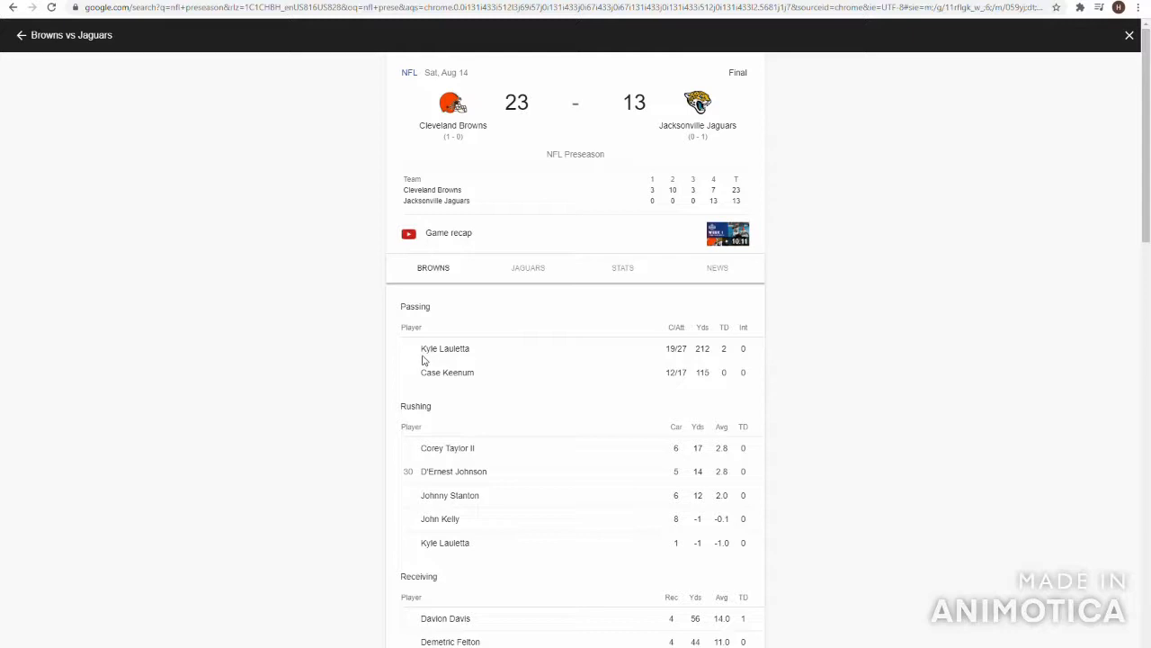
pyautogui.moveTo(491, 385)
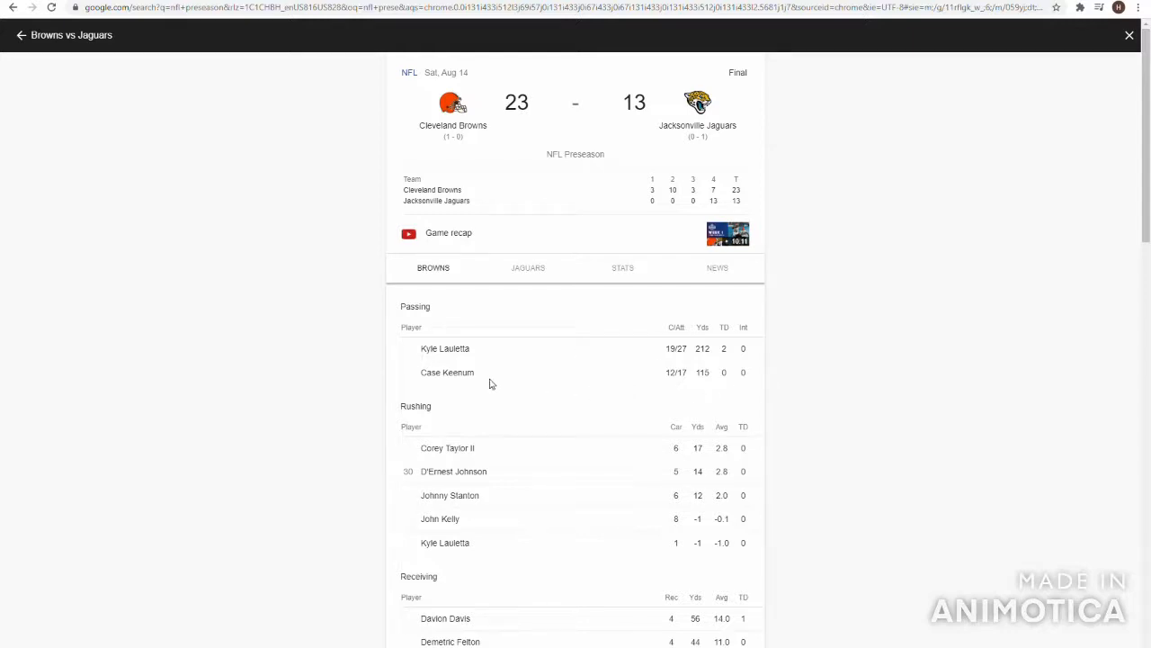
pyautogui.moveTo(680, 364)
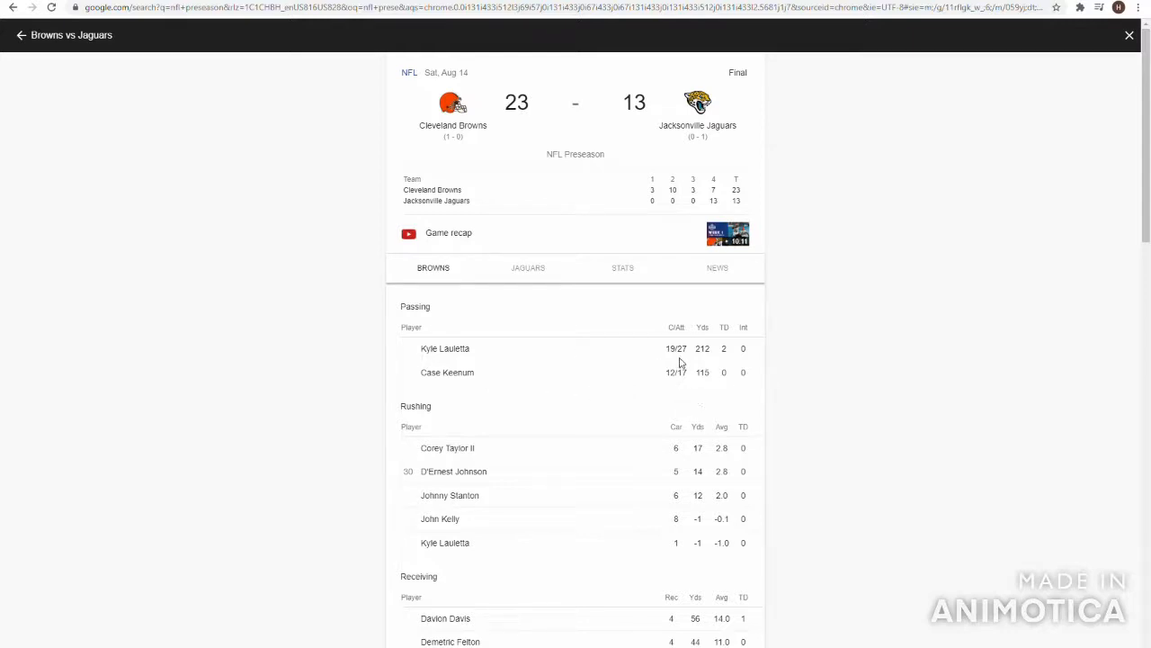
pyautogui.moveTo(709, 353)
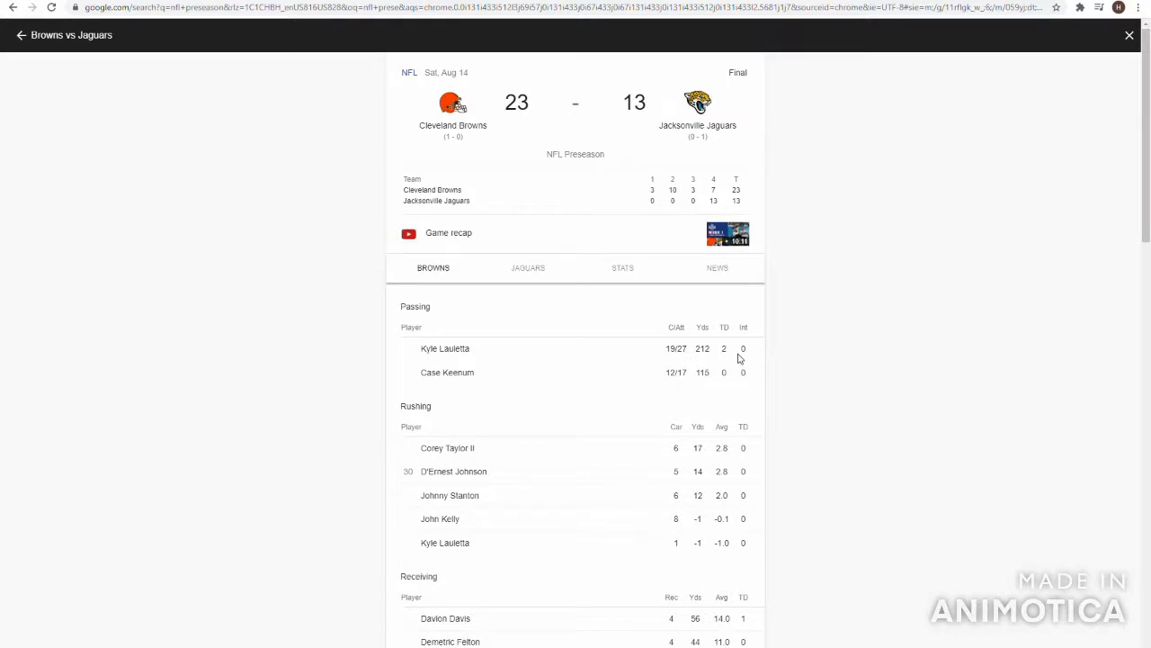
pyautogui.scroll(-3)
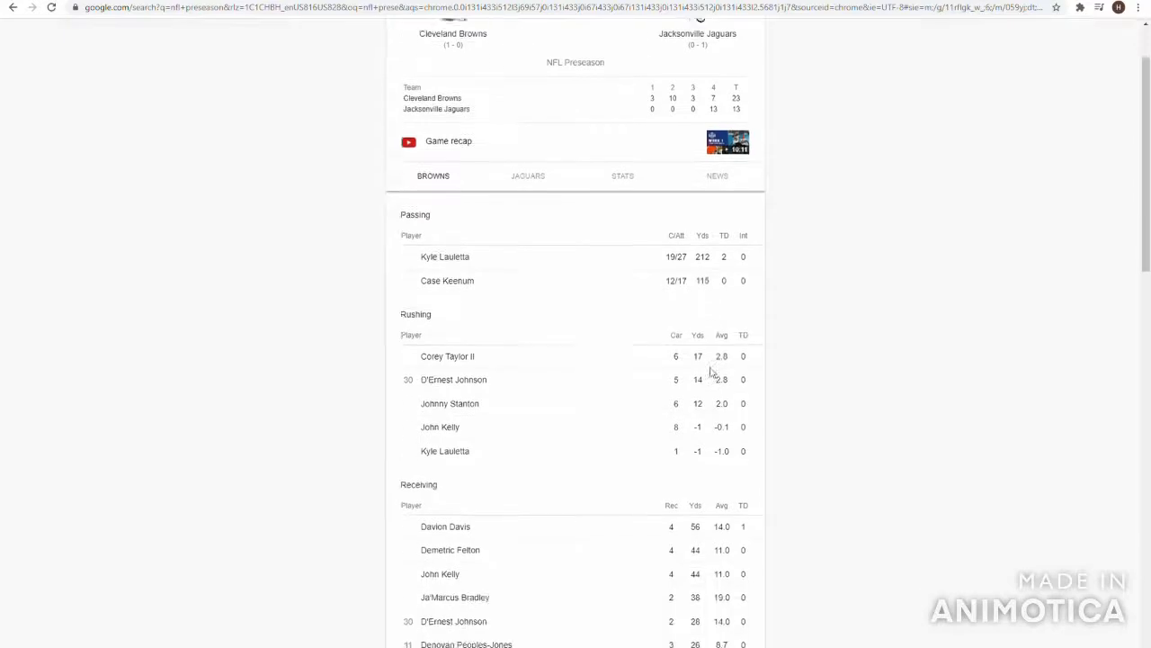
pyautogui.scroll(-3)
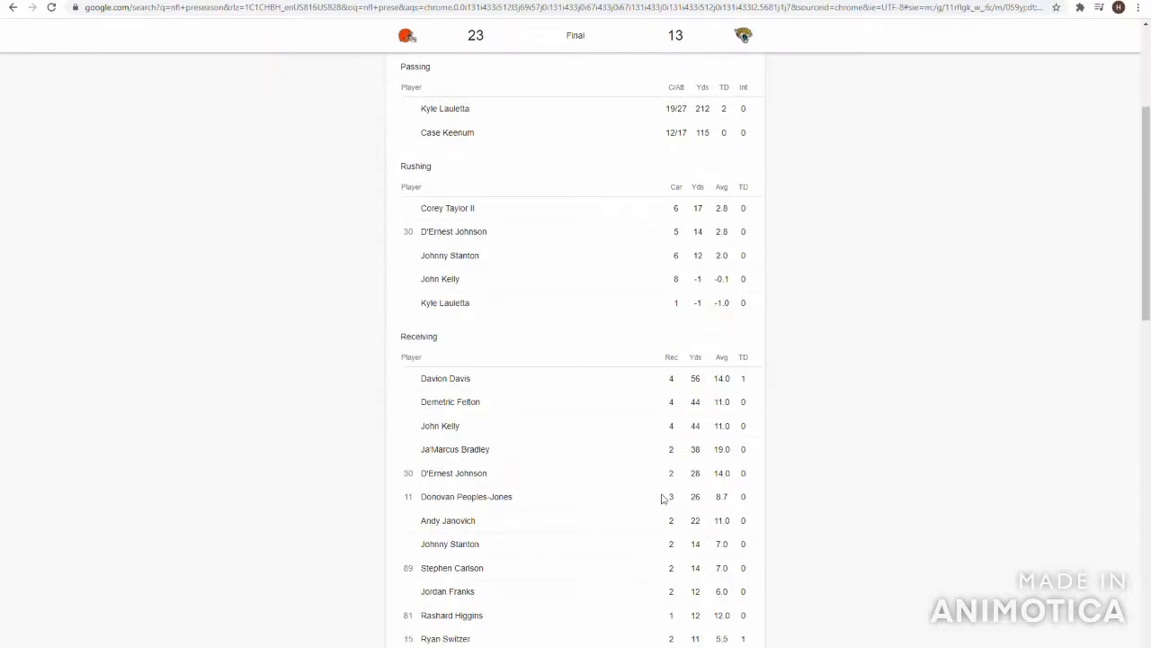
pyautogui.moveTo(716, 500)
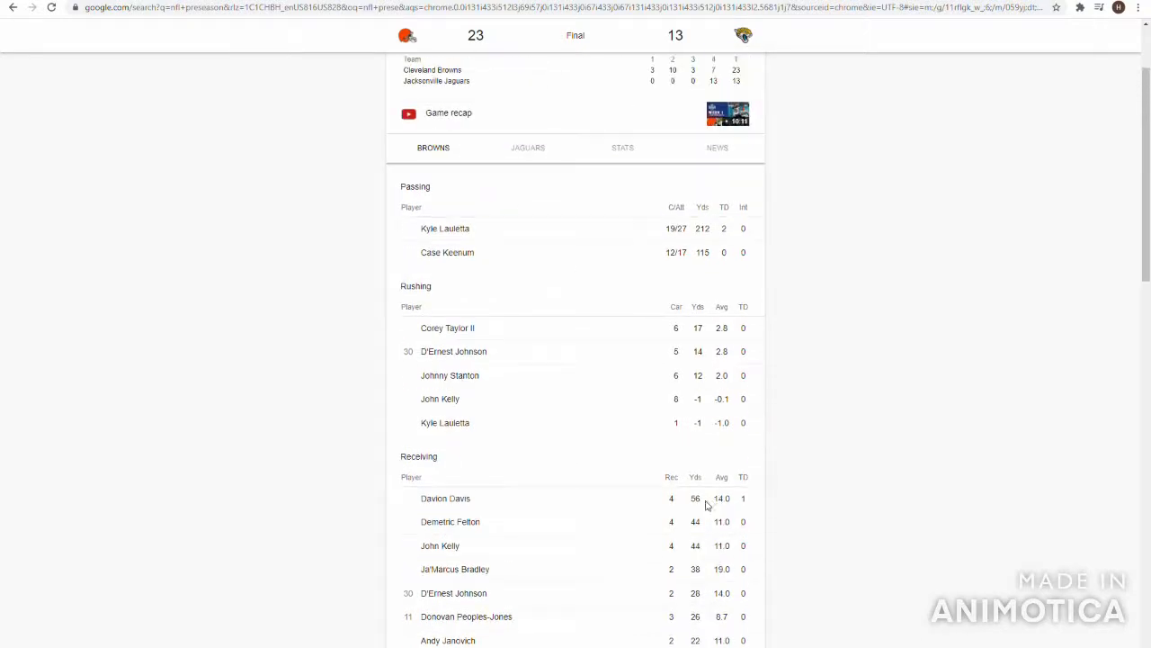
pyautogui.moveTo(699, 353)
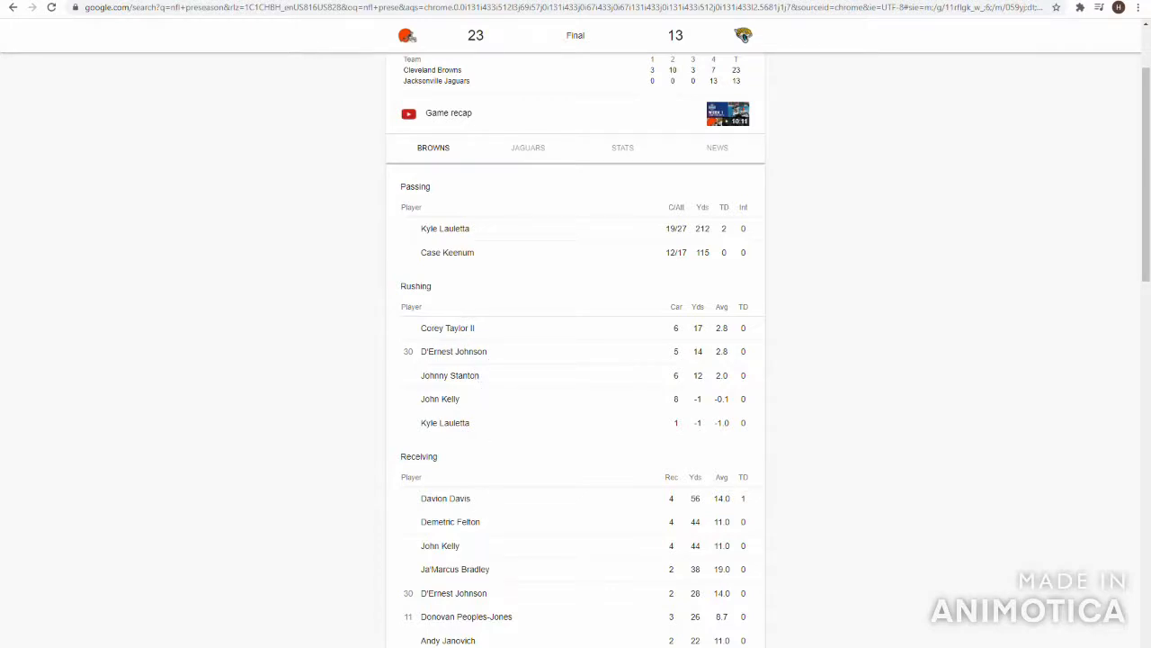
pyautogui.moveTo(486, 350)
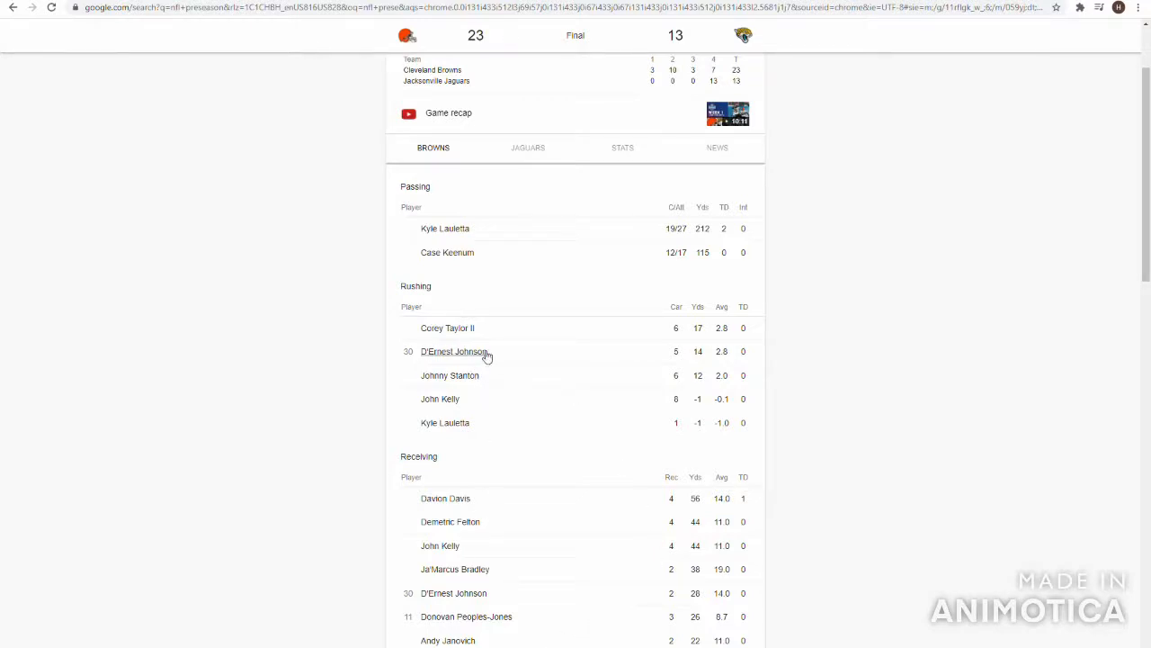
pyautogui.moveTo(738, 360)
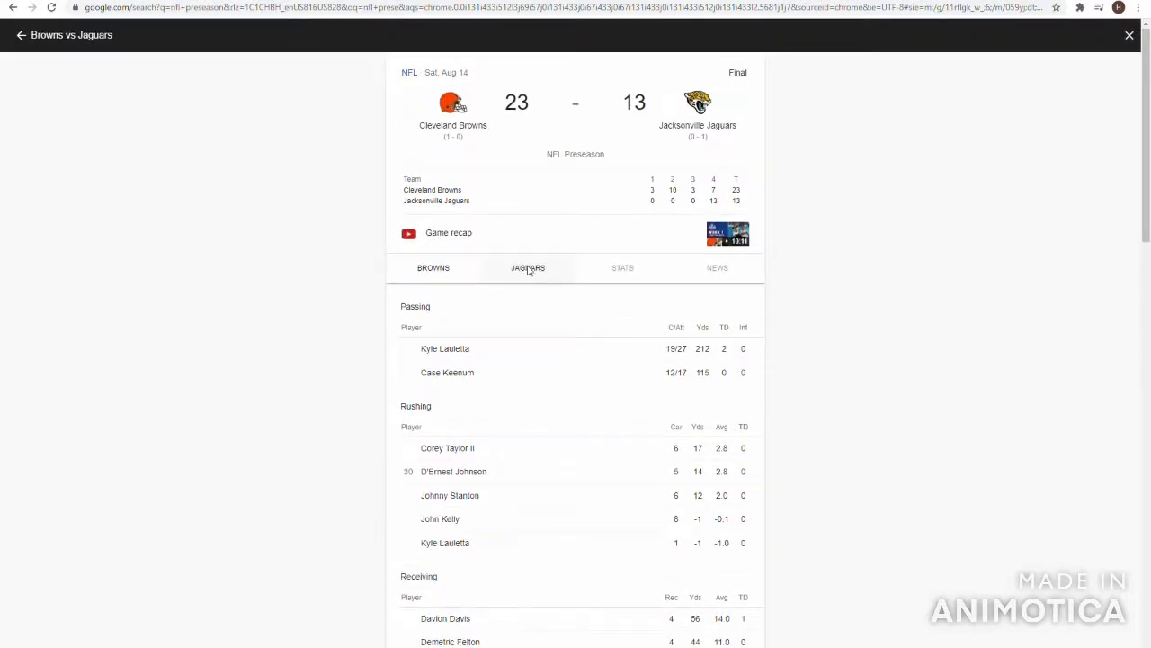
# Compare Browns and Jaguars player stats in the 23–13 box score, ending on the Jaguars.
pyautogui.click(529, 267)
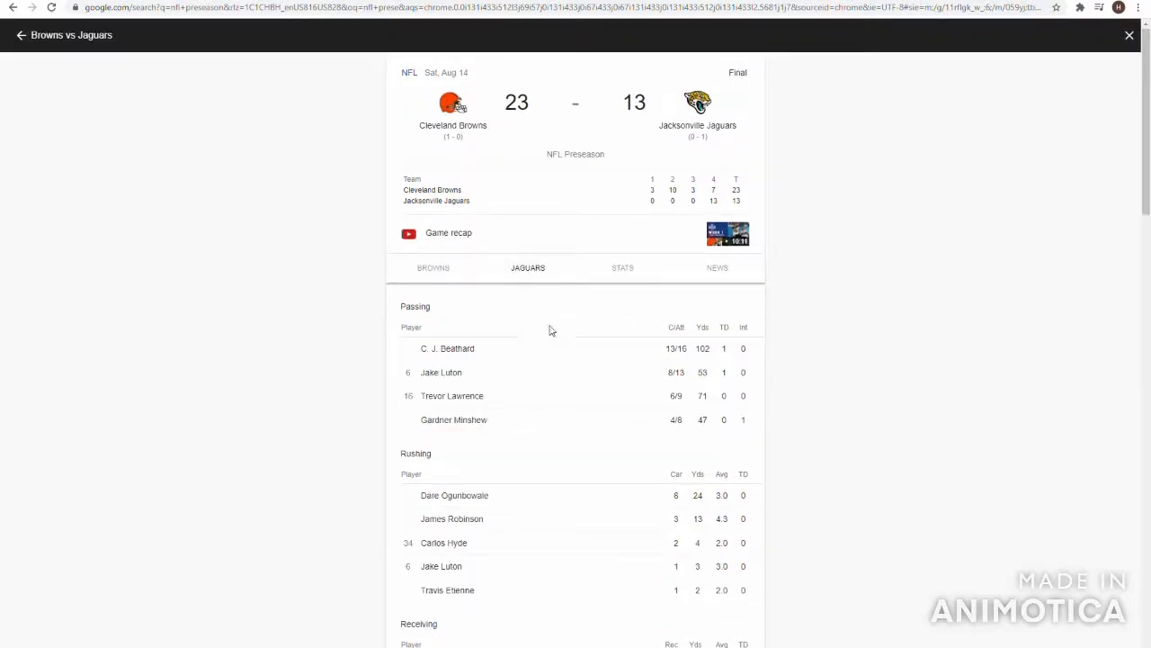
pyautogui.moveTo(690, 424)
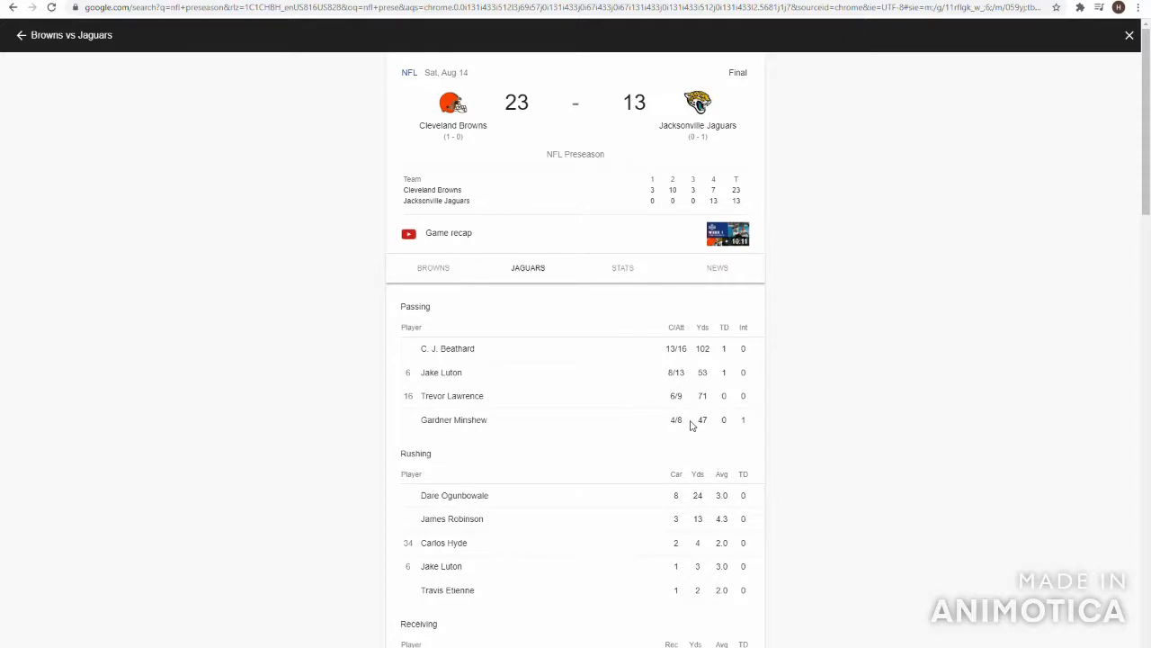
pyautogui.moveTo(673, 407)
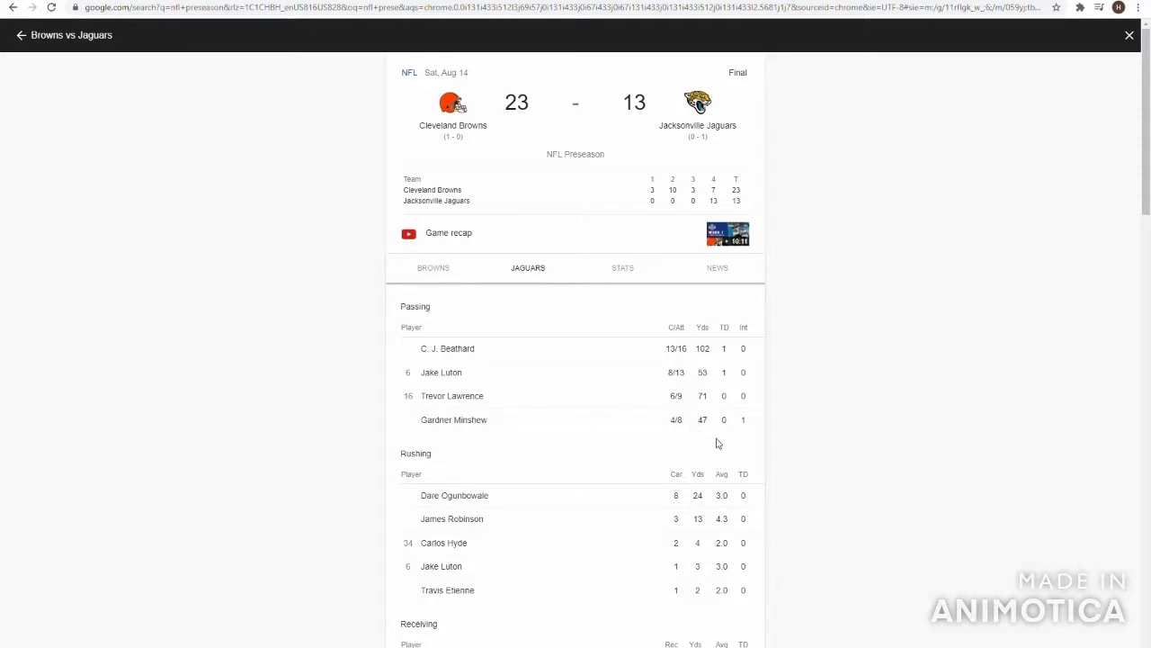
pyautogui.click(431, 267)
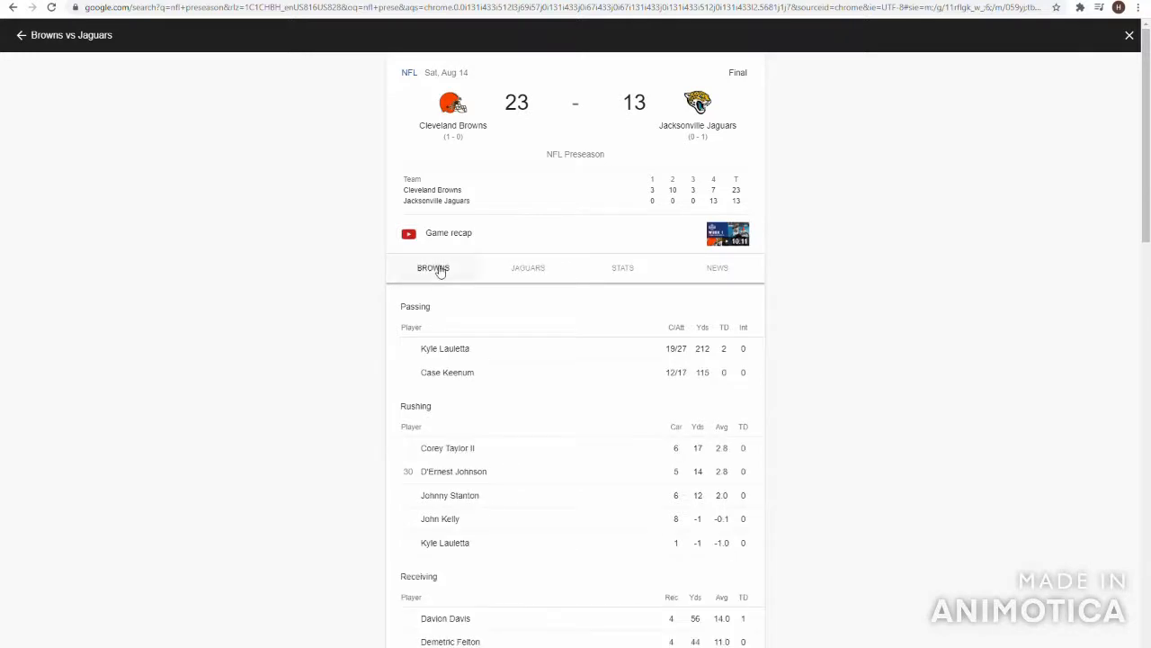
pyautogui.scroll(-3)
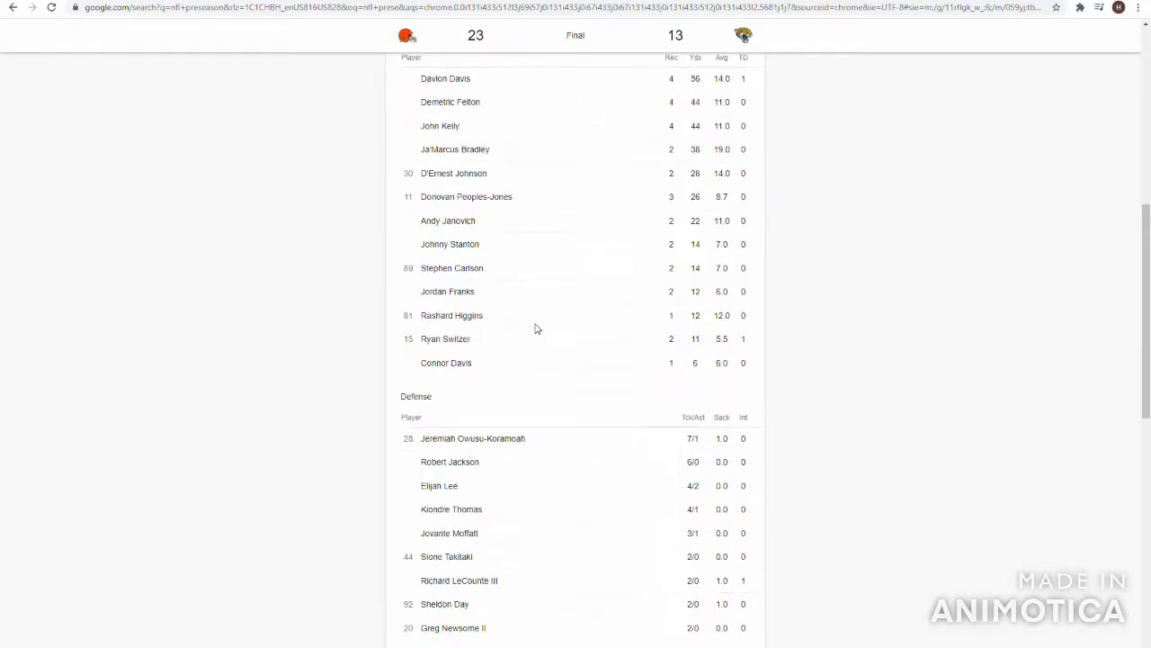
pyautogui.moveTo(626, 446)
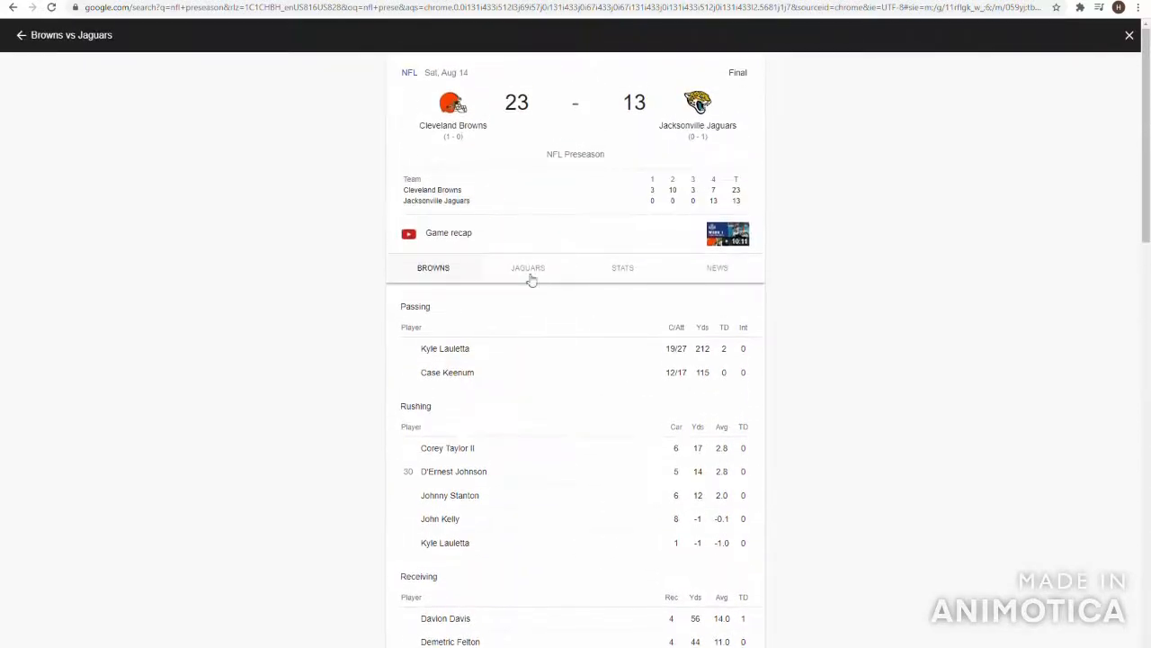
pyautogui.click(529, 267)
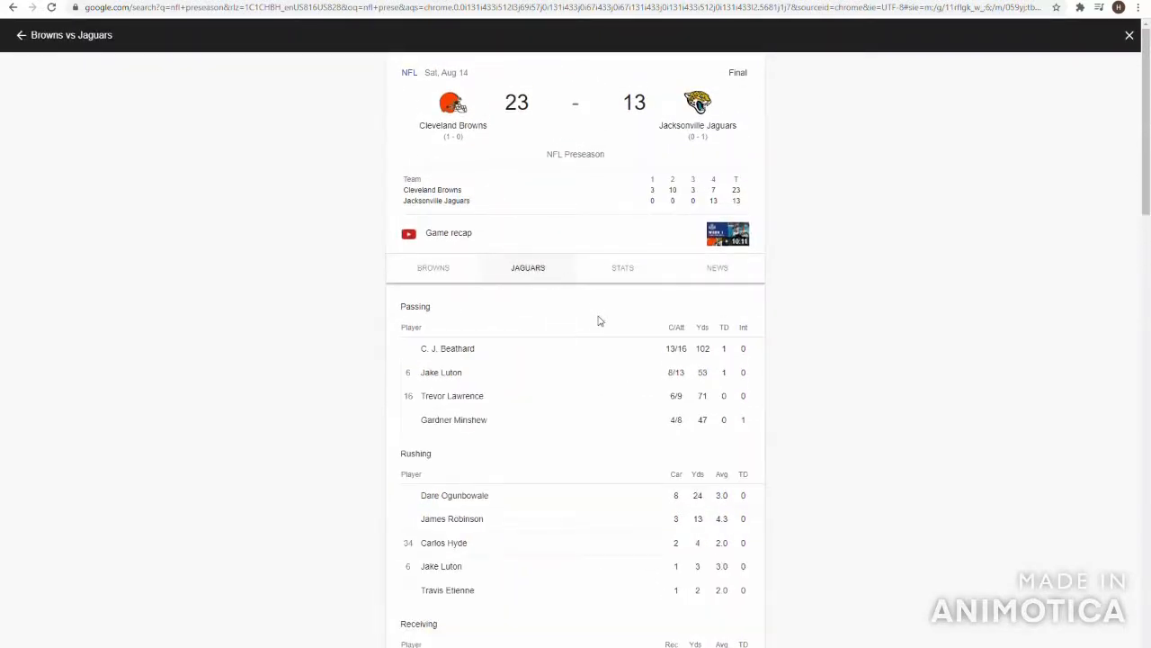
pyautogui.moveTo(601, 363)
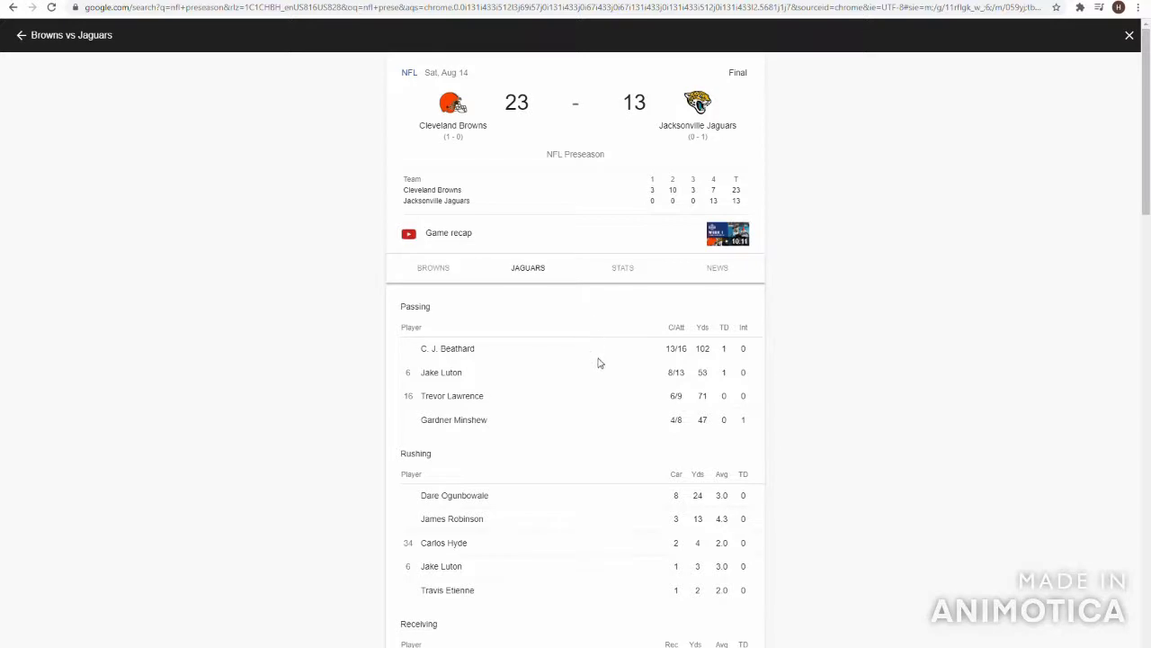
pyautogui.moveTo(631, 440)
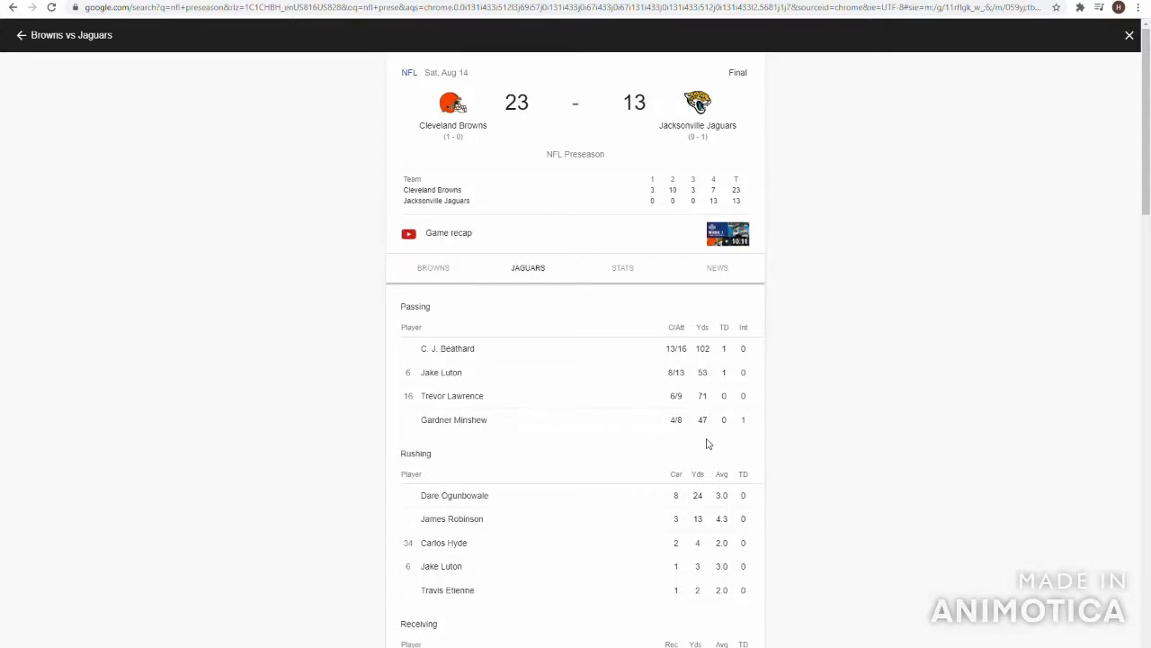
pyautogui.moveTo(656, 508)
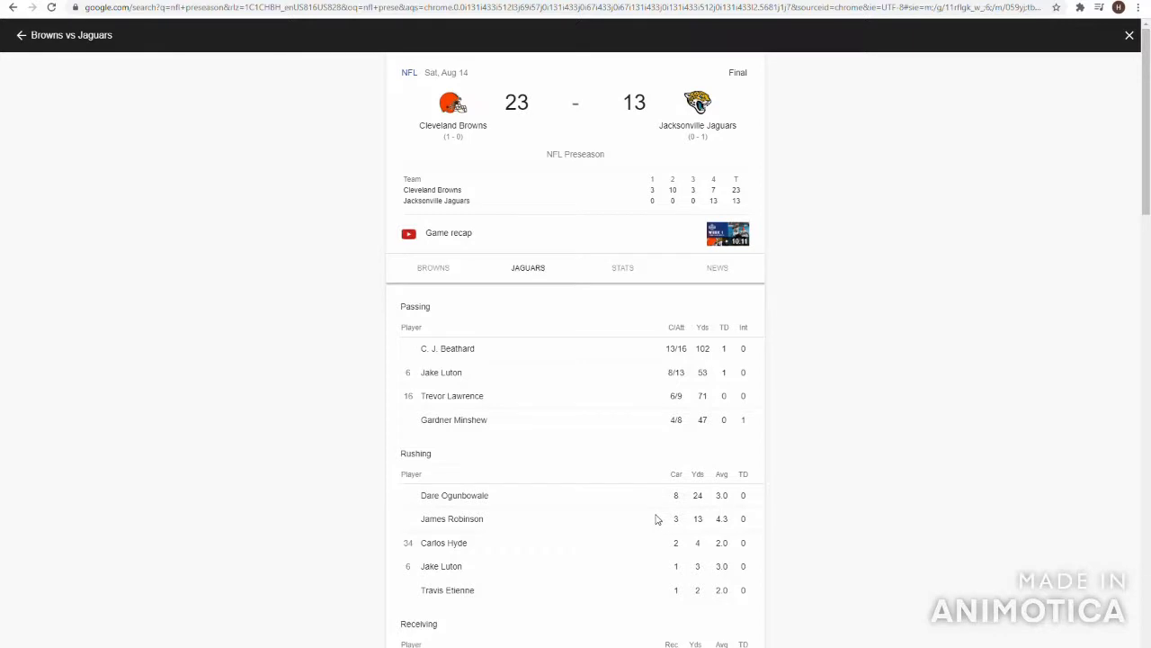
pyautogui.moveTo(435, 399)
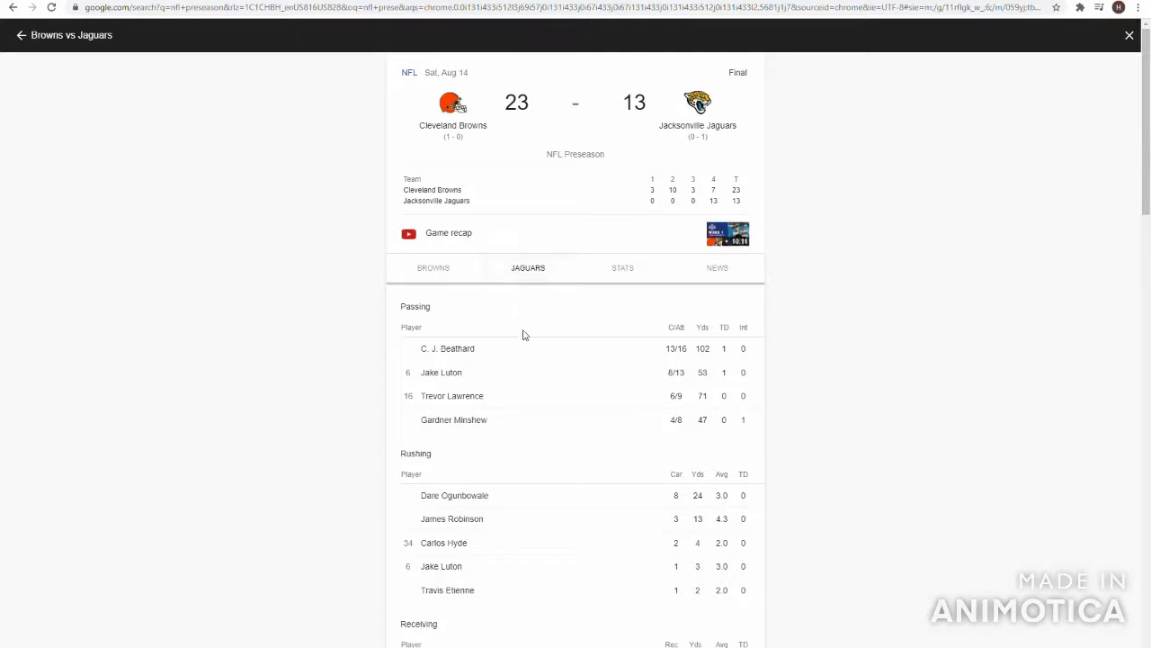
pyautogui.moveTo(520, 371)
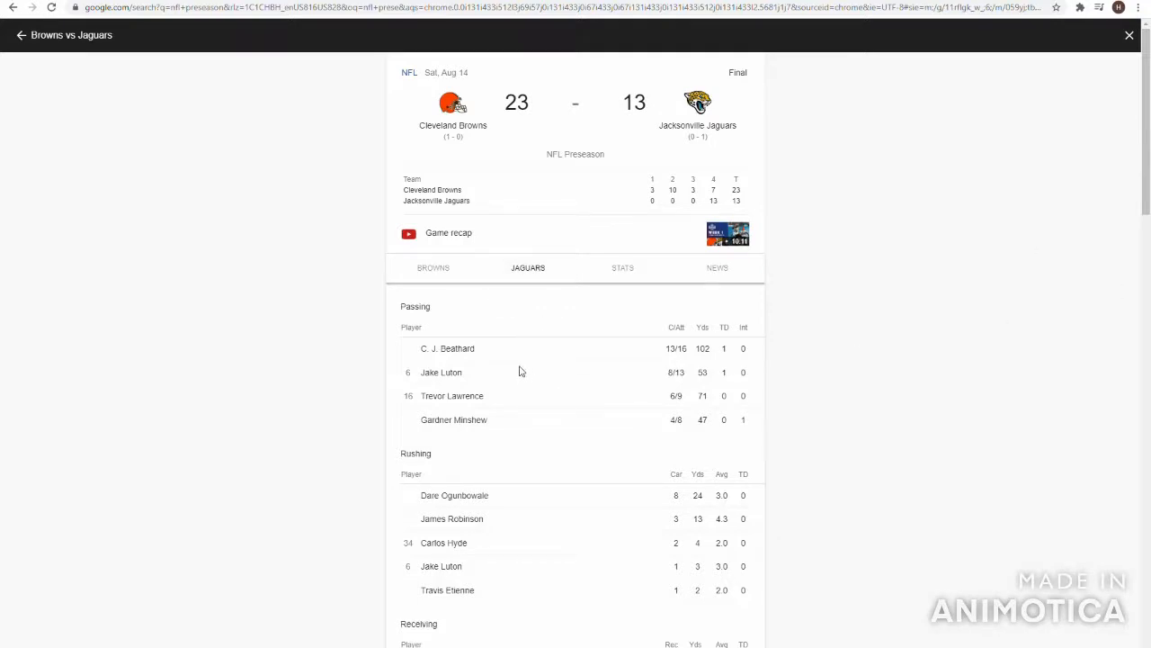
pyautogui.moveTo(705, 425)
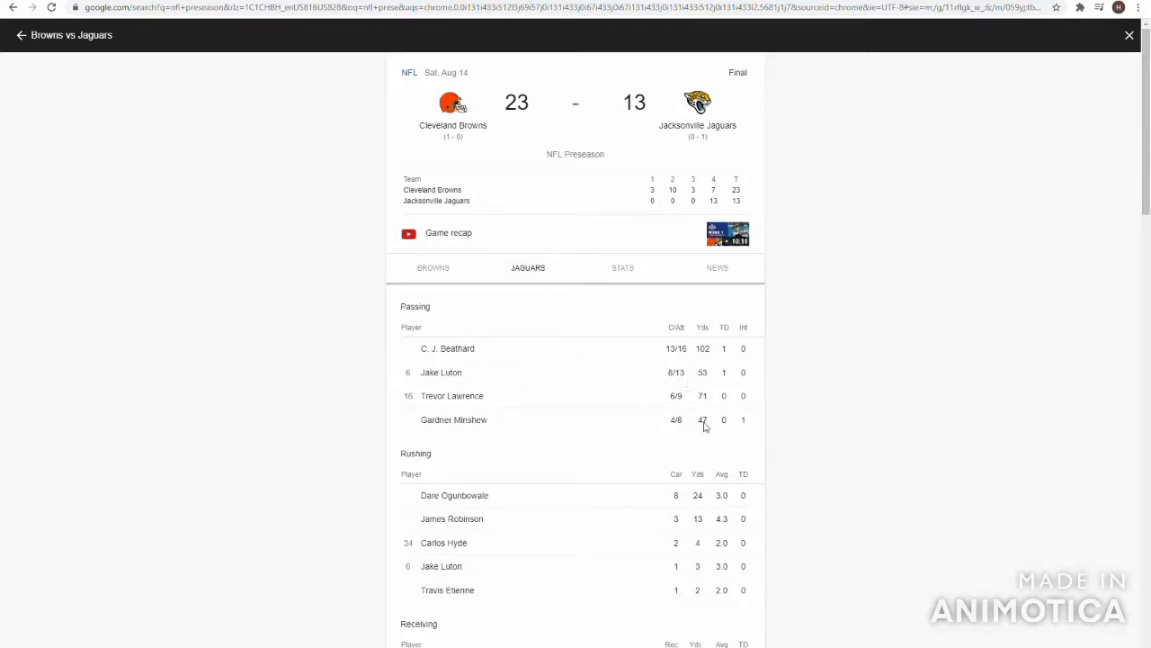
pyautogui.moveTo(697, 419)
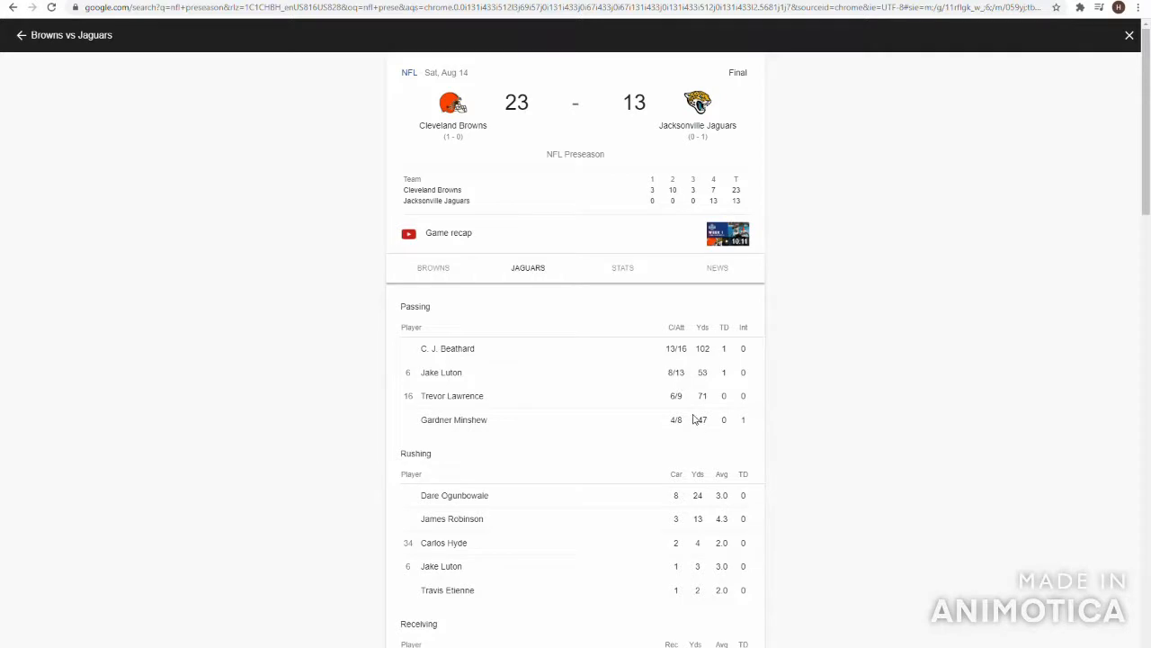
pyautogui.moveTo(702, 427)
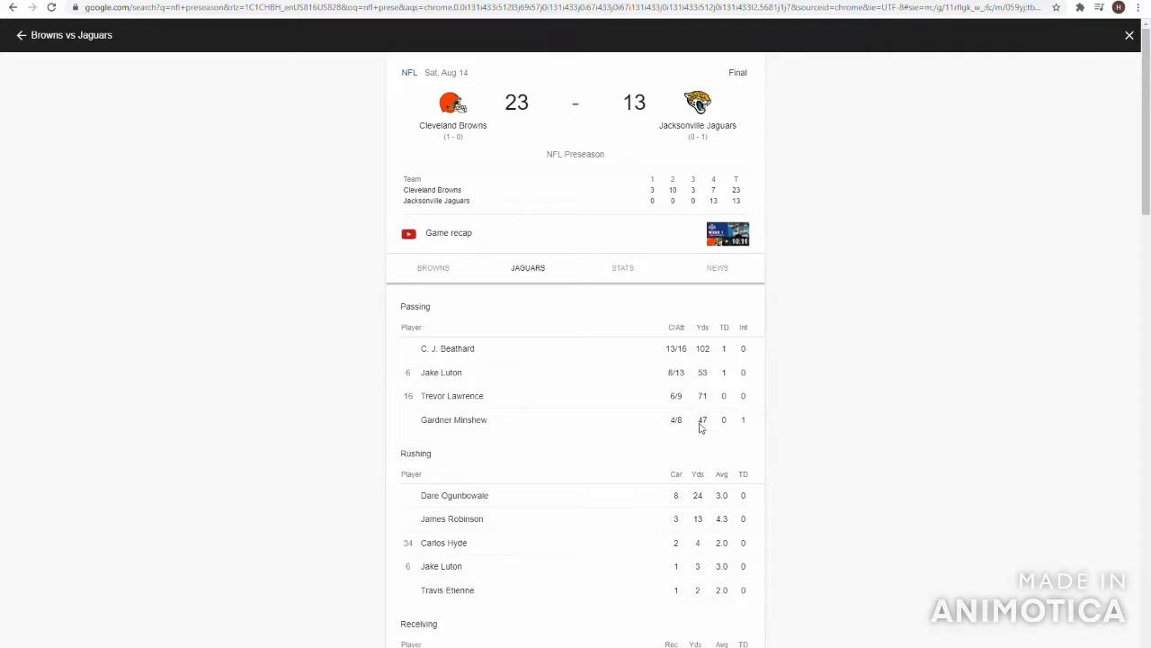
pyautogui.moveTo(507, 376)
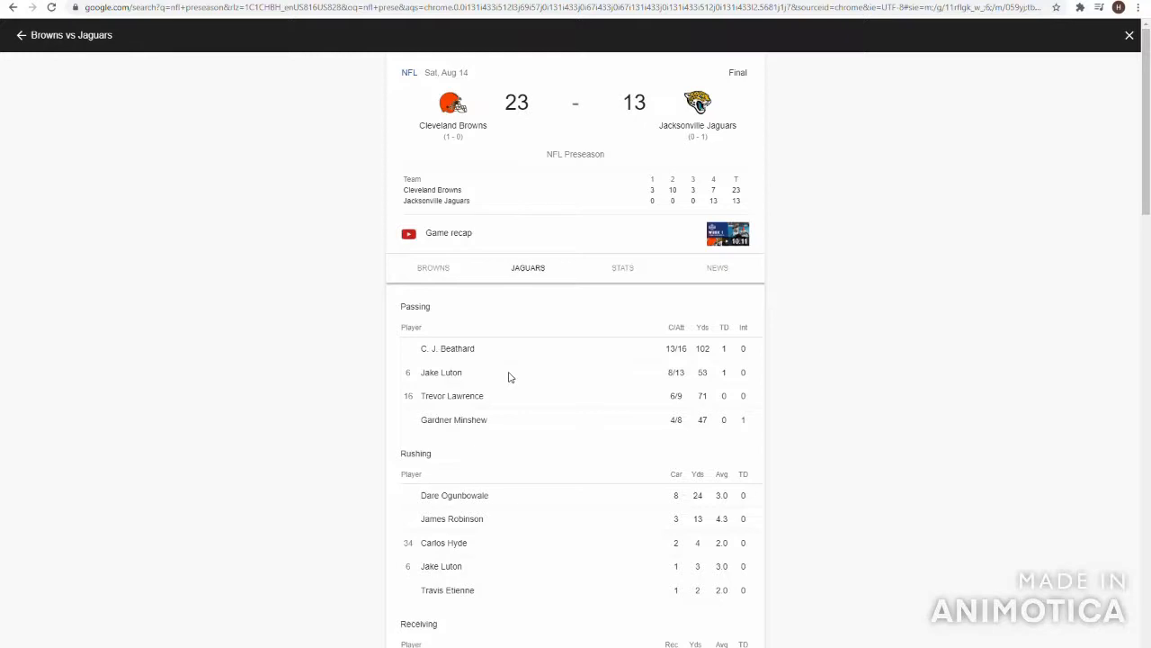
pyautogui.moveTo(691, 363)
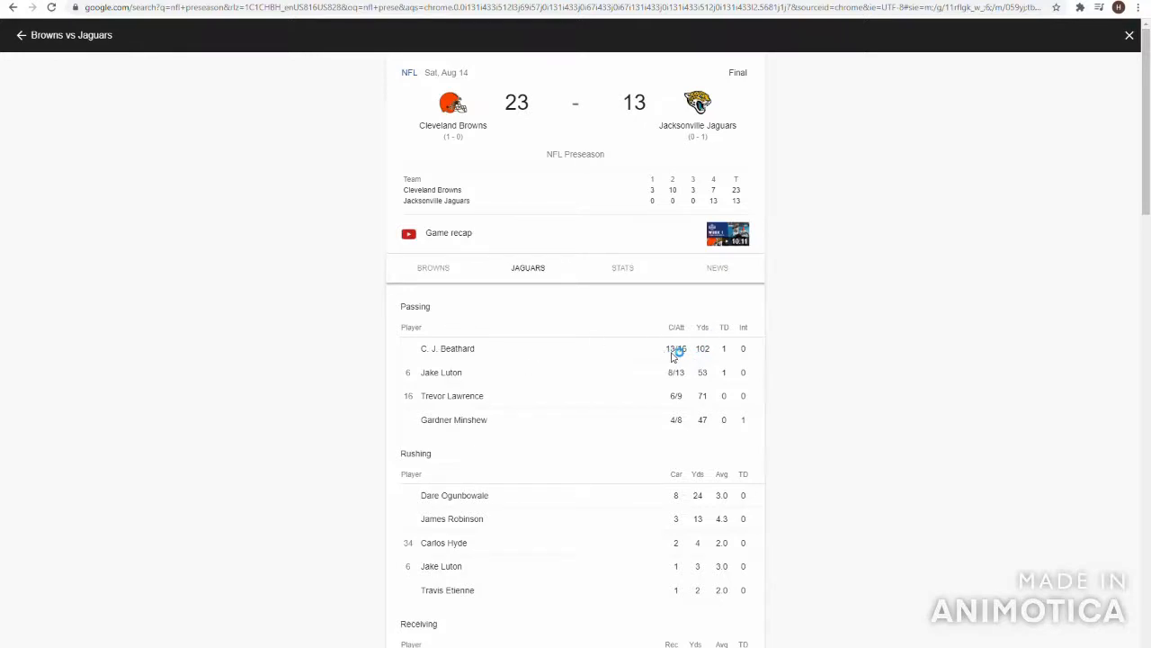
pyautogui.moveTo(708, 341)
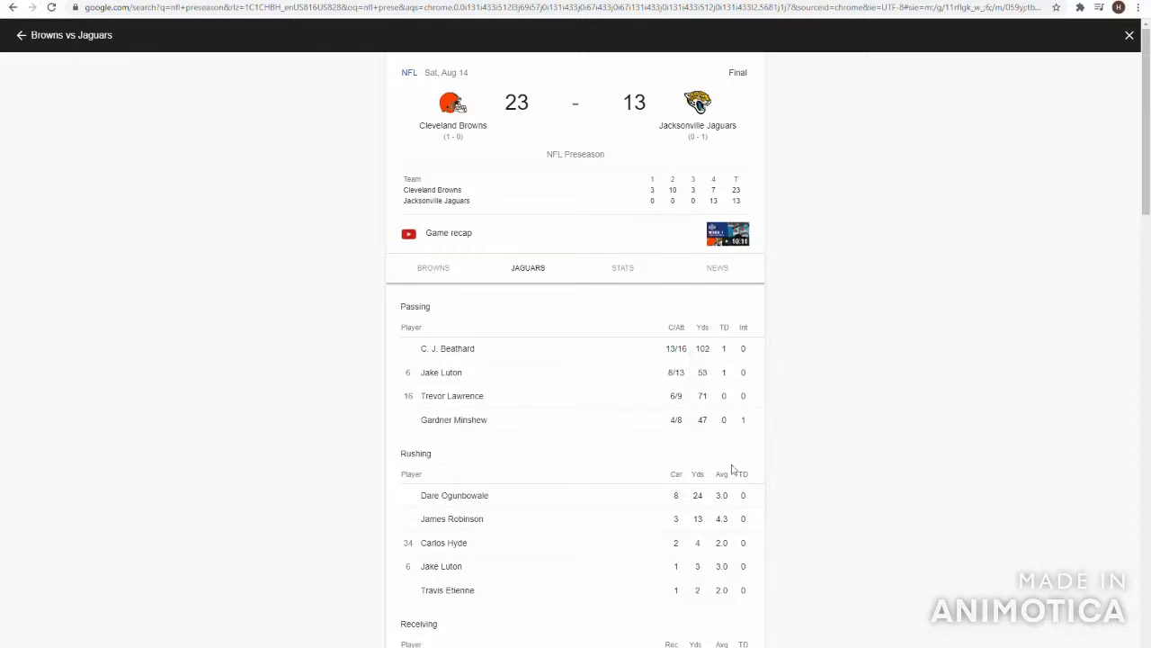
pyautogui.moveTo(579, 464)
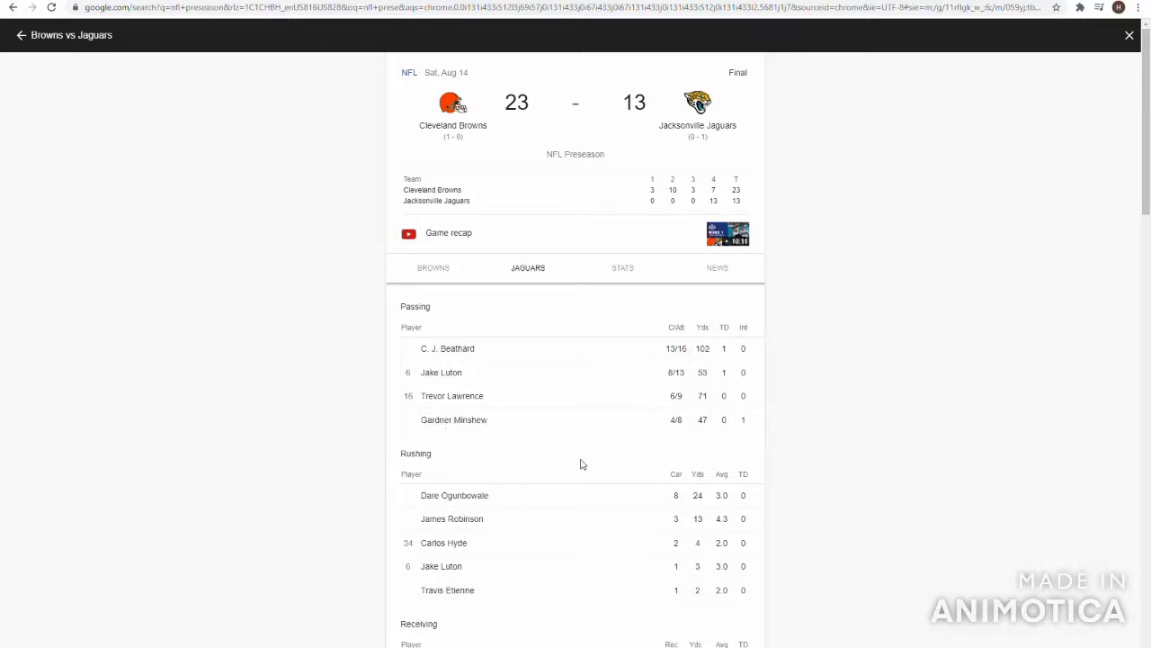
pyautogui.moveTo(482, 360)
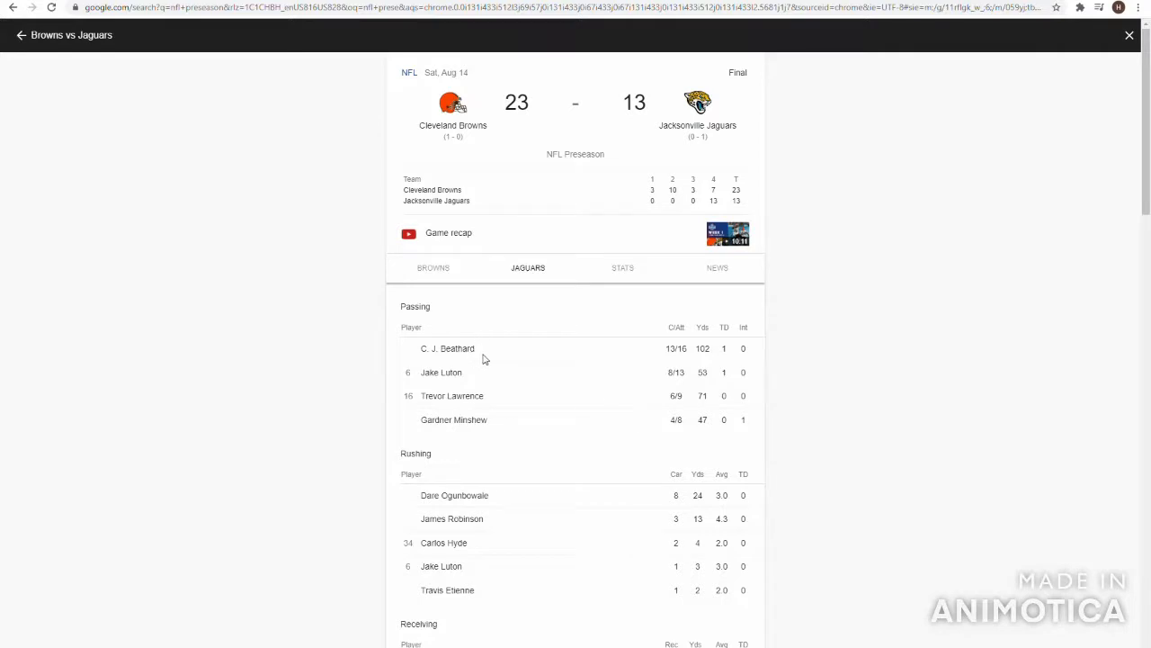
pyautogui.moveTo(701, 392)
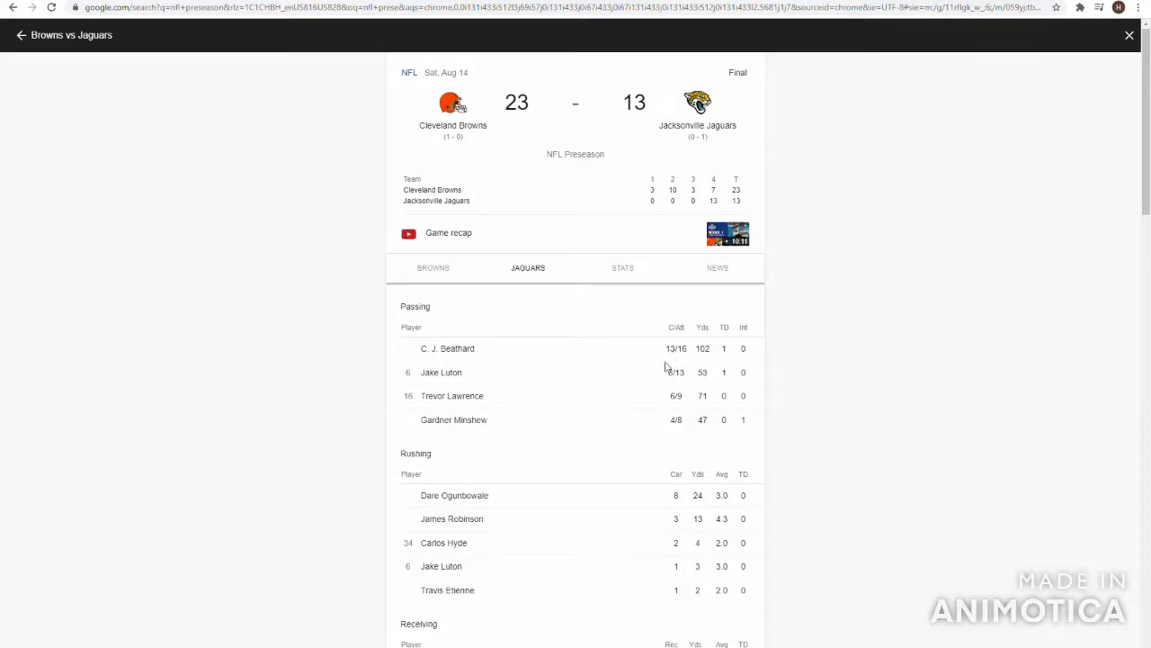
pyautogui.moveTo(604, 403)
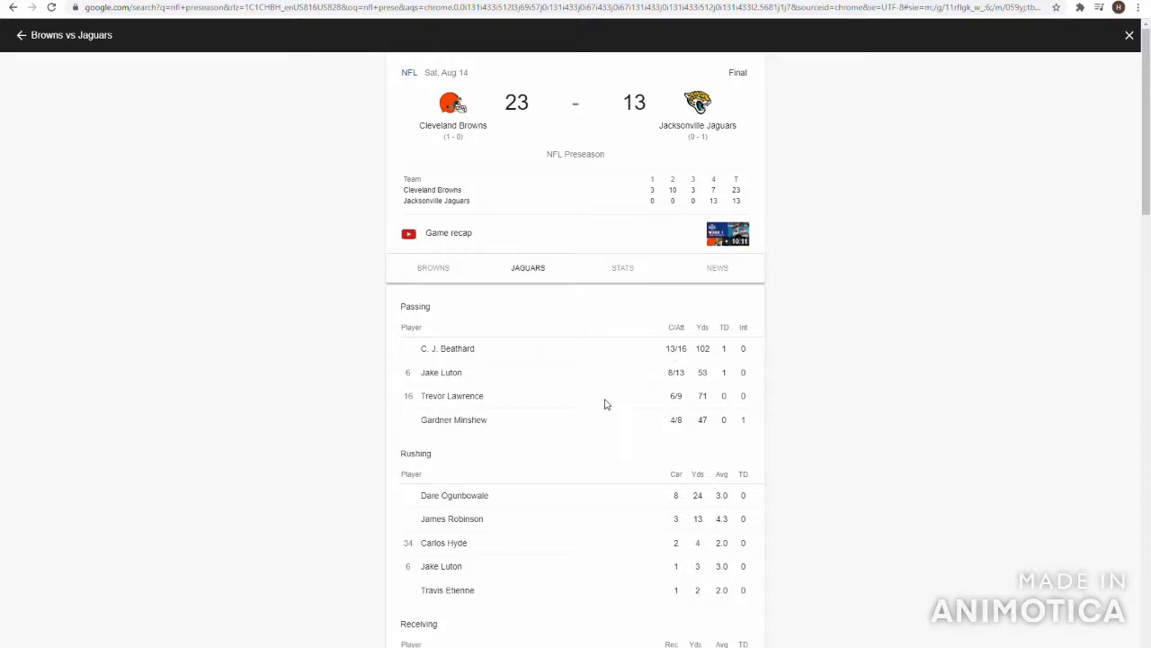
# Scroll further through the NFL preseason games list.
pyautogui.scroll(-3)
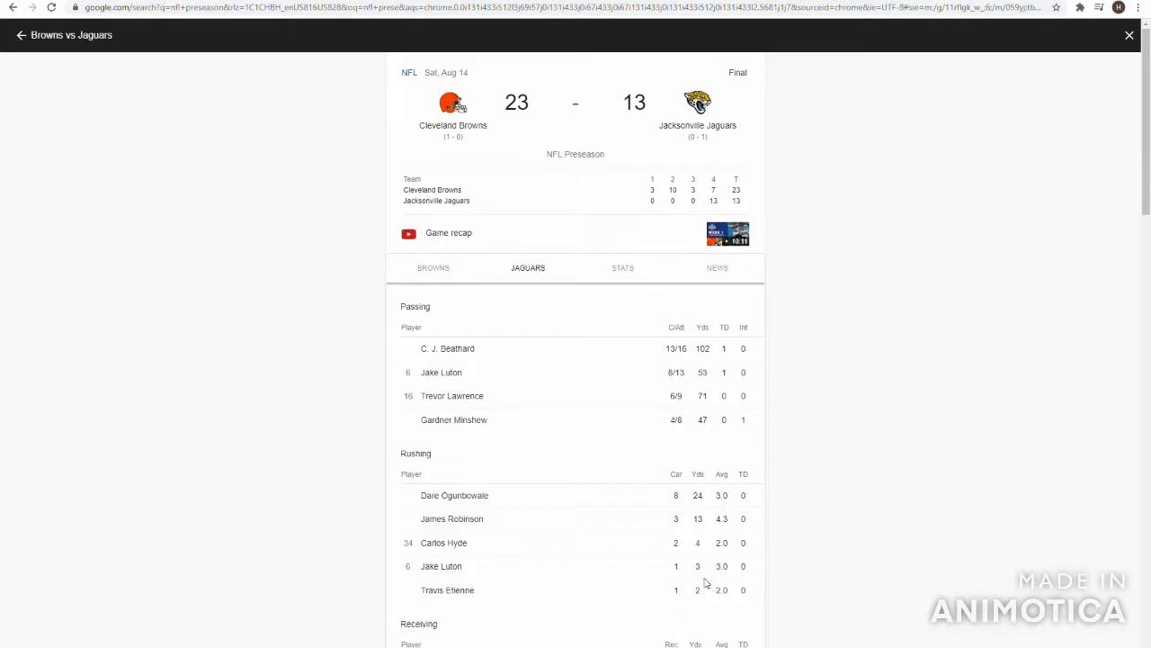
pyautogui.moveTo(693, 533)
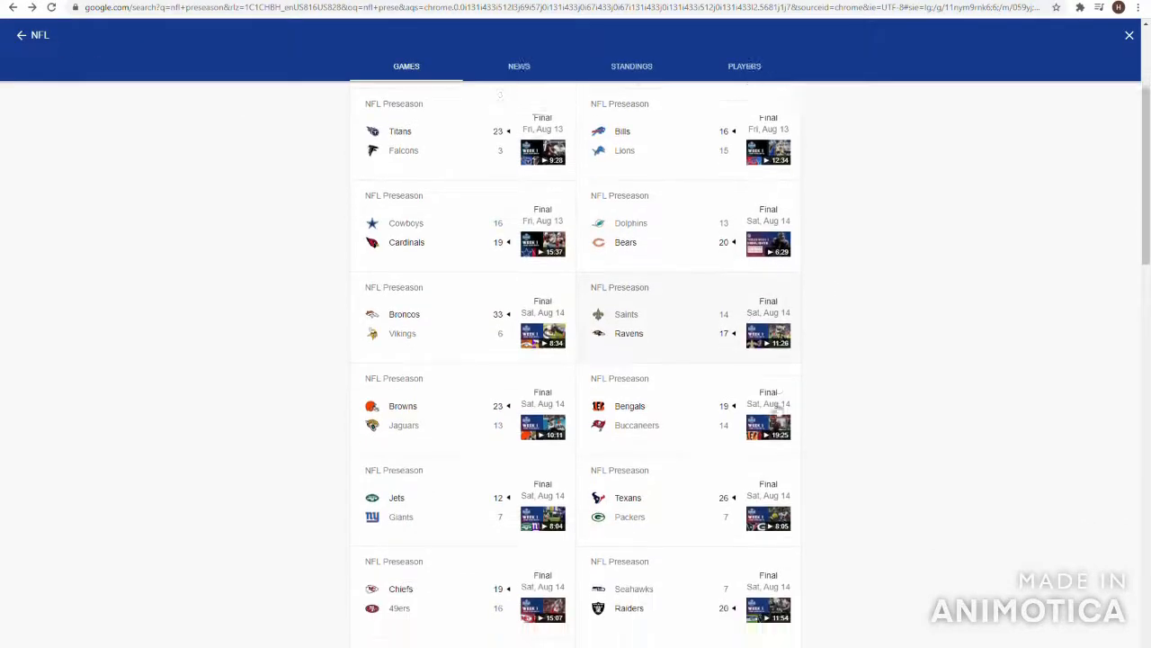
pyautogui.scroll(-3)
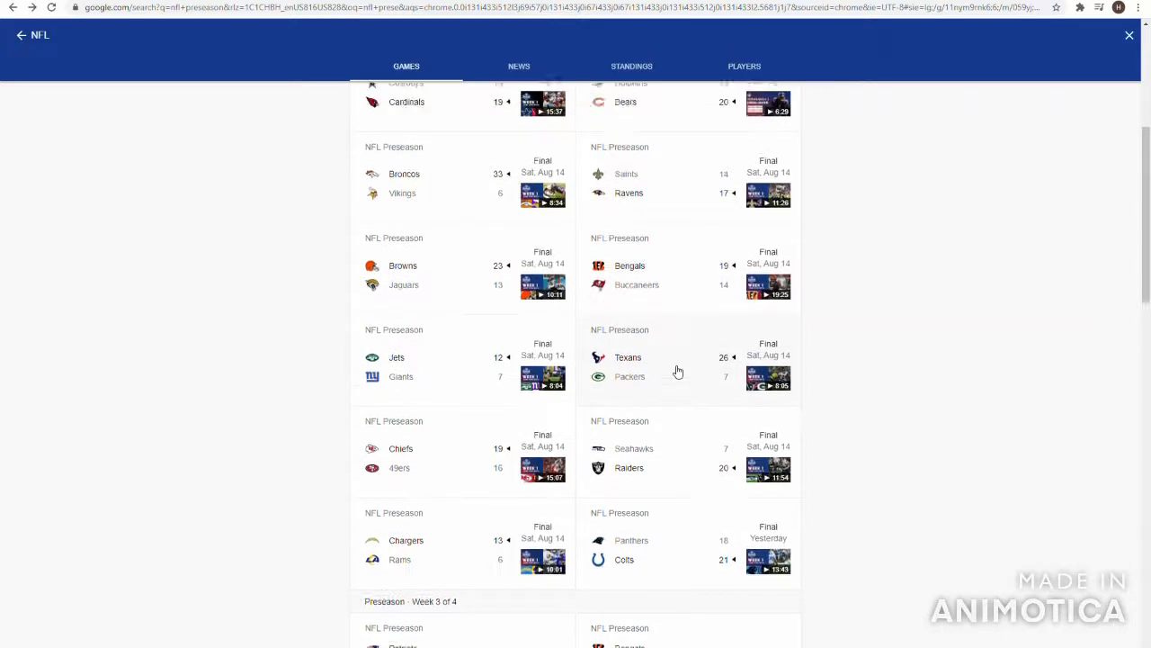
pyautogui.scroll(-3)
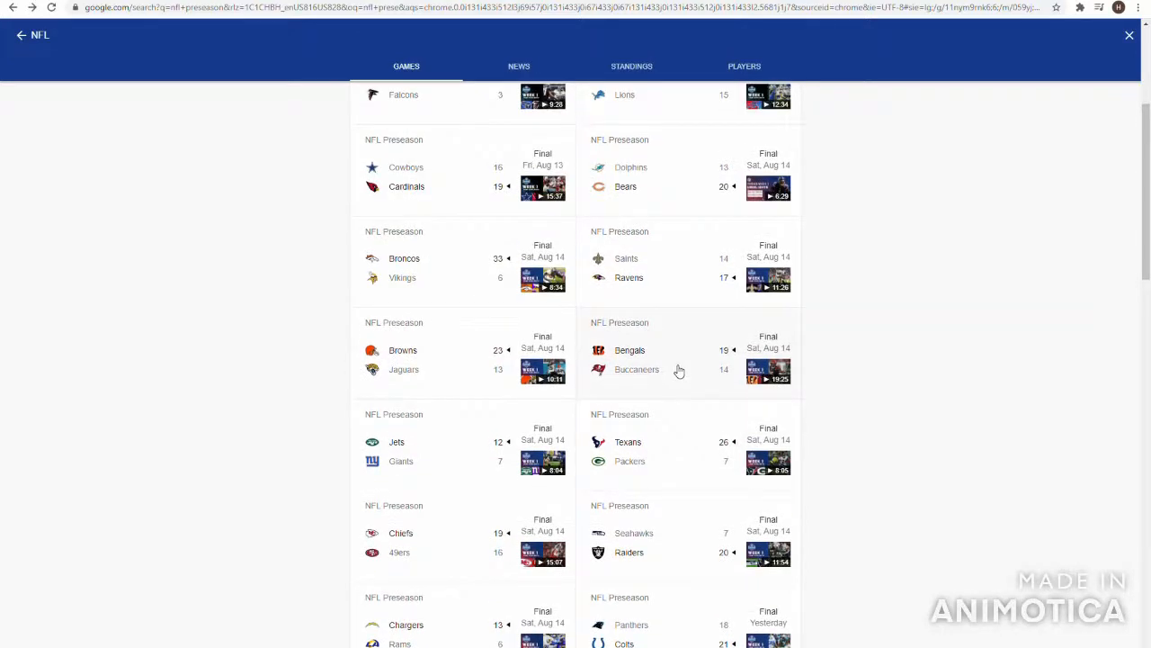
# View the Bengals 19–14 Buccaneers game page with the Tampa Bay Buccaneers' player stats.
pyautogui.click(647, 360)
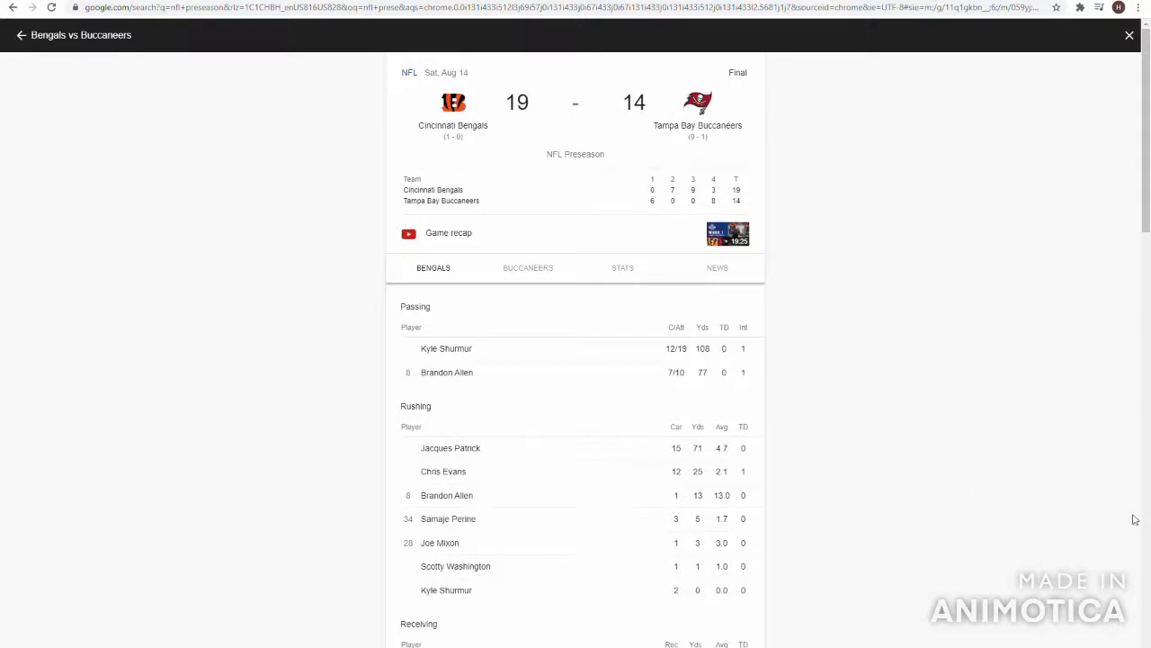
pyautogui.moveTo(653, 374)
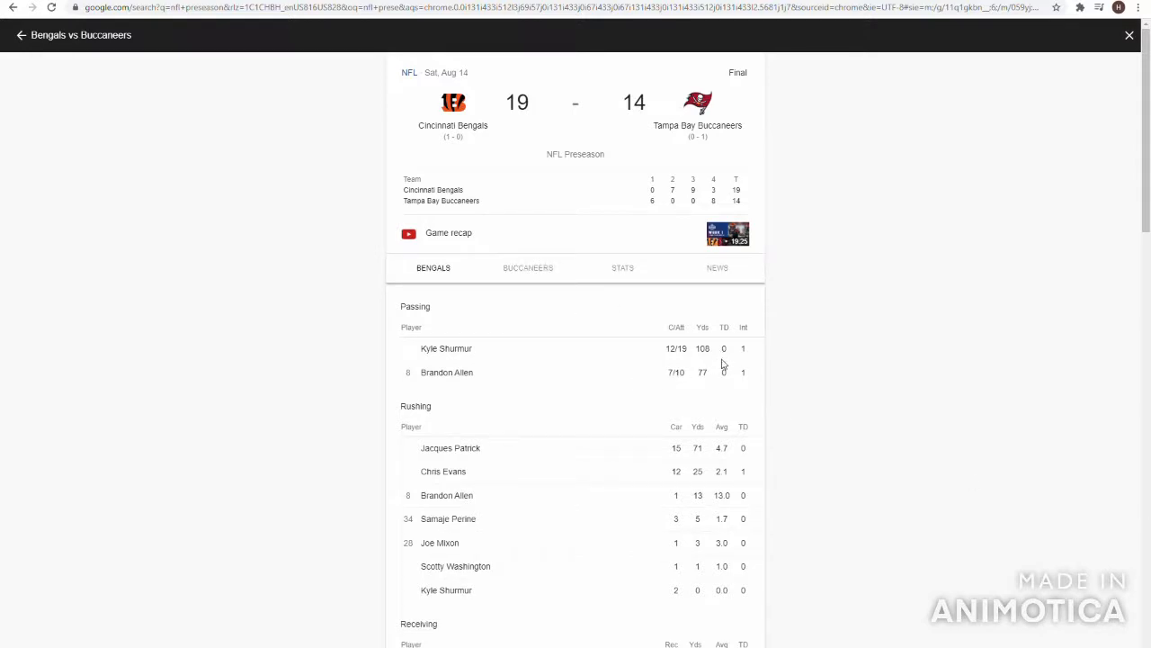
pyautogui.moveTo(743, 367)
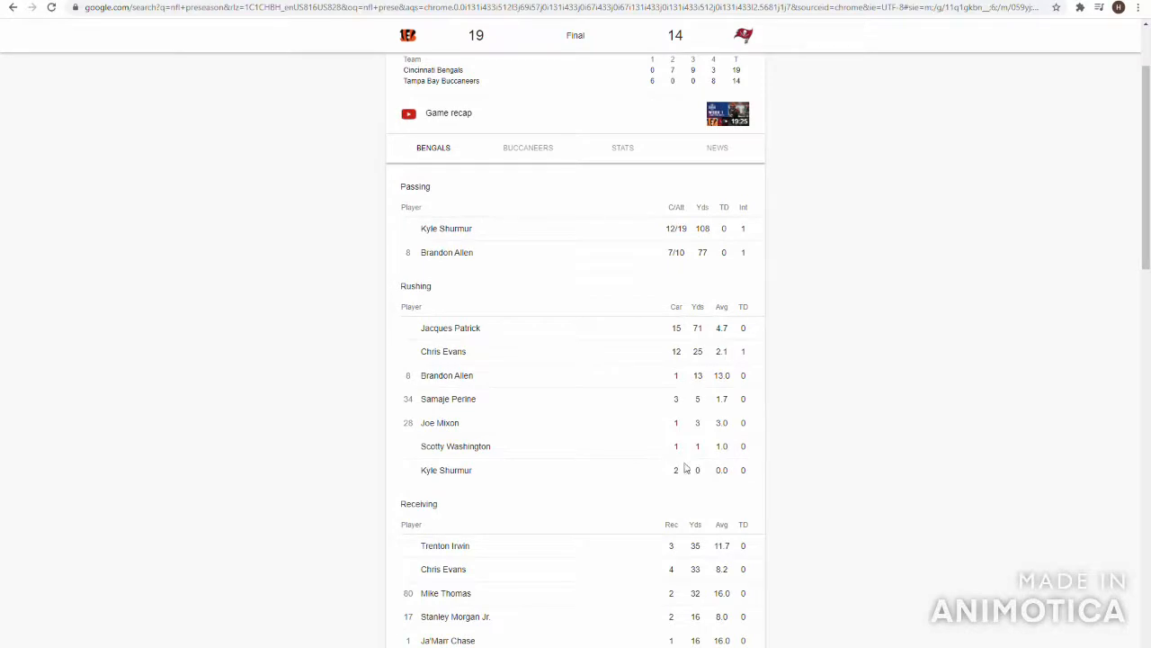
pyautogui.moveTo(717, 479)
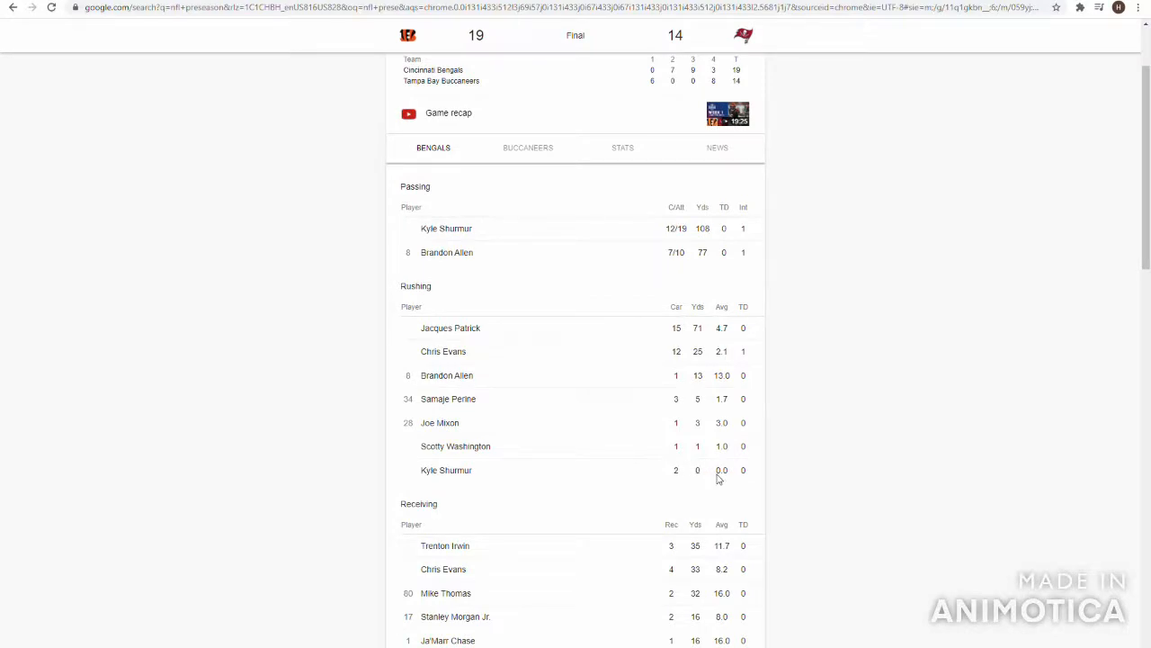
pyautogui.moveTo(675, 633)
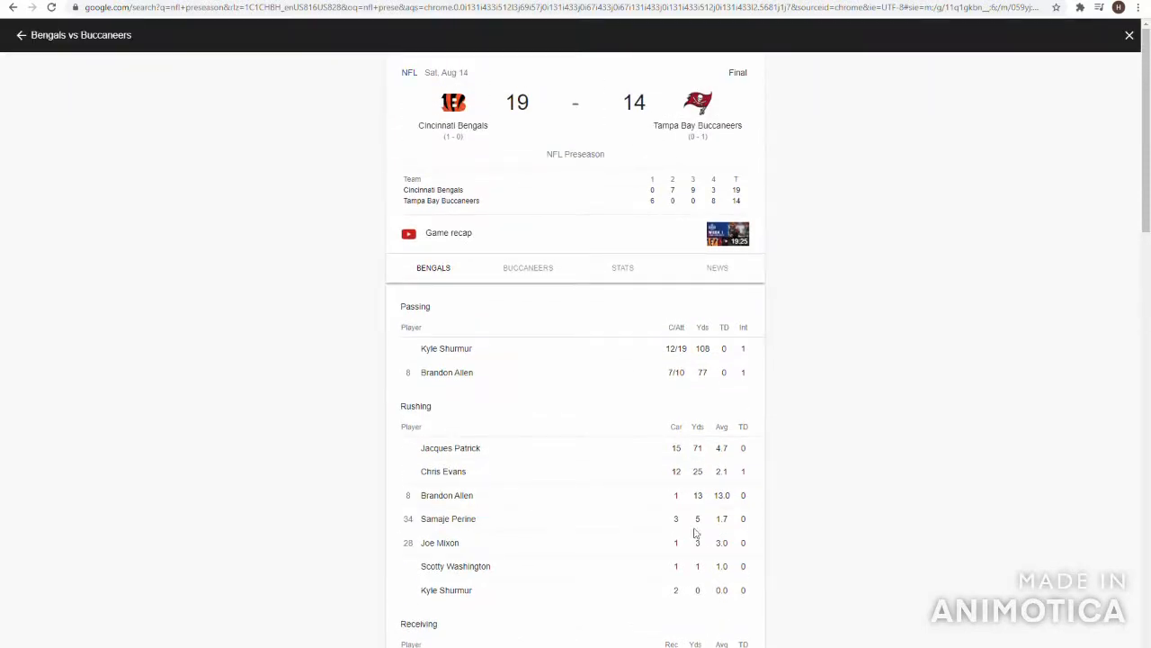
pyautogui.click(529, 266)
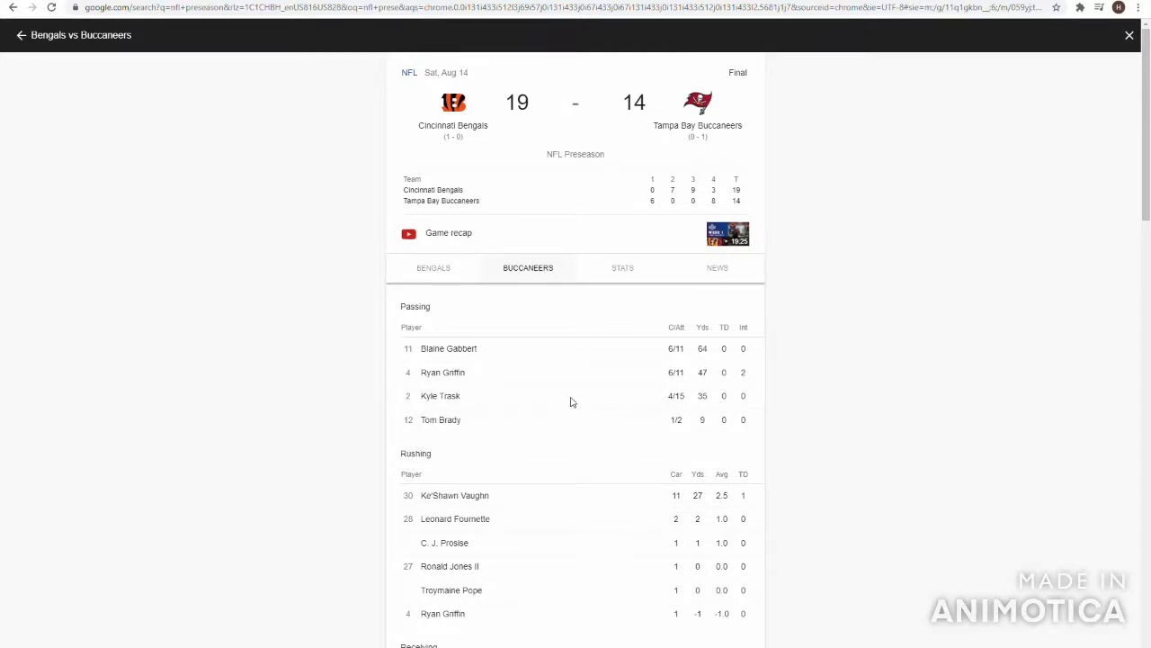
pyautogui.moveTo(677, 403)
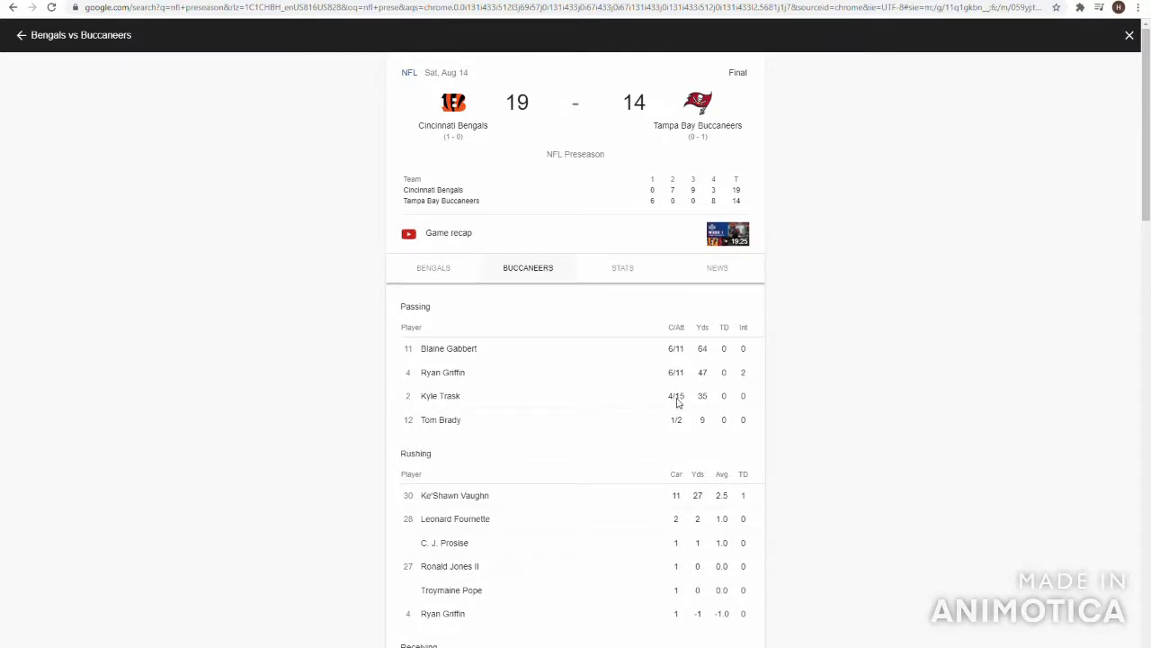
pyautogui.moveTo(683, 403)
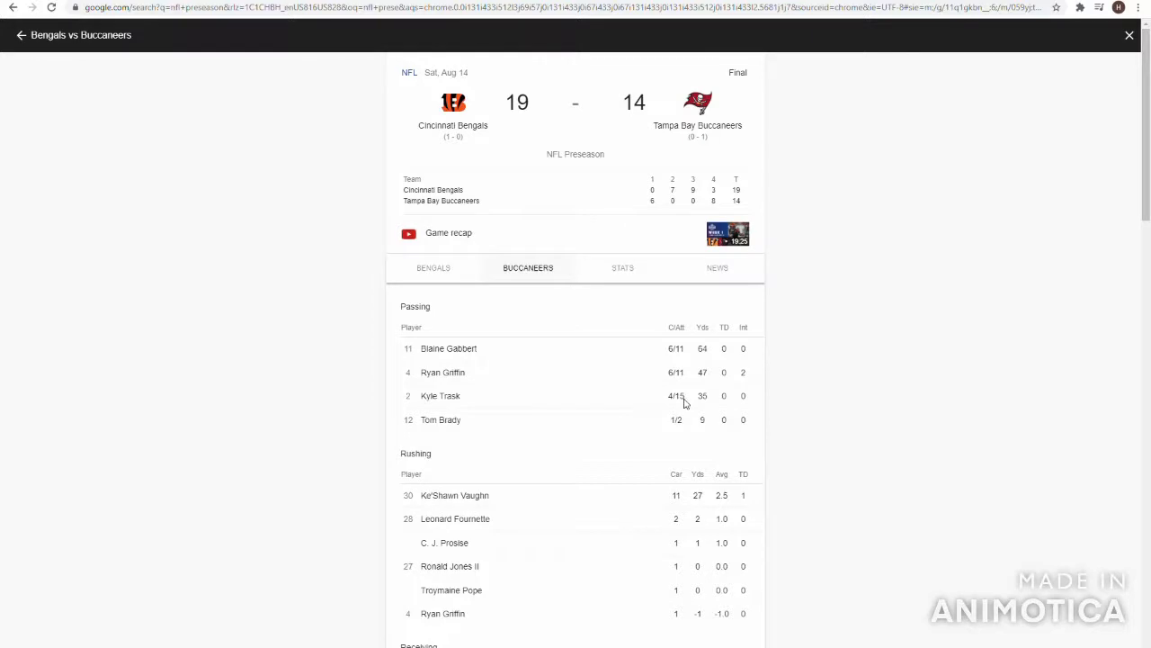
pyautogui.moveTo(669, 351)
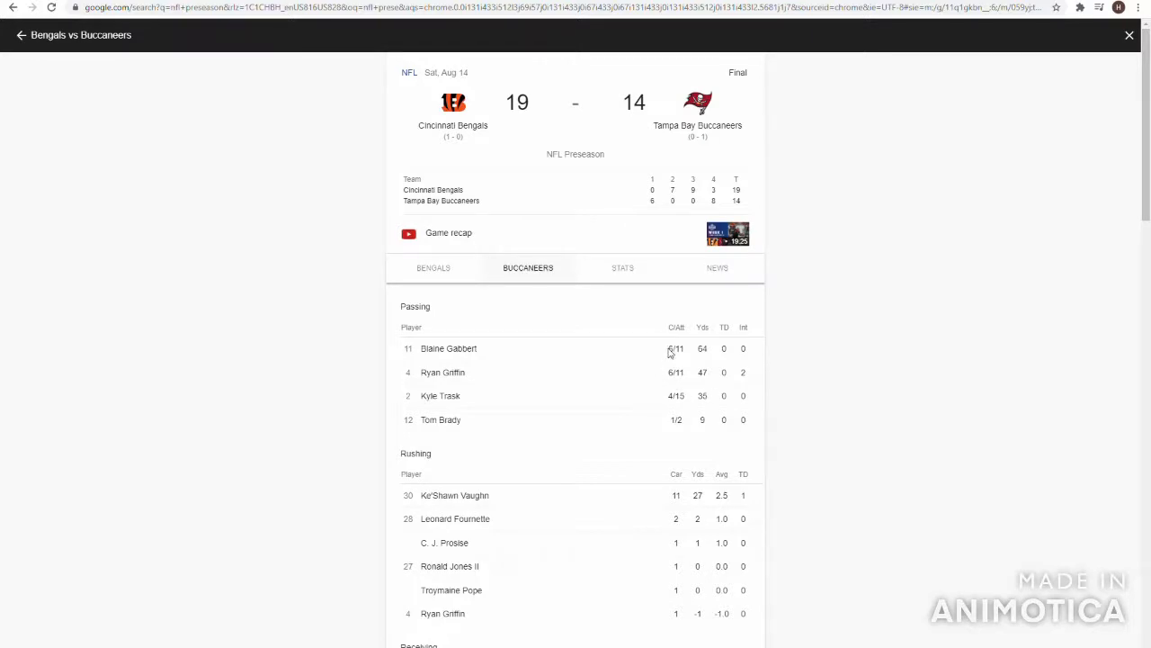
pyautogui.moveTo(689, 378)
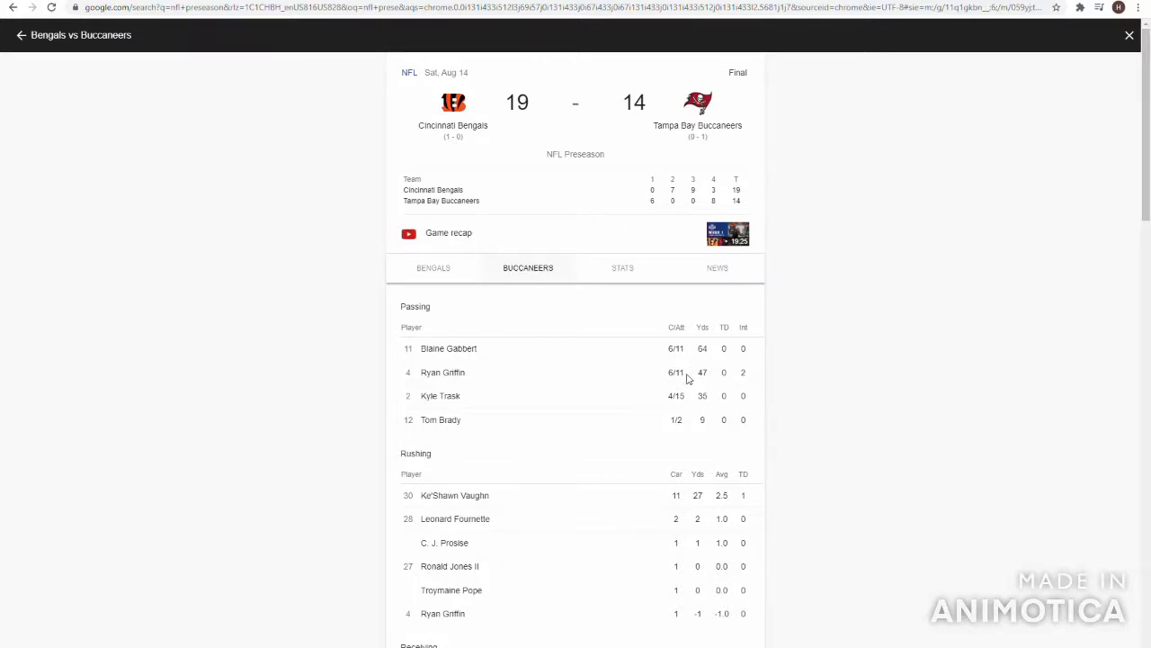
pyautogui.moveTo(651, 353)
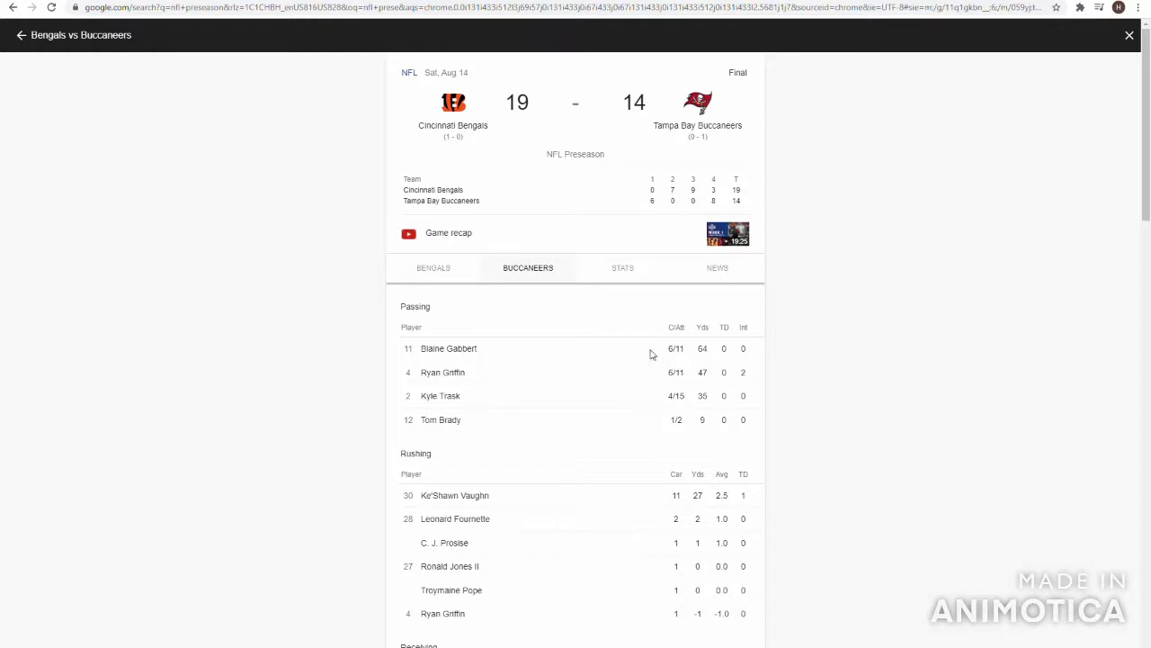
pyautogui.moveTo(504, 392)
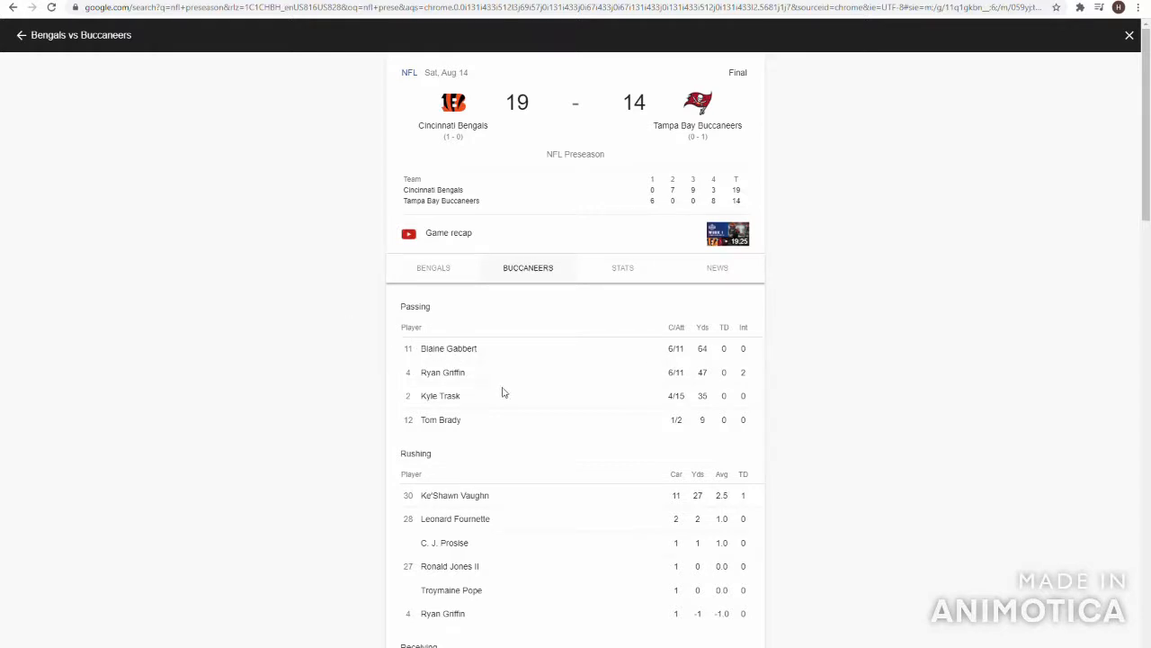
pyautogui.moveTo(689, 383)
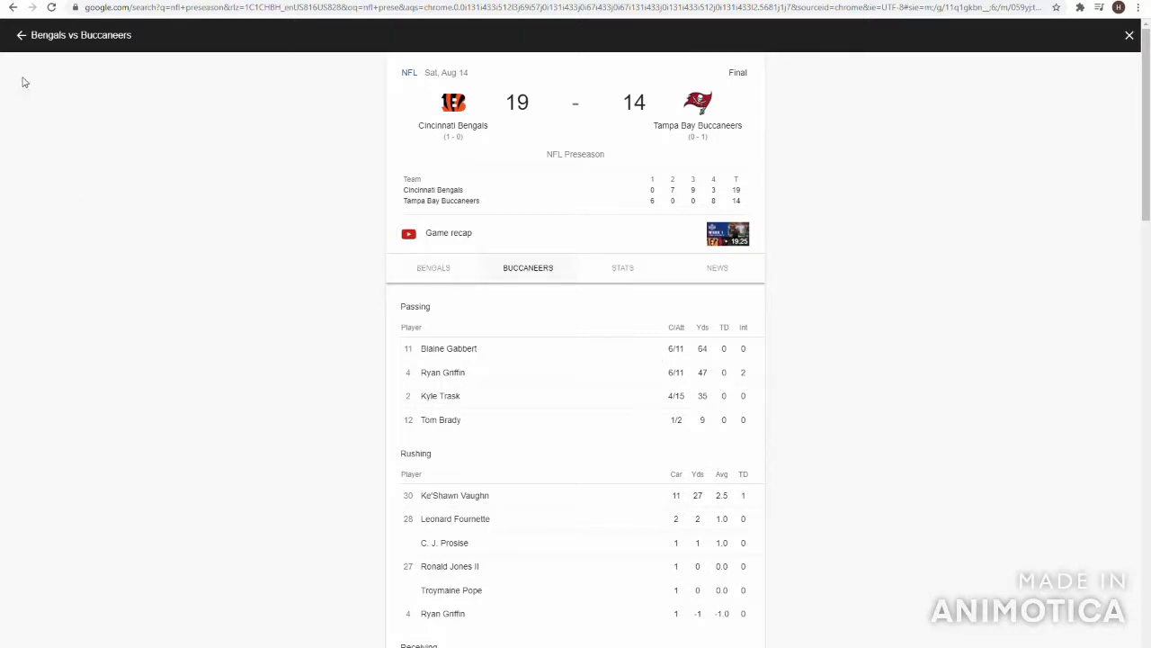
pyautogui.moveTo(29, 51)
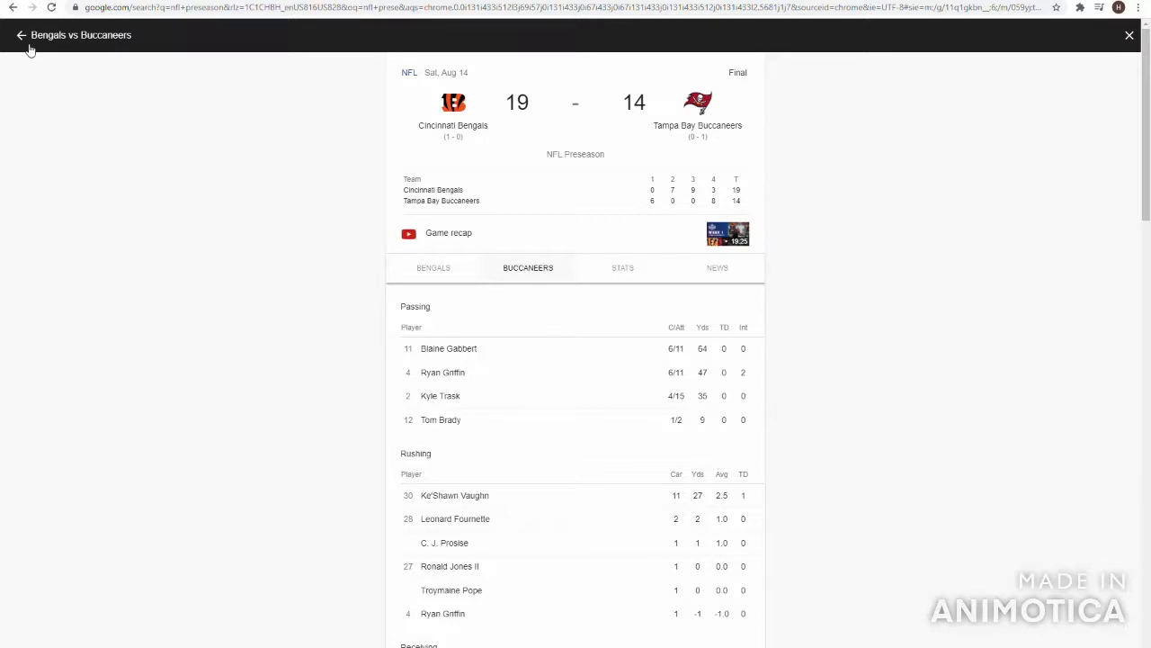
# From the games list, view the Jets 12–7 Giants box score with the New York Giants' player stats.
pyautogui.click(22, 36)
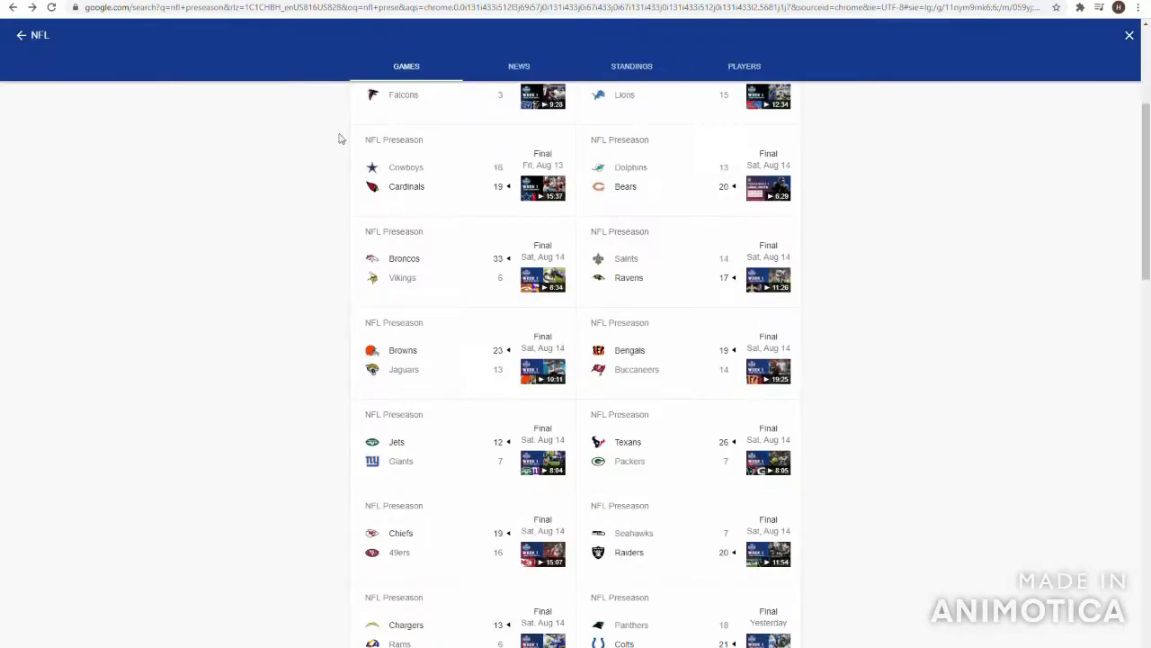
pyautogui.click(465, 450)
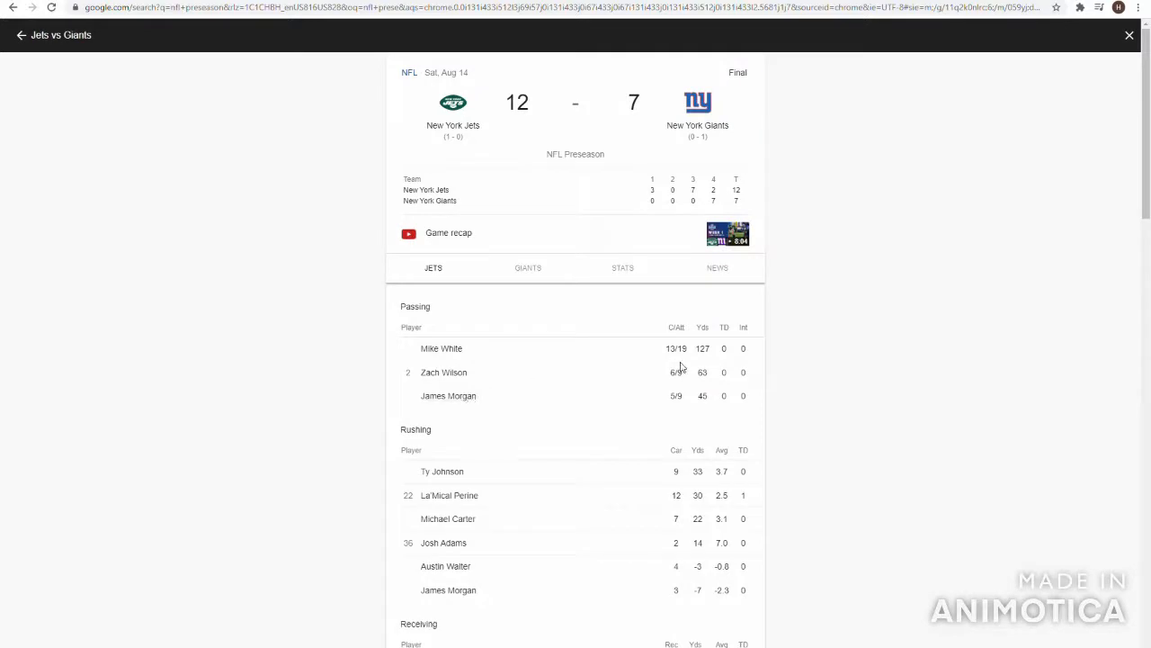
pyautogui.moveTo(705, 381)
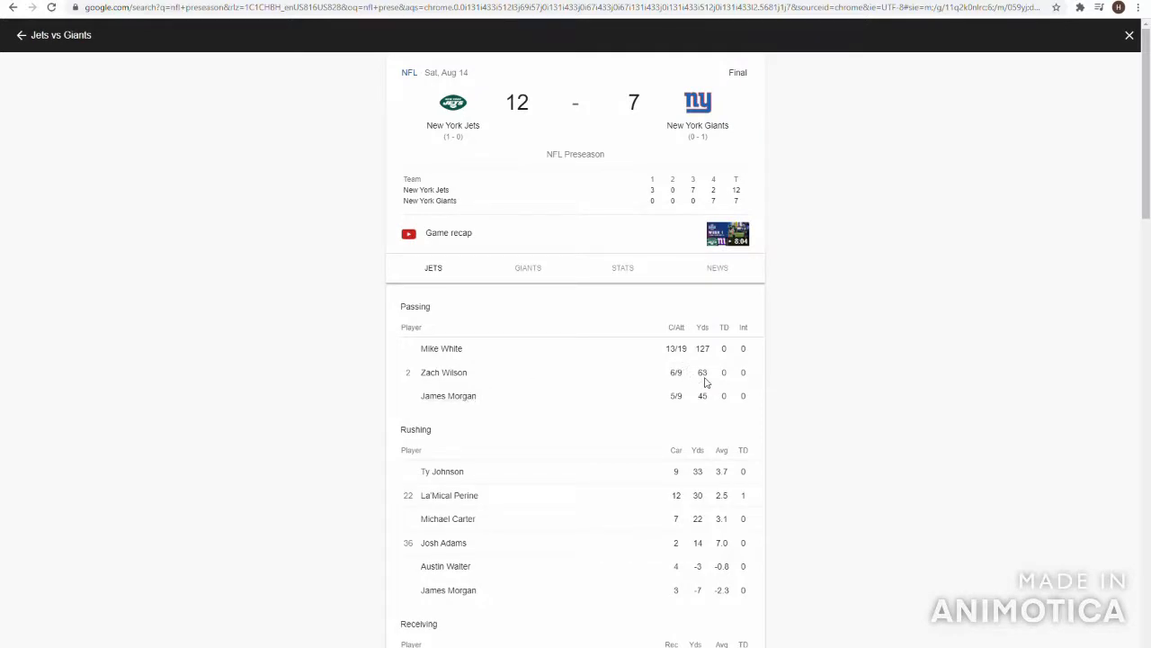
pyautogui.moveTo(691, 372)
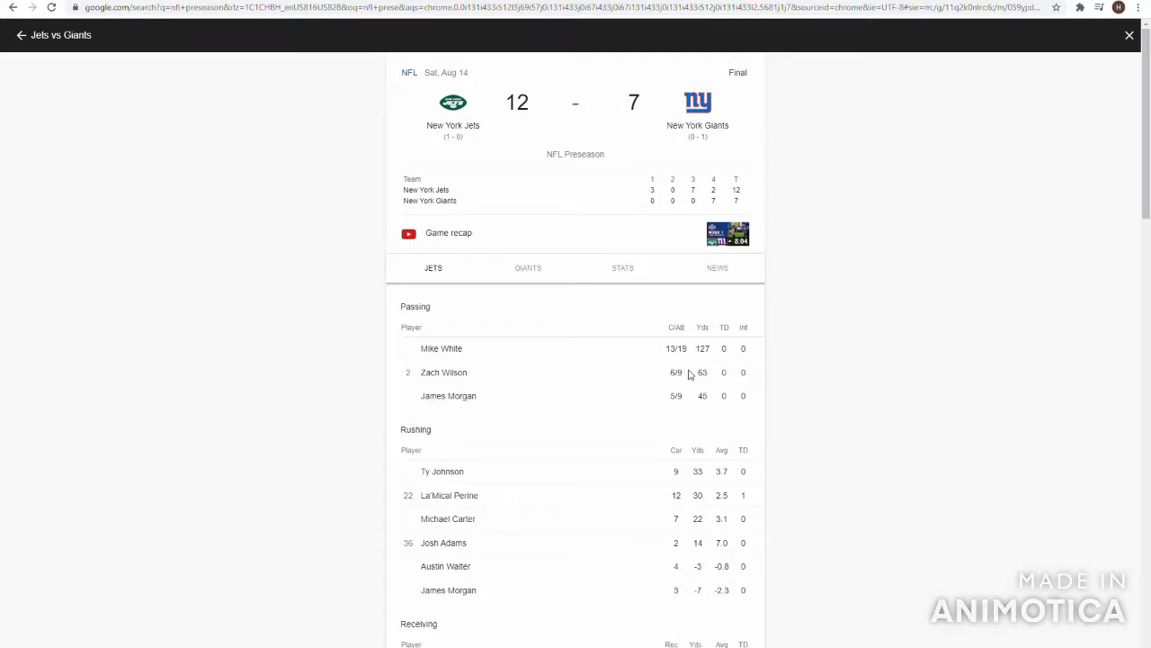
pyautogui.moveTo(518, 378)
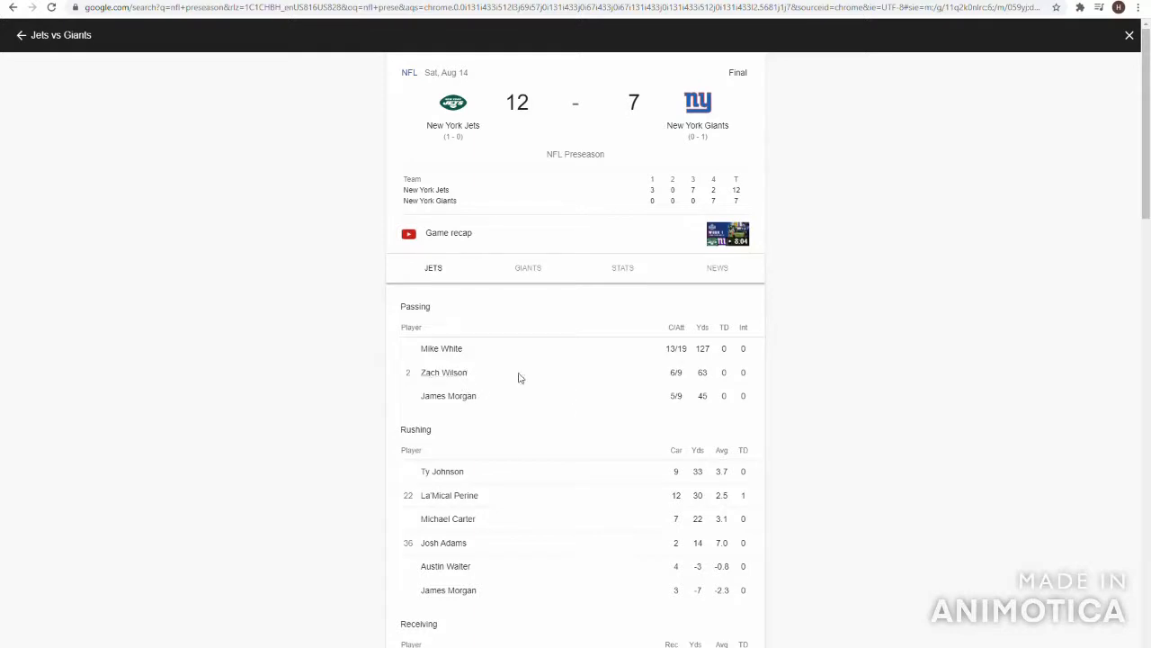
pyautogui.moveTo(565, 378)
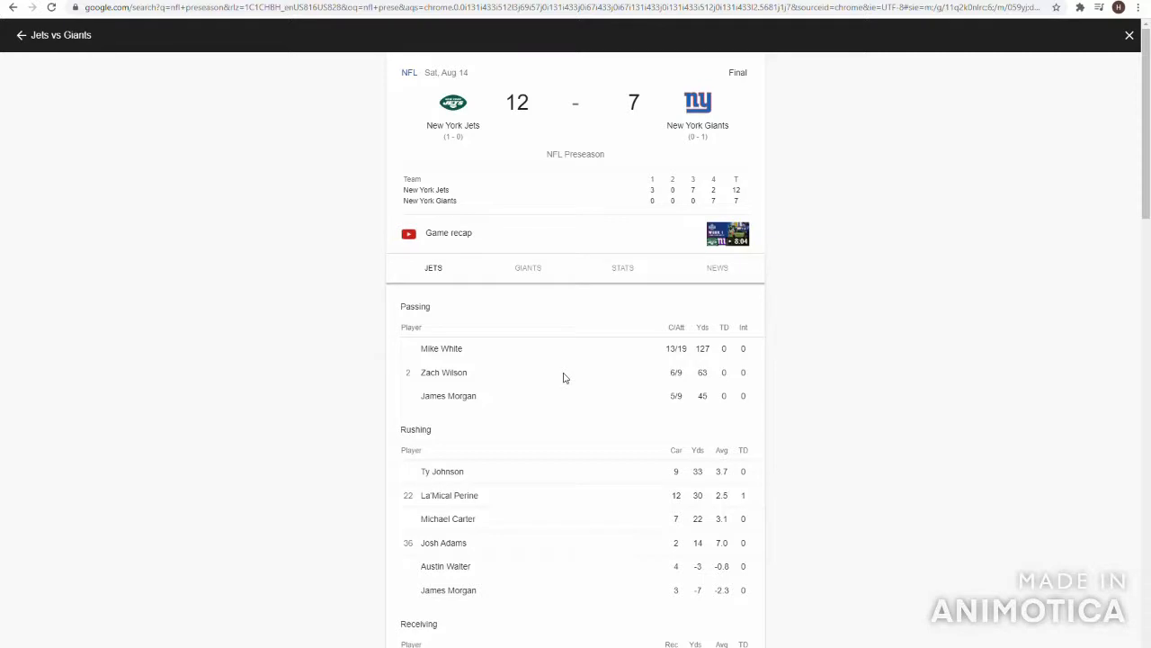
pyautogui.moveTo(483, 385)
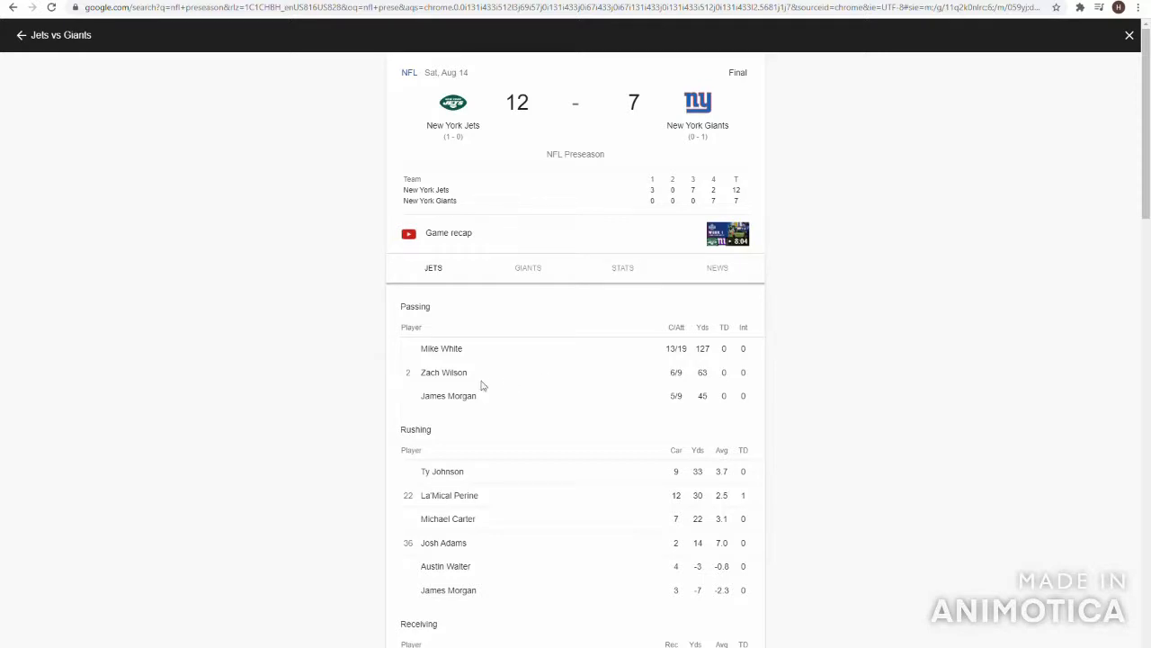
pyautogui.moveTo(687, 391)
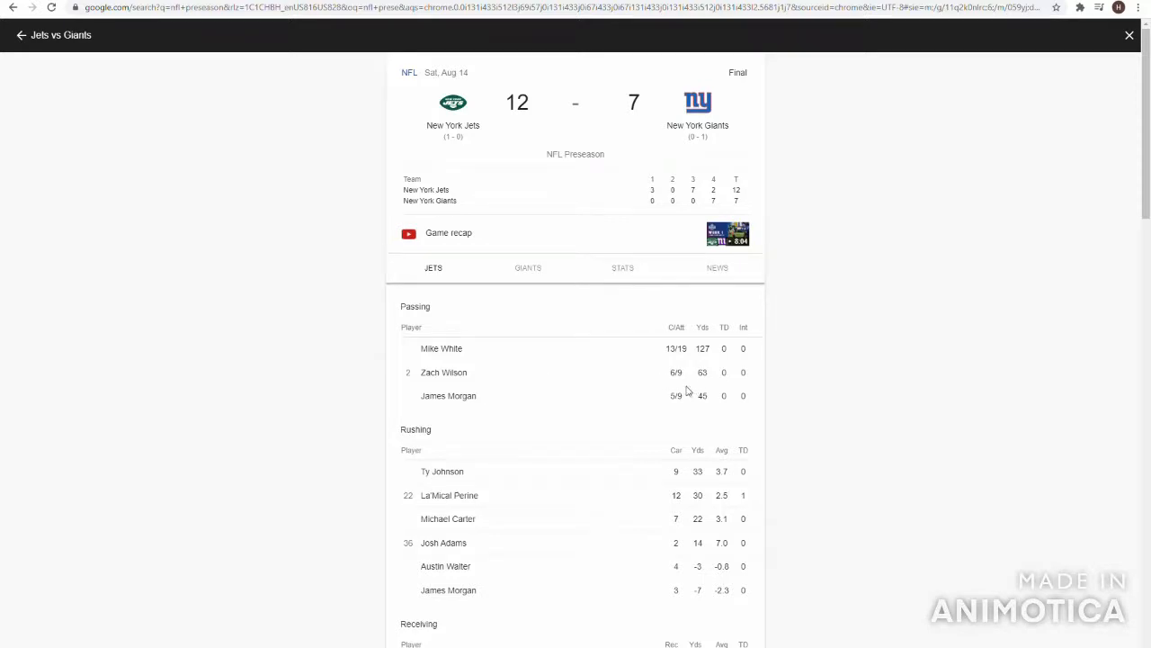
pyautogui.scroll(-3)
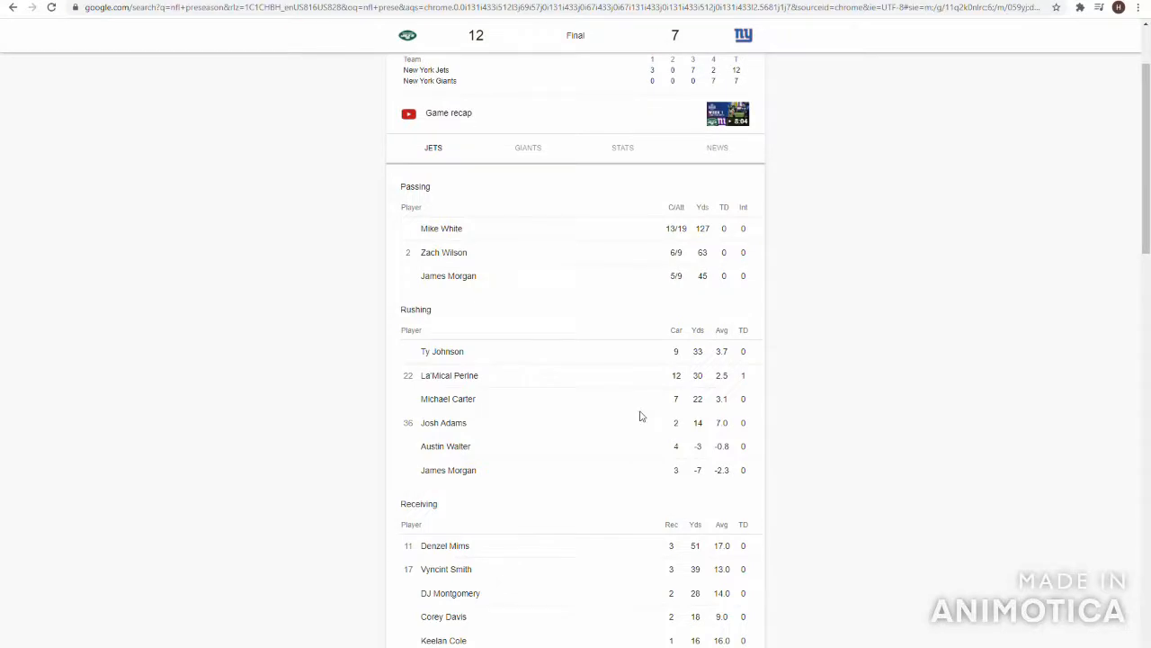
pyautogui.scroll(-3)
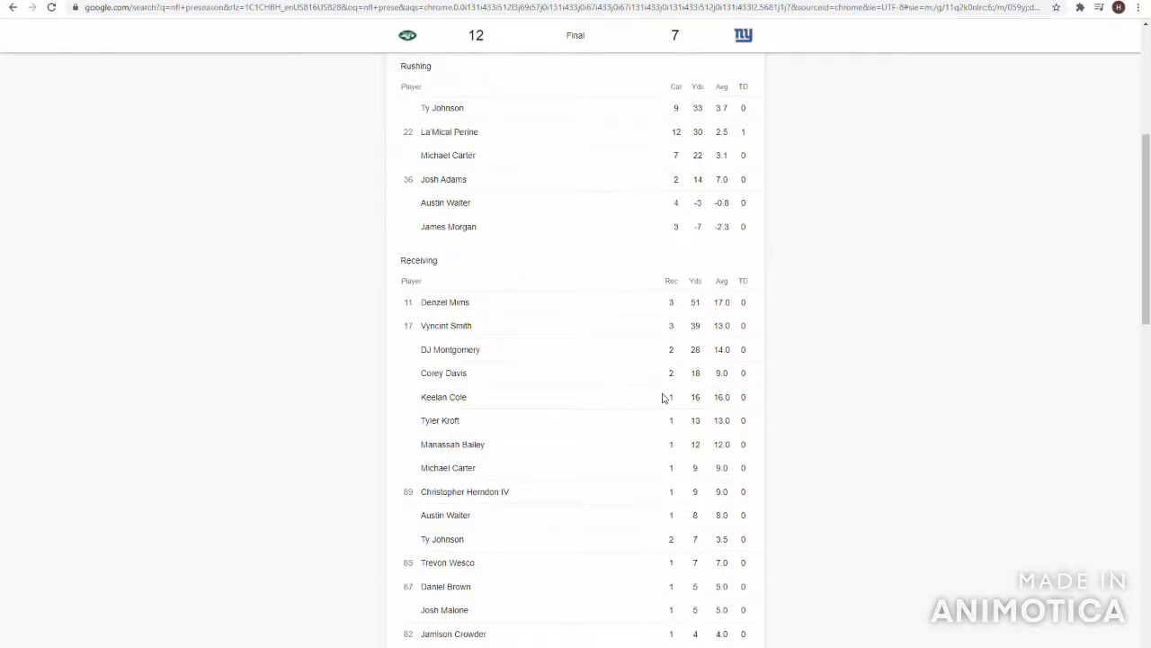
pyautogui.scroll(-3)
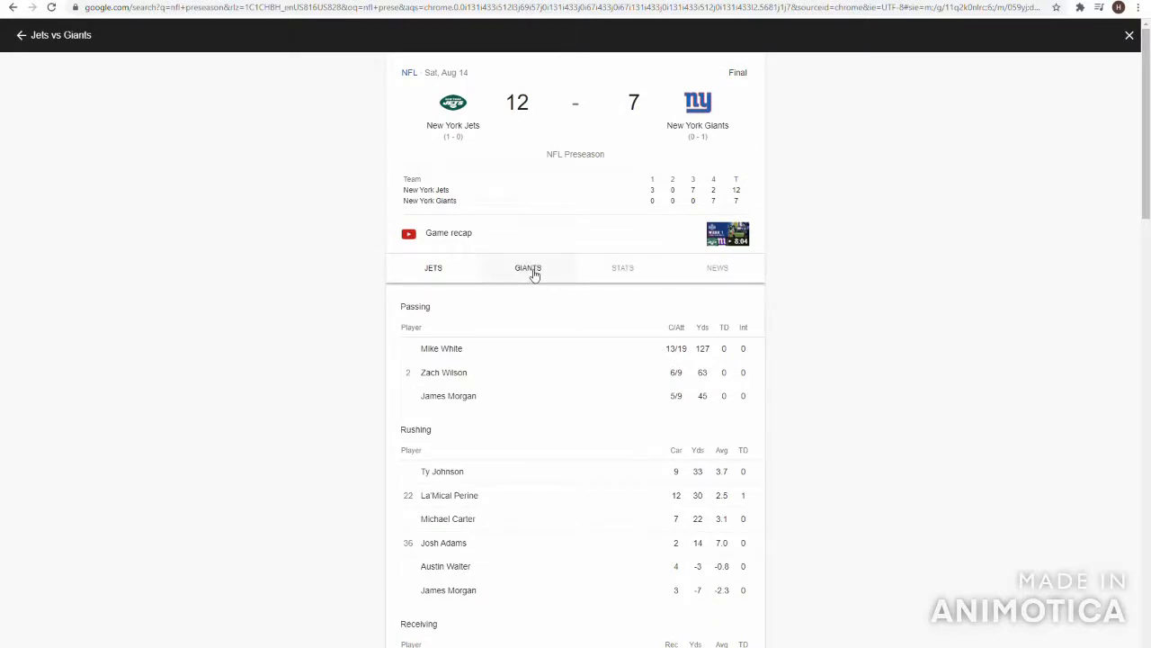
pyautogui.click(529, 267)
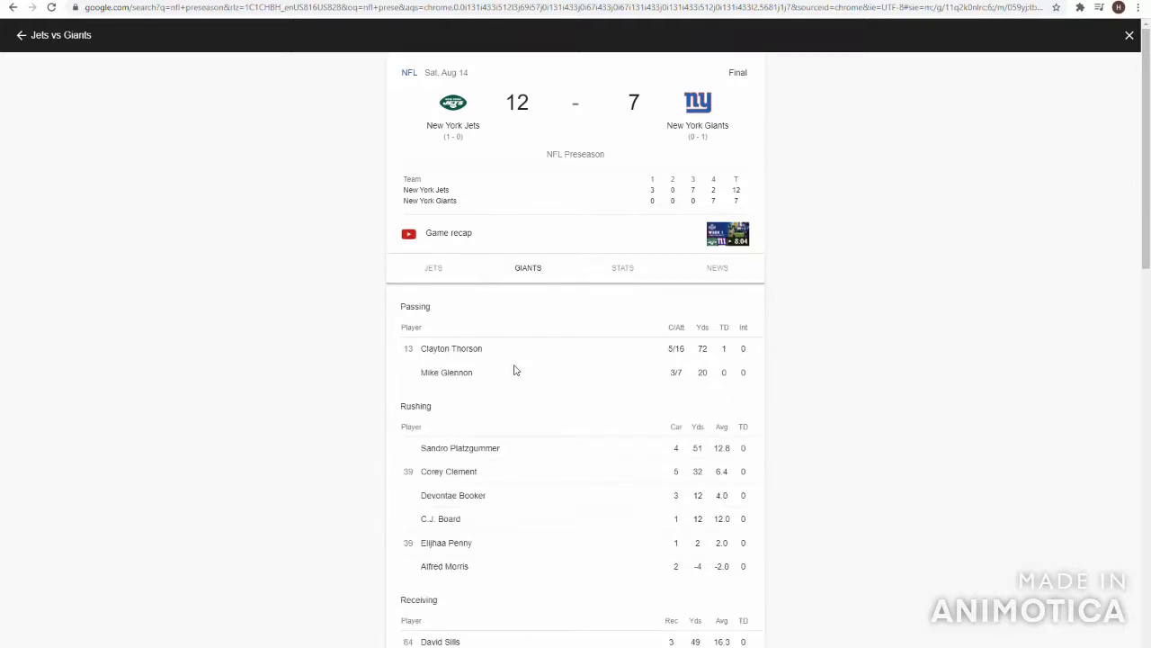
pyautogui.moveTo(690, 358)
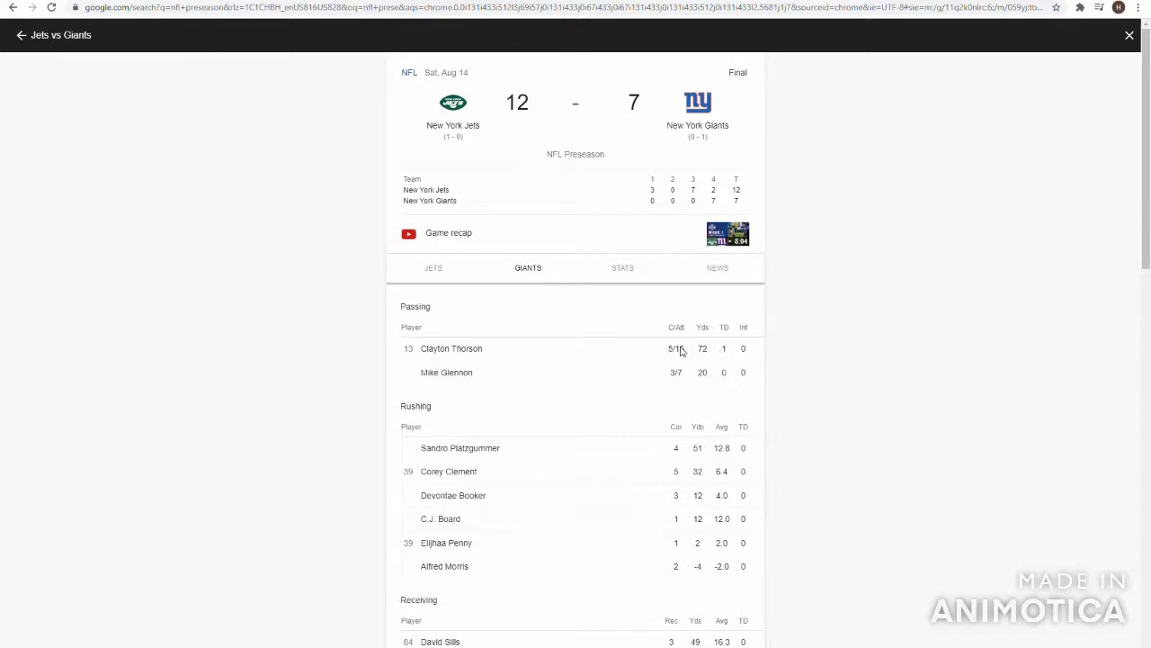
pyautogui.moveTo(324, 279)
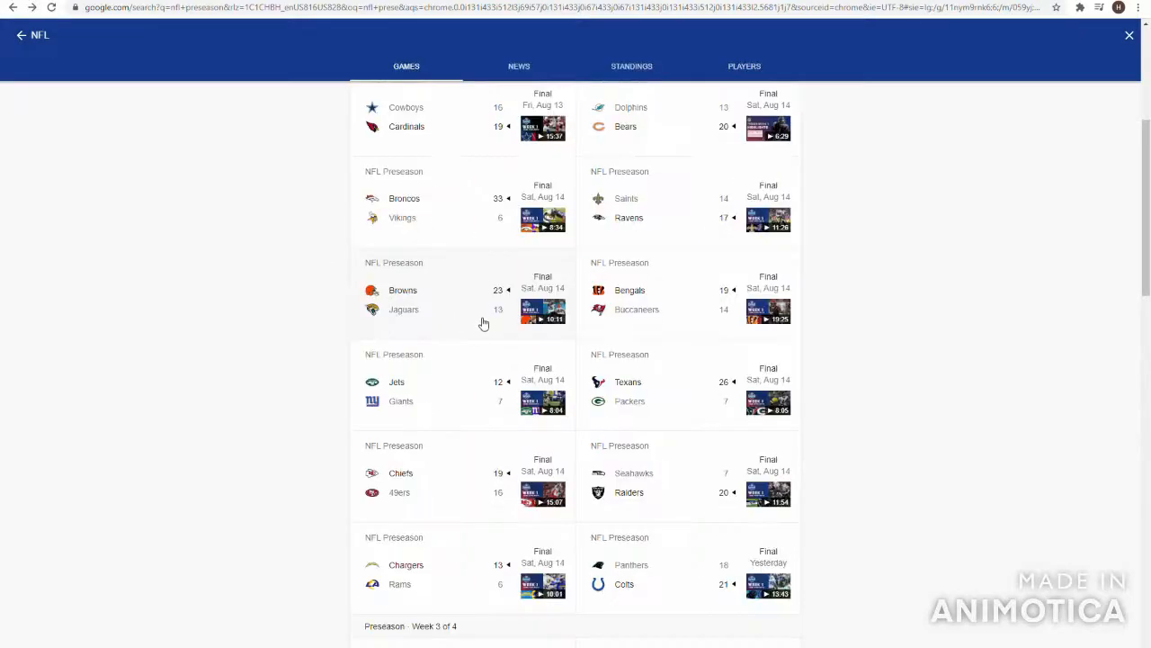
# Show the Packers' passing, rushing and receiving stats in the Texans 26–7 Packers box score.
pyautogui.click(767, 403)
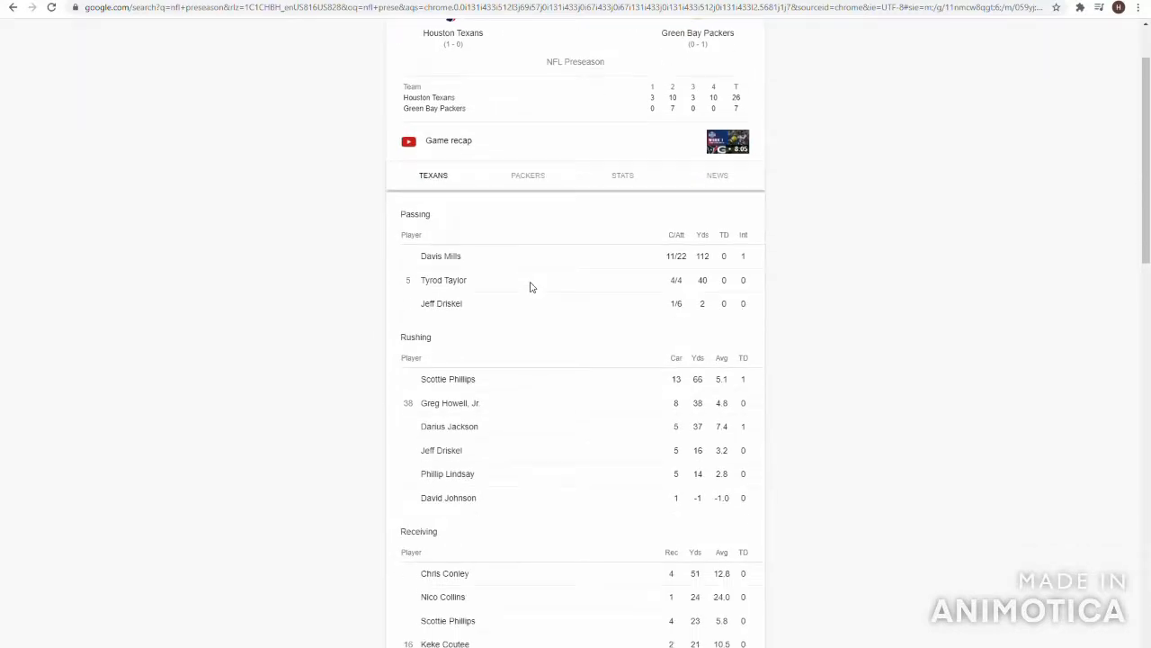
pyautogui.scroll(-3)
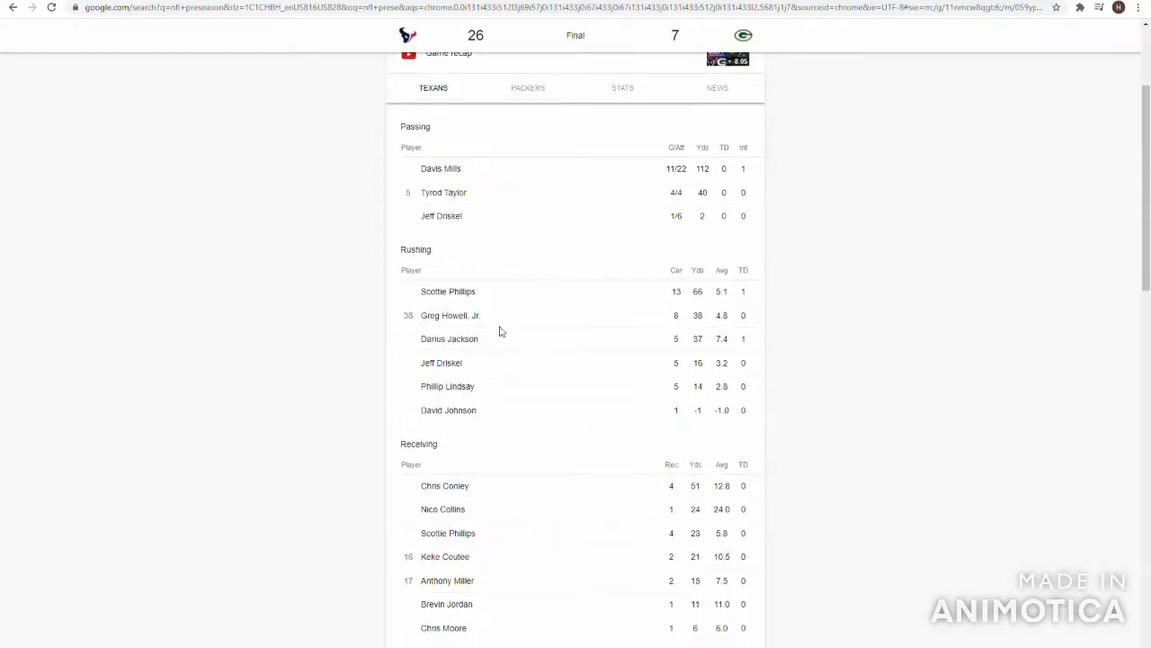
pyautogui.scroll(-3)
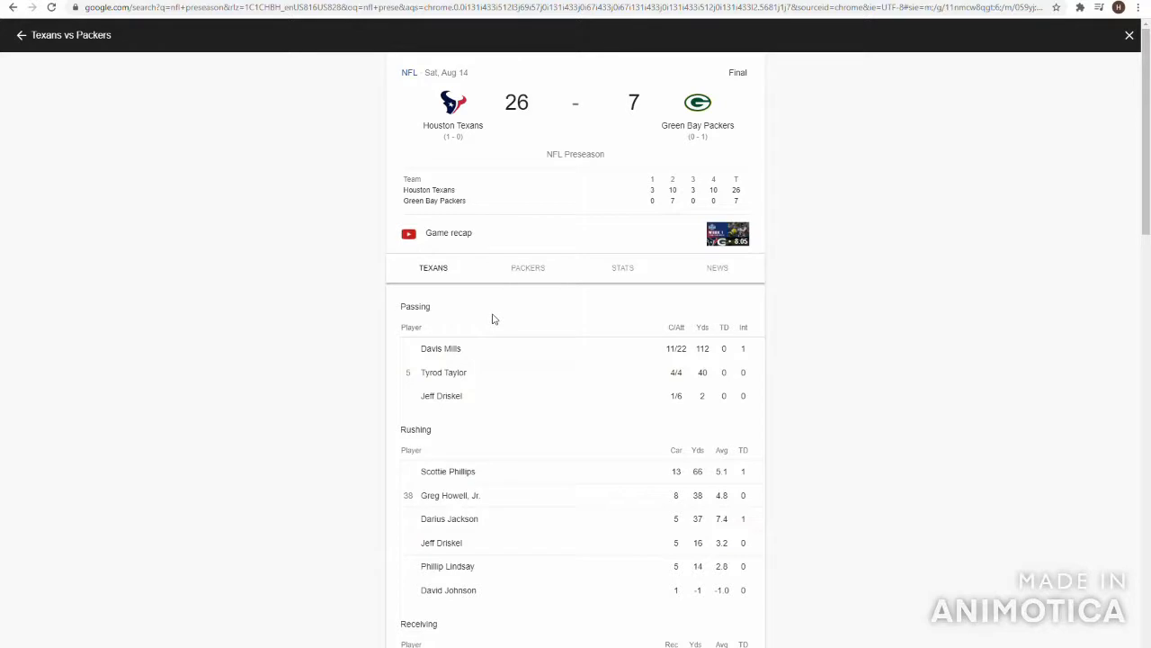
pyautogui.moveTo(698, 378)
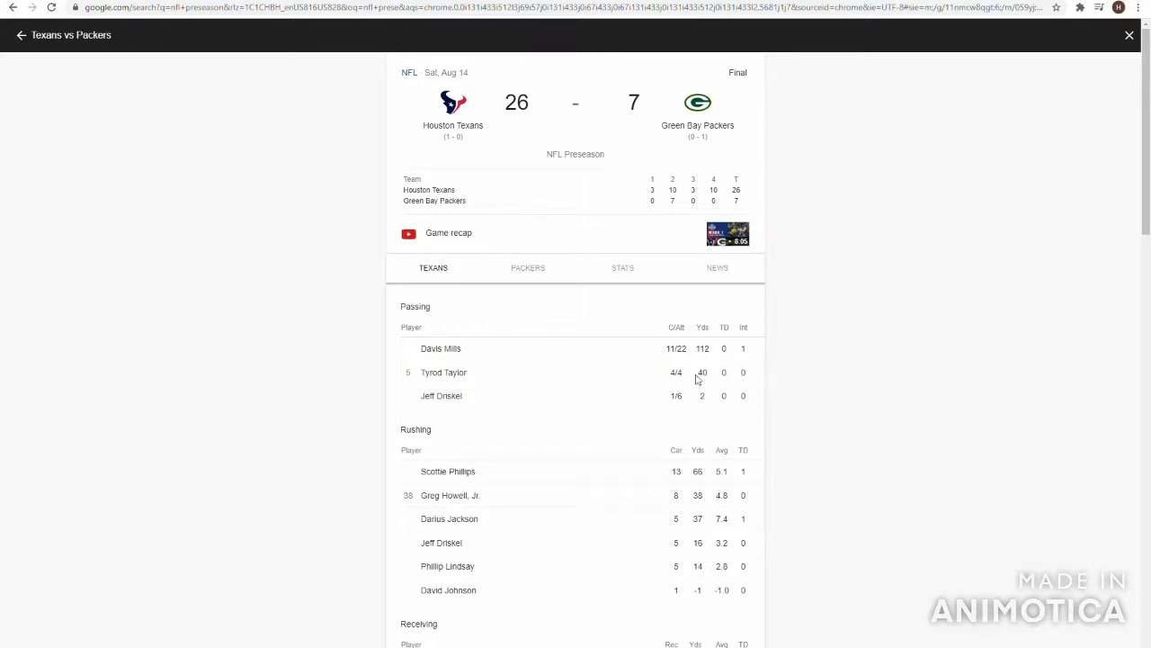
pyautogui.moveTo(676, 363)
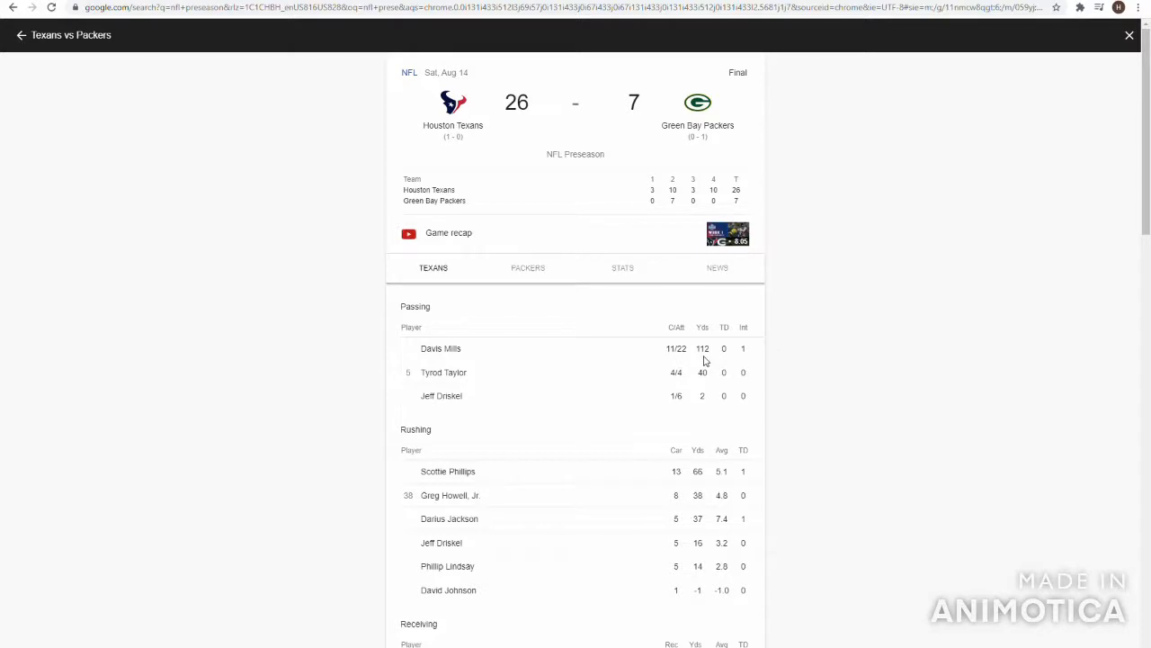
pyautogui.moveTo(724, 360)
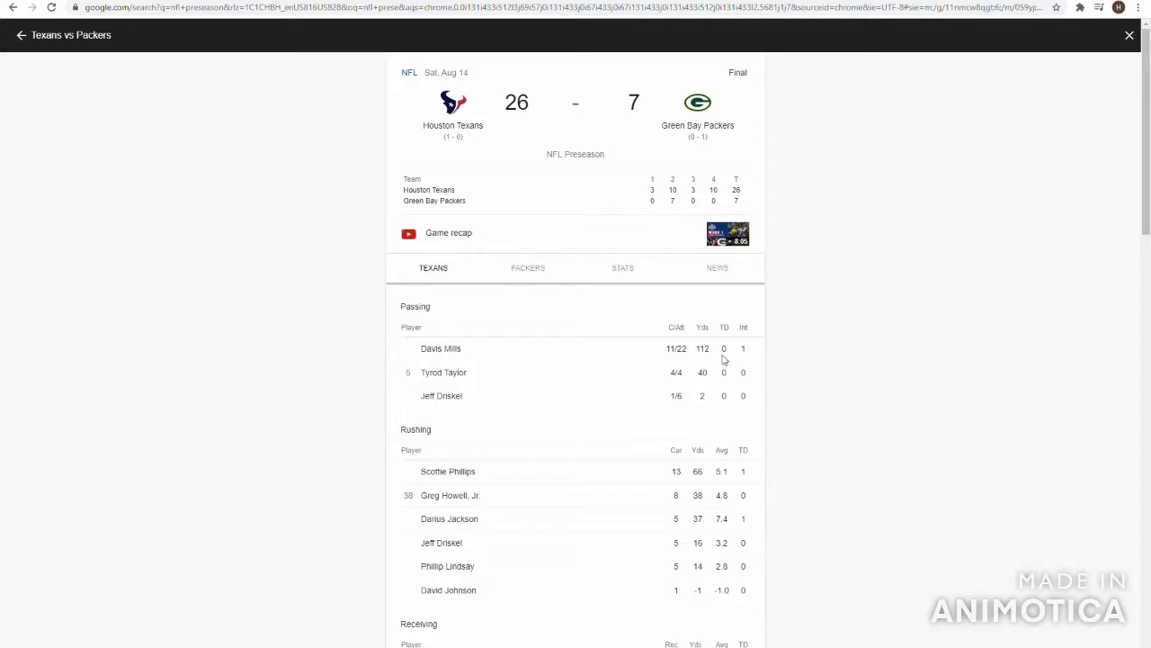
pyautogui.moveTo(755, 362)
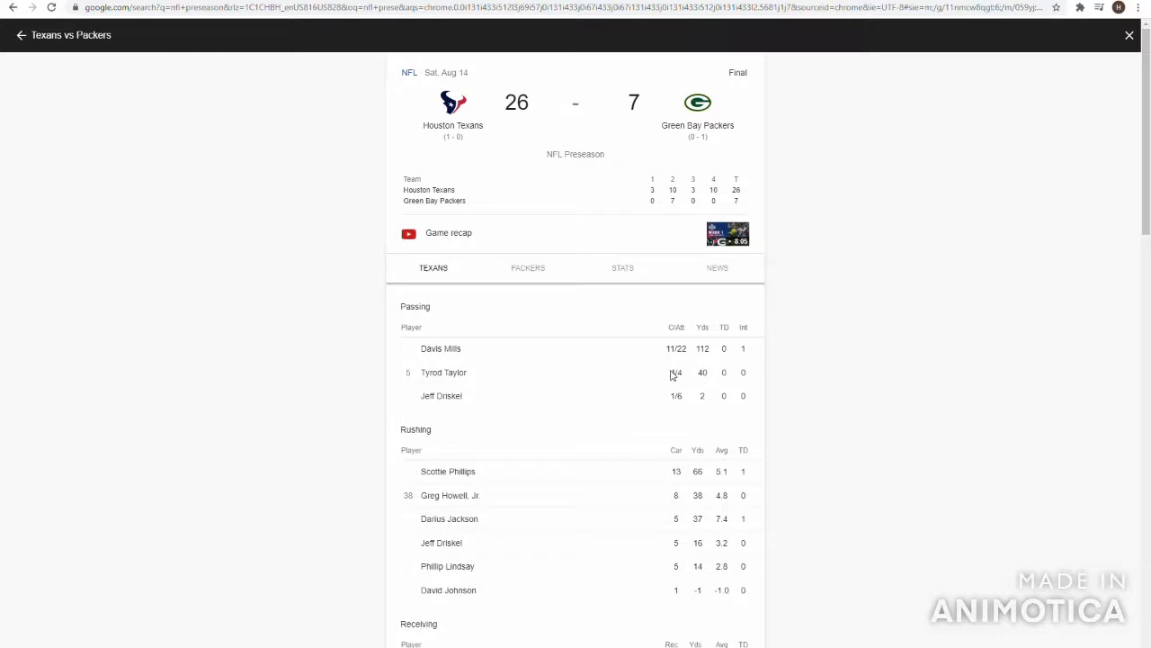
pyautogui.moveTo(525, 378)
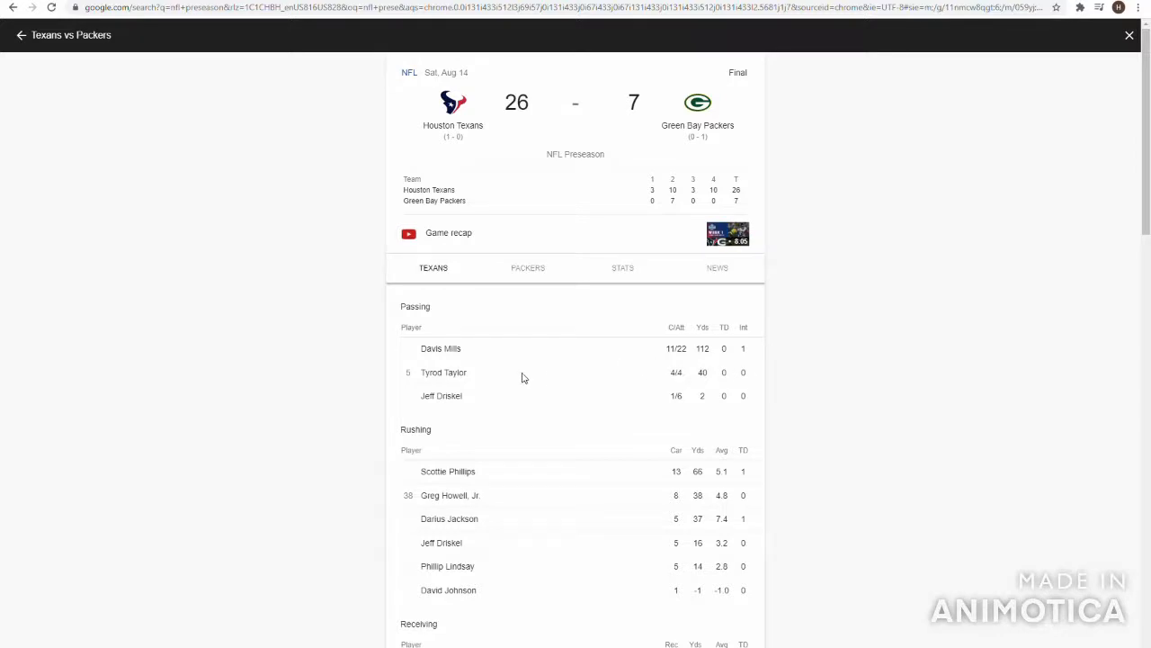
pyautogui.click(529, 267)
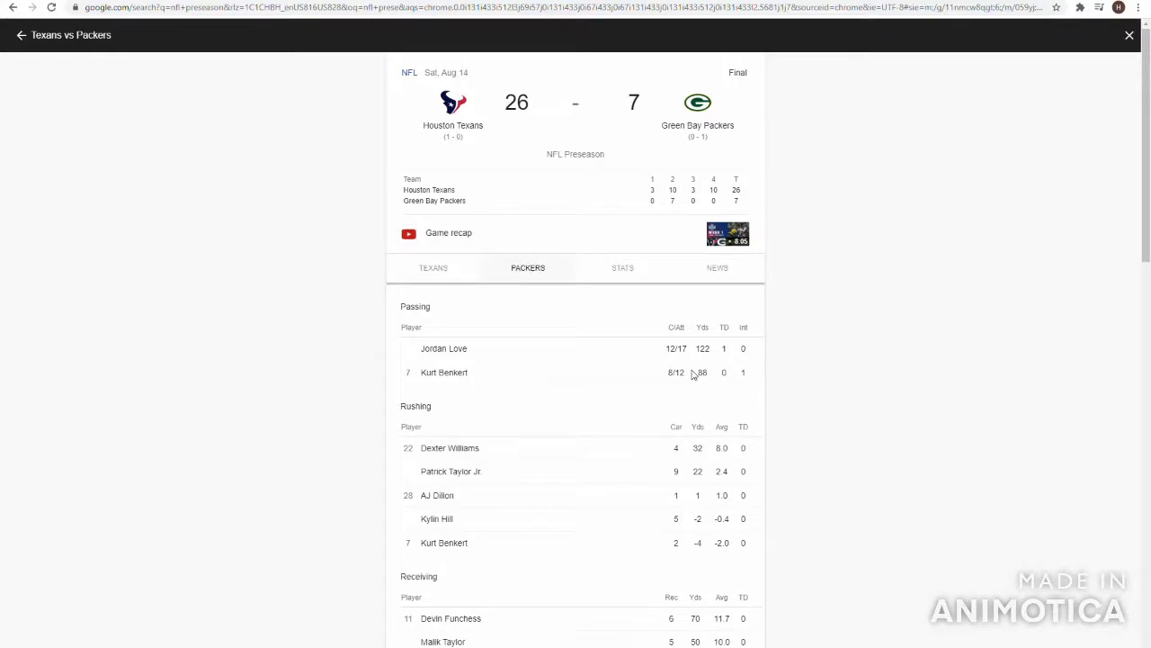
pyautogui.moveTo(603, 387)
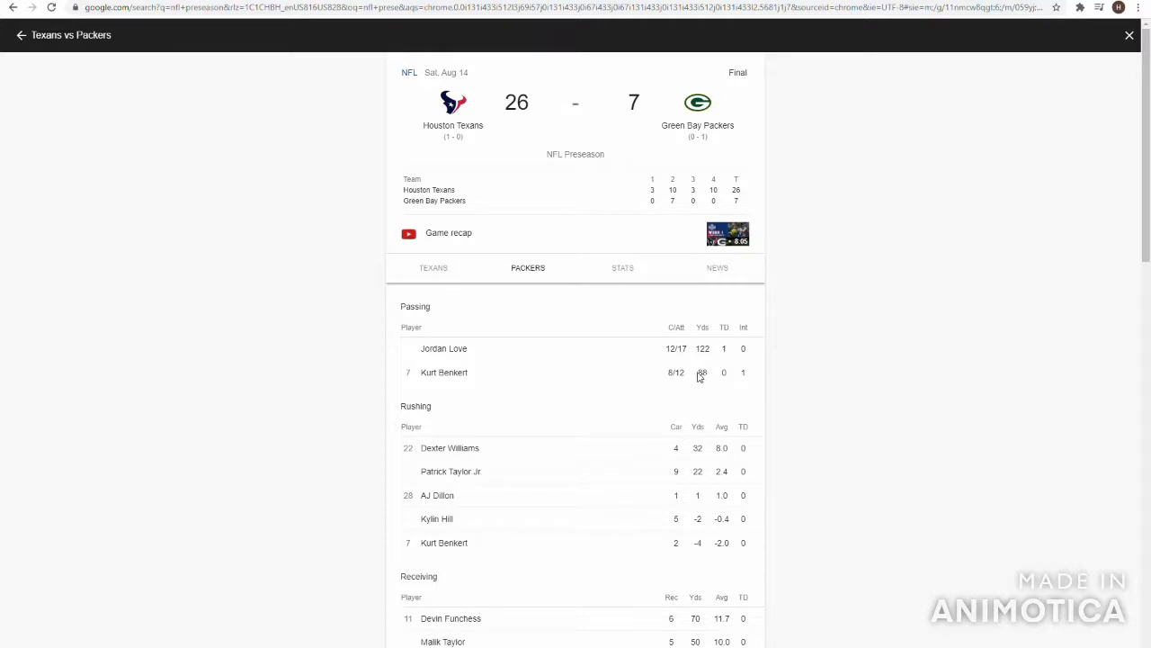
pyautogui.moveTo(698, 376)
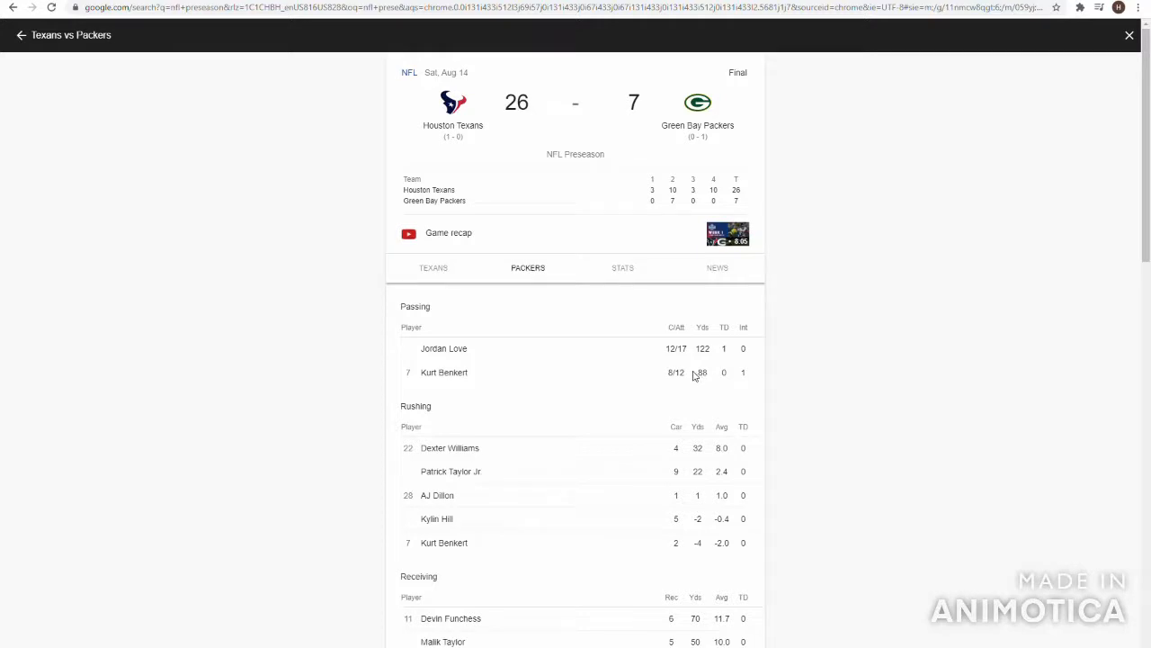
pyautogui.moveTo(1000, 479)
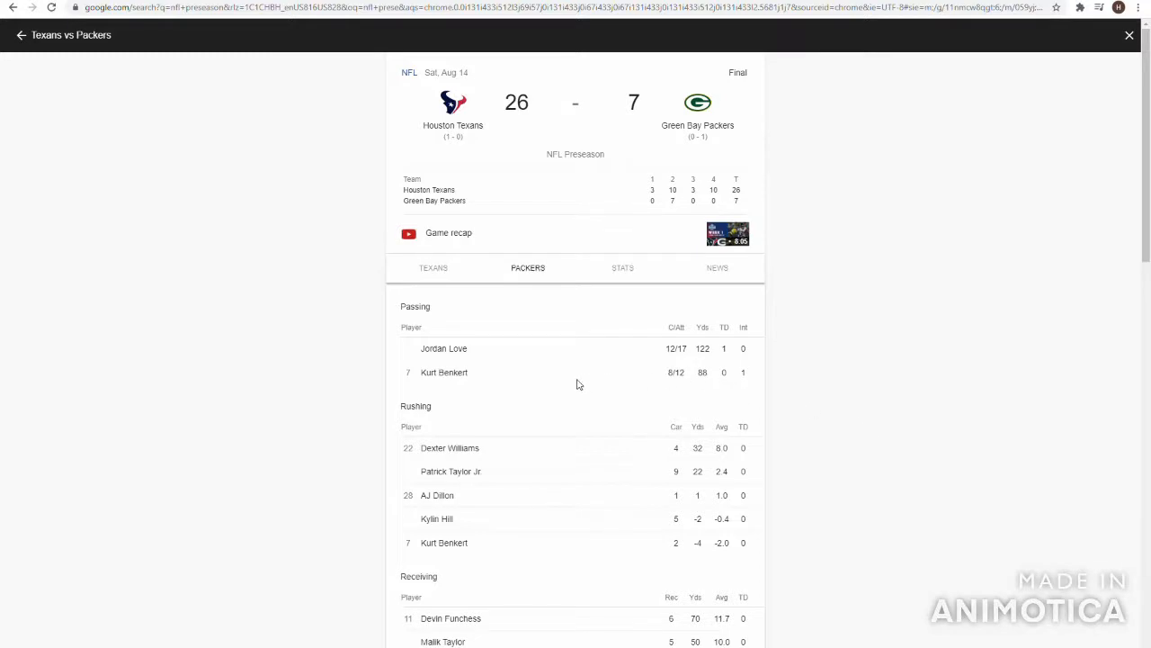
pyautogui.moveTo(593, 381)
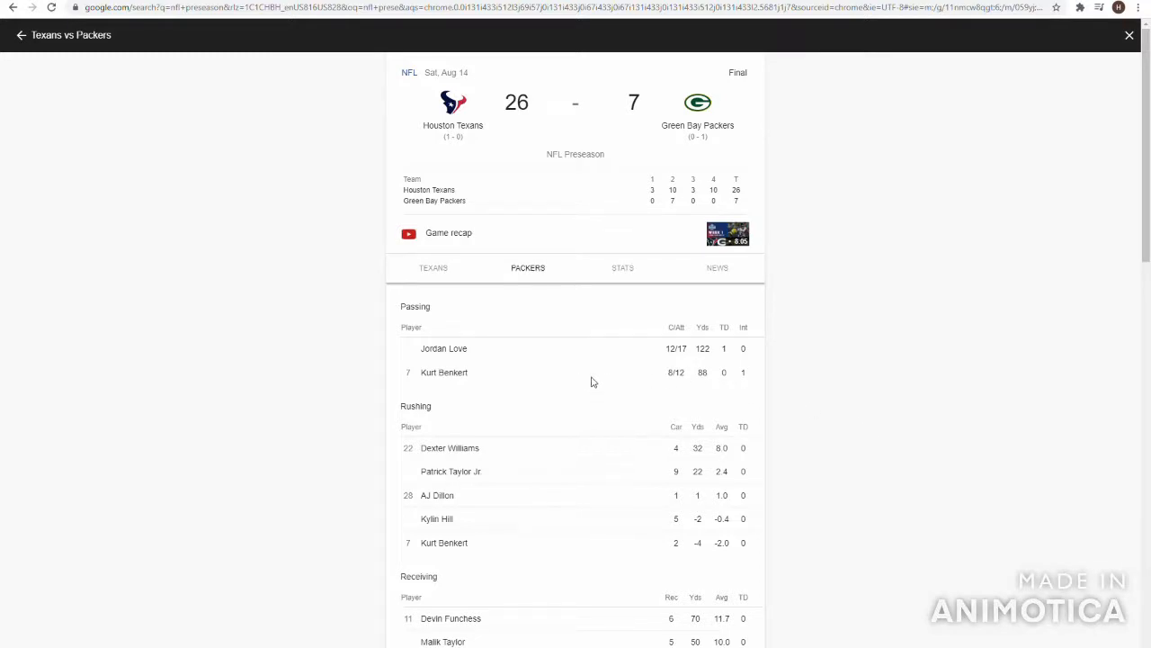
pyautogui.moveTo(685, 353)
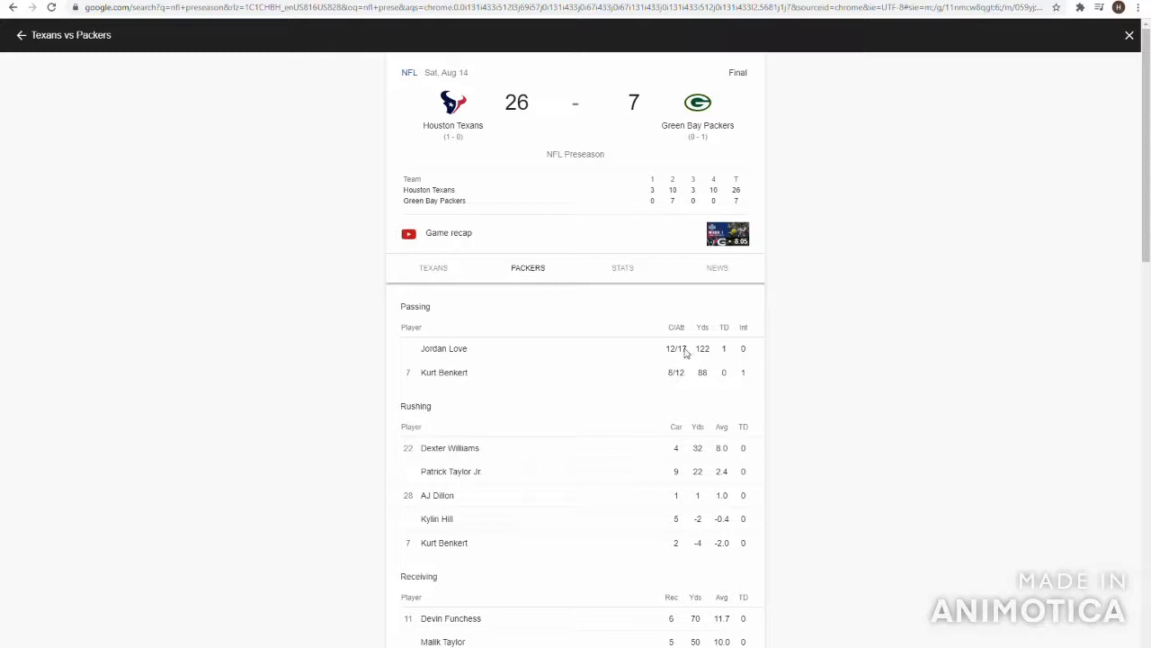
pyautogui.moveTo(729, 352)
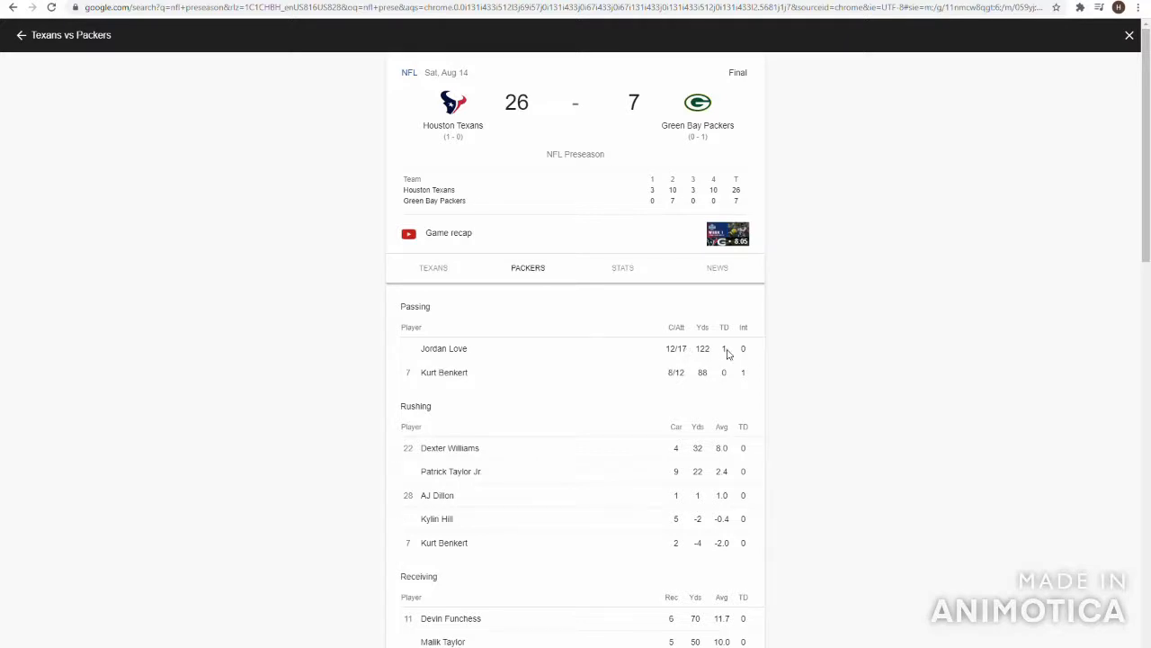
pyautogui.moveTo(608, 291)
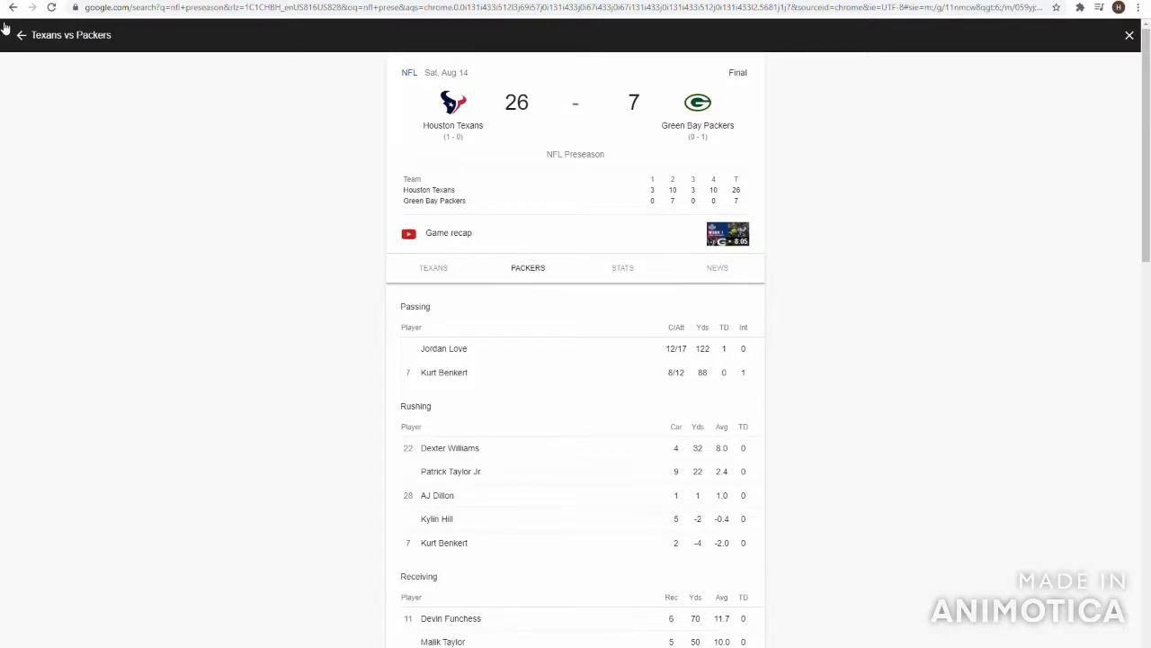
# From the scores list, open the Chiefs 19–16 49ers box score and read the Chiefs' stats.
pyautogui.click(12, 34)
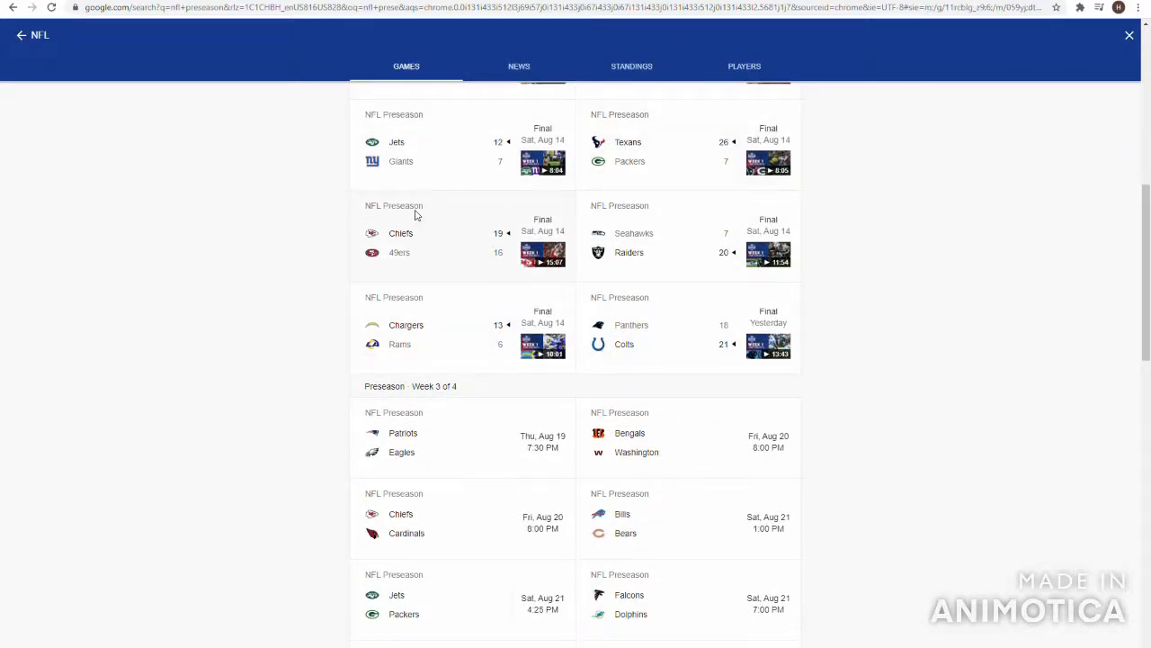
pyautogui.click(449, 234)
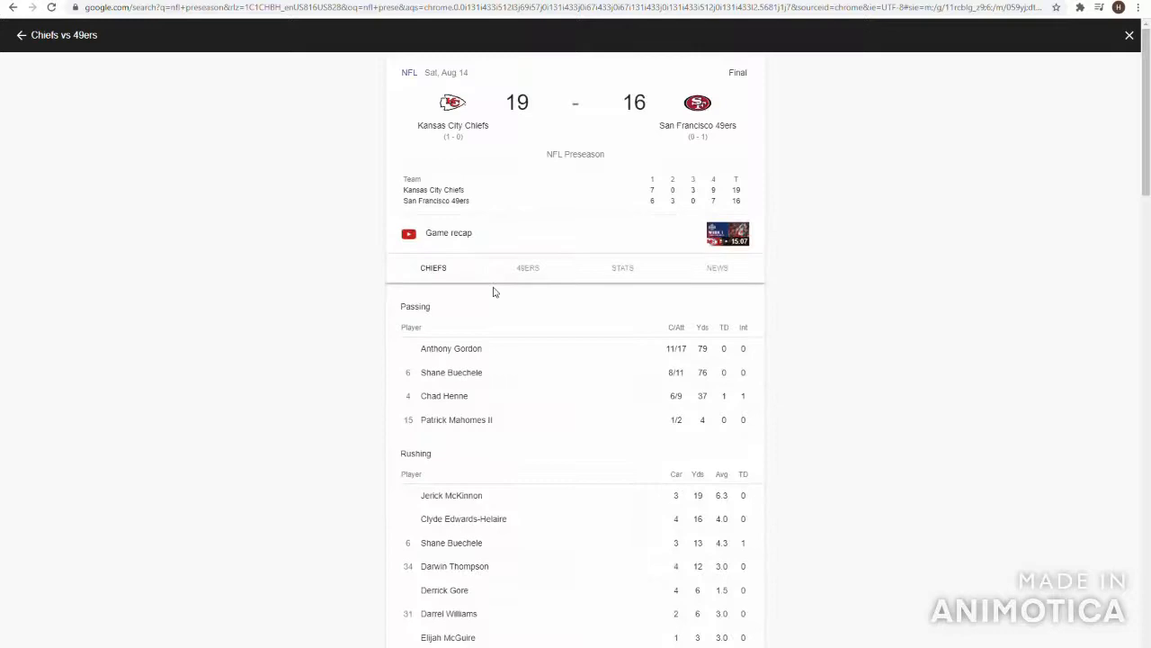
pyautogui.scroll(-3)
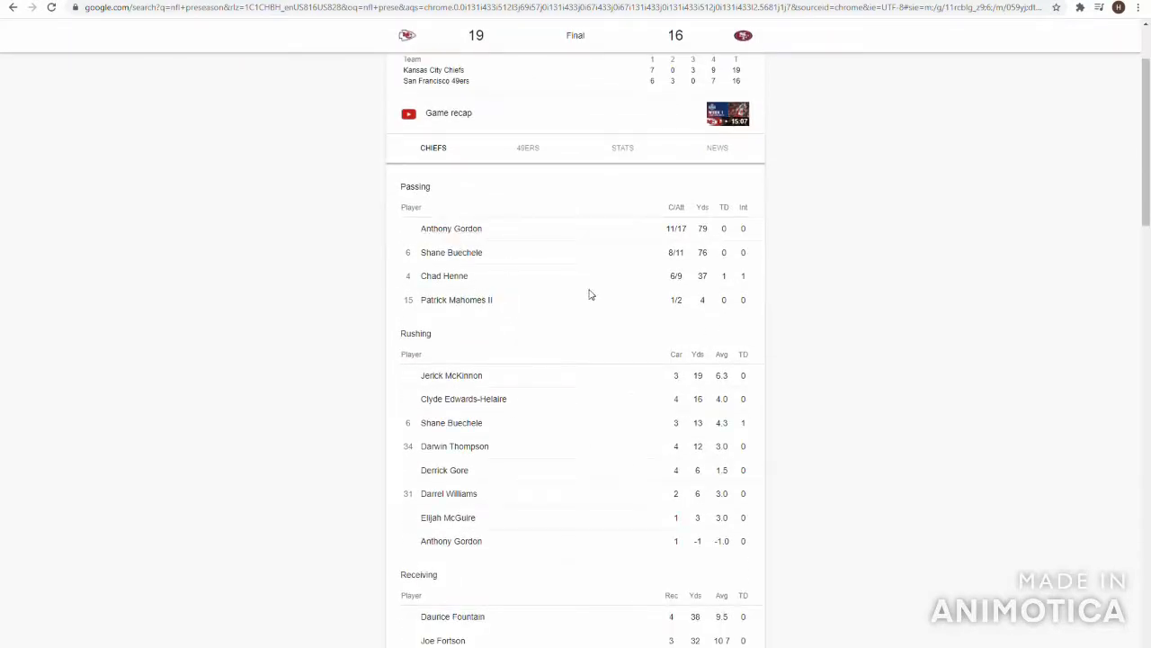
pyautogui.moveTo(681, 313)
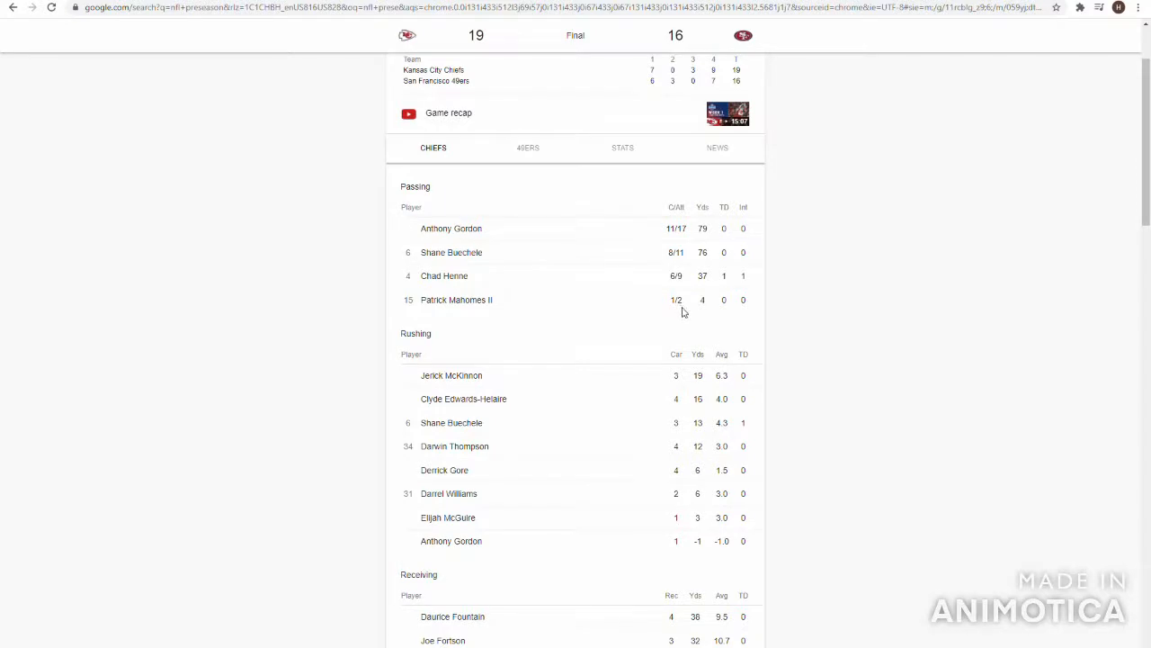
pyautogui.moveTo(716, 281)
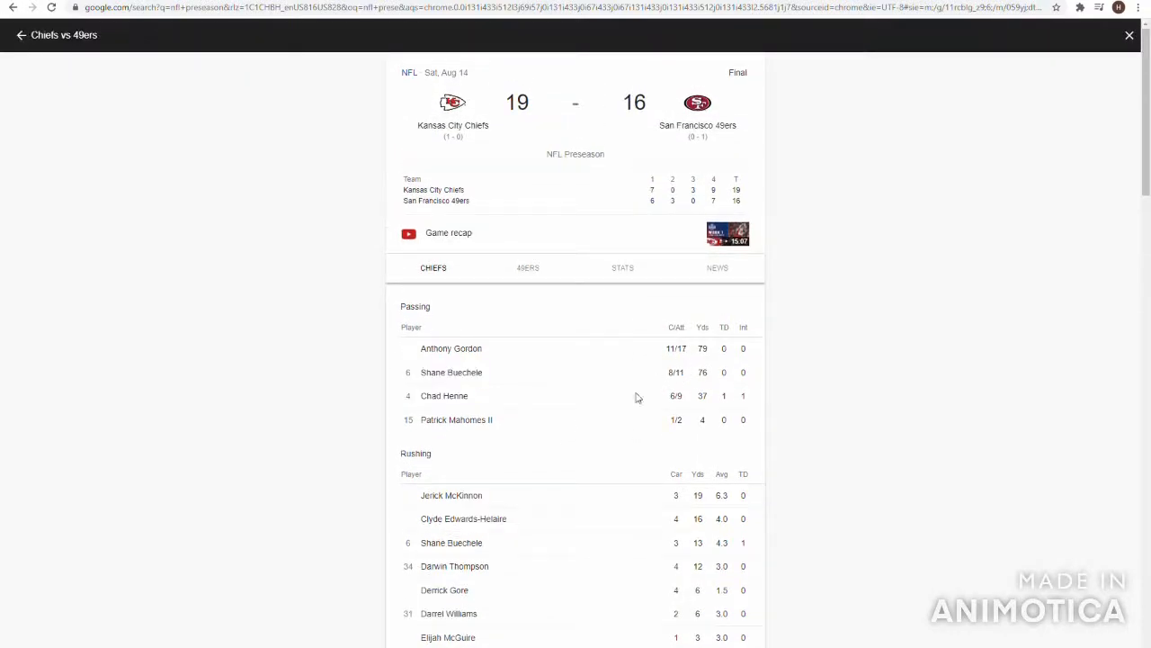
pyautogui.moveTo(480, 381)
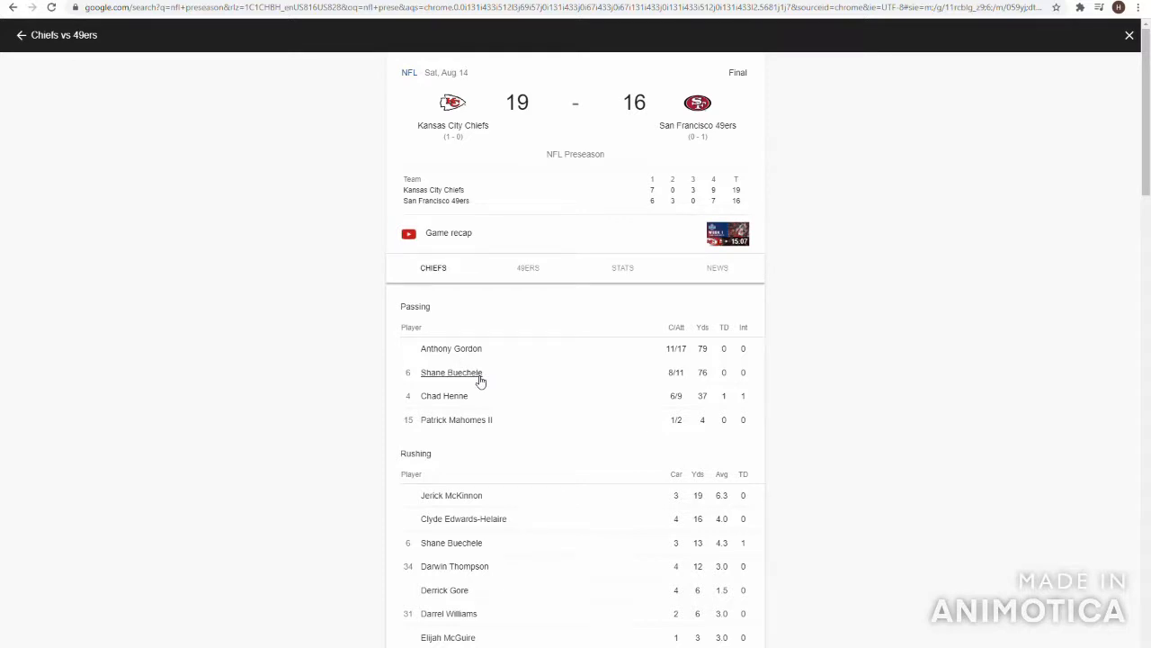
pyautogui.moveTo(740, 385)
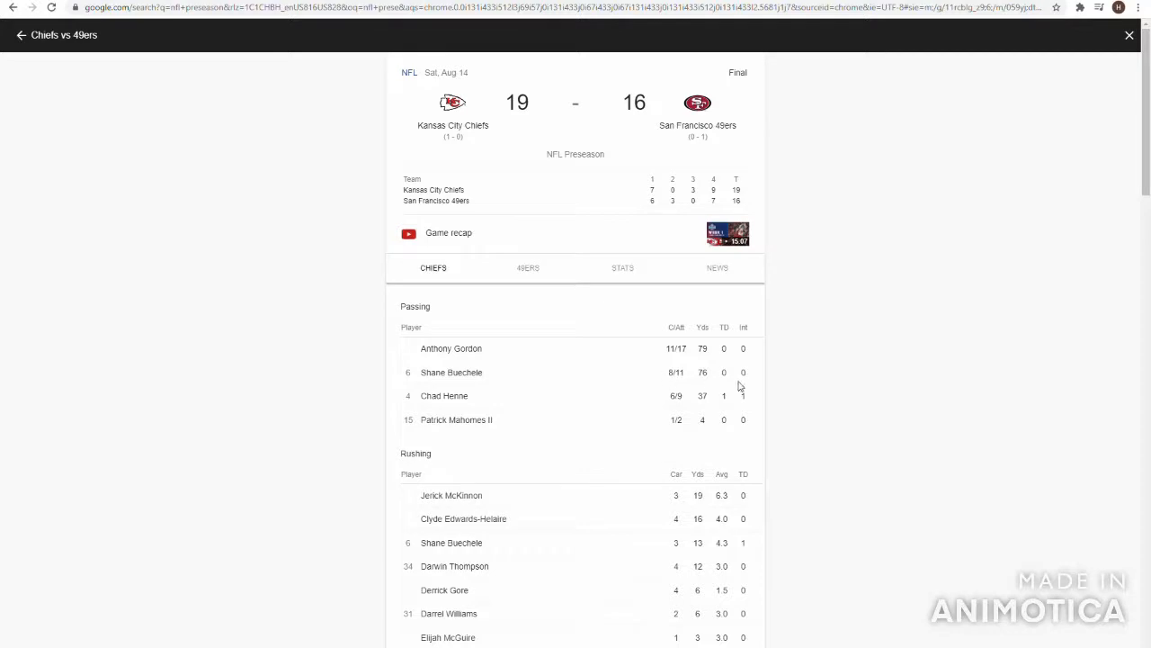
pyautogui.moveTo(691, 403)
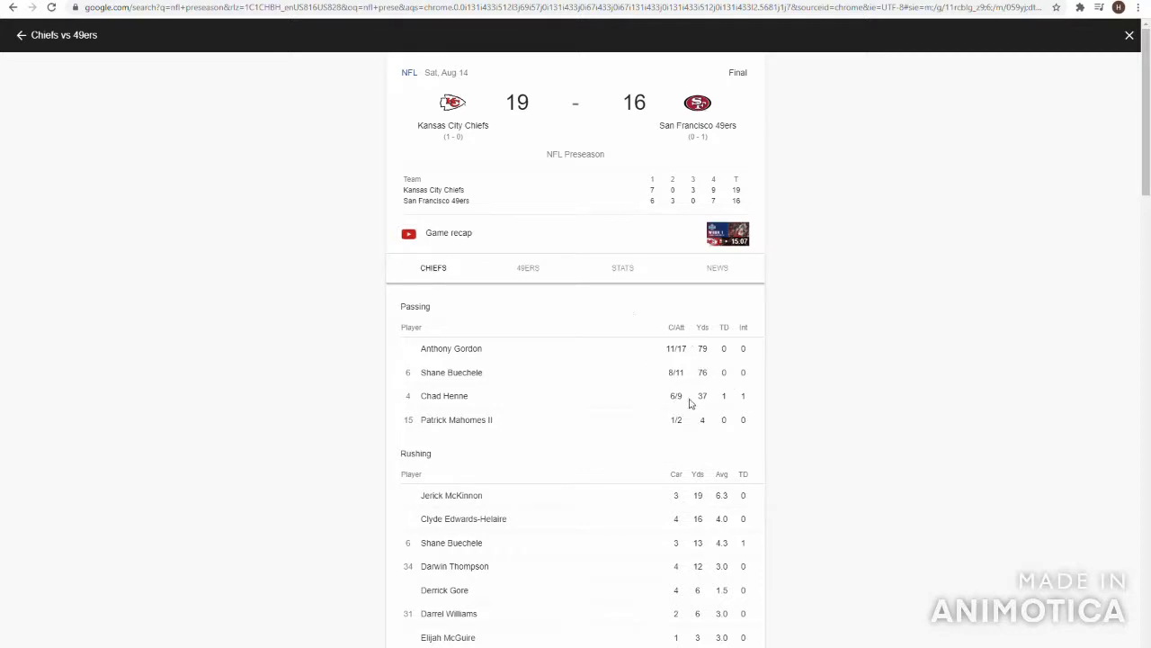
pyautogui.moveTo(685, 367)
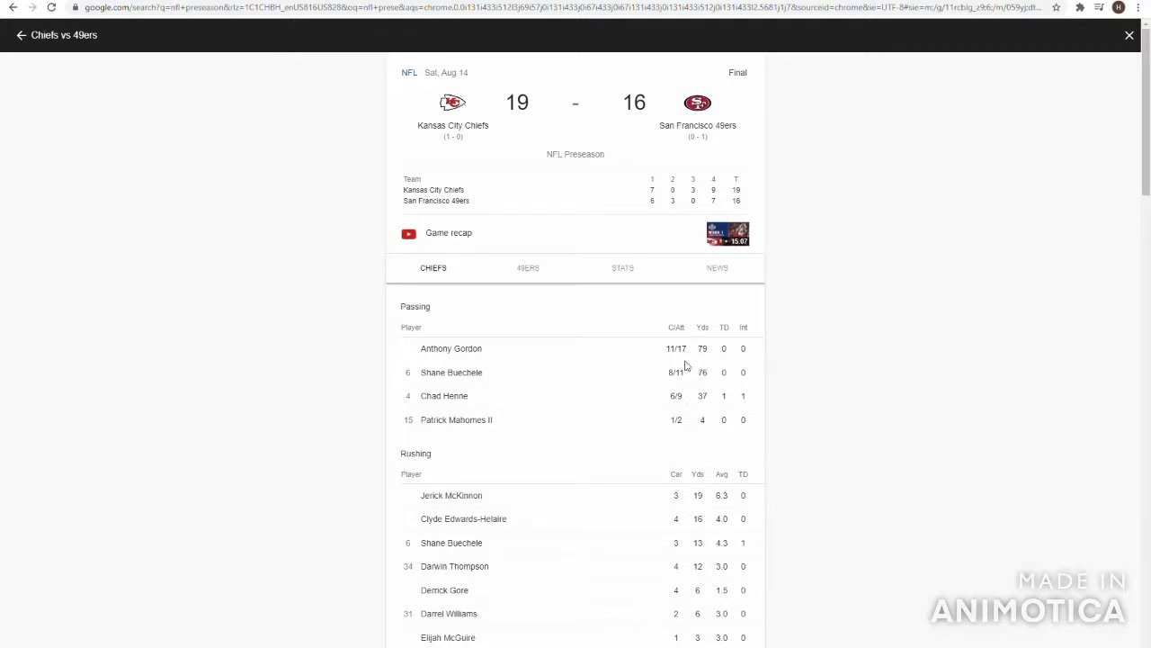
pyautogui.moveTo(728, 399)
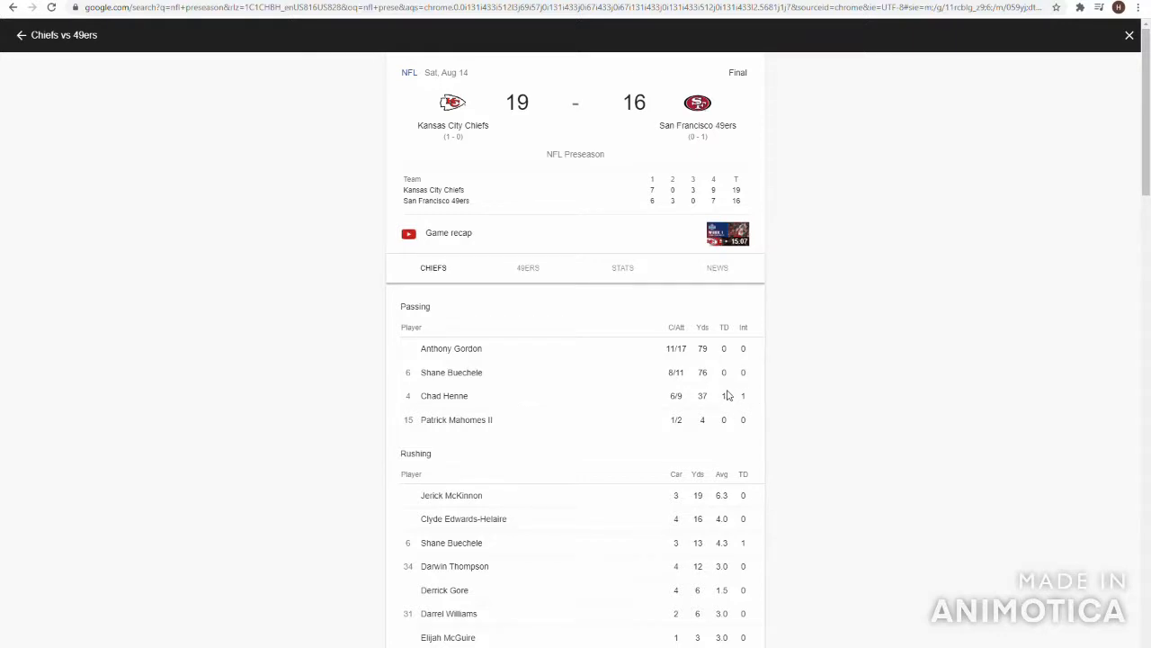
pyautogui.scroll(-3)
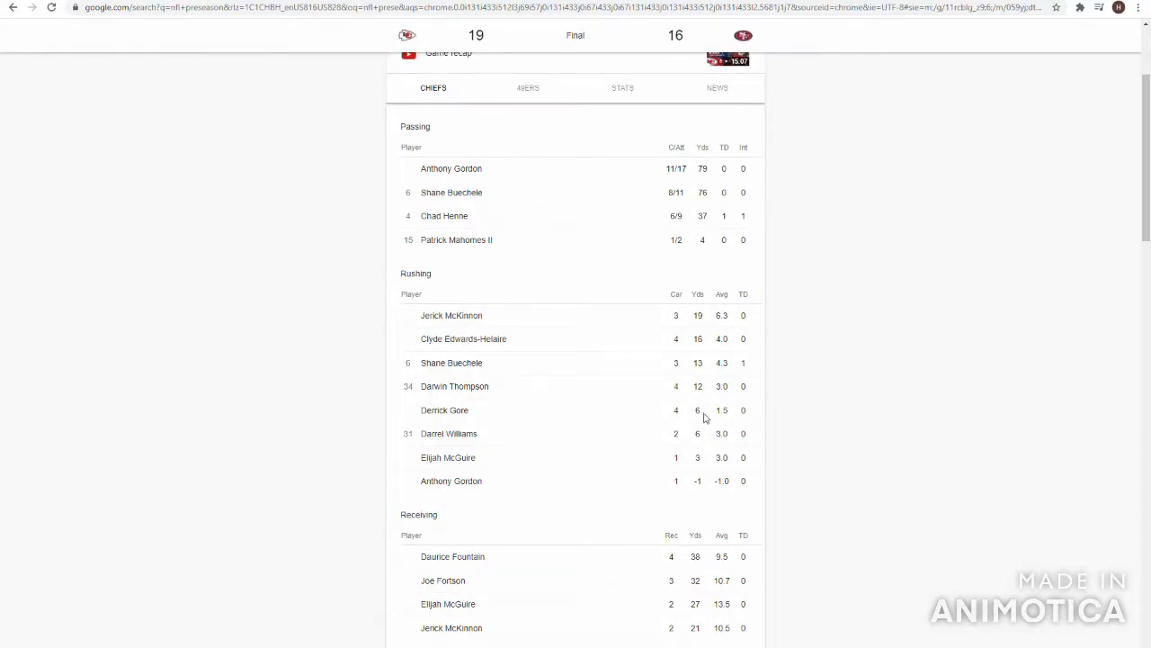
pyautogui.moveTo(745, 223)
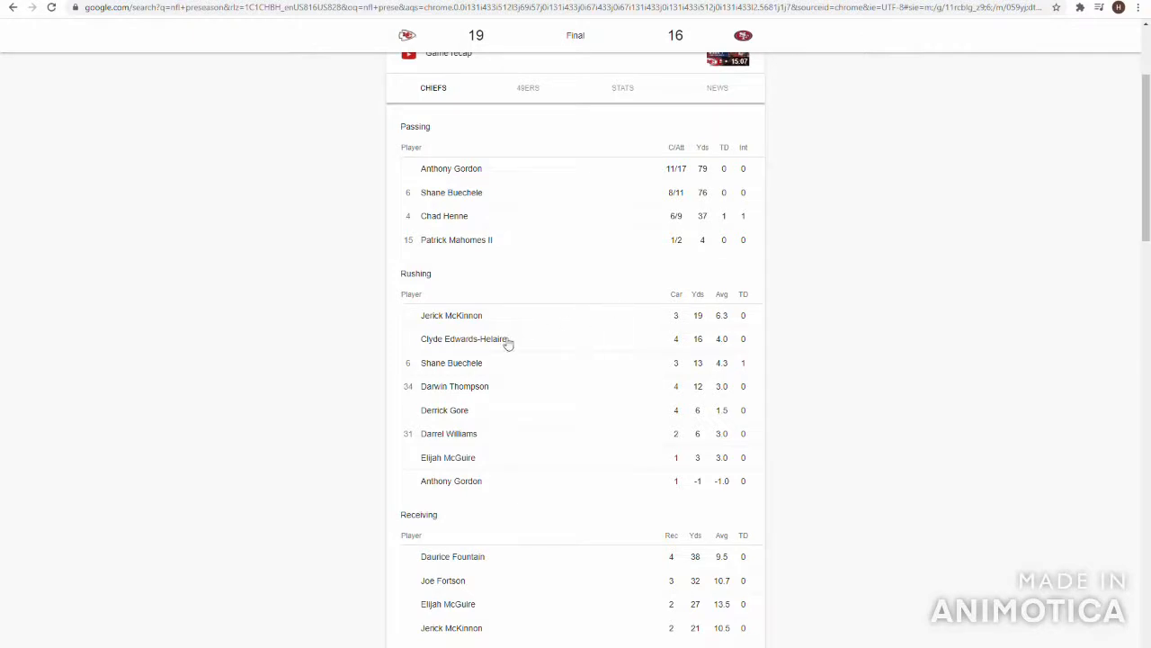
pyautogui.moveTo(701, 331)
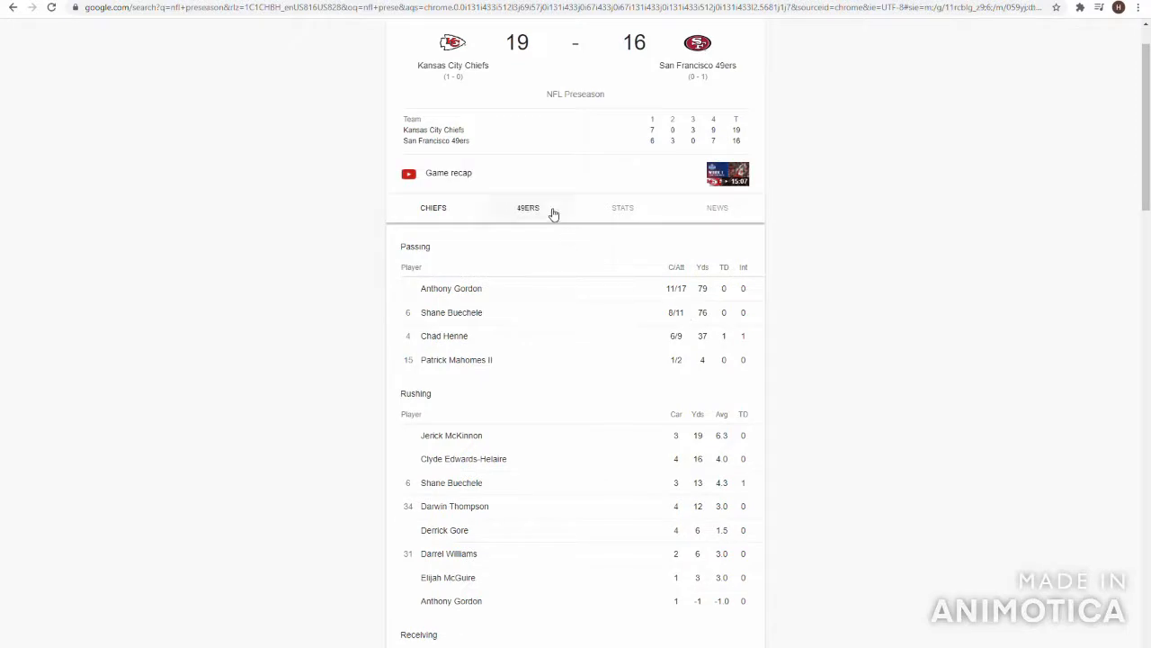
# Show the 49ers' passing and rushing tables in the Chiefs–49ers box score.
pyautogui.click(623, 209)
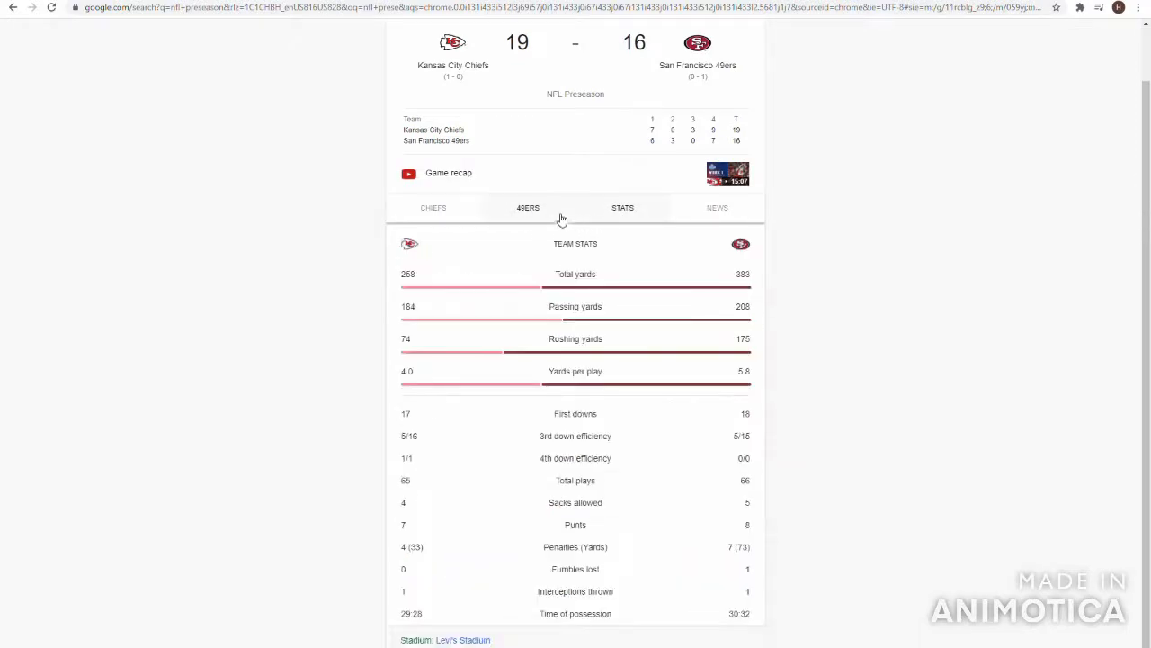
pyautogui.click(528, 207)
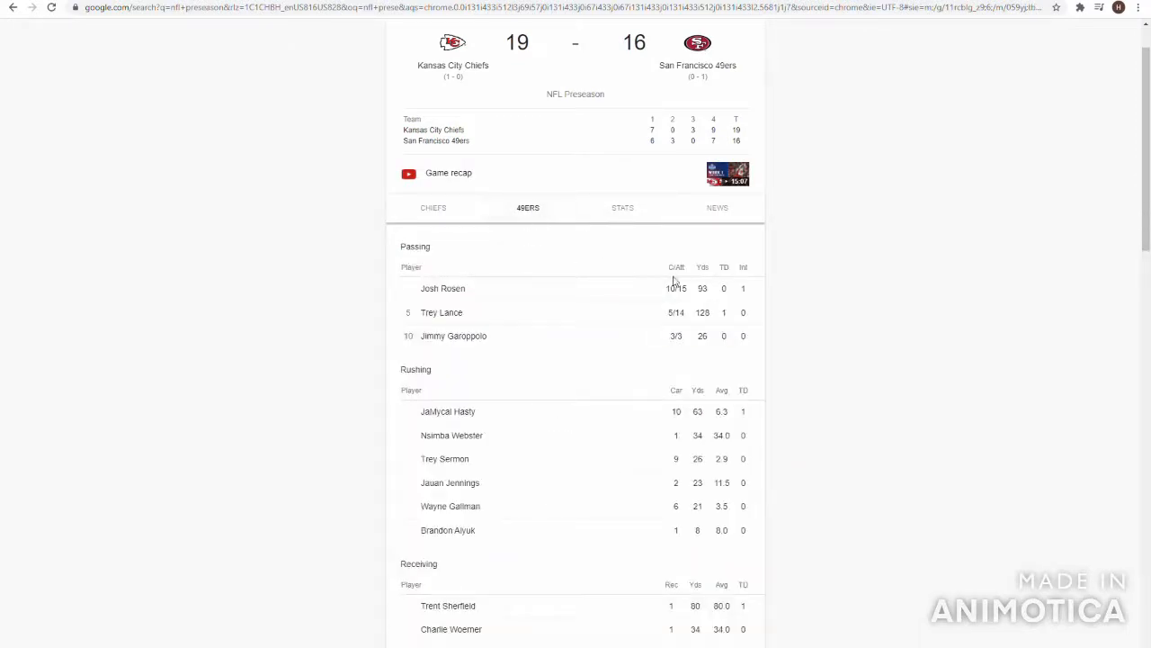
pyautogui.moveTo(676, 299)
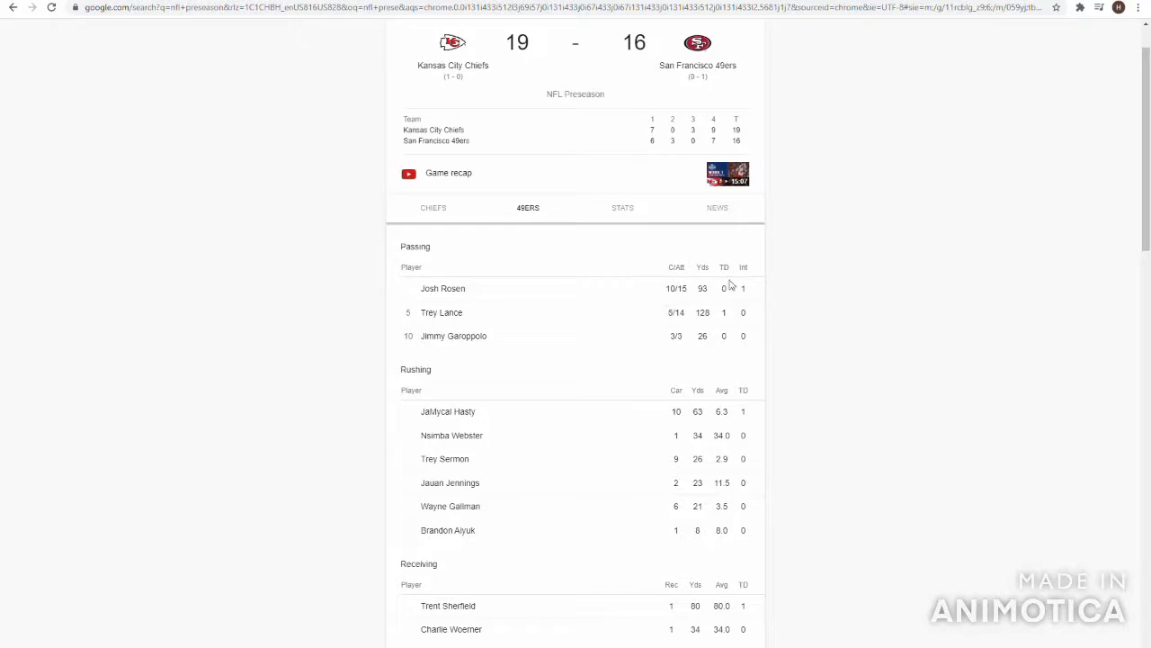
pyautogui.moveTo(692, 317)
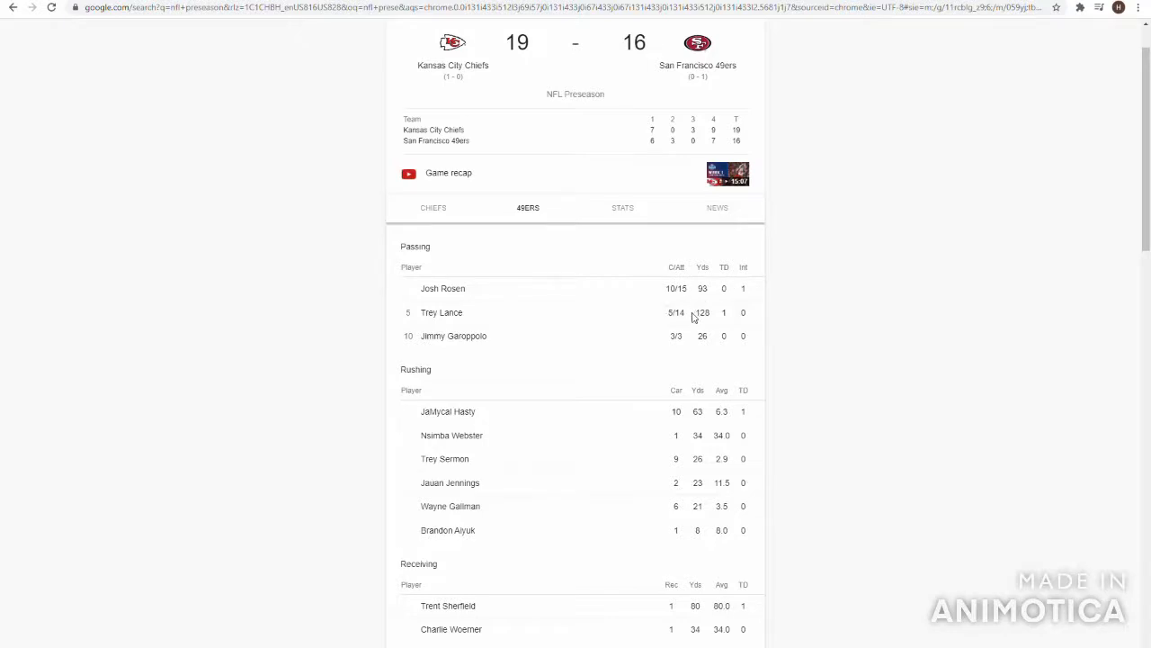
pyautogui.moveTo(677, 309)
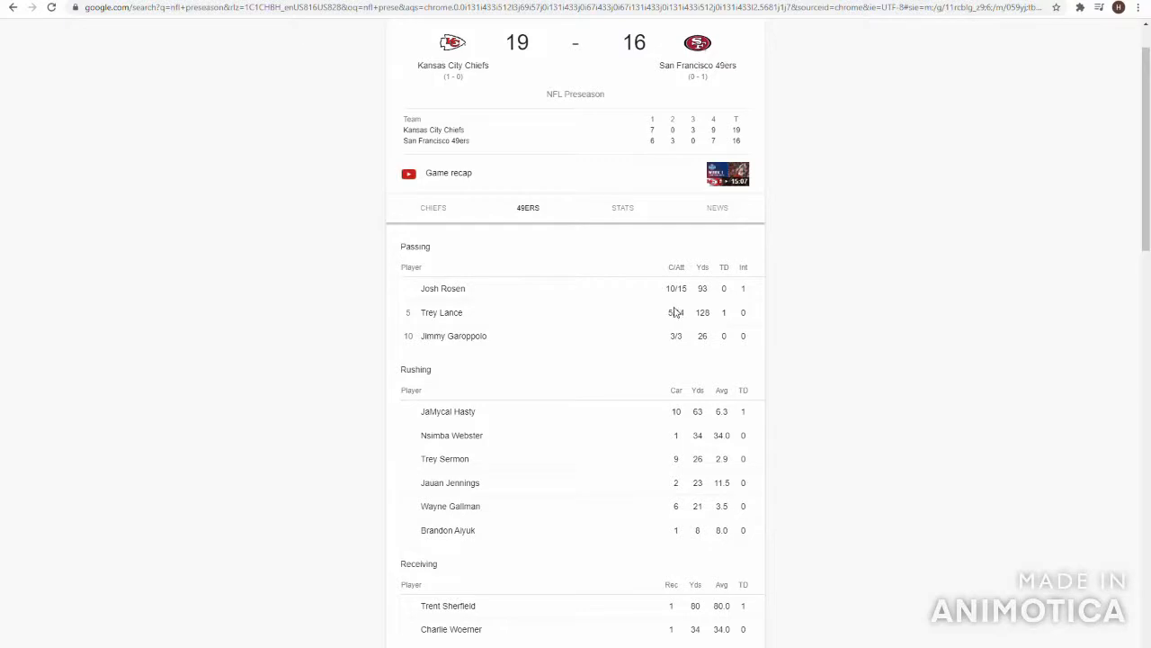
pyautogui.moveTo(711, 285)
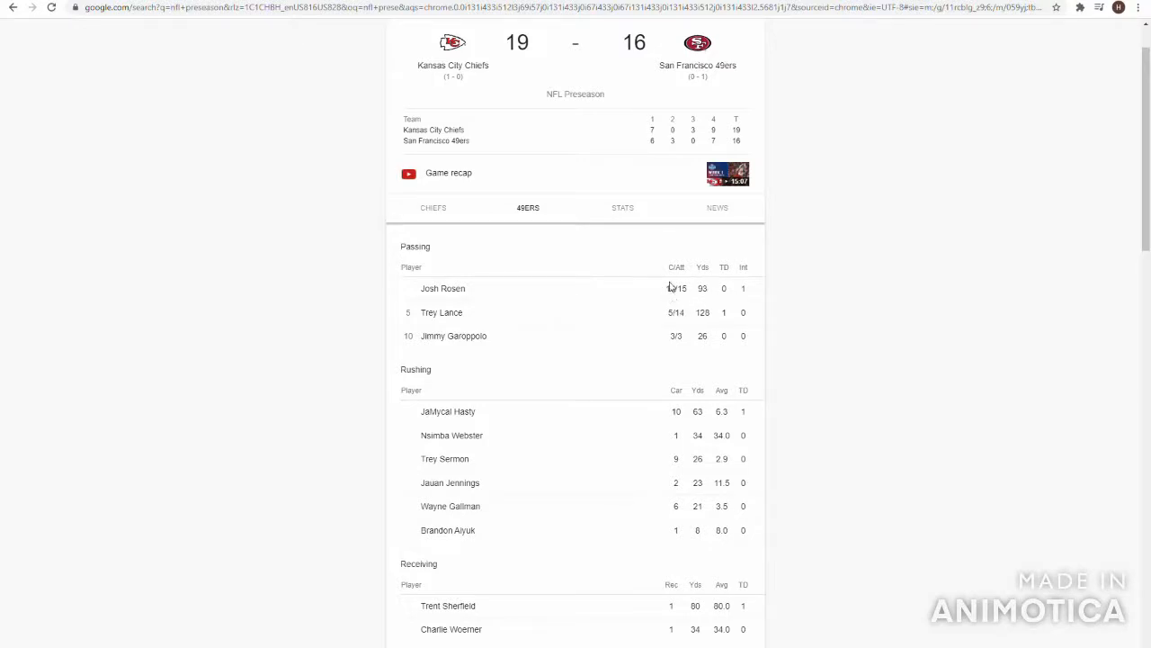
pyautogui.moveTo(709, 295)
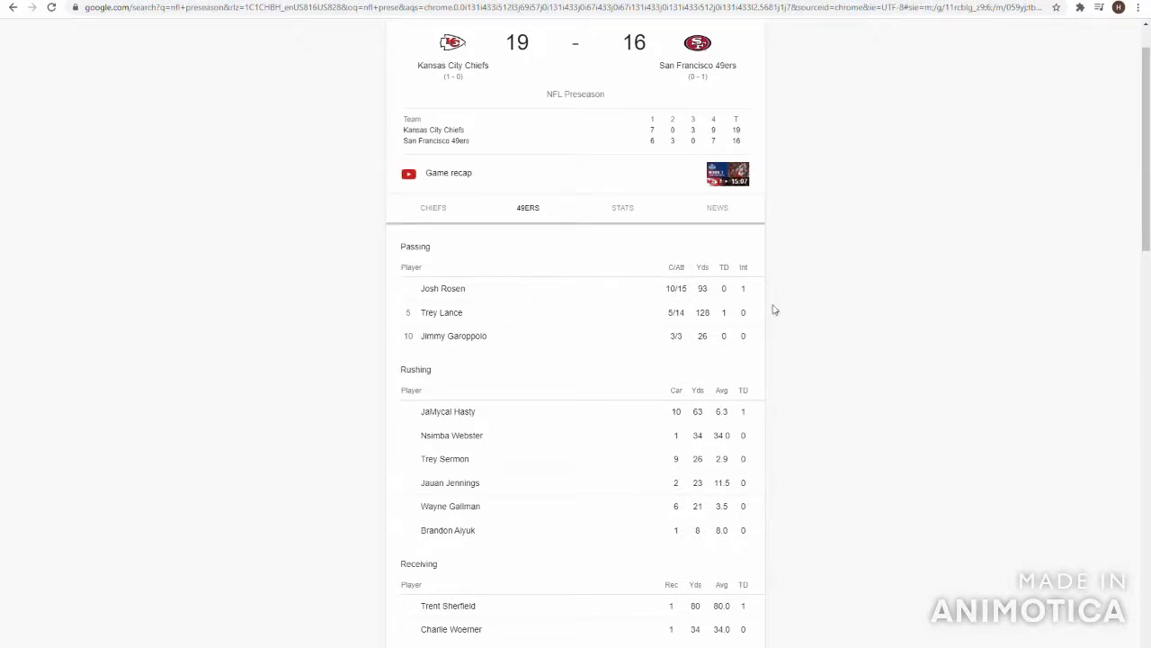
pyautogui.moveTo(747, 302)
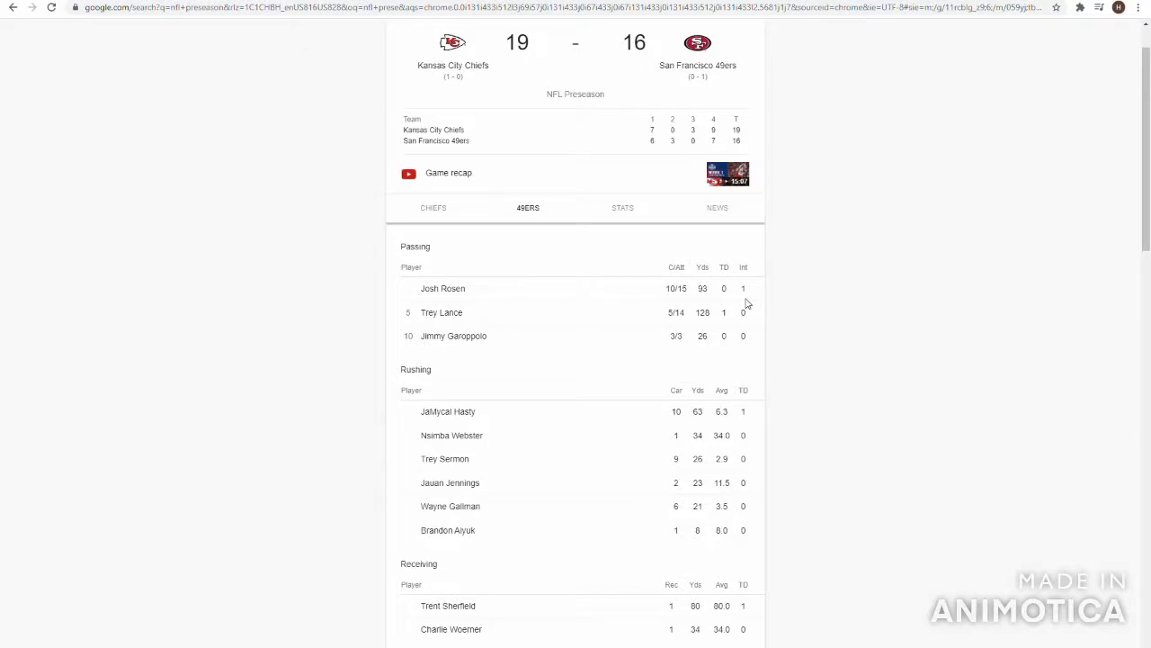
pyautogui.moveTo(643, 319)
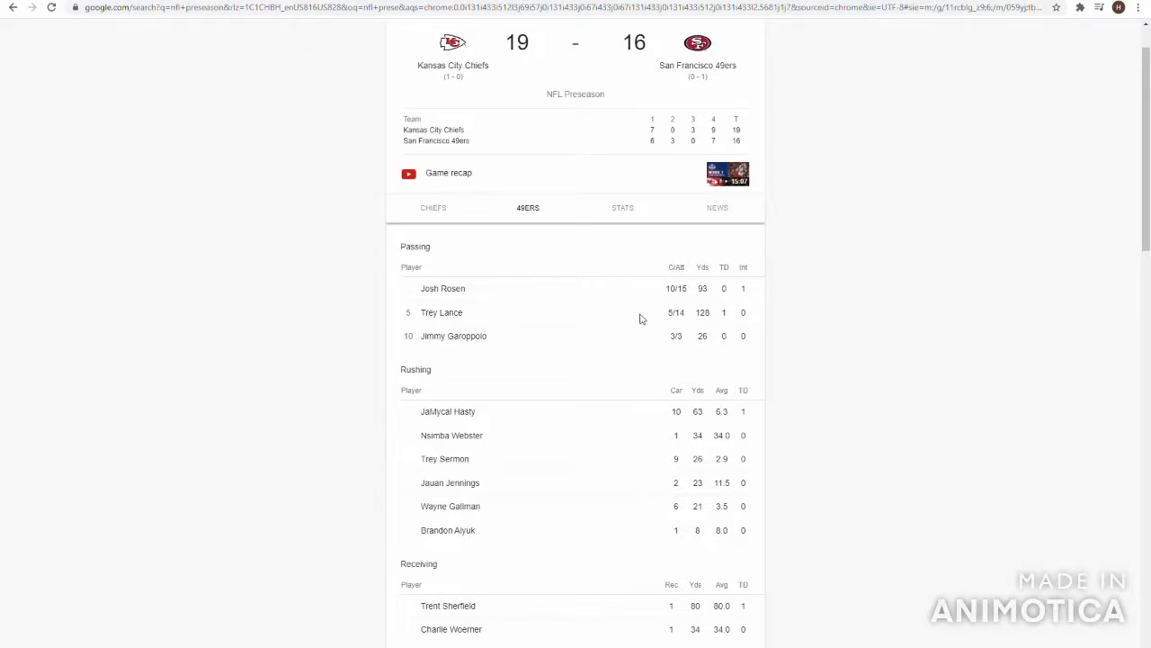
pyautogui.moveTo(608, 313)
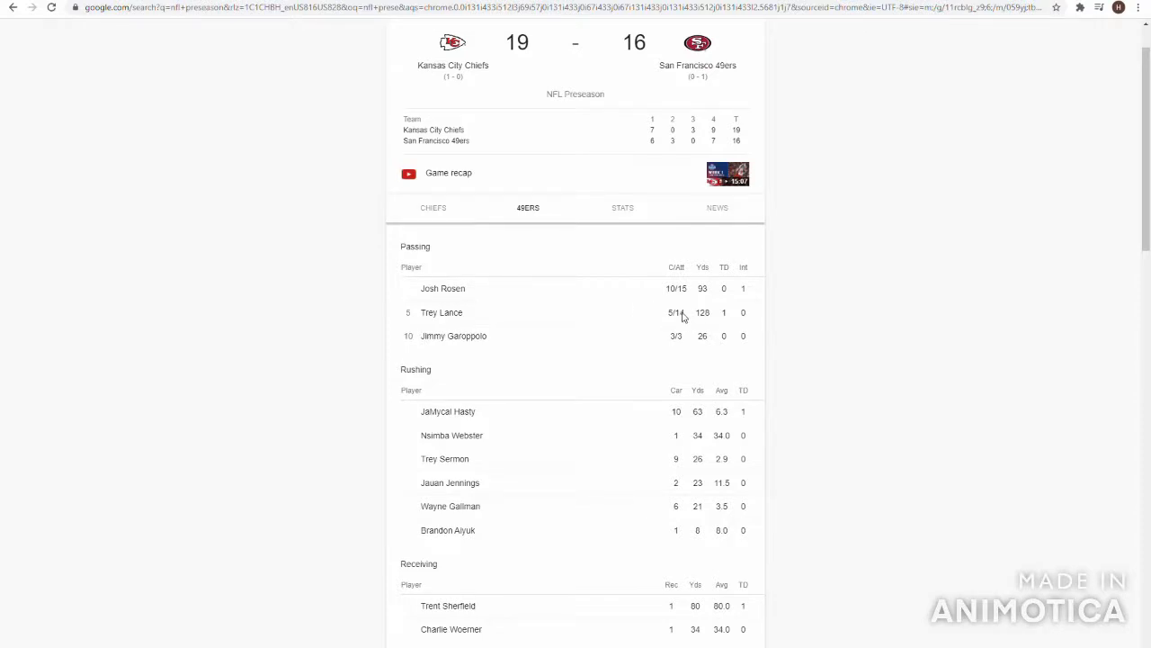
pyautogui.moveTo(644, 340)
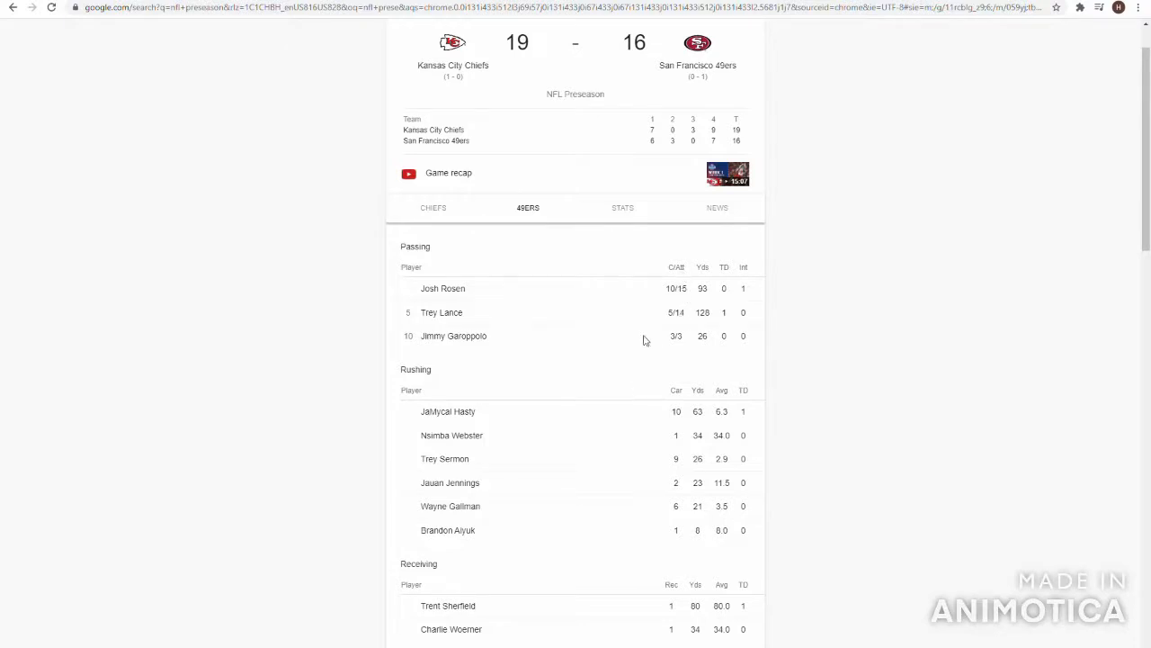
pyautogui.moveTo(688, 317)
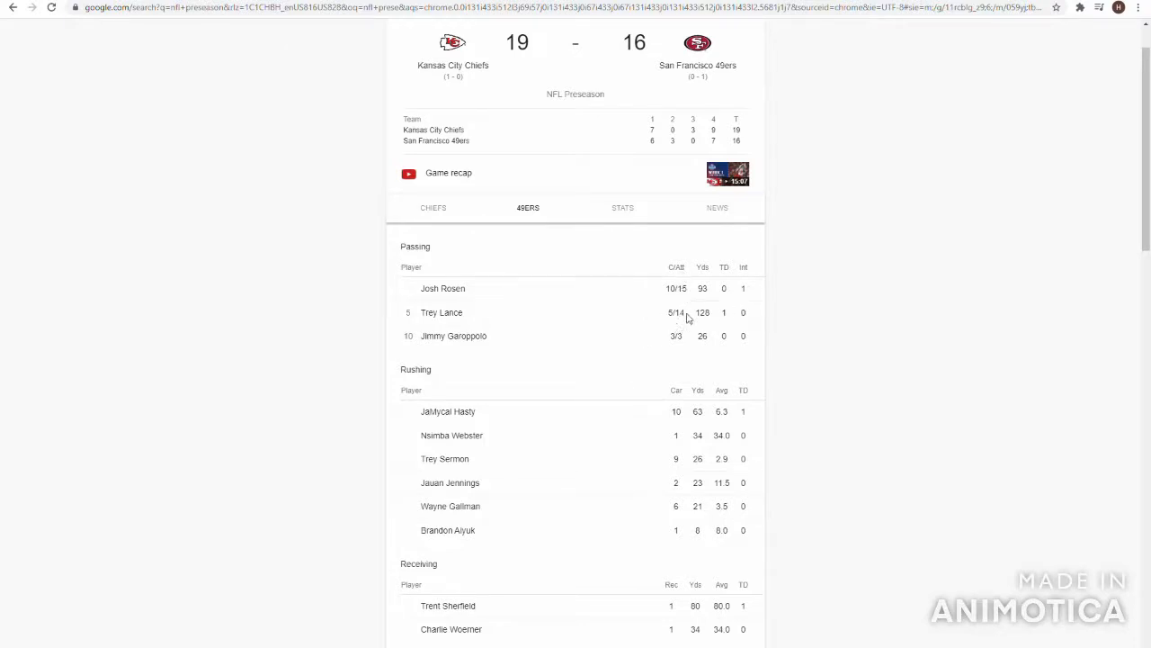
pyautogui.moveTo(657, 331)
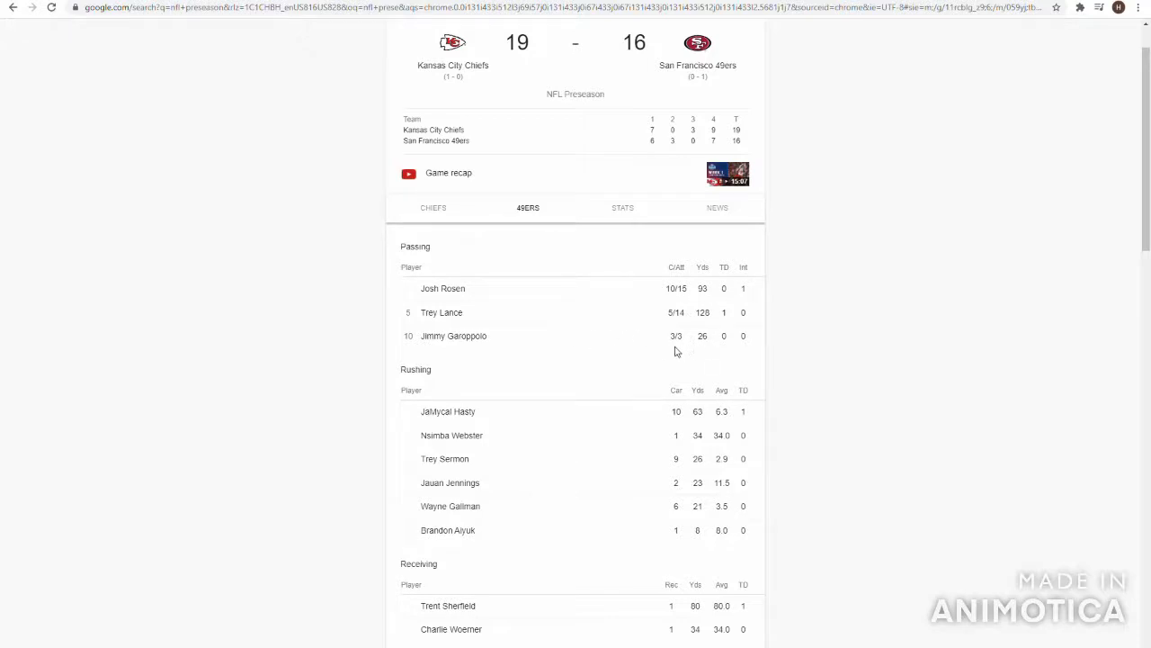
pyautogui.moveTo(619, 409)
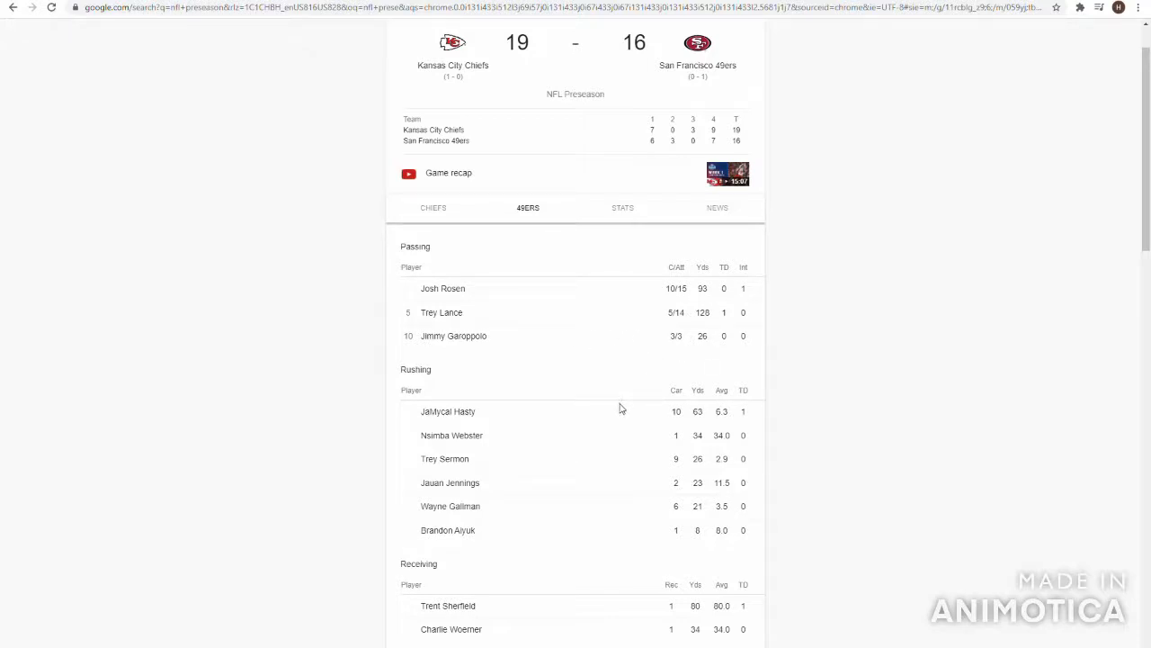
pyautogui.moveTo(698, 459)
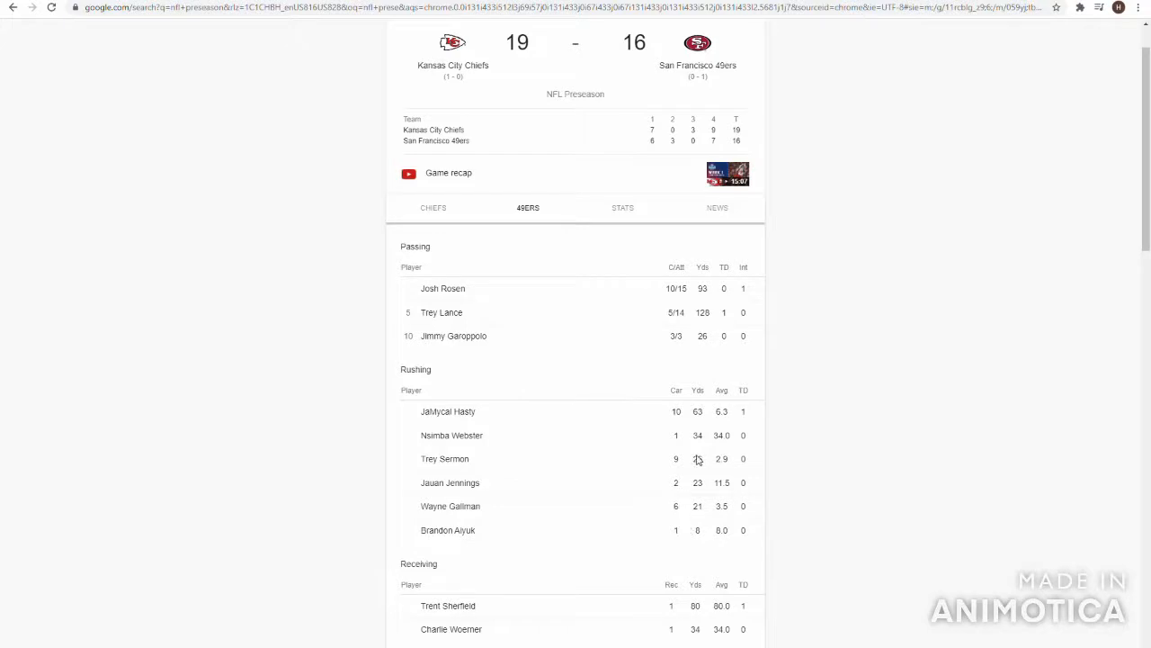
pyautogui.moveTo(634, 475)
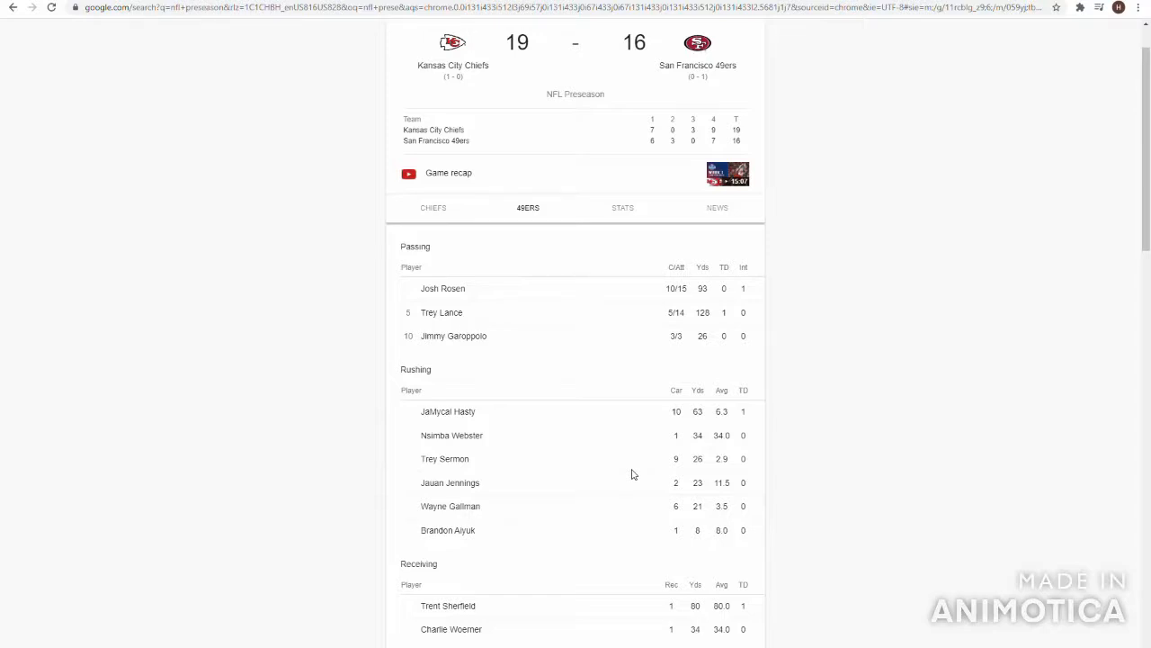
pyautogui.moveTo(637, 475)
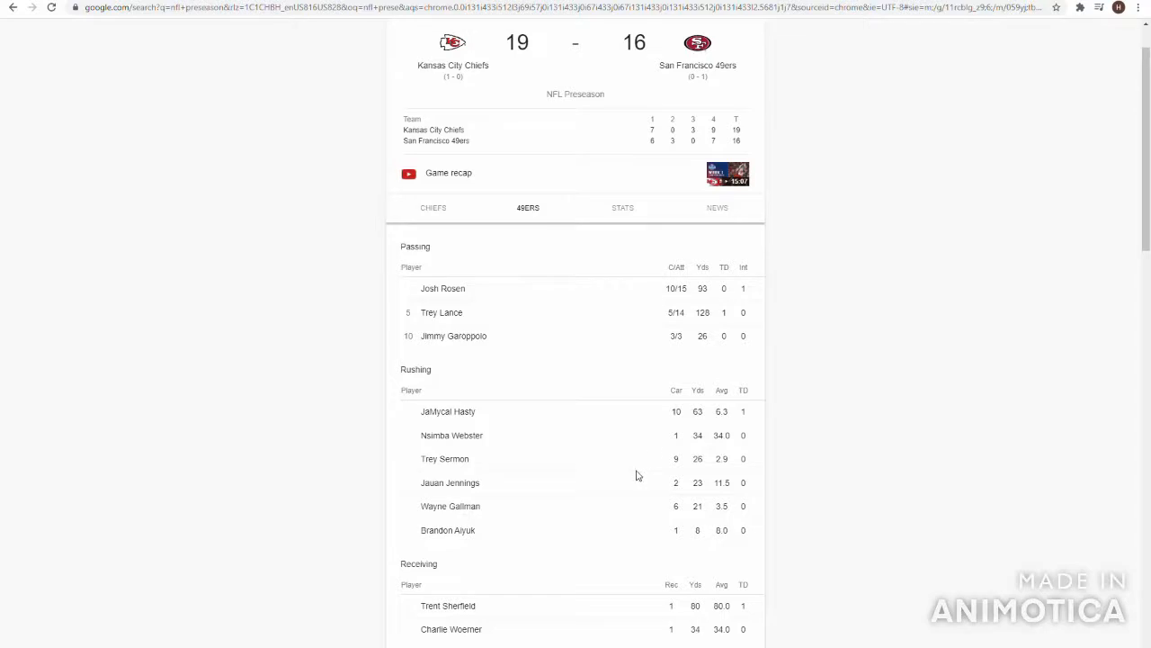
pyautogui.moveTo(630, 430)
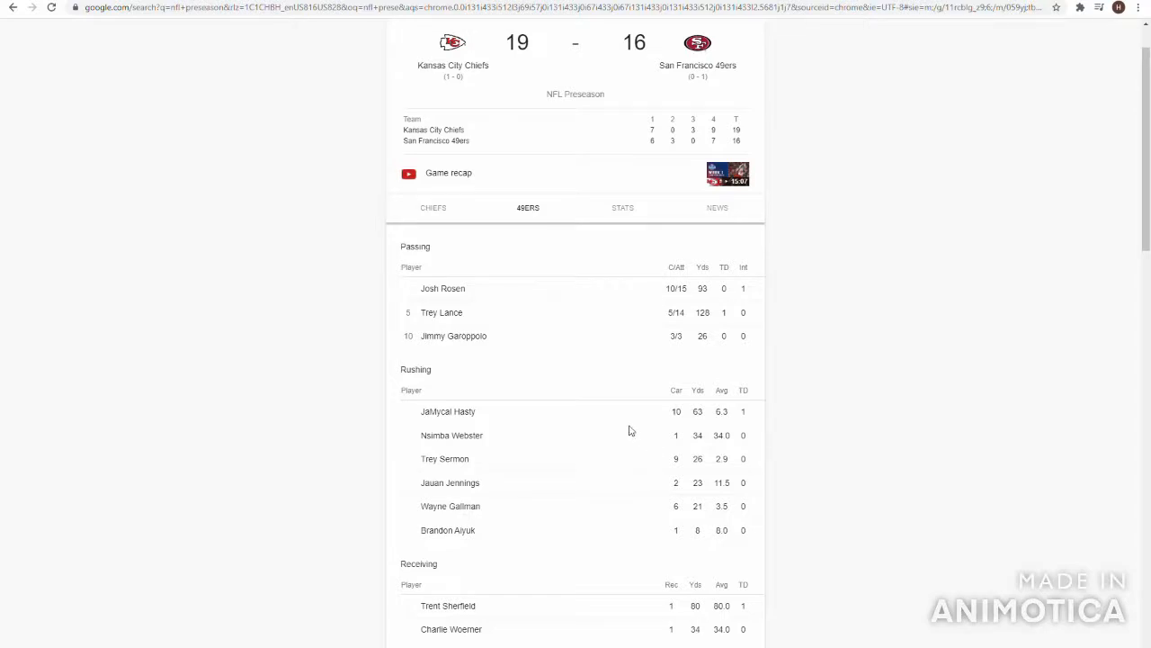
pyautogui.moveTo(620, 424)
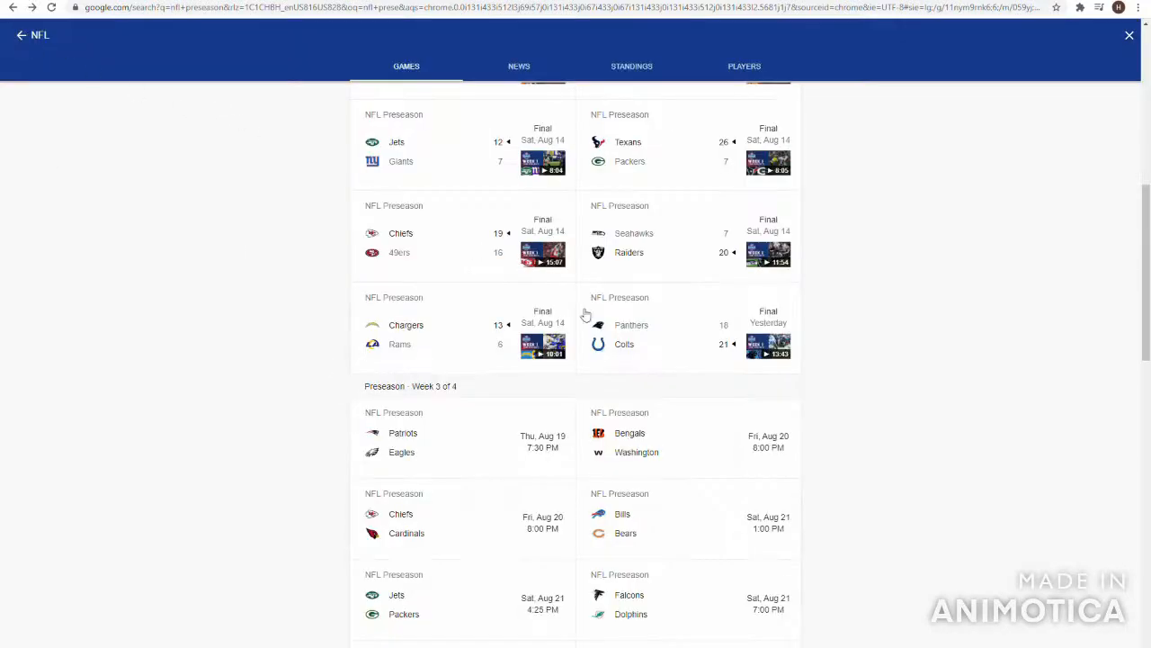
pyautogui.moveTo(666, 259)
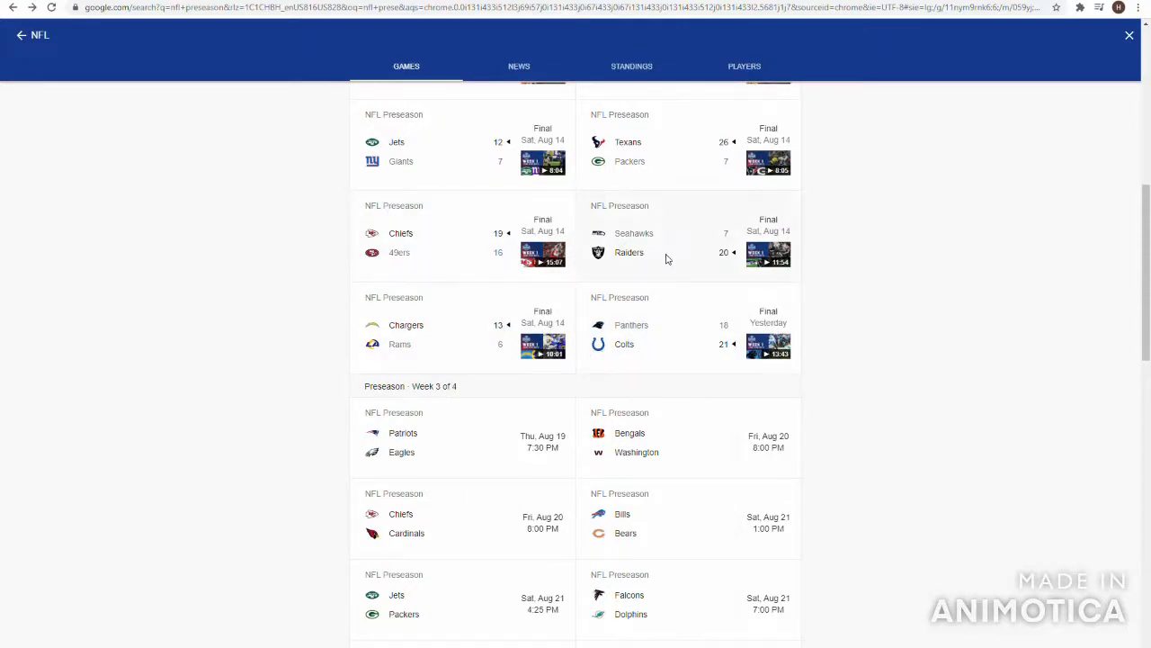
# View the Seahawks' player stats from the Seahawks 7–20 Raiders game.
pyautogui.click(662, 243)
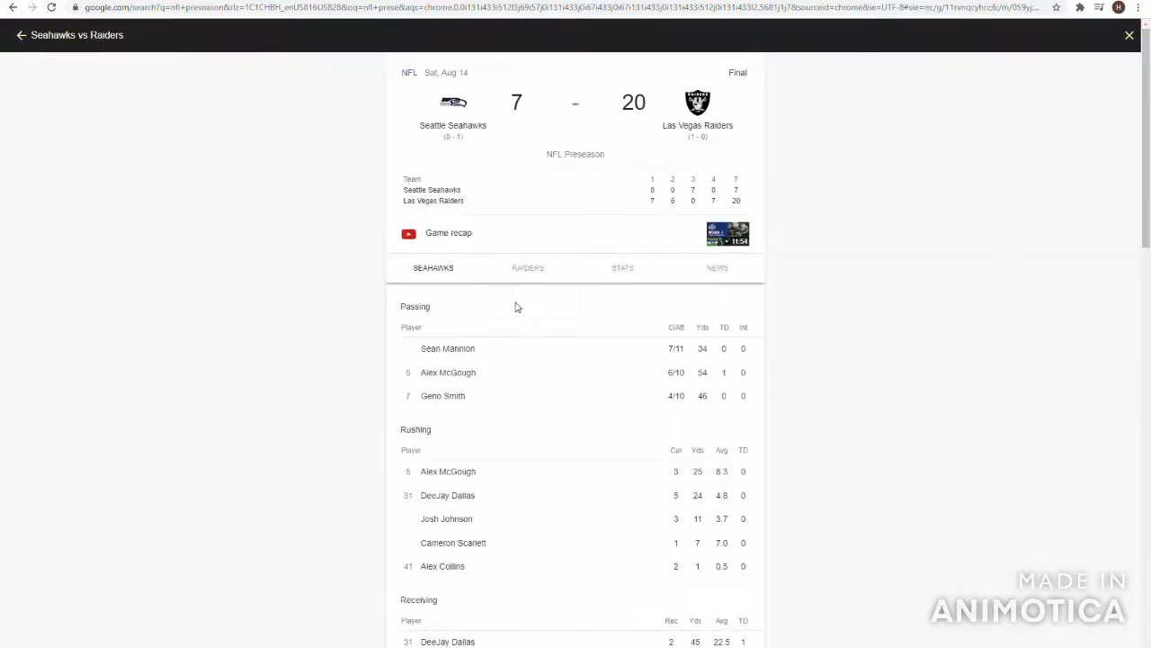
pyautogui.moveTo(486, 345)
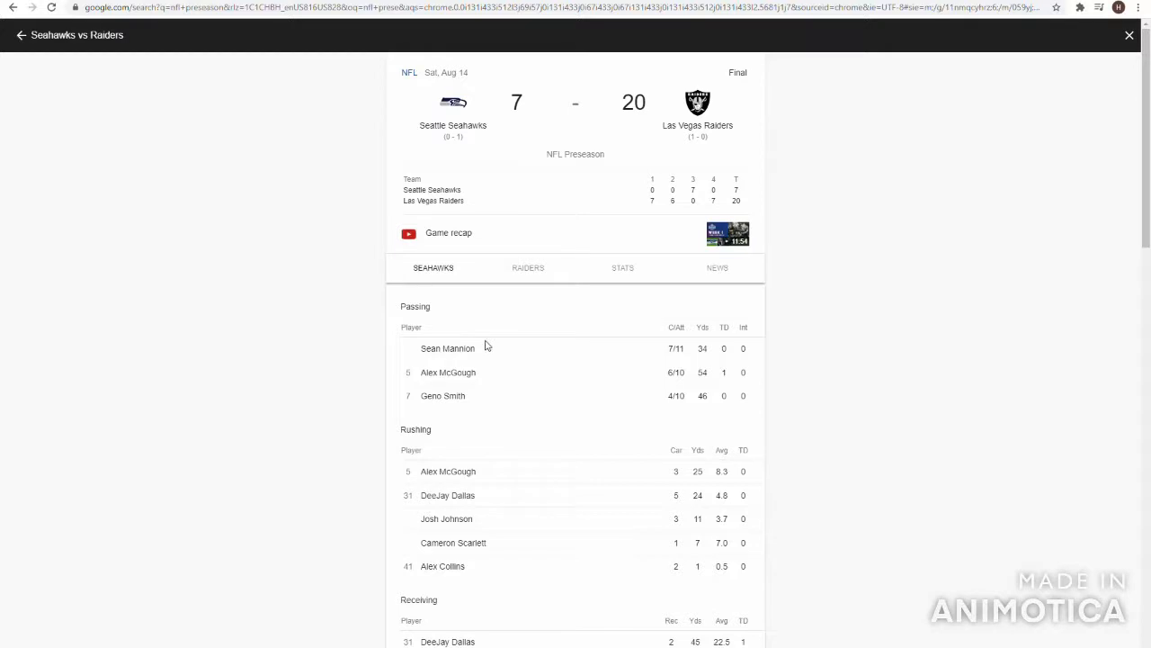
pyautogui.moveTo(484, 367)
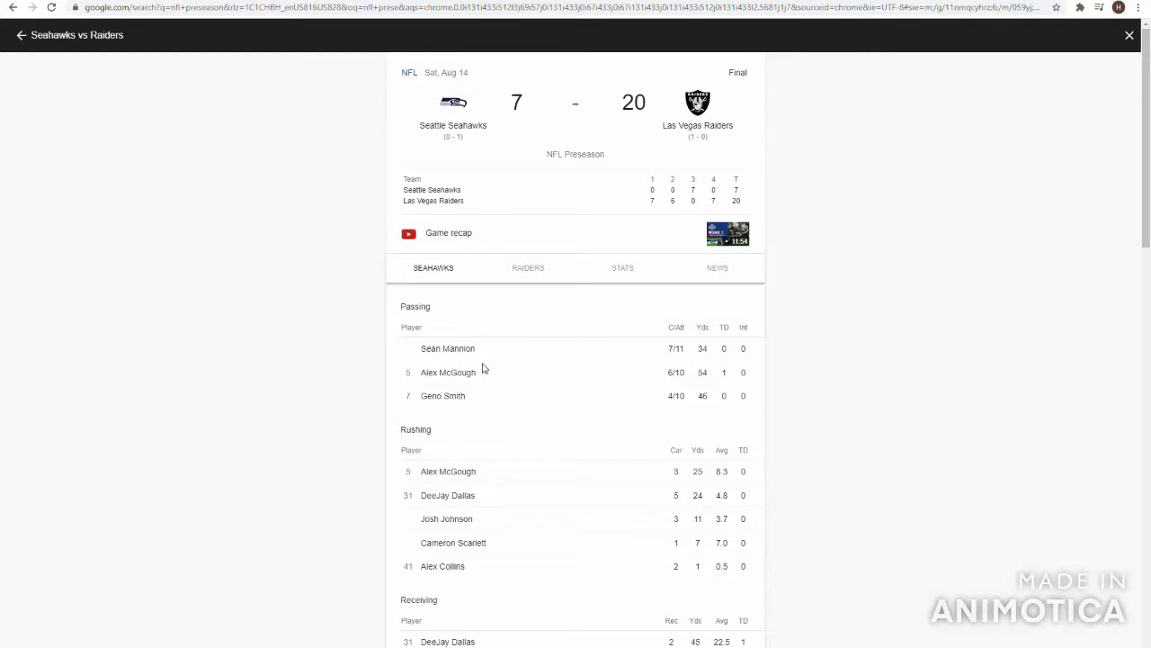
pyautogui.moveTo(662, 416)
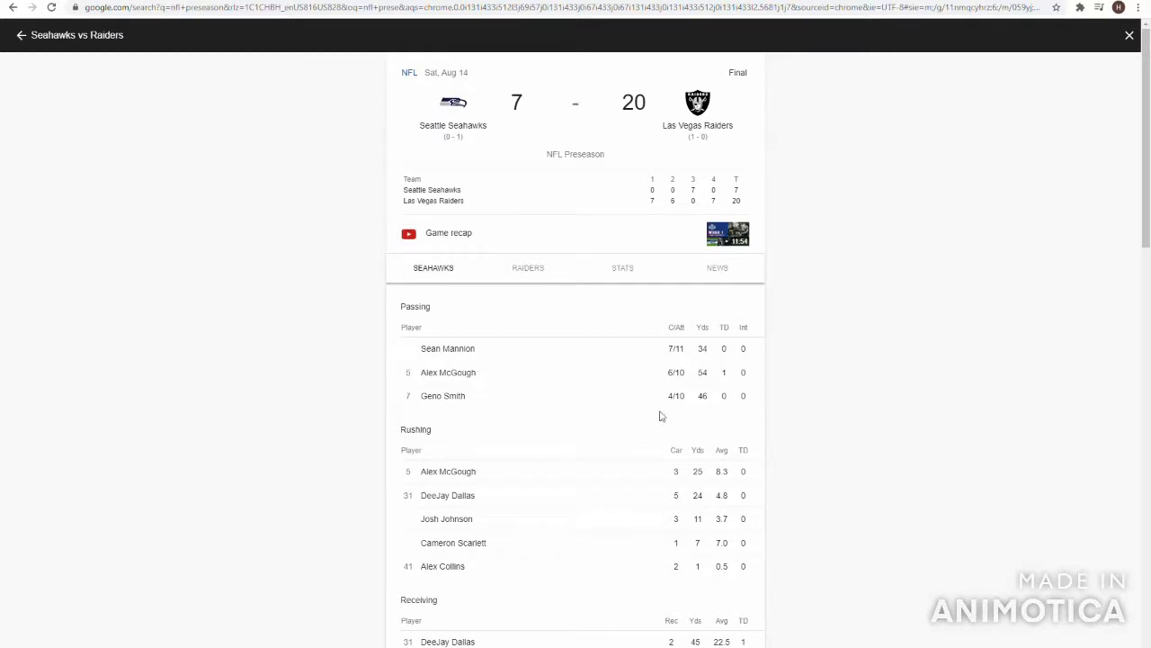
pyautogui.moveTo(661, 395)
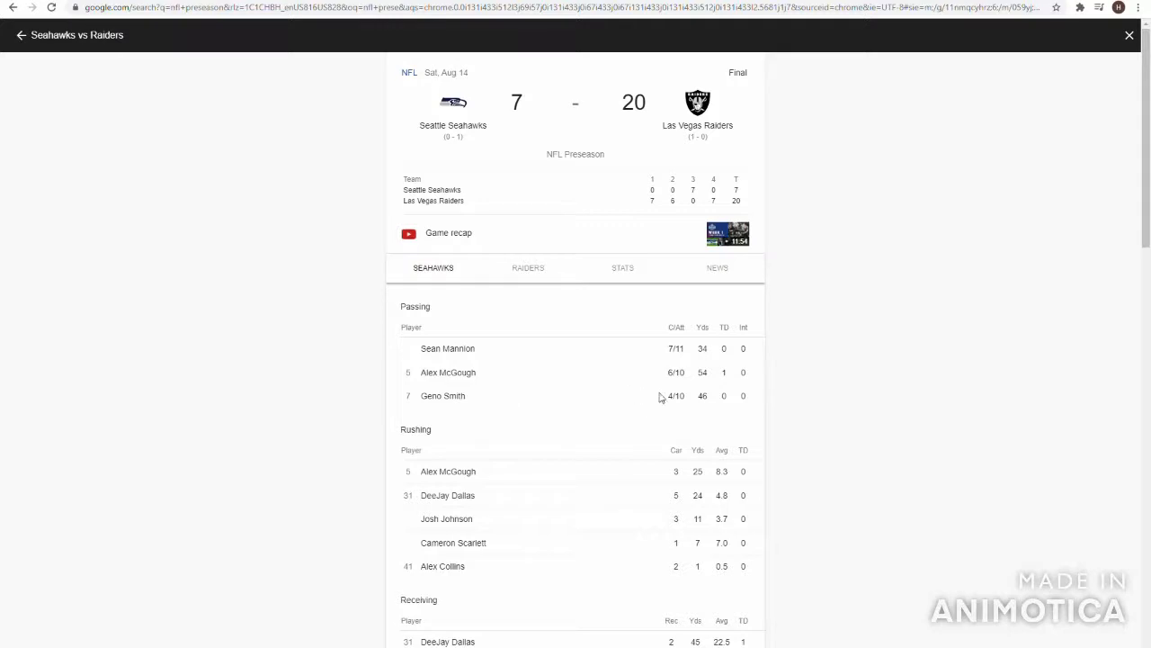
pyautogui.scroll(-3)
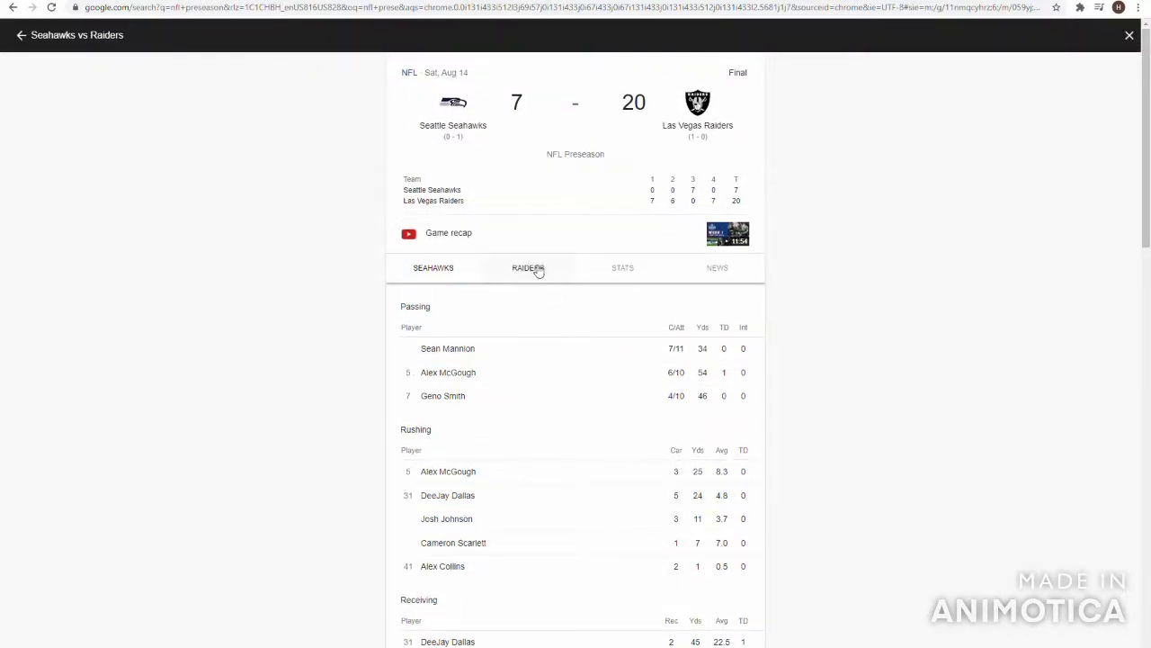
# Review the Raiders' player stats, then return to the NFL preseason games list.
pyautogui.click(529, 267)
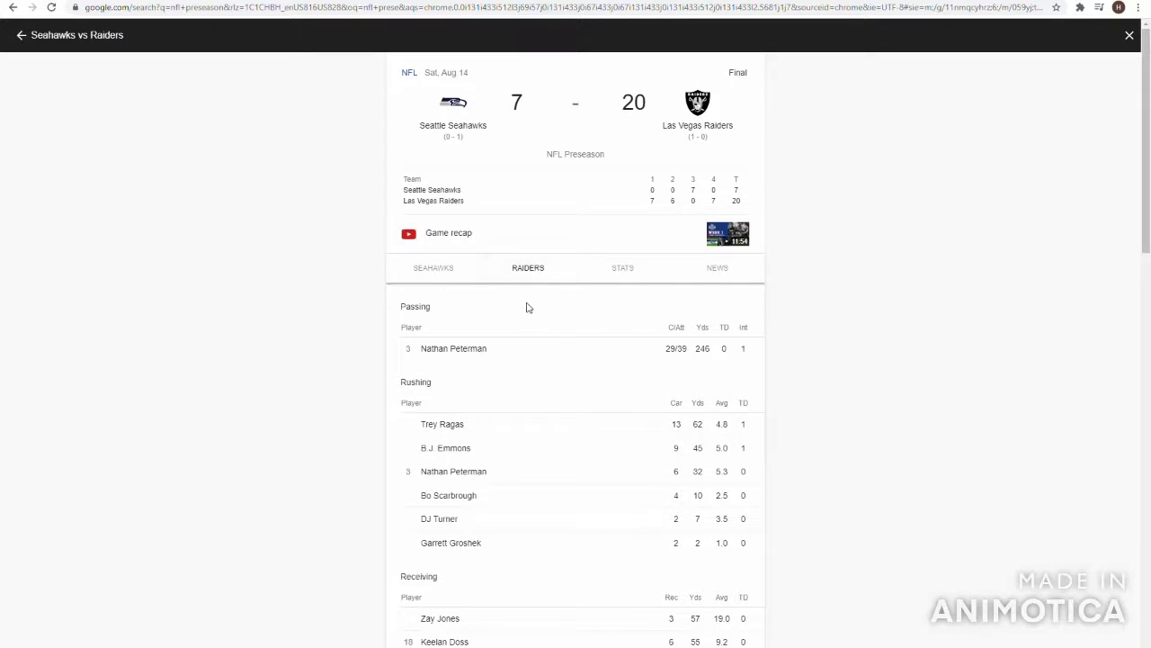
pyautogui.moveTo(522, 320)
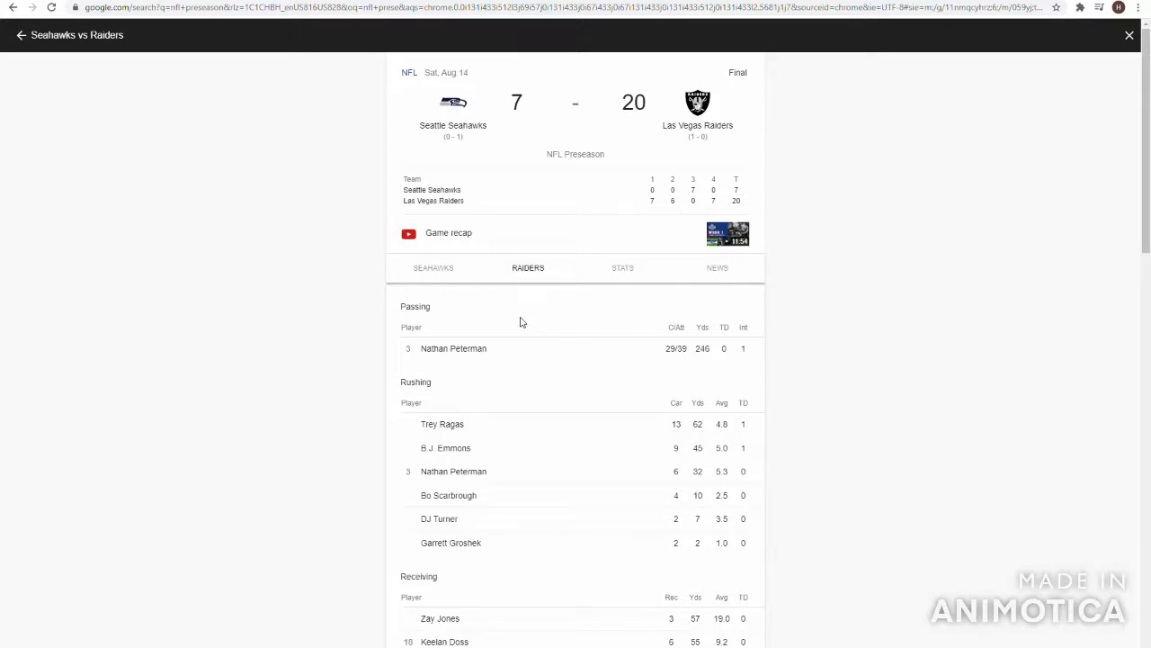
pyautogui.moveTo(530, 321)
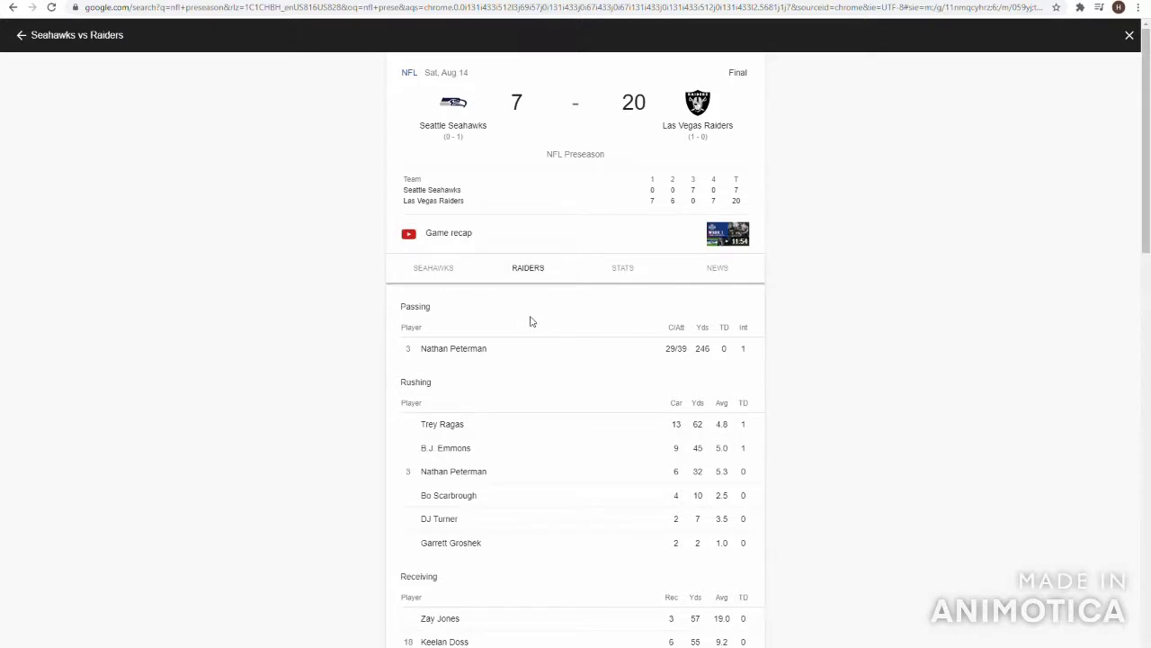
pyautogui.moveTo(525, 326)
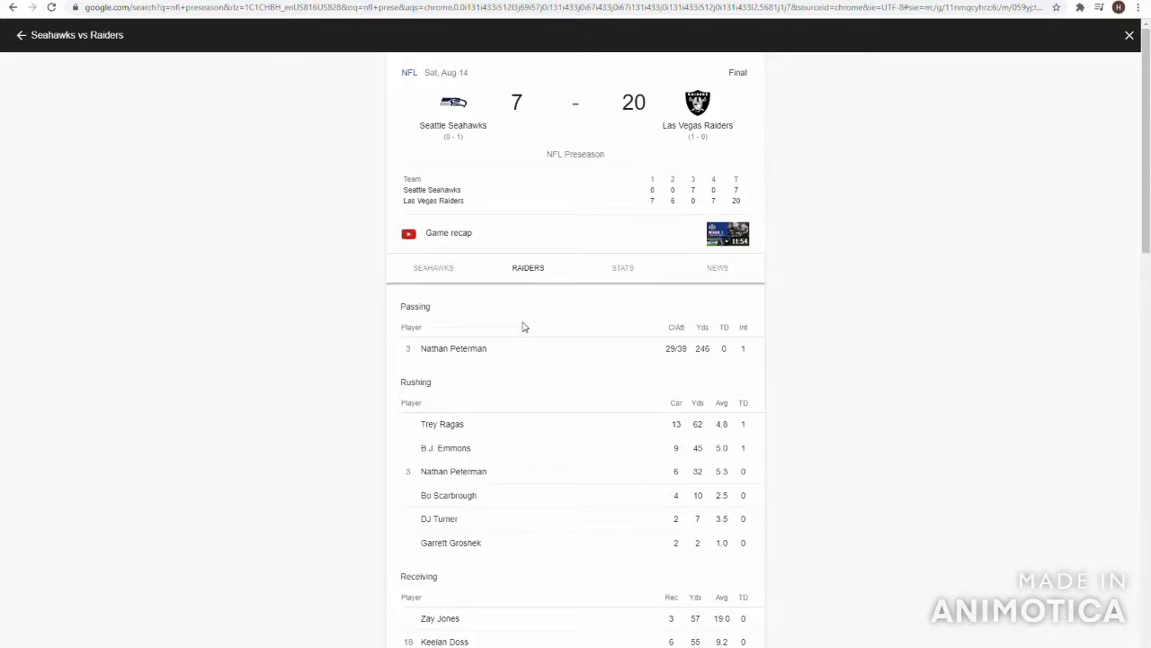
pyautogui.moveTo(666, 360)
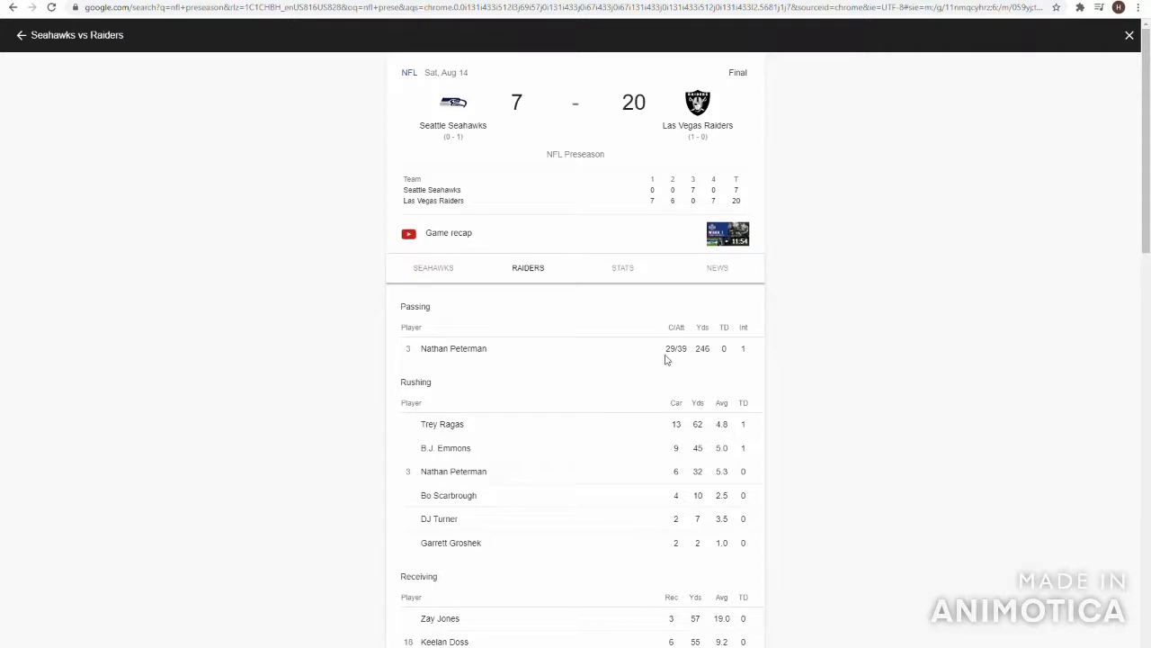
pyautogui.moveTo(681, 360)
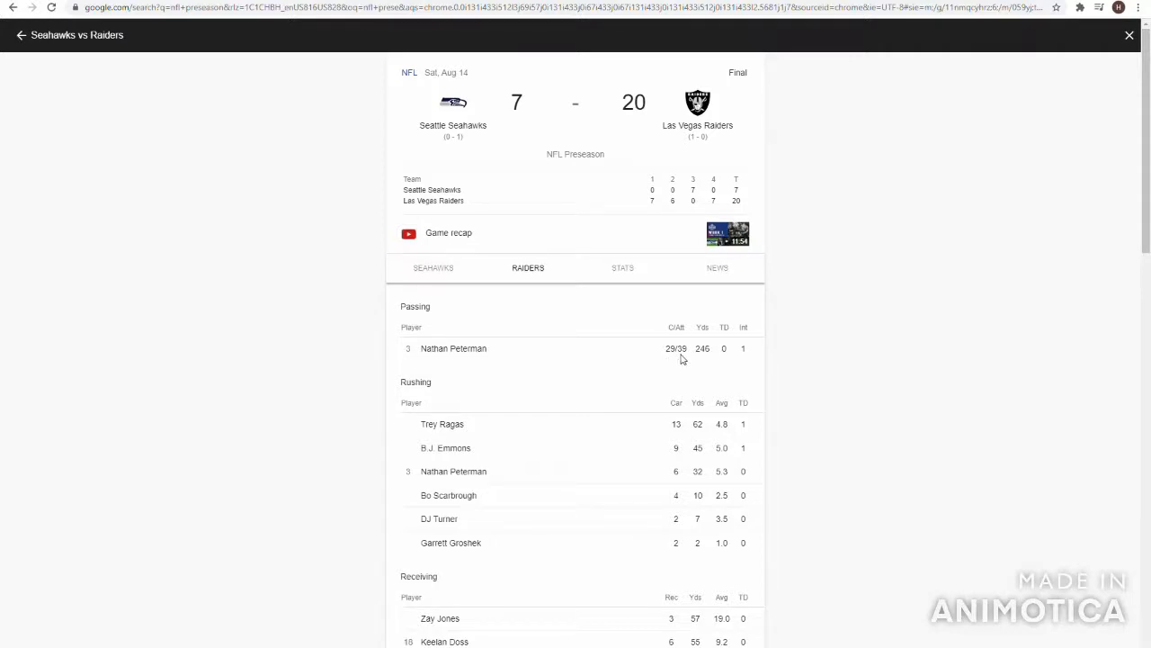
pyautogui.moveTo(718, 342)
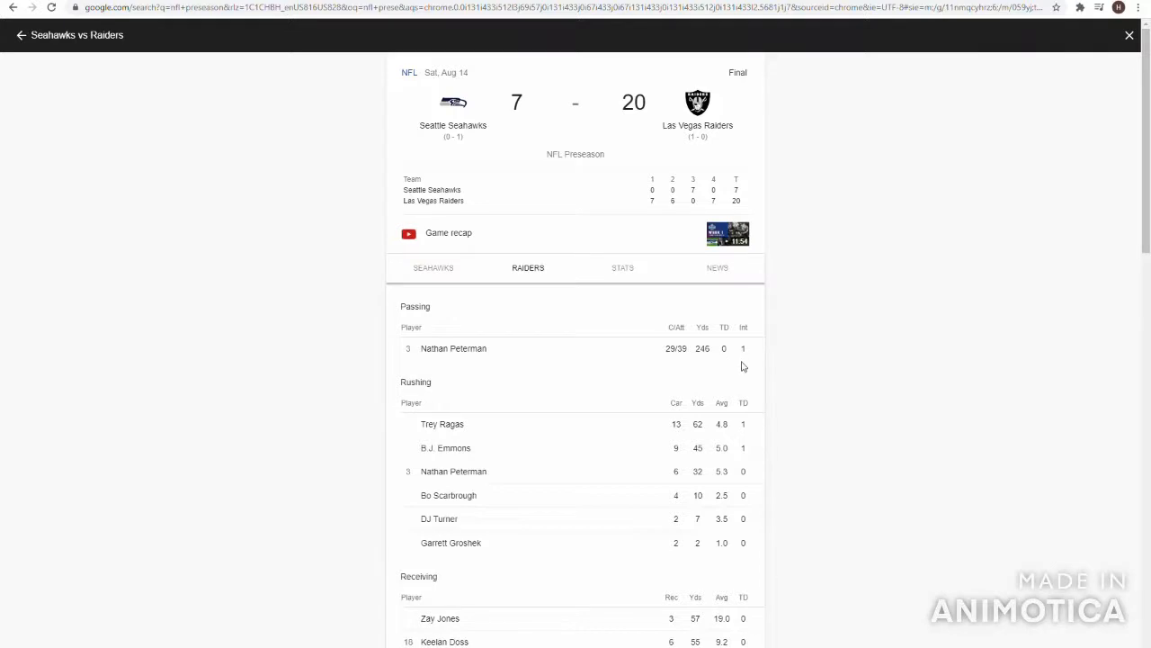
pyautogui.moveTo(730, 380)
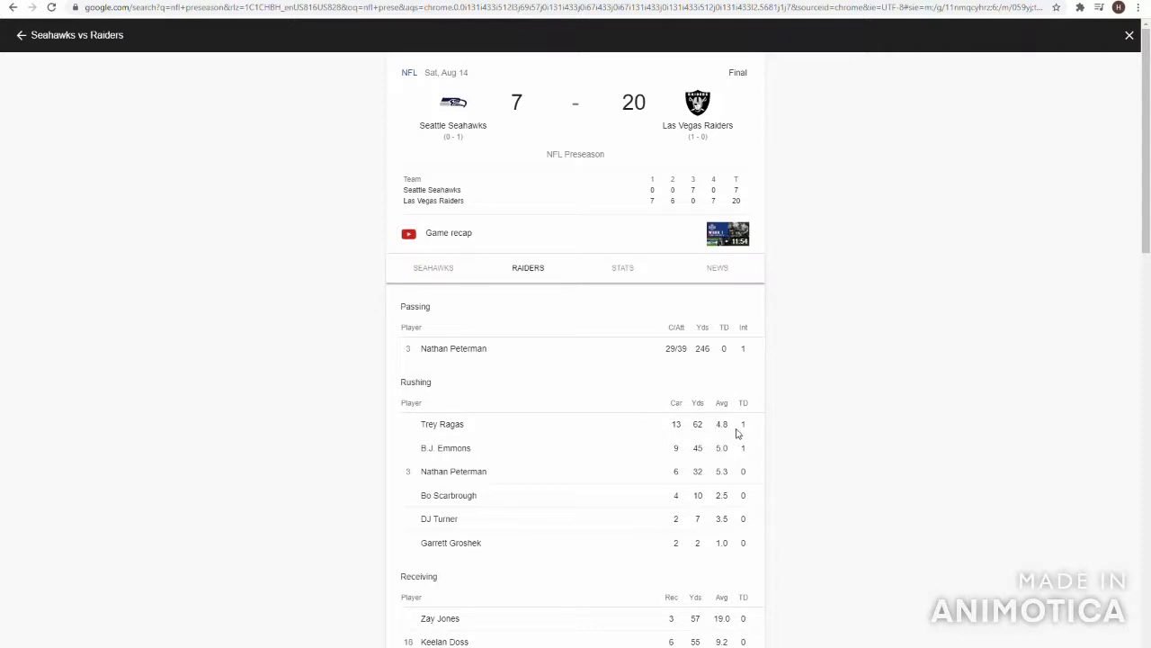
pyautogui.moveTo(504, 454)
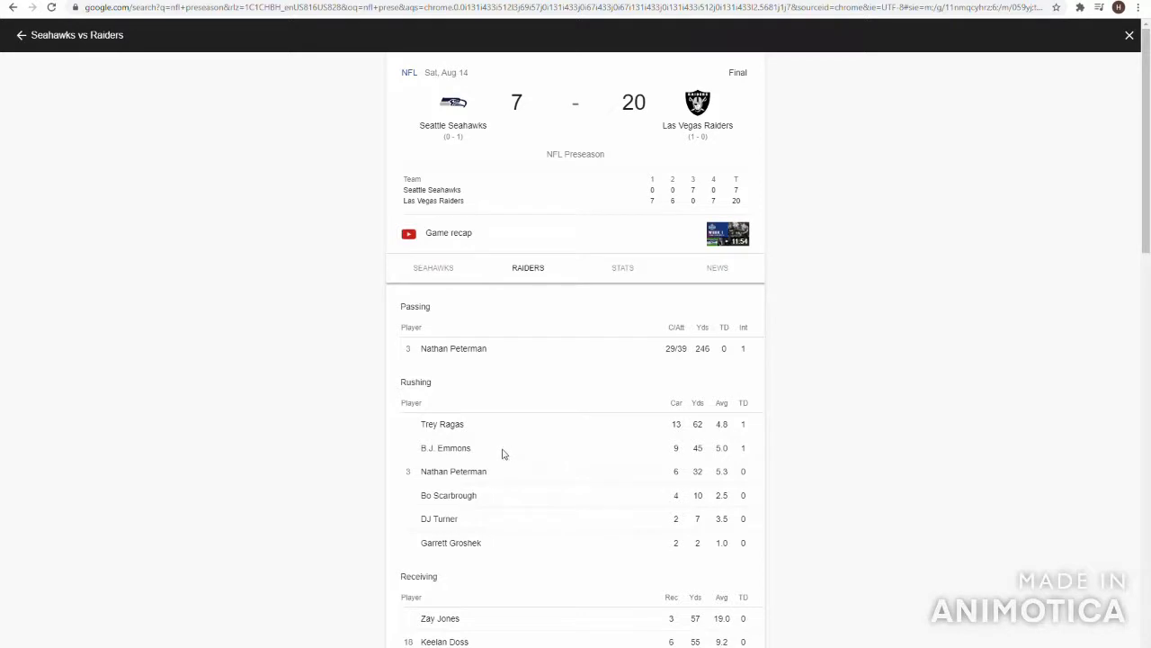
pyautogui.moveTo(619, 491)
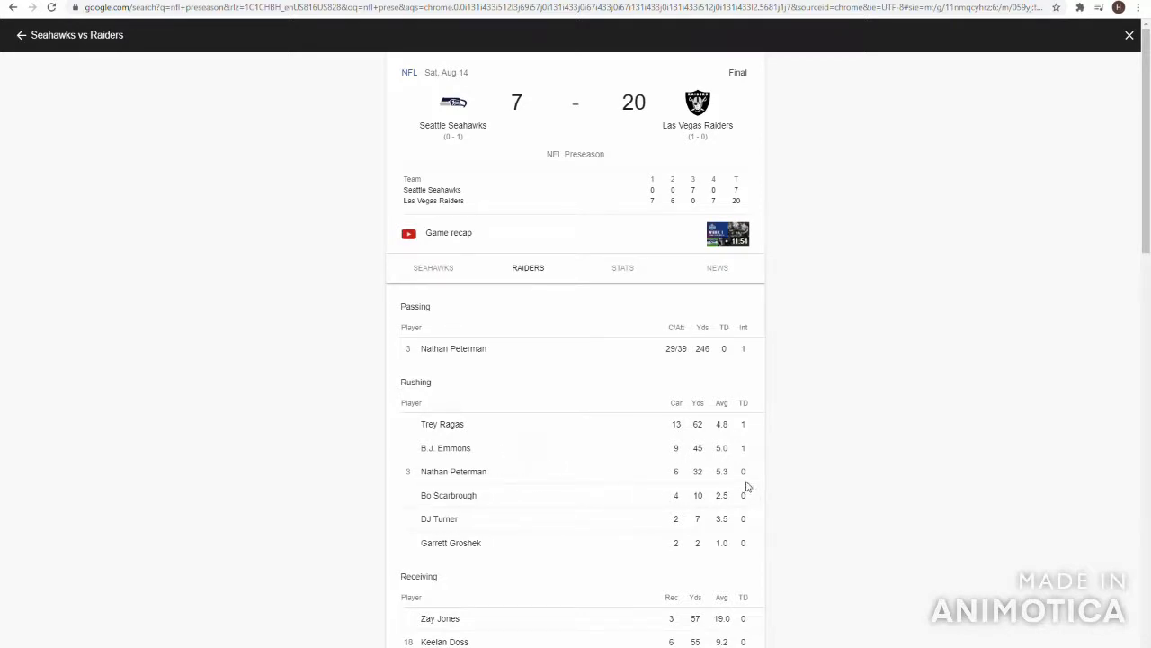
pyautogui.moveTo(507, 502)
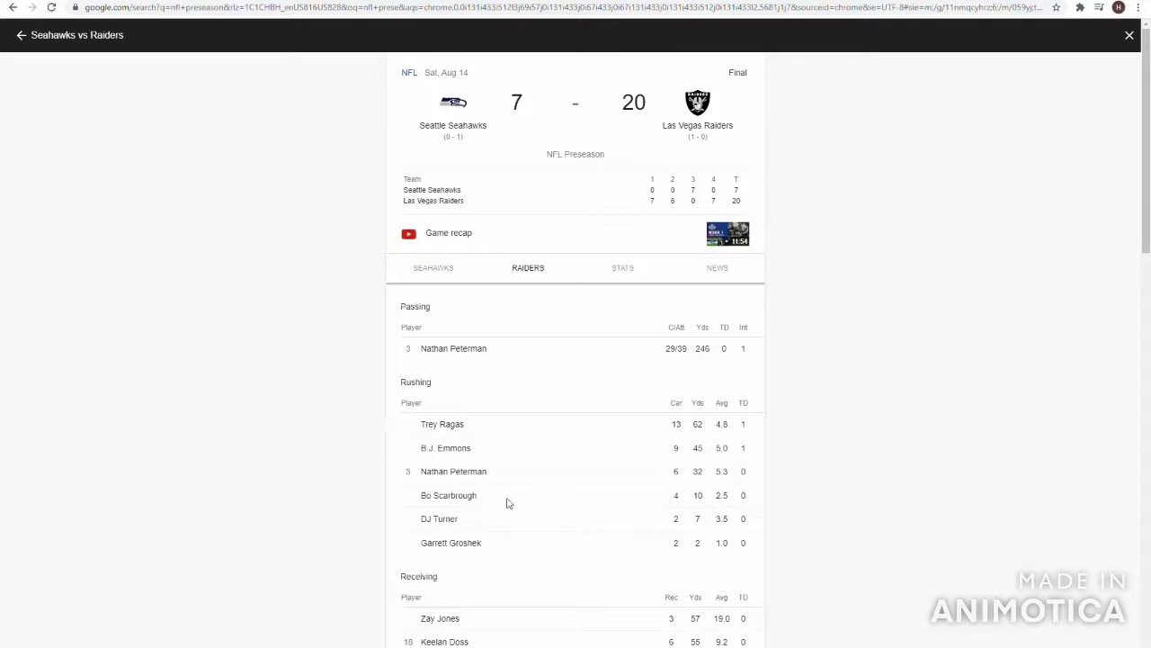
pyautogui.moveTo(583, 514)
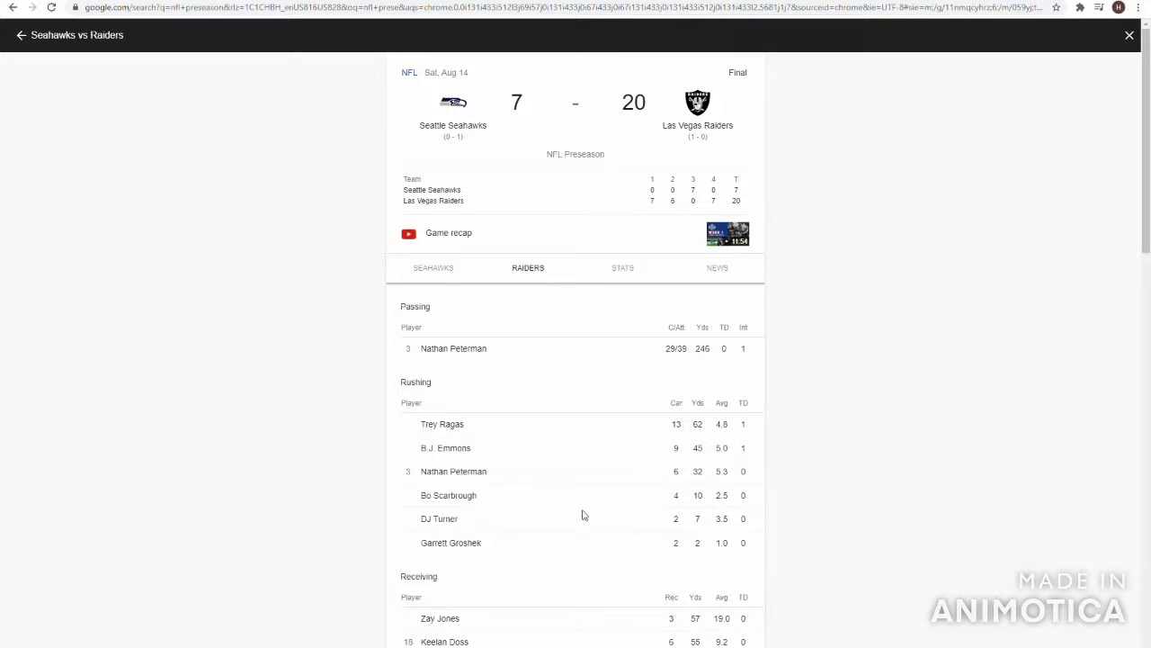
pyautogui.moveTo(18, 34)
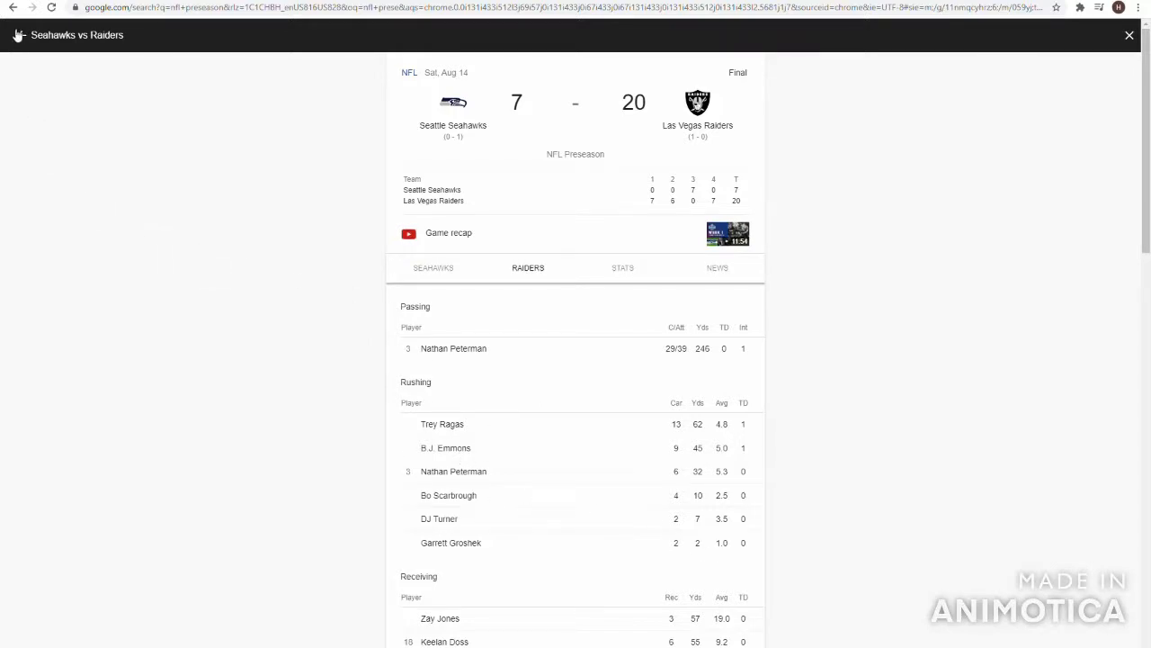
pyautogui.click(18, 36)
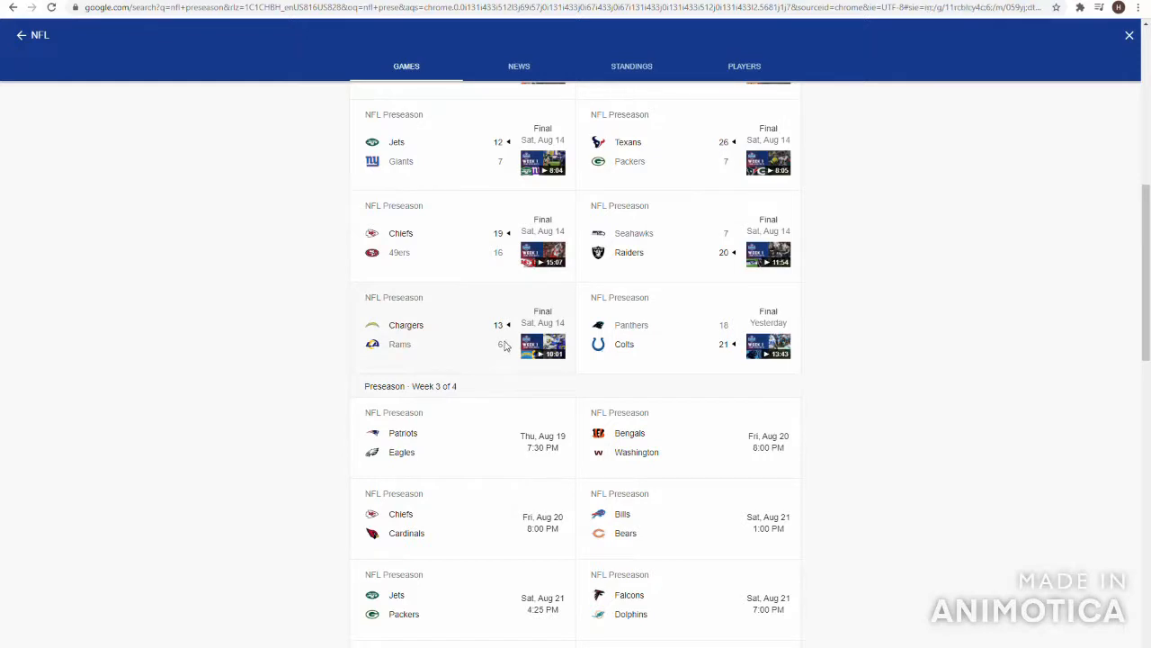
# Check the Rams' stats, then read through the Chargers' passing, rushing and receiving stats in the 13–6 game.
pyautogui.click(450, 324)
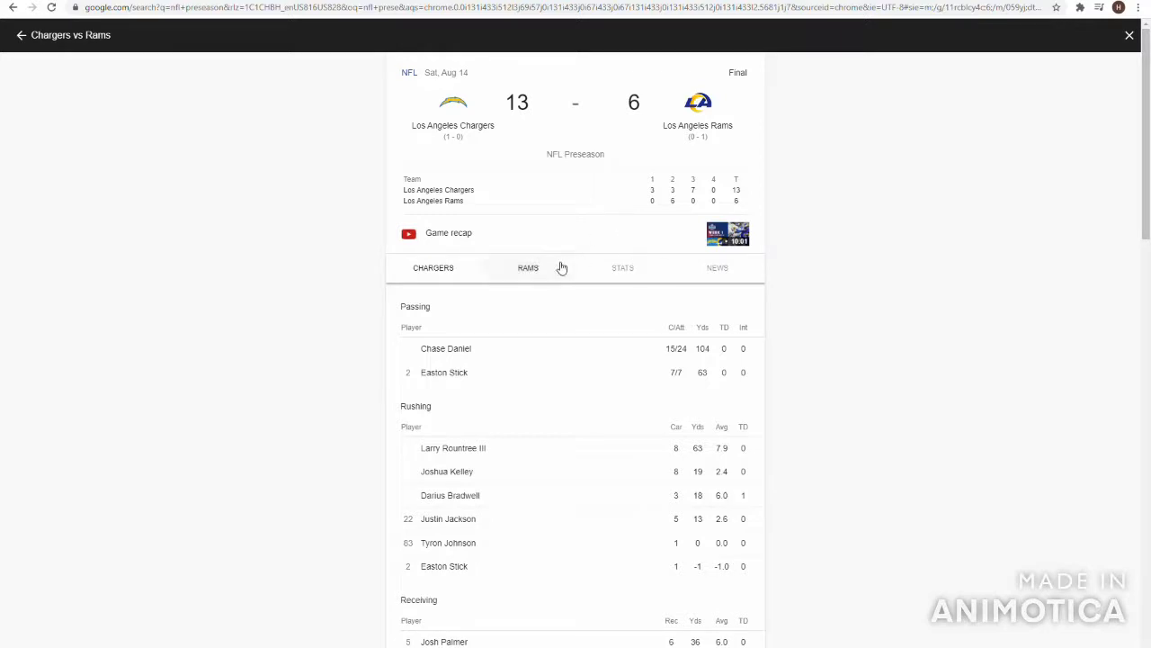
pyautogui.click(529, 266)
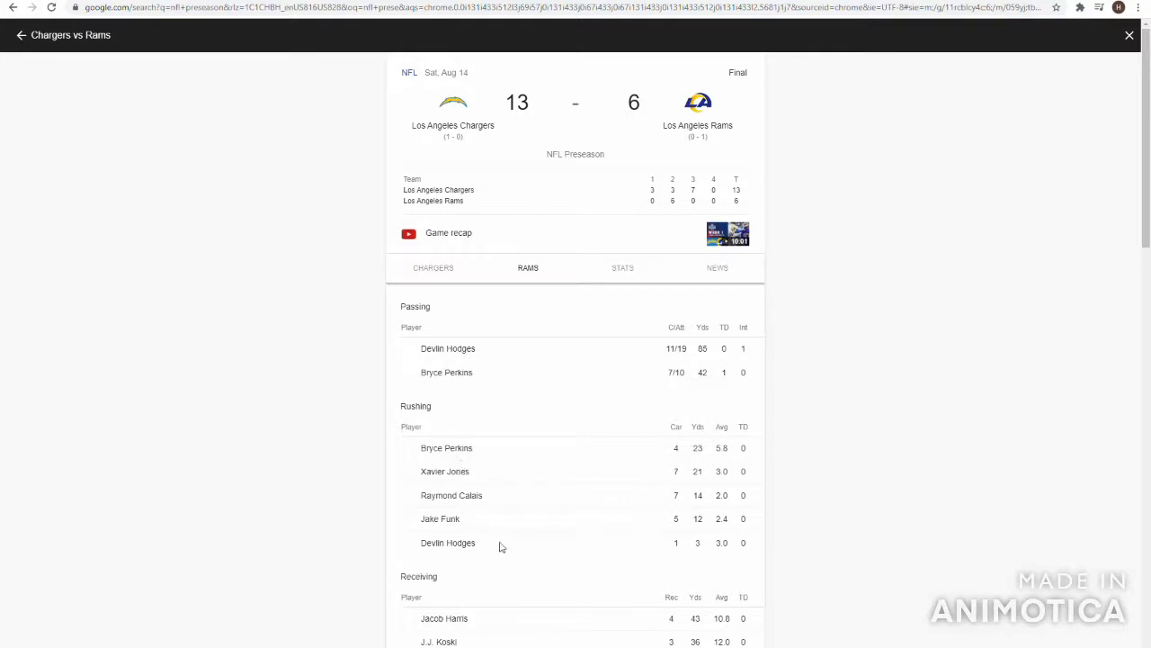
pyautogui.moveTo(443, 295)
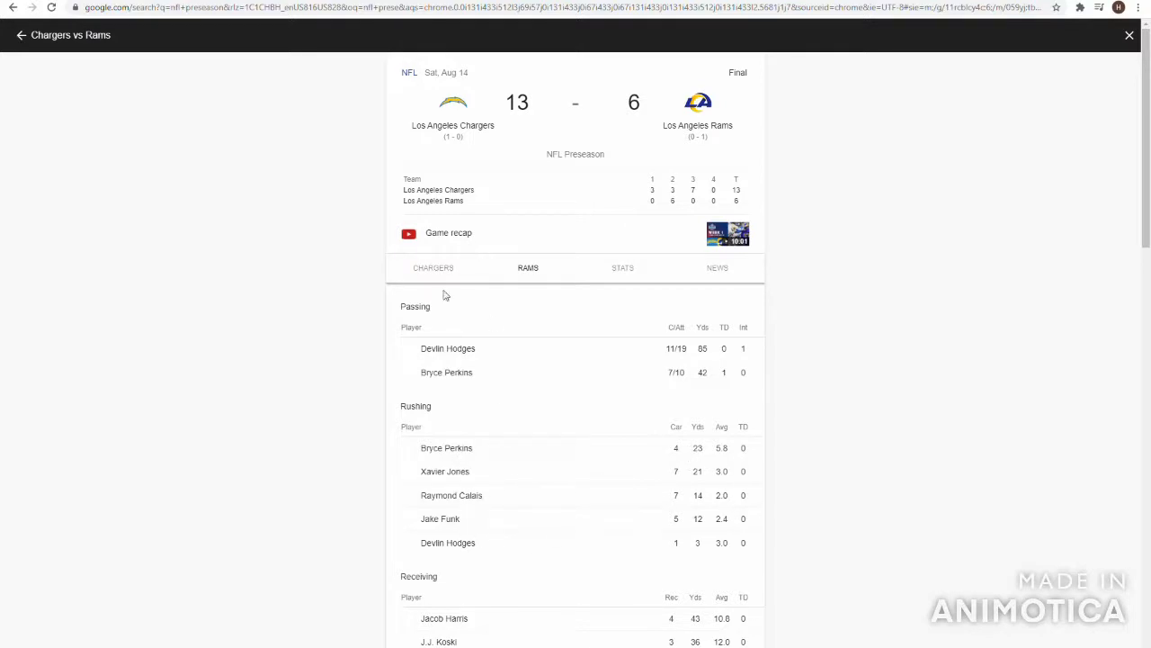
pyautogui.click(432, 266)
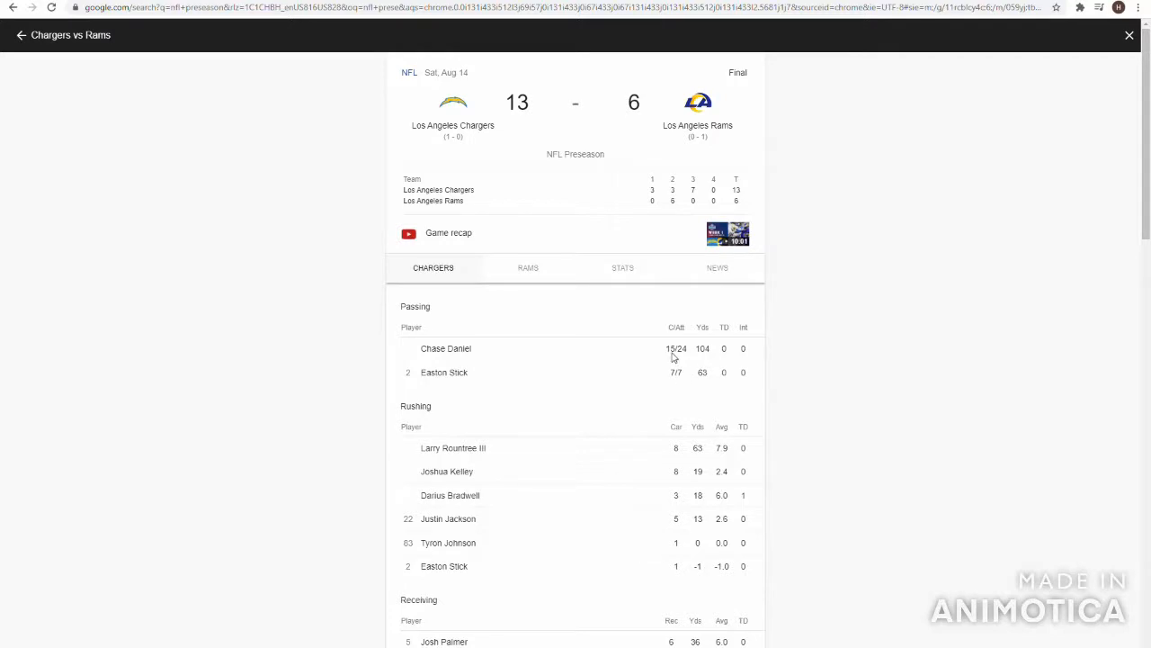
pyautogui.scroll(-3)
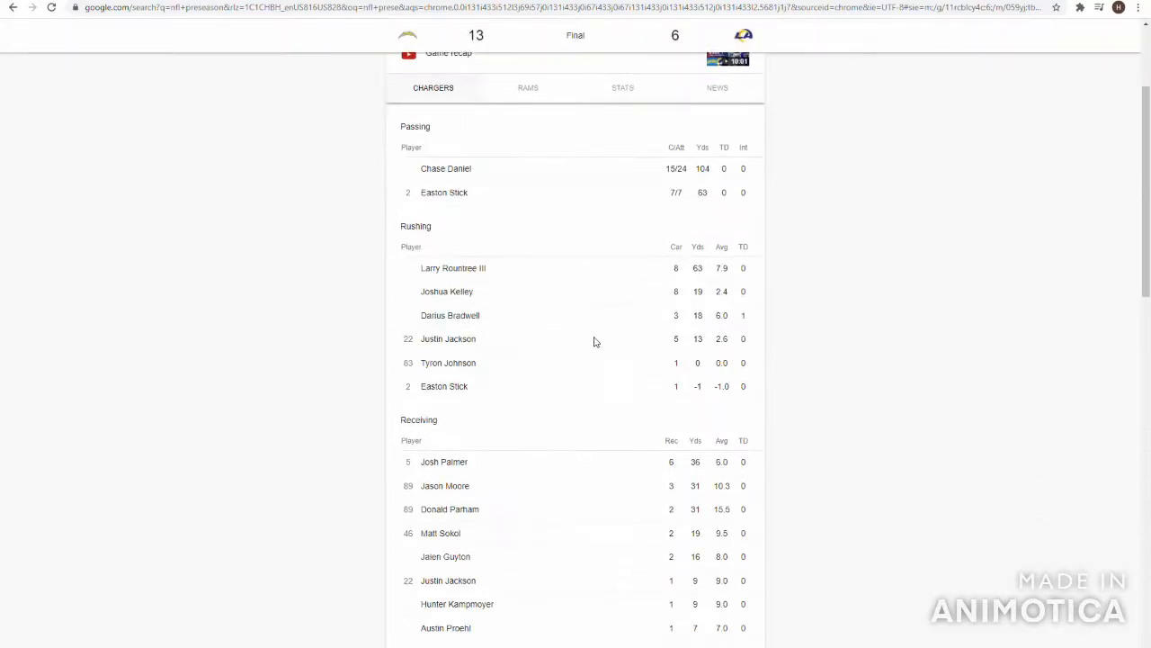
pyautogui.moveTo(694, 306)
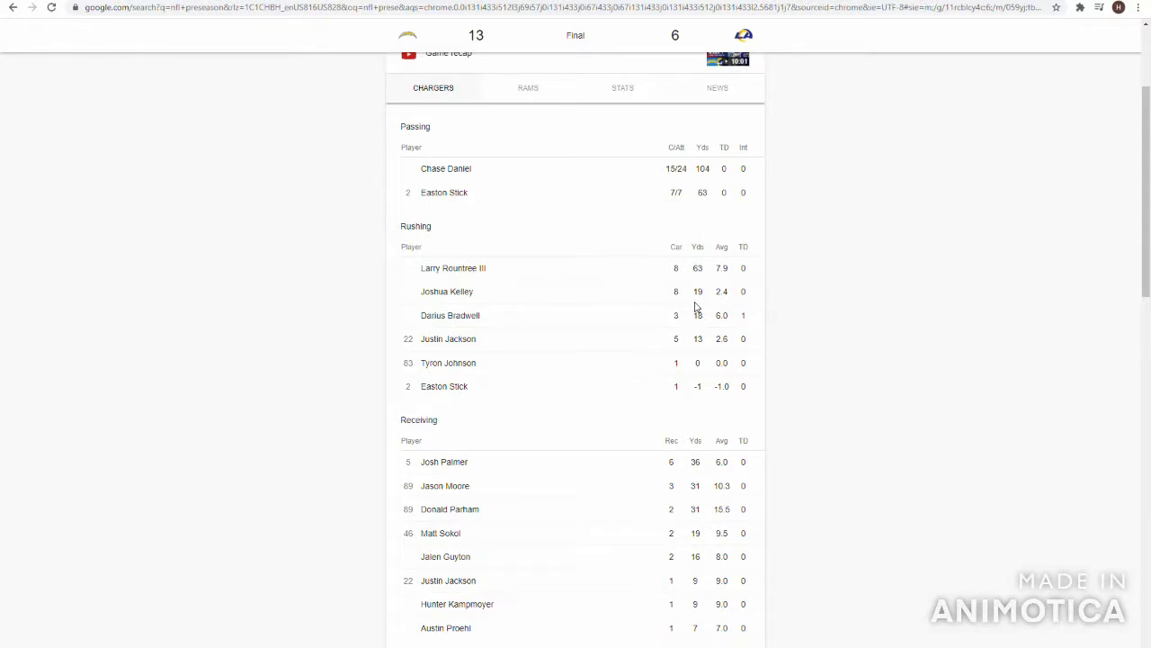
pyautogui.scroll(-3)
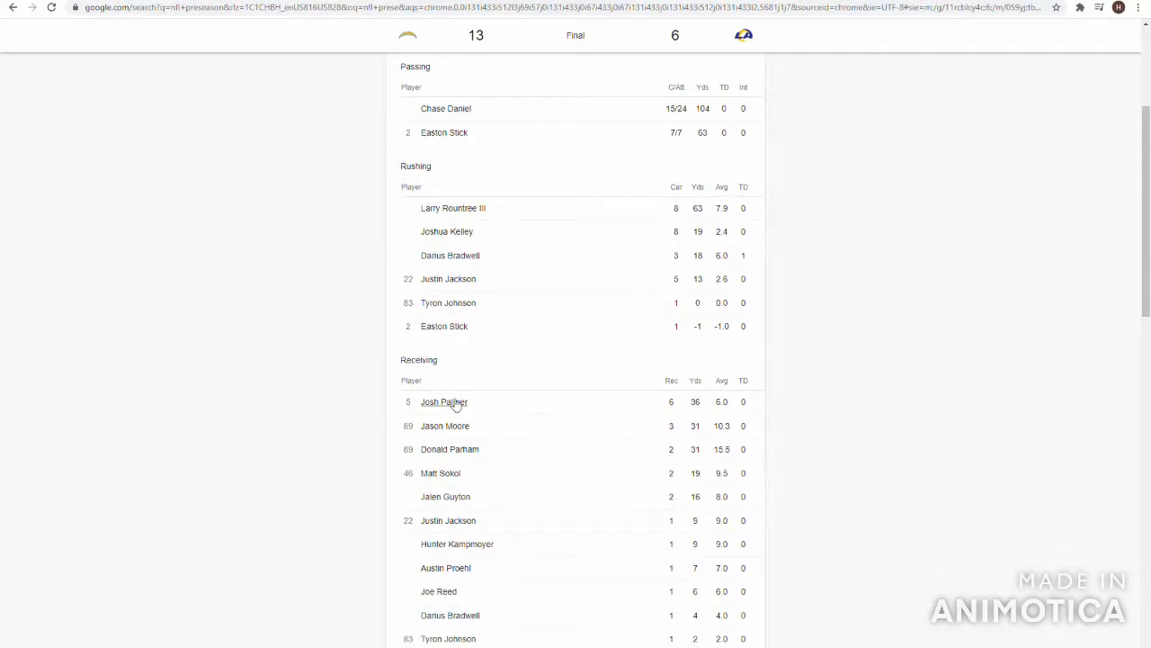
pyautogui.moveTo(558, 493)
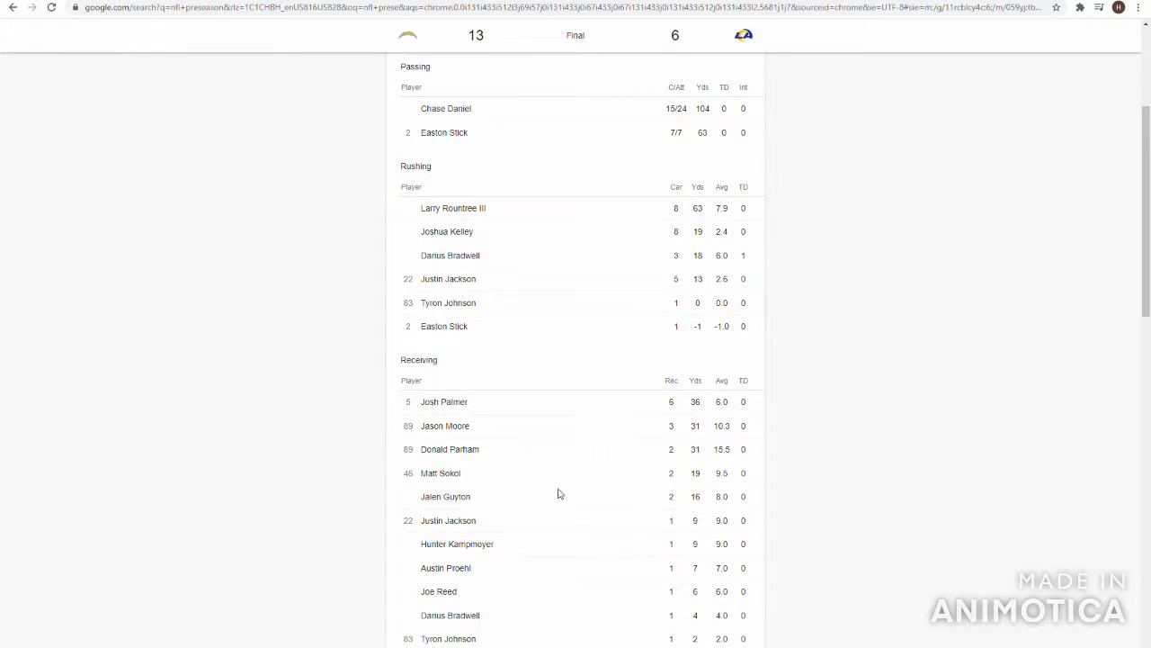
pyautogui.scroll(-3)
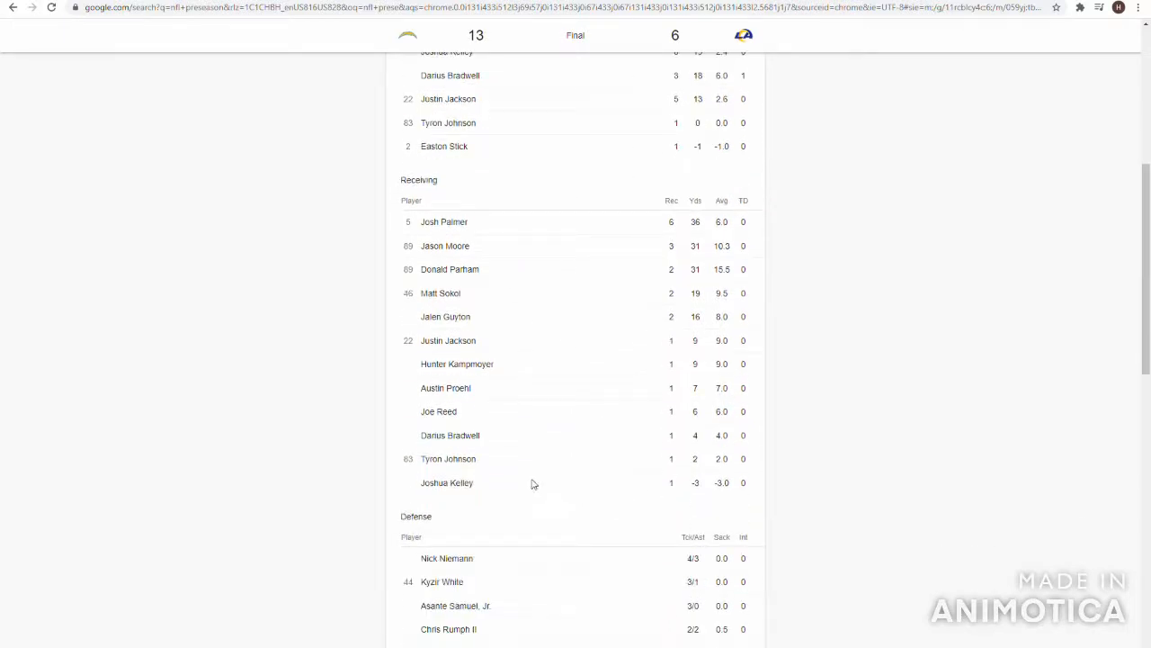
pyautogui.moveTo(532, 466)
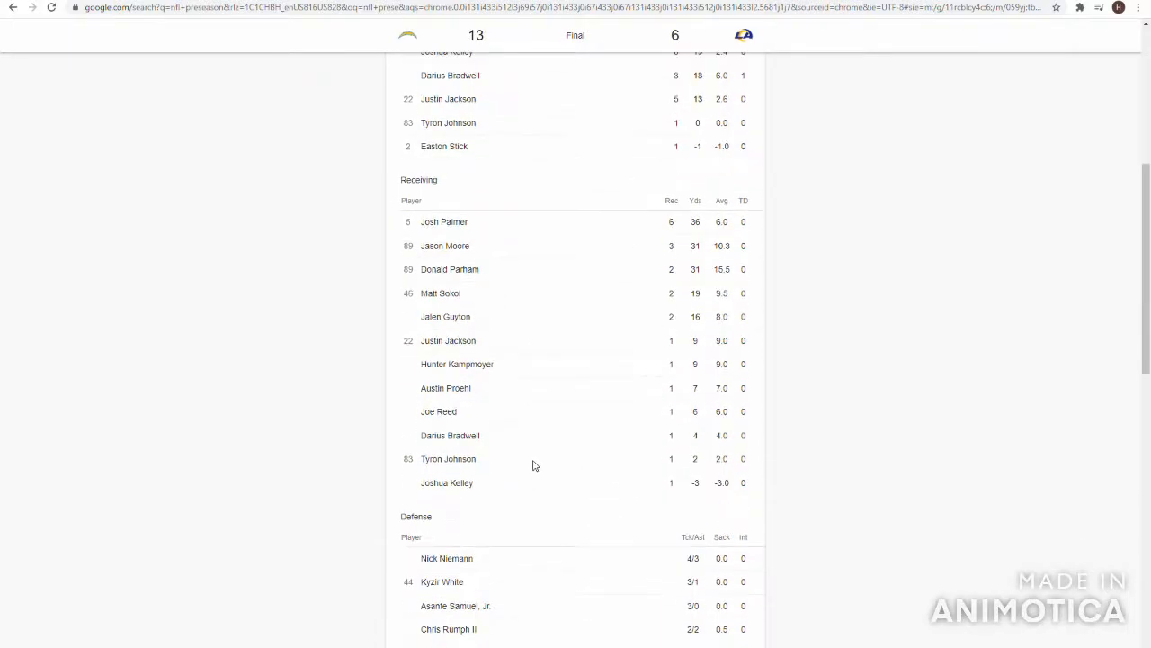
pyautogui.scroll(3)
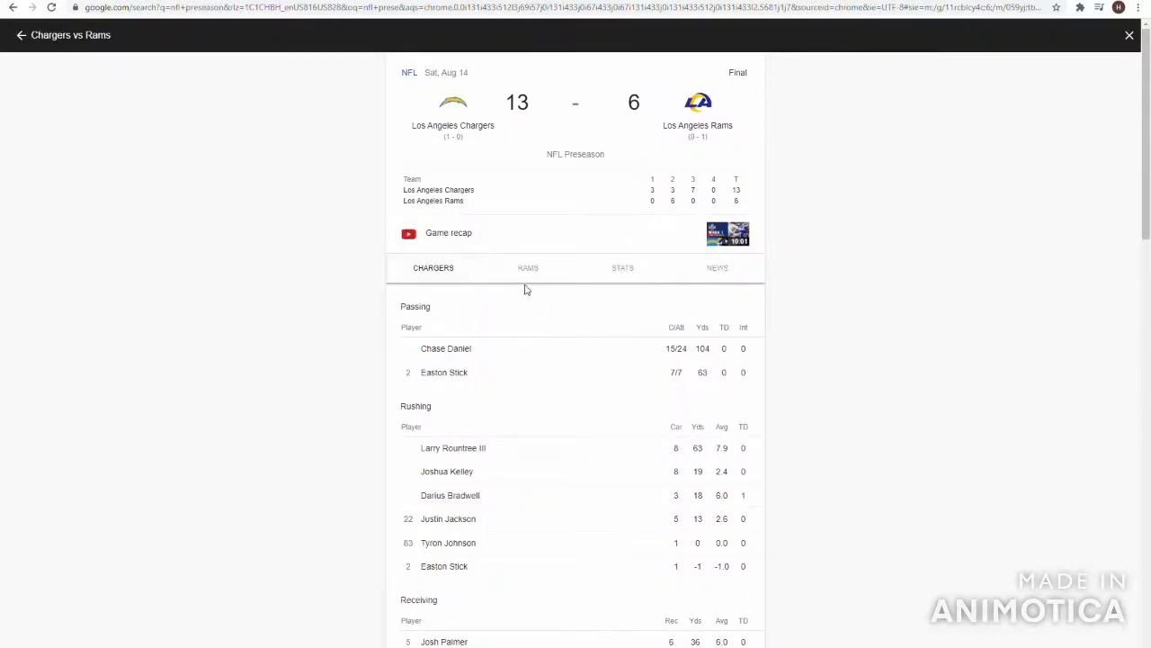
pyautogui.click(529, 266)
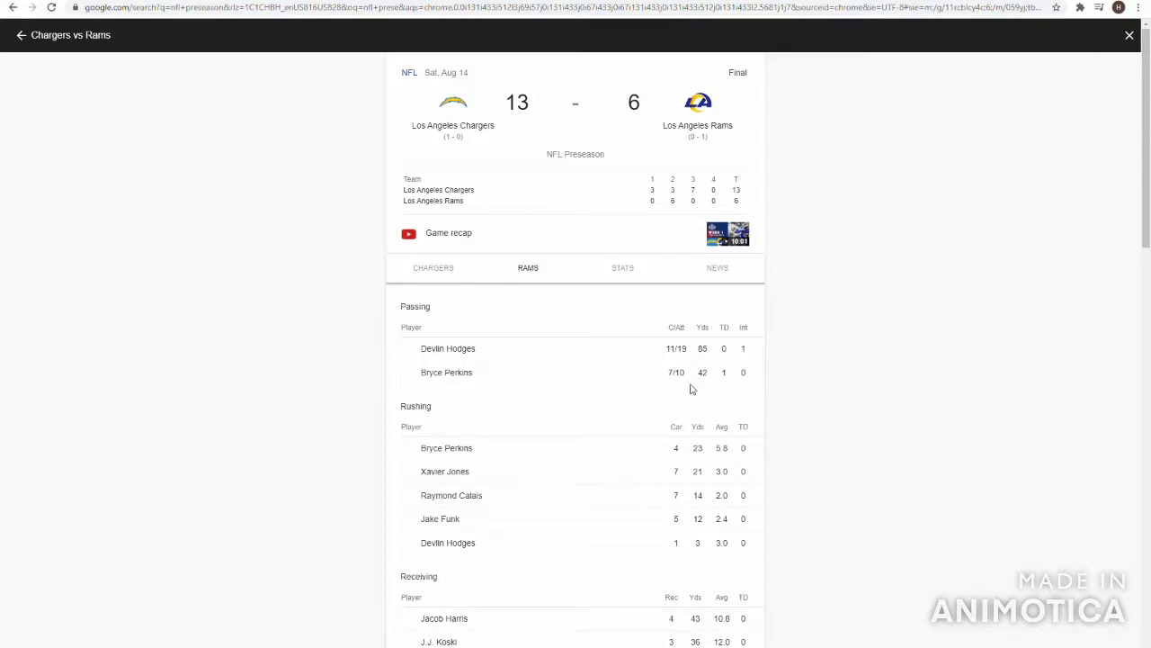
pyautogui.moveTo(676, 397)
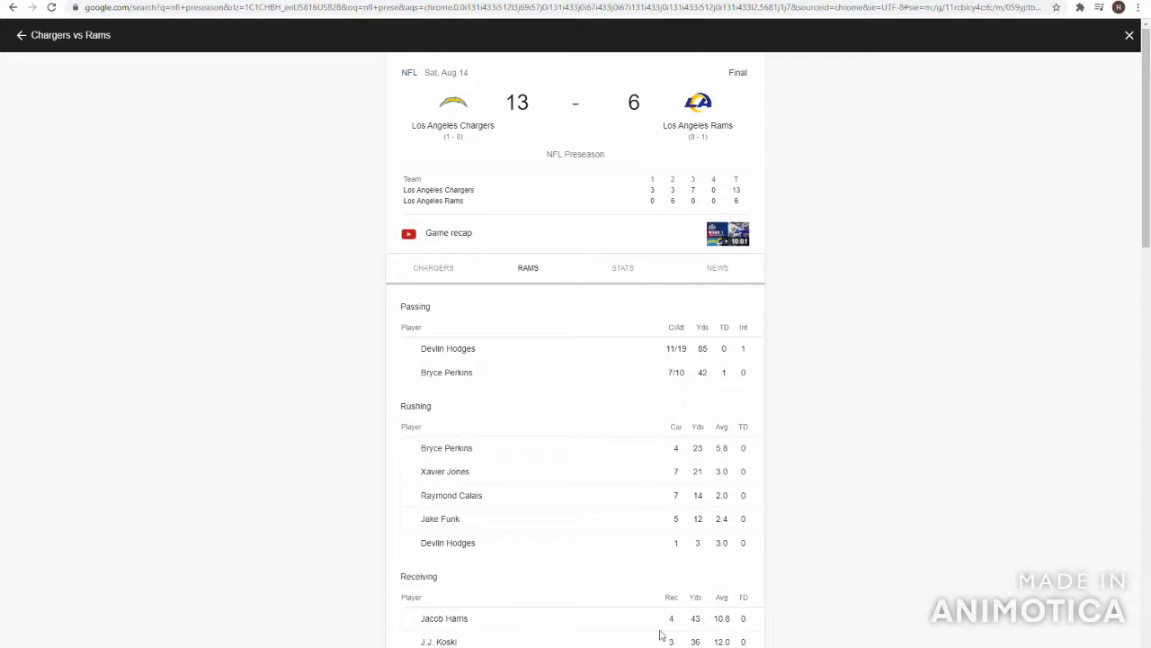
pyautogui.scroll(-3)
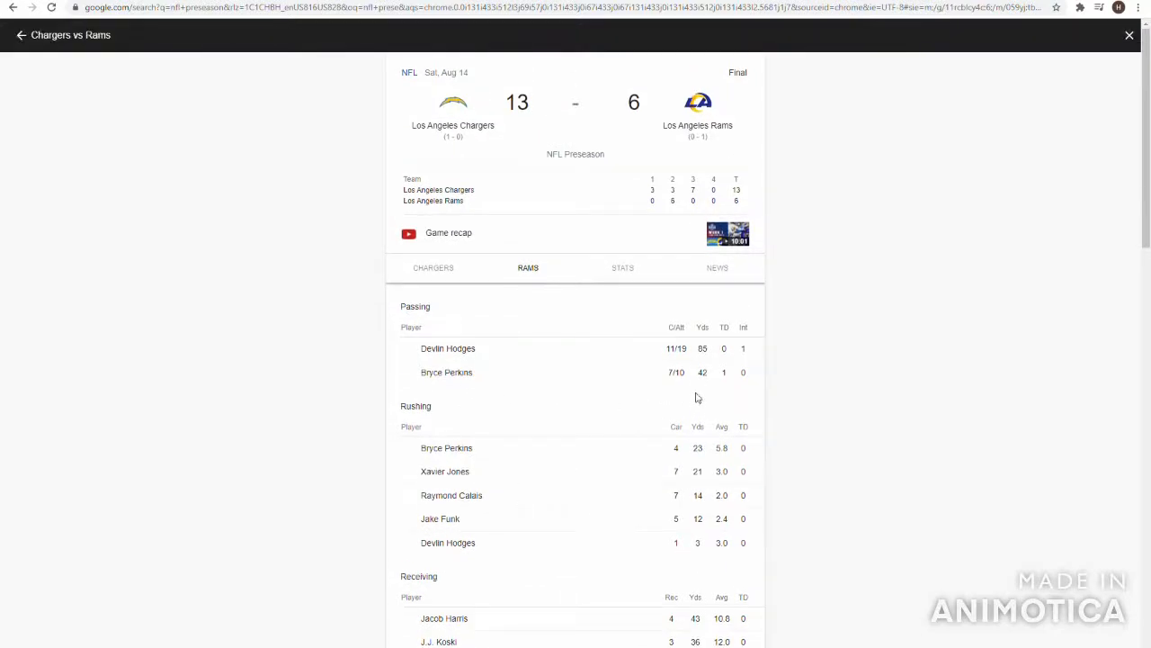
pyautogui.moveTo(734, 387)
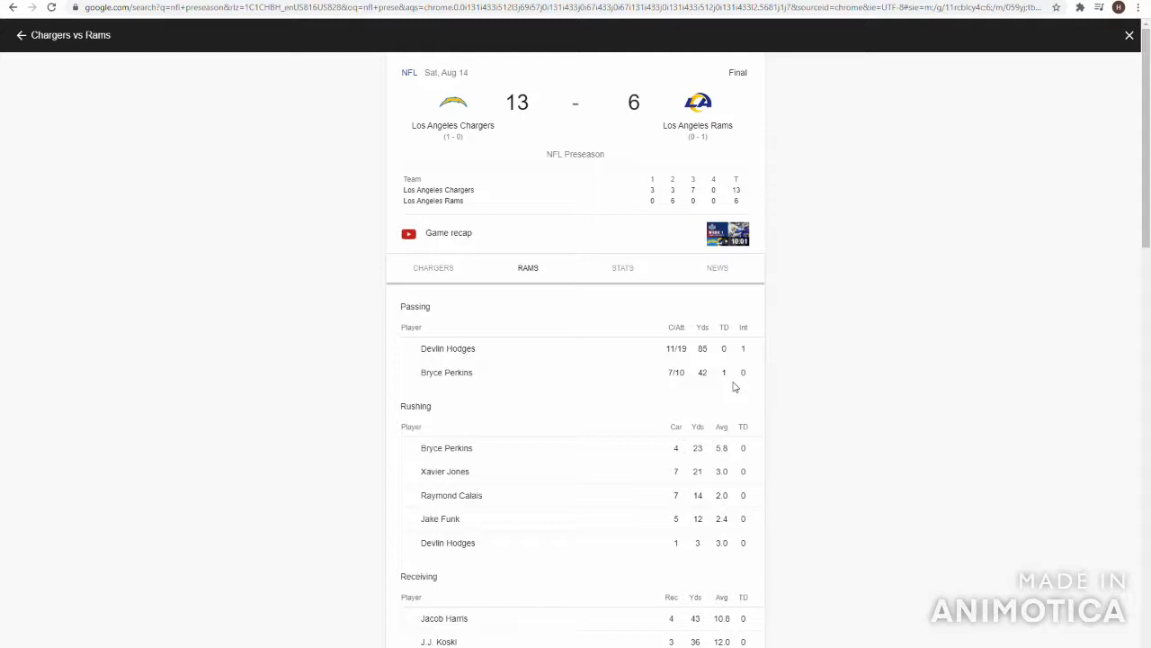
pyautogui.moveTo(723, 396)
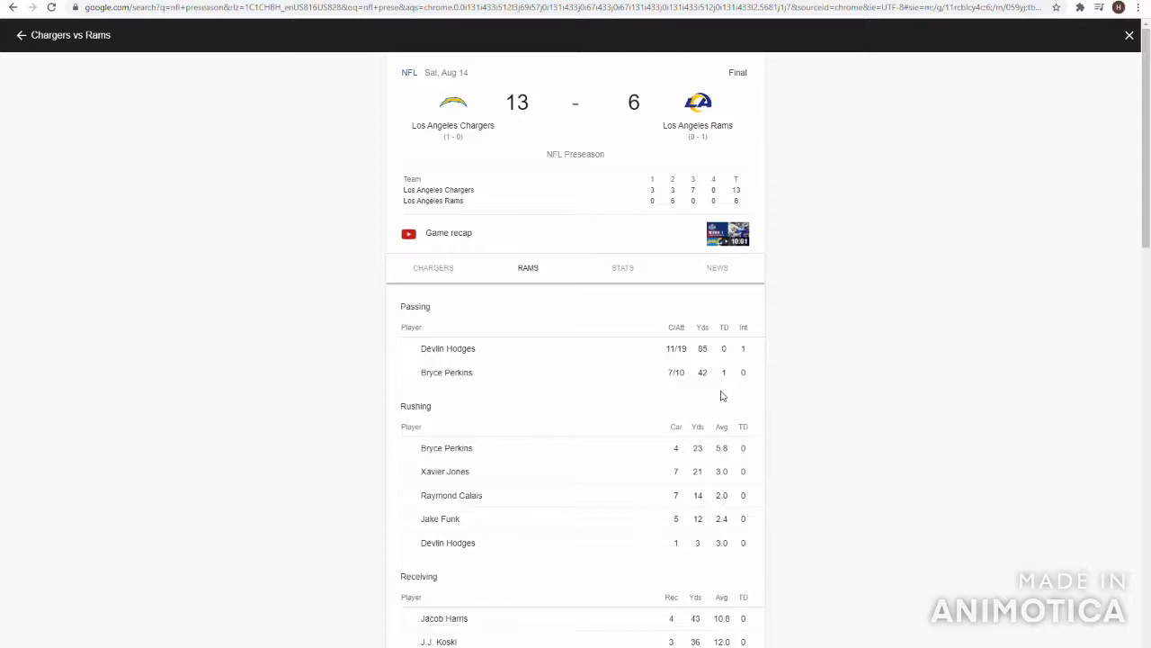
pyautogui.moveTo(693, 373)
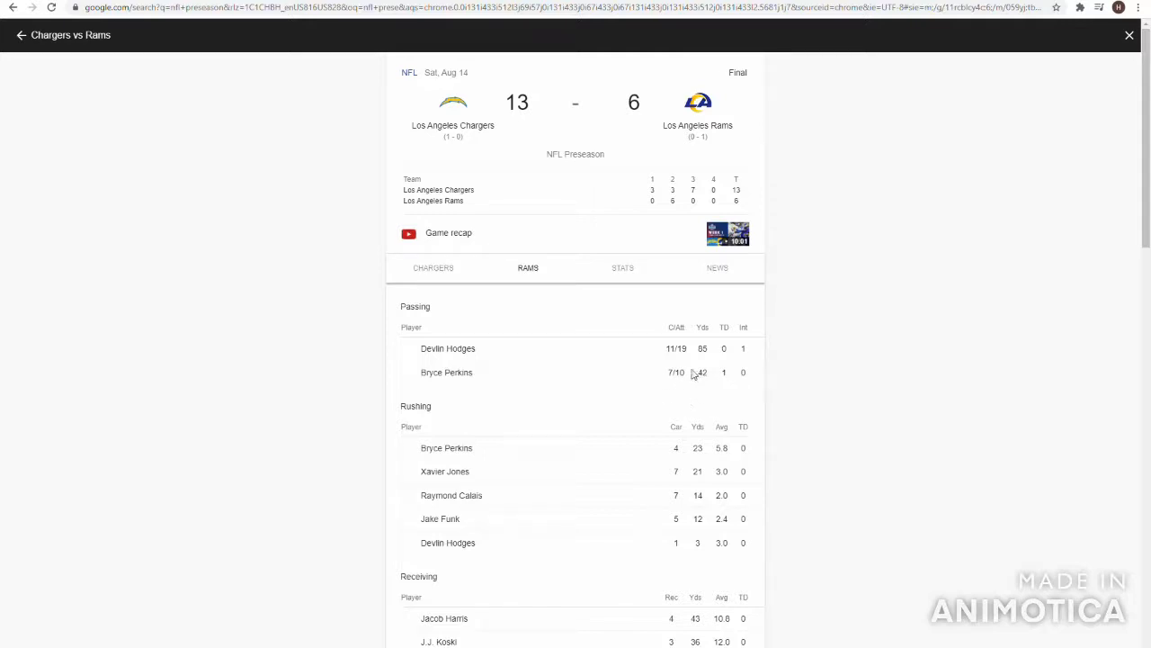
pyautogui.moveTo(720, 389)
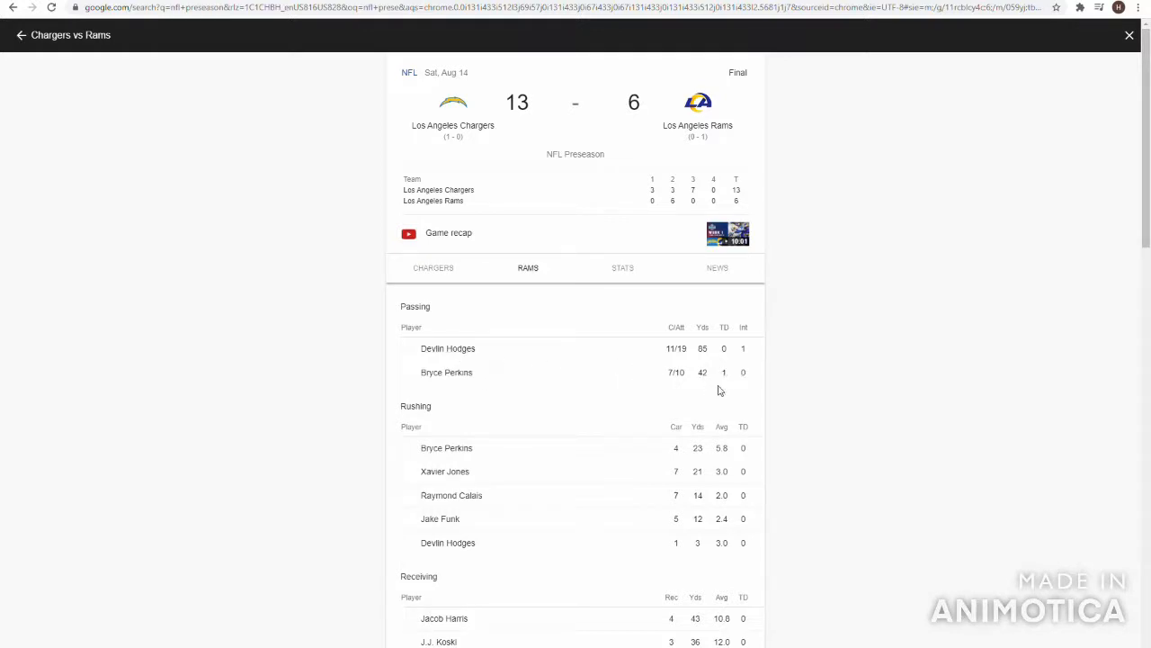
pyautogui.moveTo(777, 399)
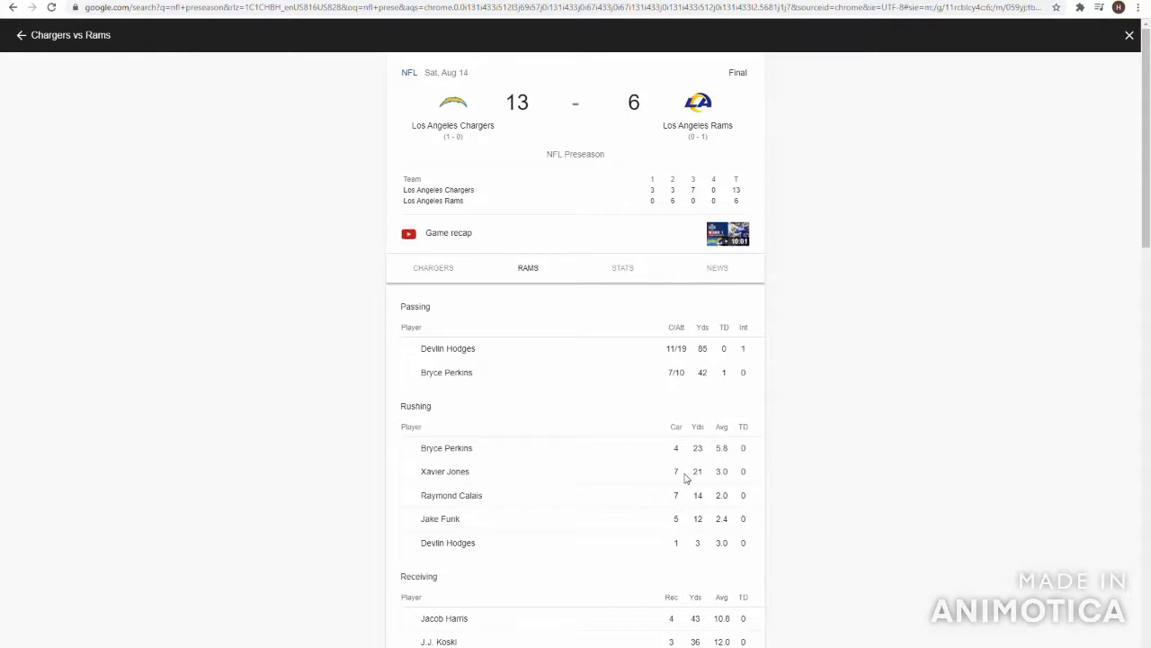
pyautogui.moveTo(719, 492)
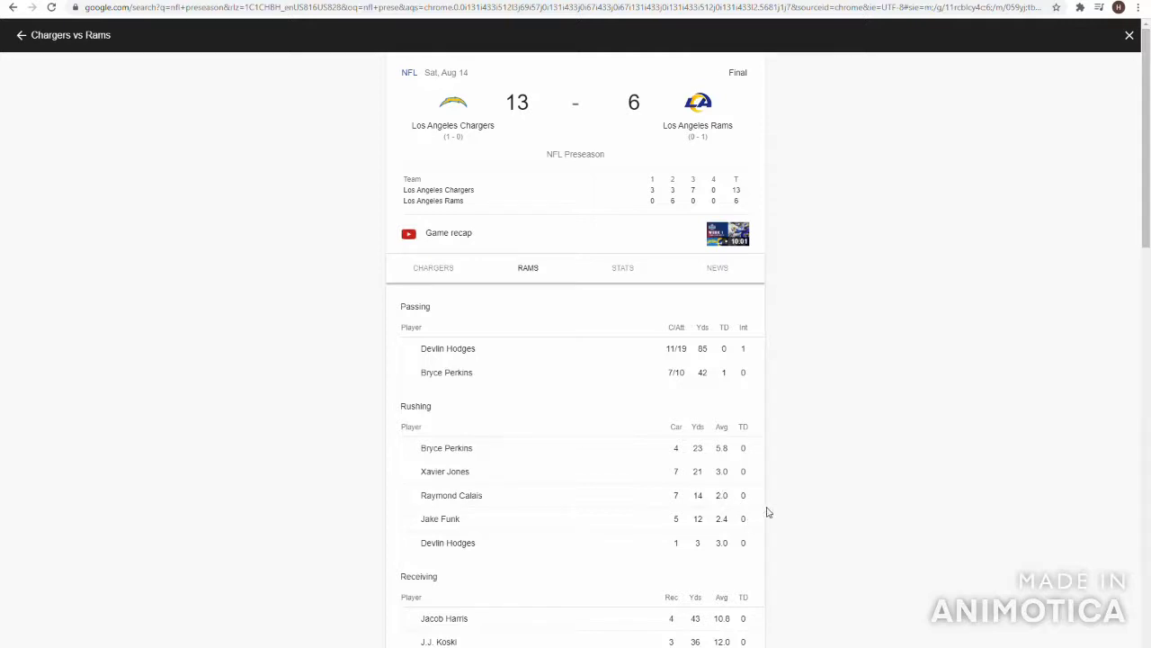
pyautogui.scroll(-3)
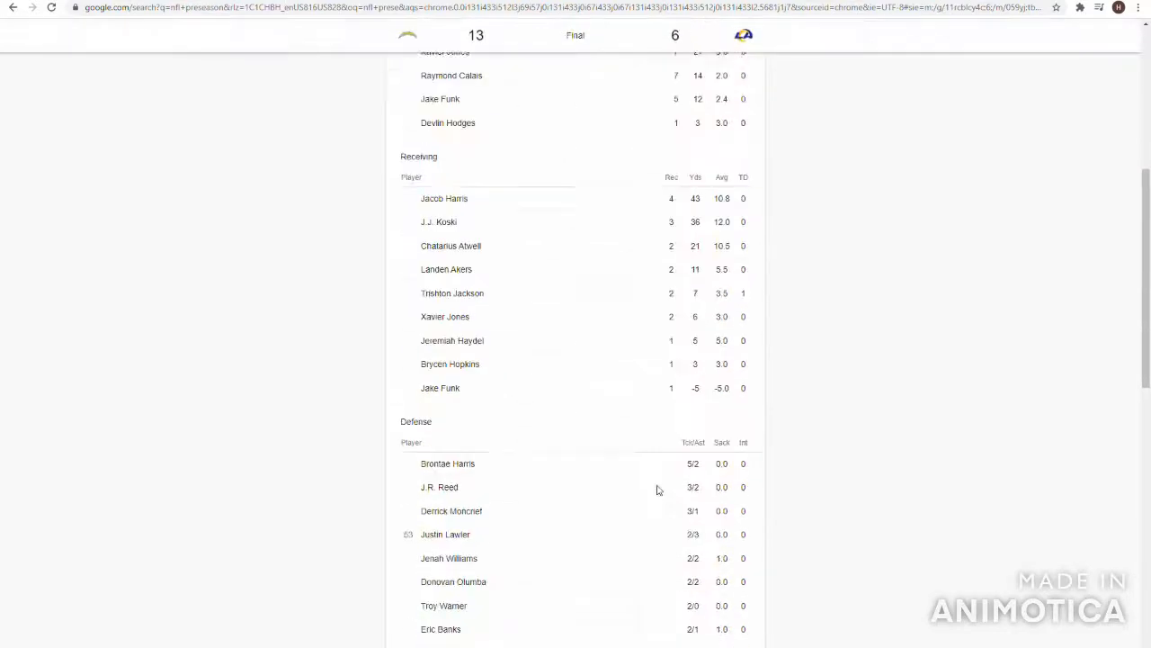
pyautogui.scroll(-3)
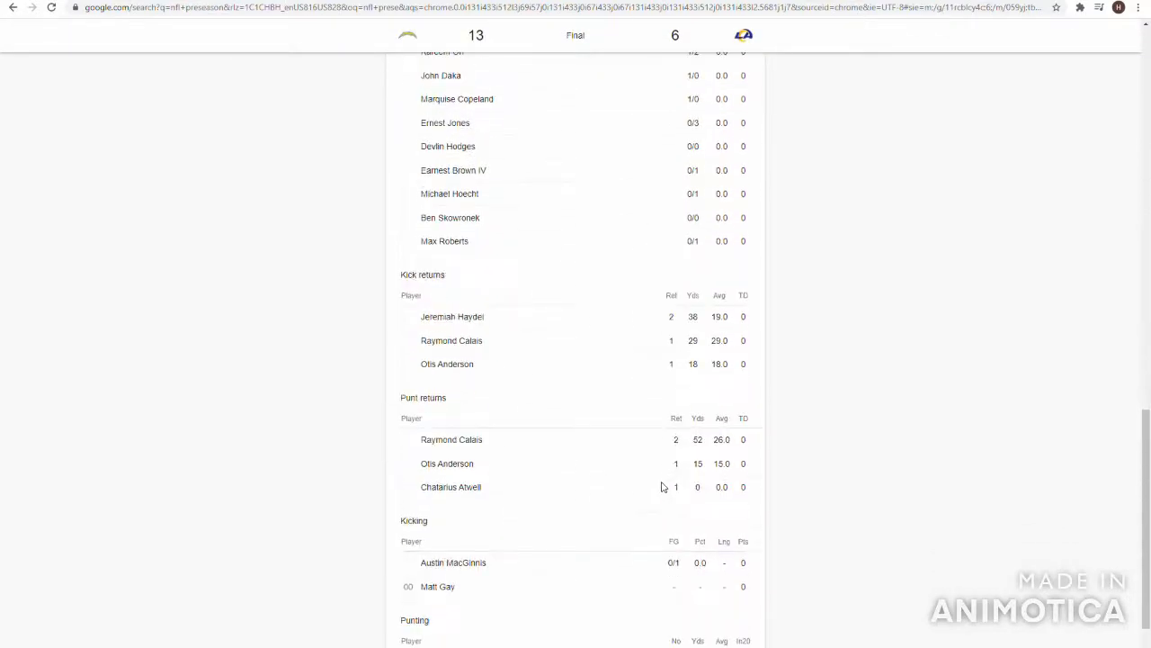
pyautogui.scroll(-3)
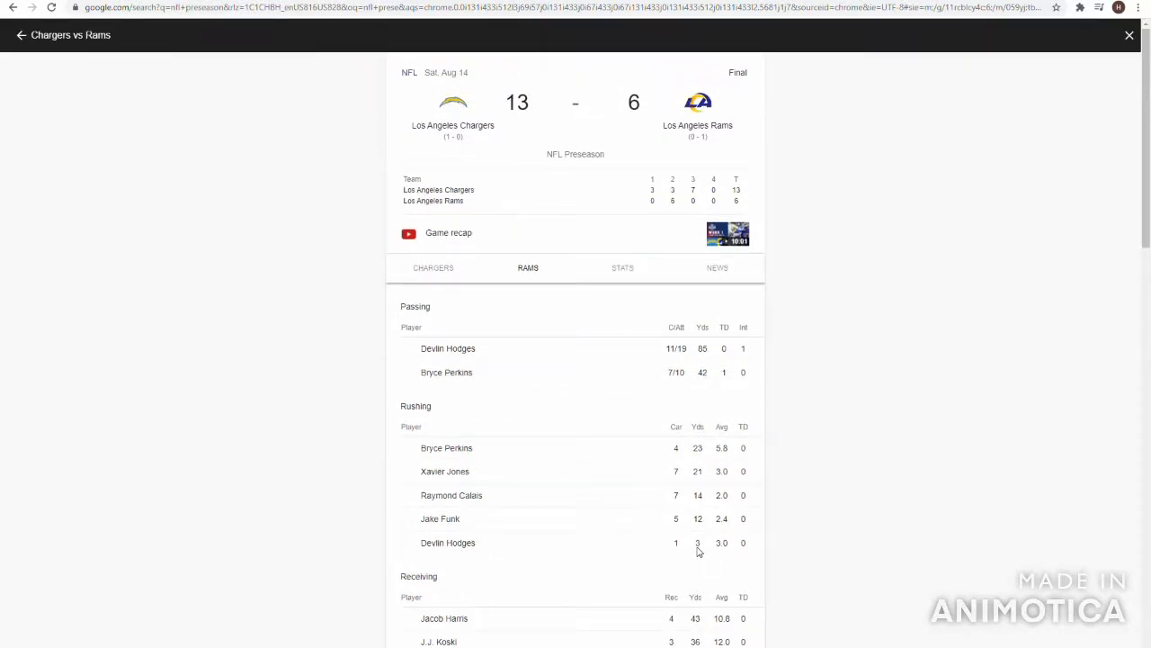
pyautogui.moveTo(0, 78)
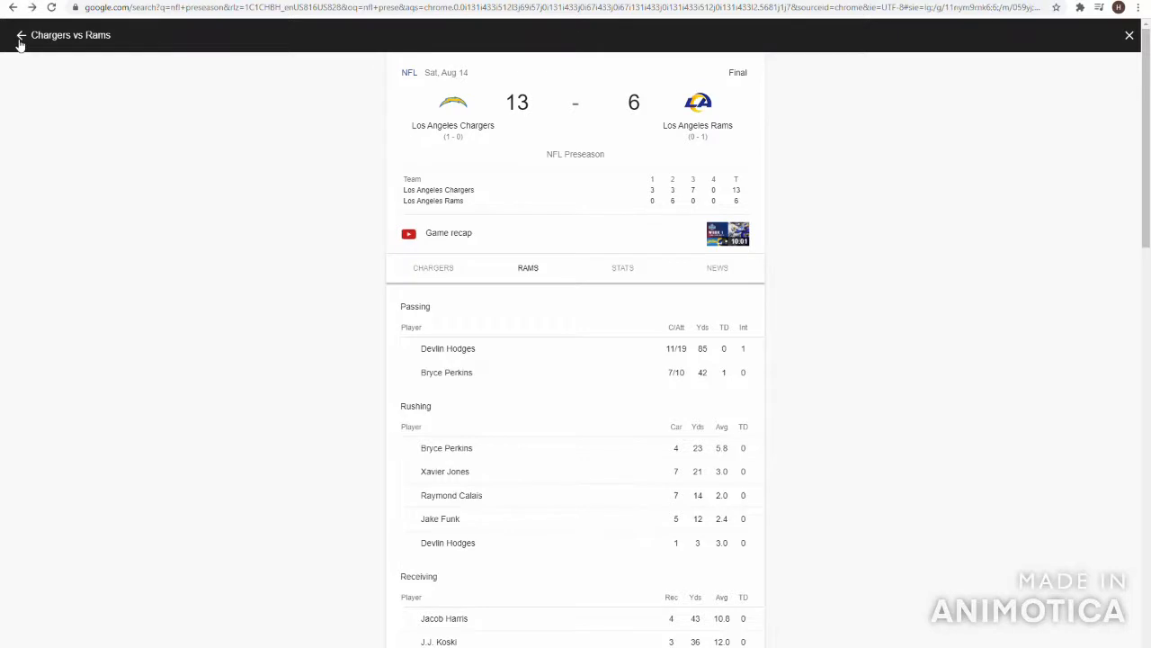
# From the games list, open the Panthers 18–21 Colts box score and show the Colts' stats.
pyautogui.click(21, 36)
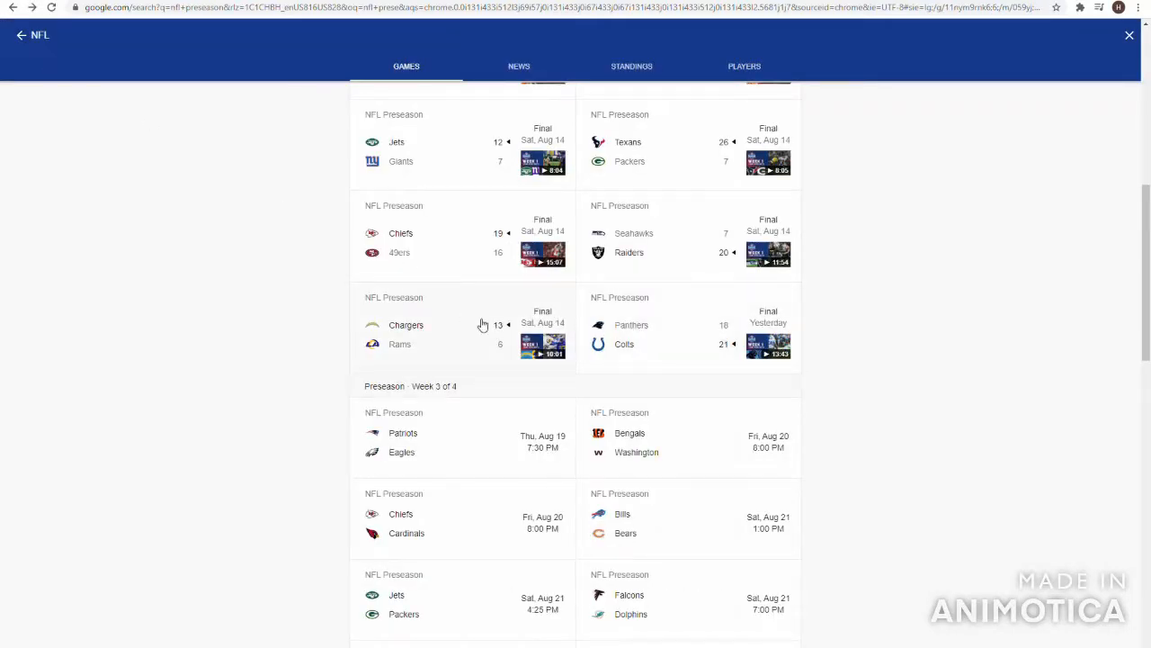
pyautogui.click(687, 324)
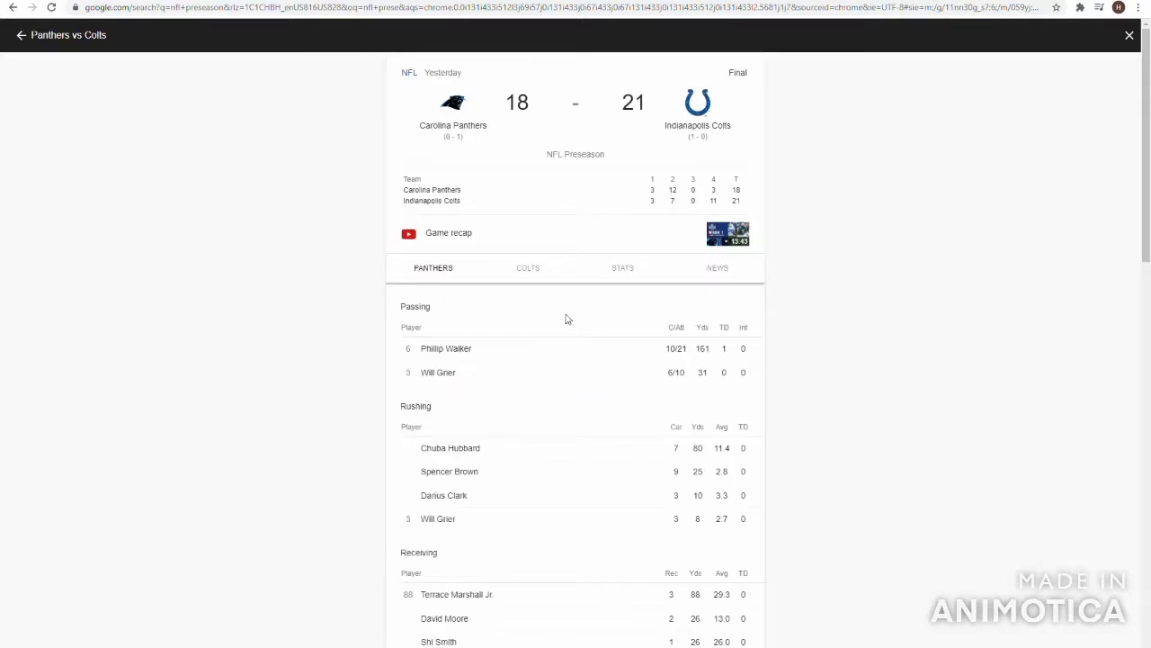
pyautogui.scroll(-3)
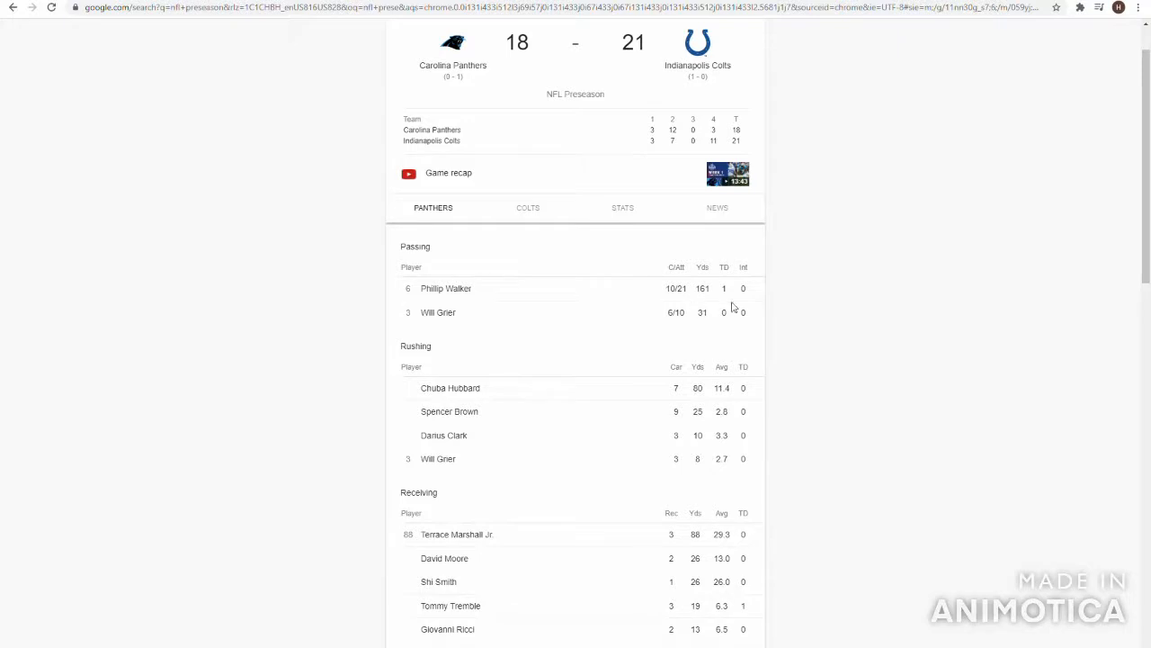
pyautogui.moveTo(744, 360)
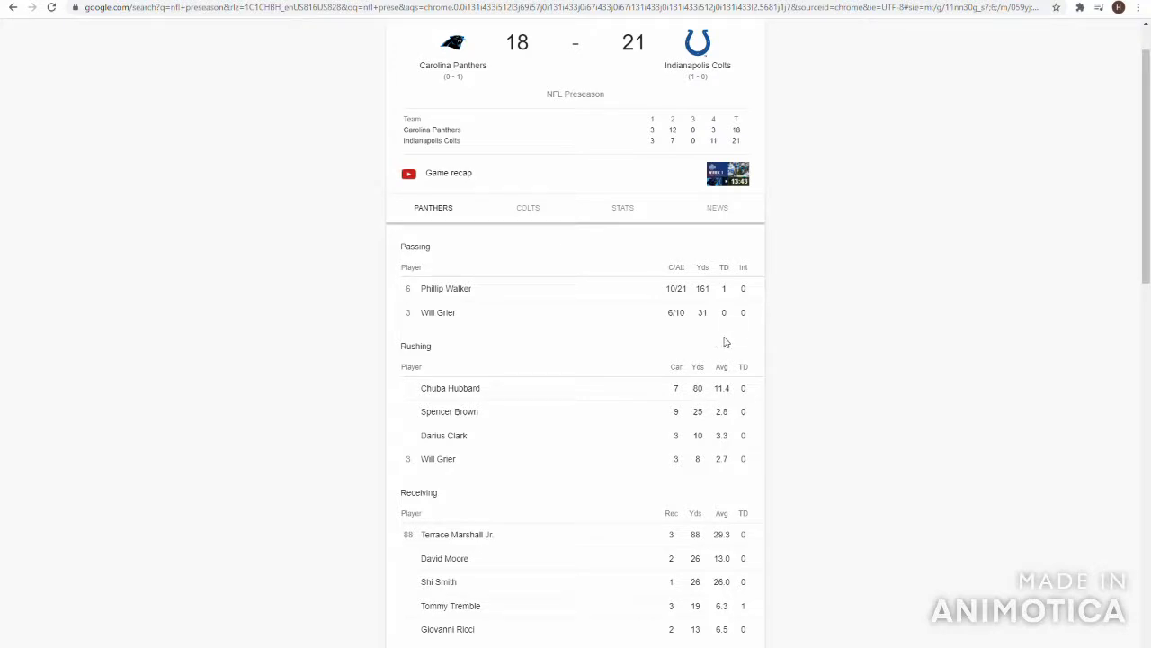
pyautogui.moveTo(681, 331)
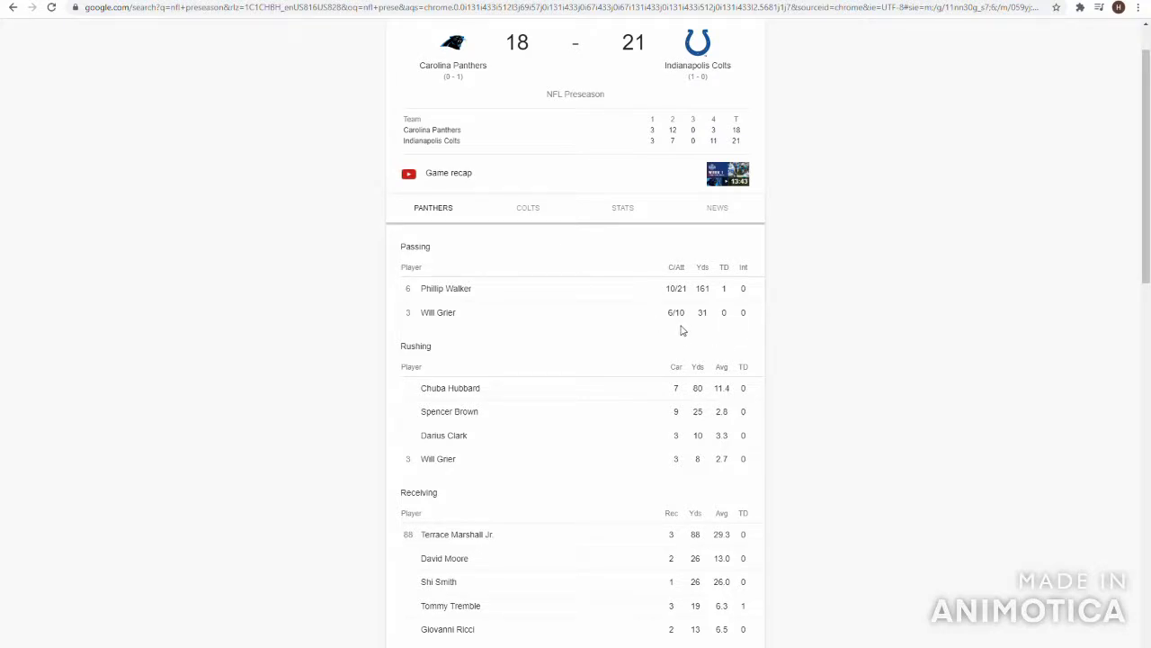
pyautogui.moveTo(703, 369)
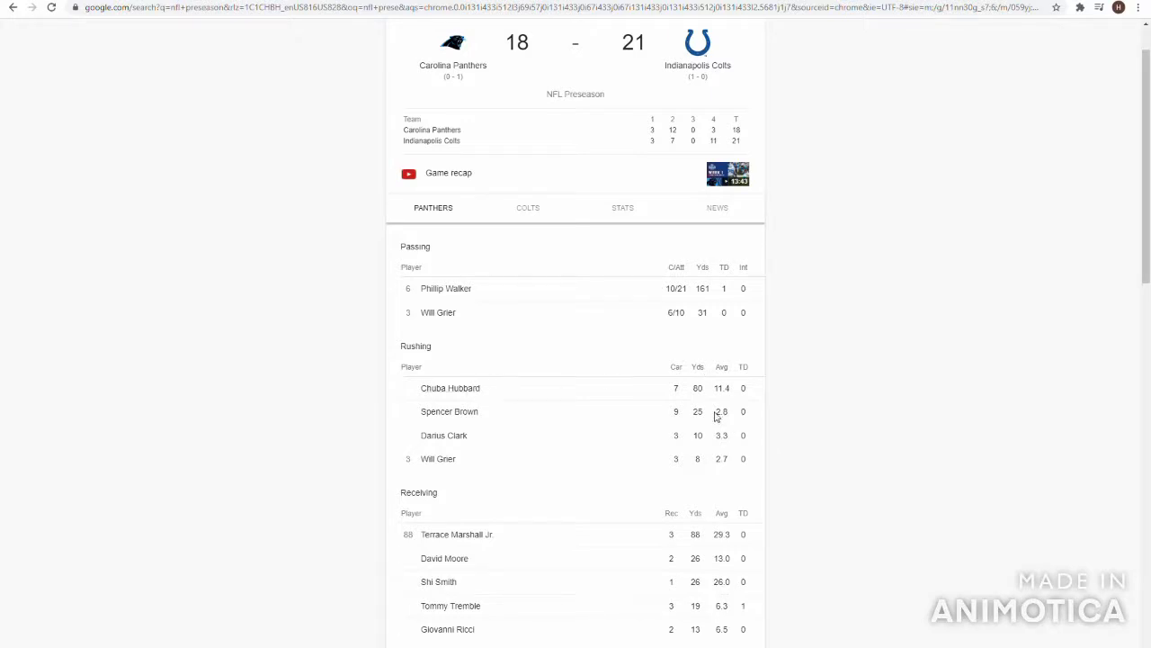
pyautogui.moveTo(676, 404)
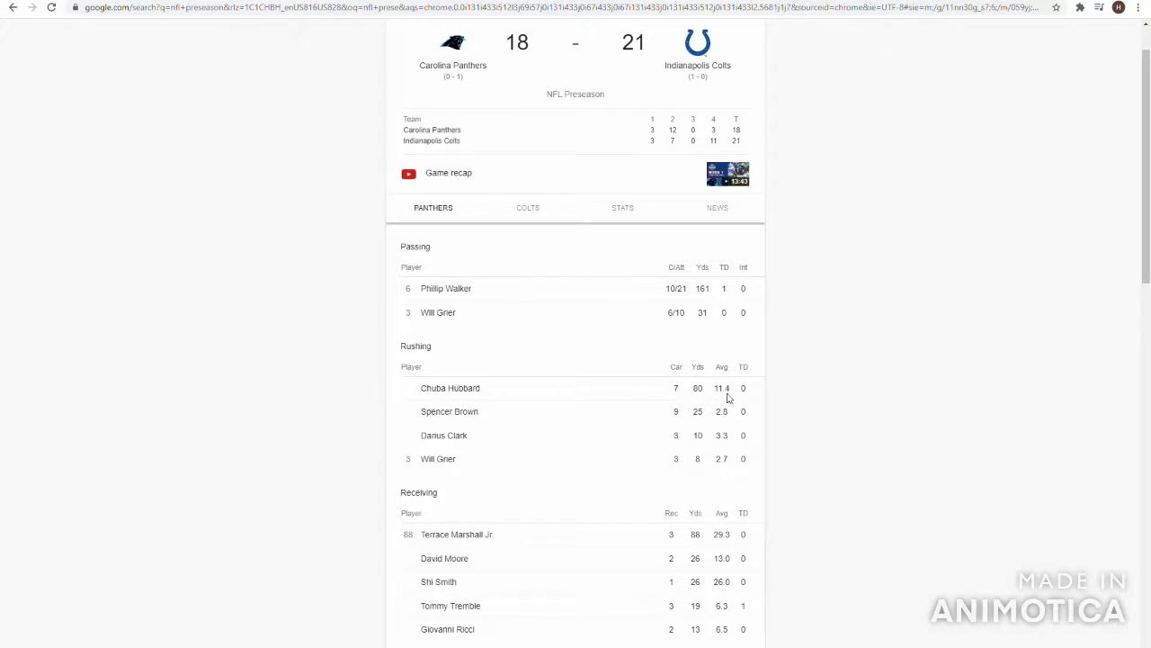
pyautogui.moveTo(727, 396)
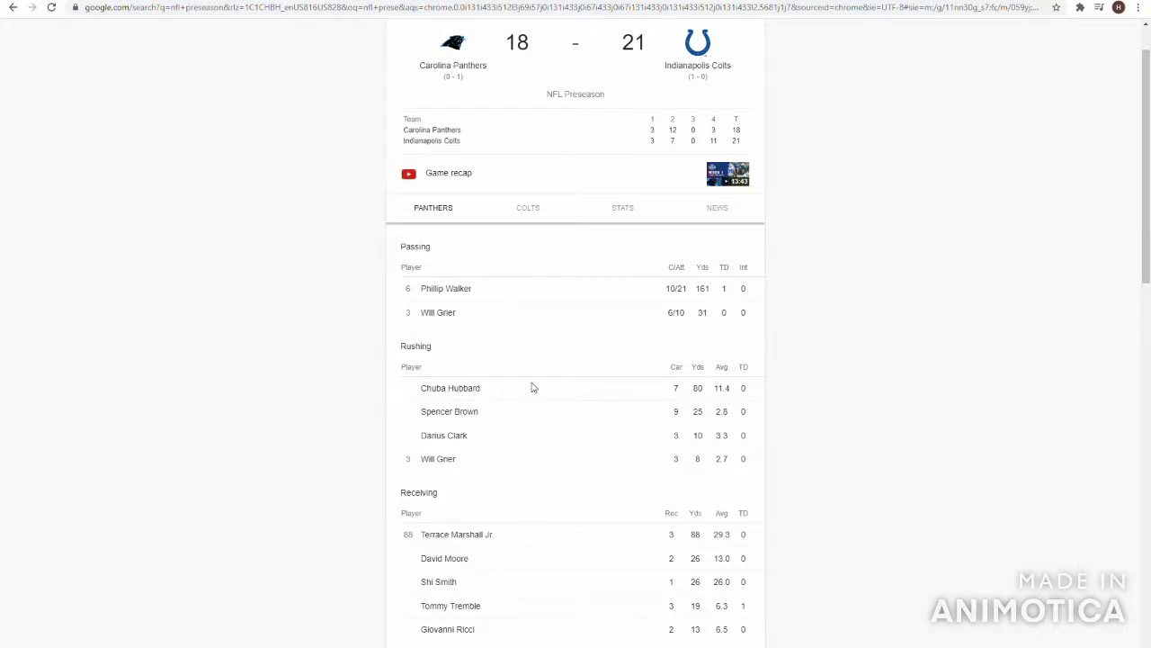
pyautogui.moveTo(518, 545)
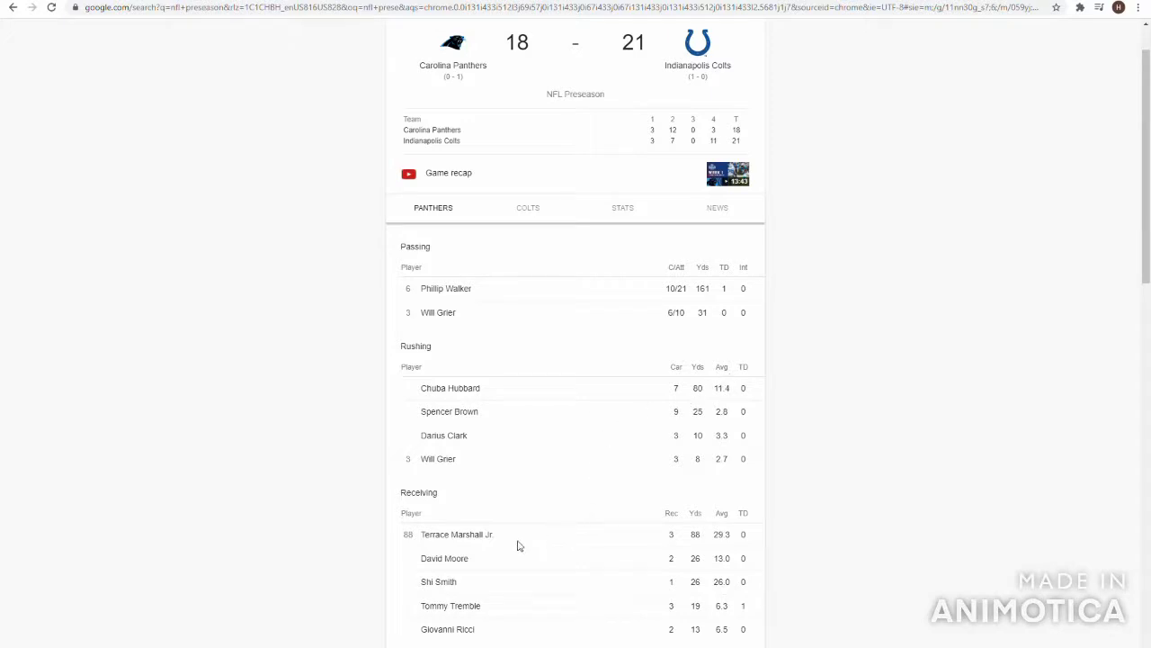
pyautogui.moveTo(706, 551)
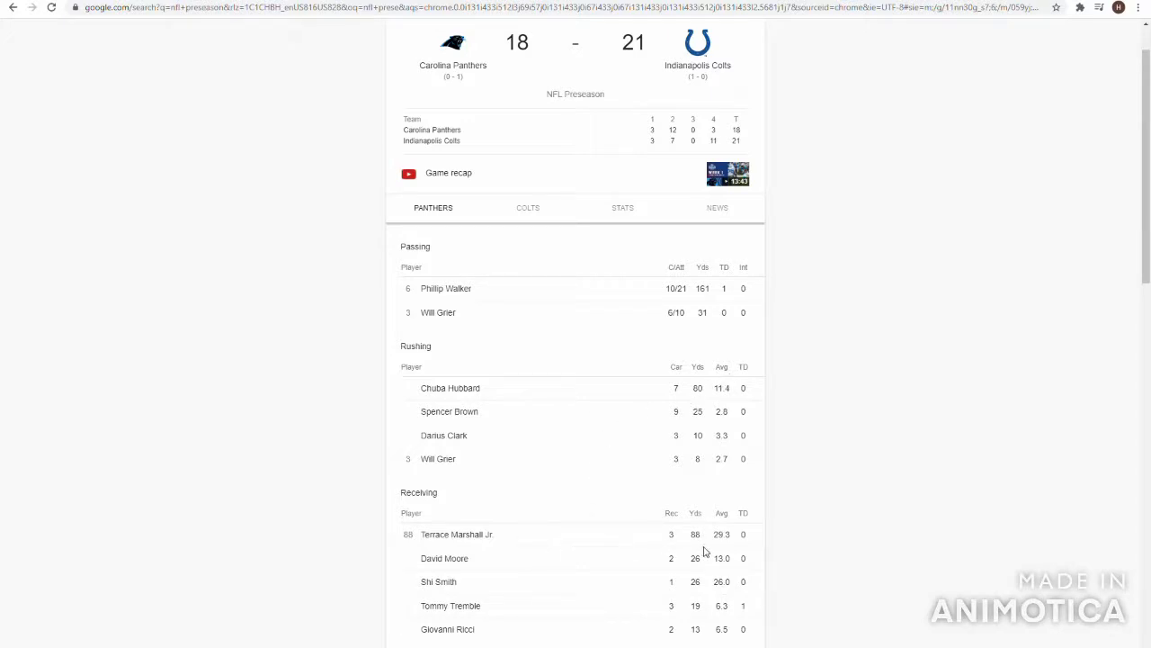
pyautogui.moveTo(705, 554)
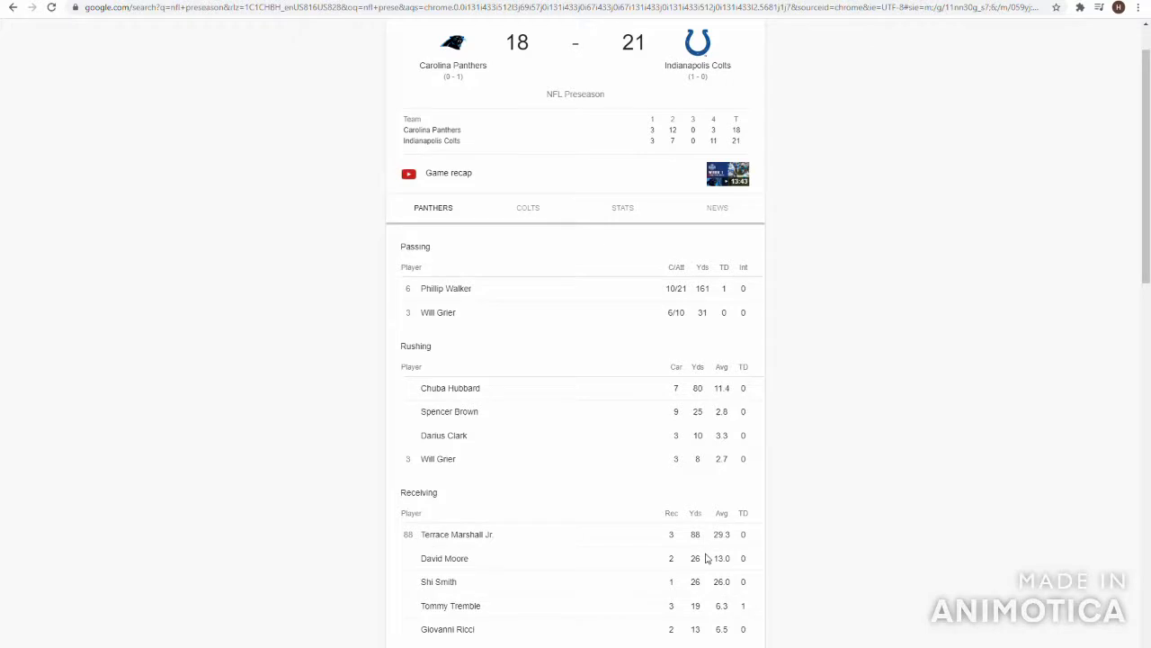
pyautogui.moveTo(705, 554)
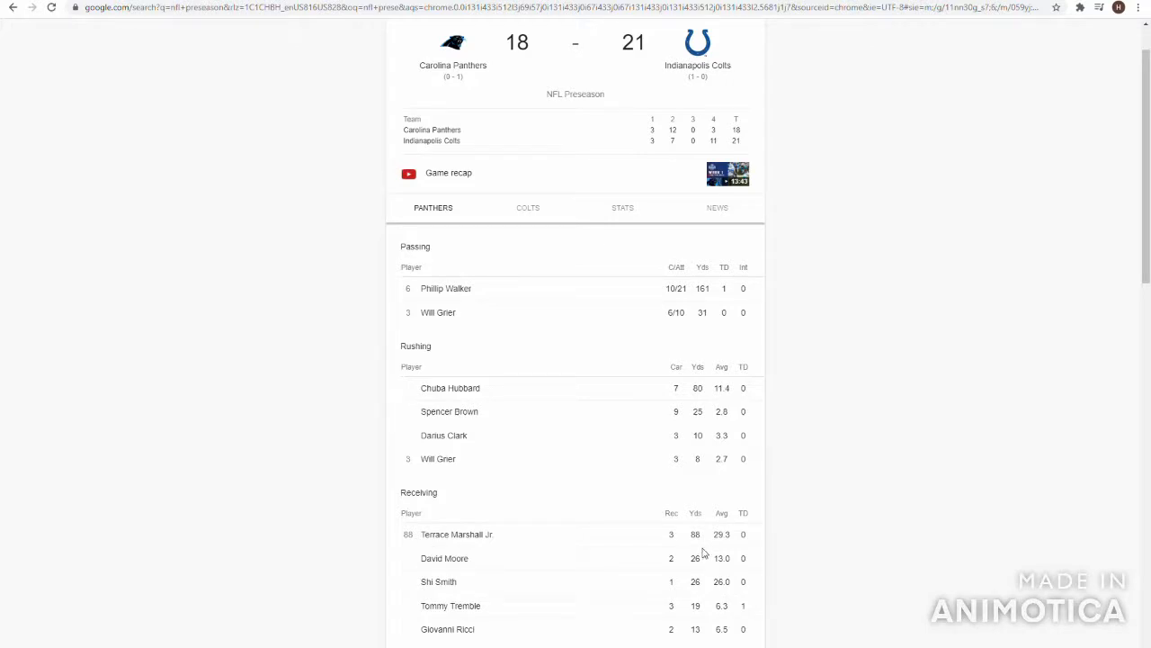
pyautogui.click(527, 207)
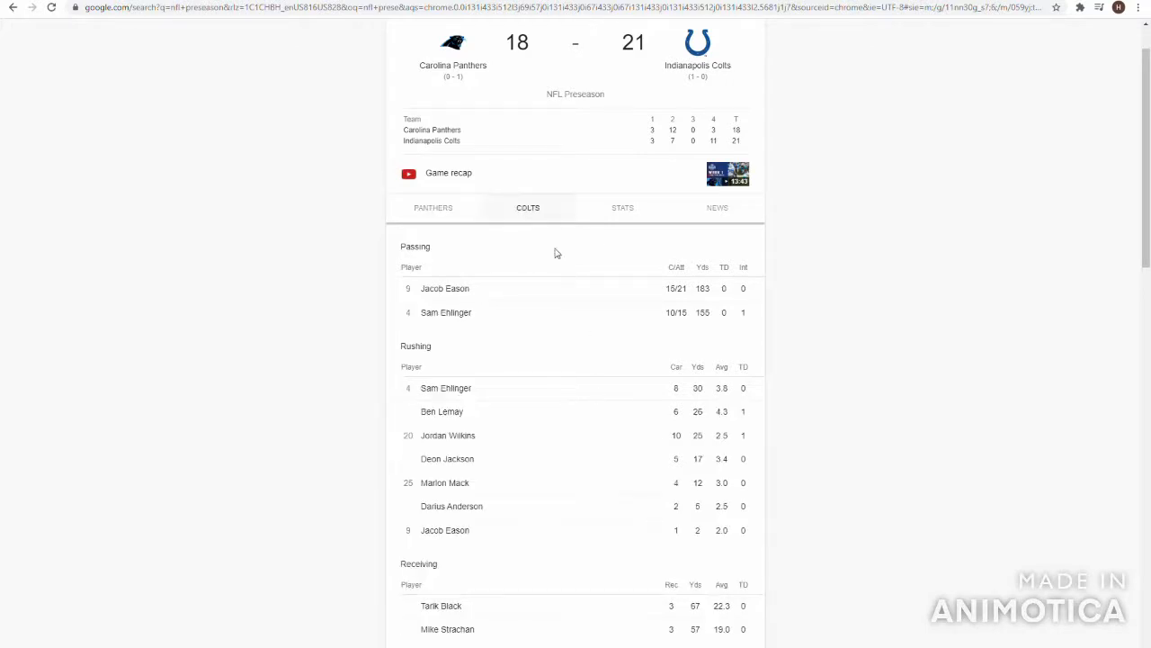
pyautogui.moveTo(576, 269)
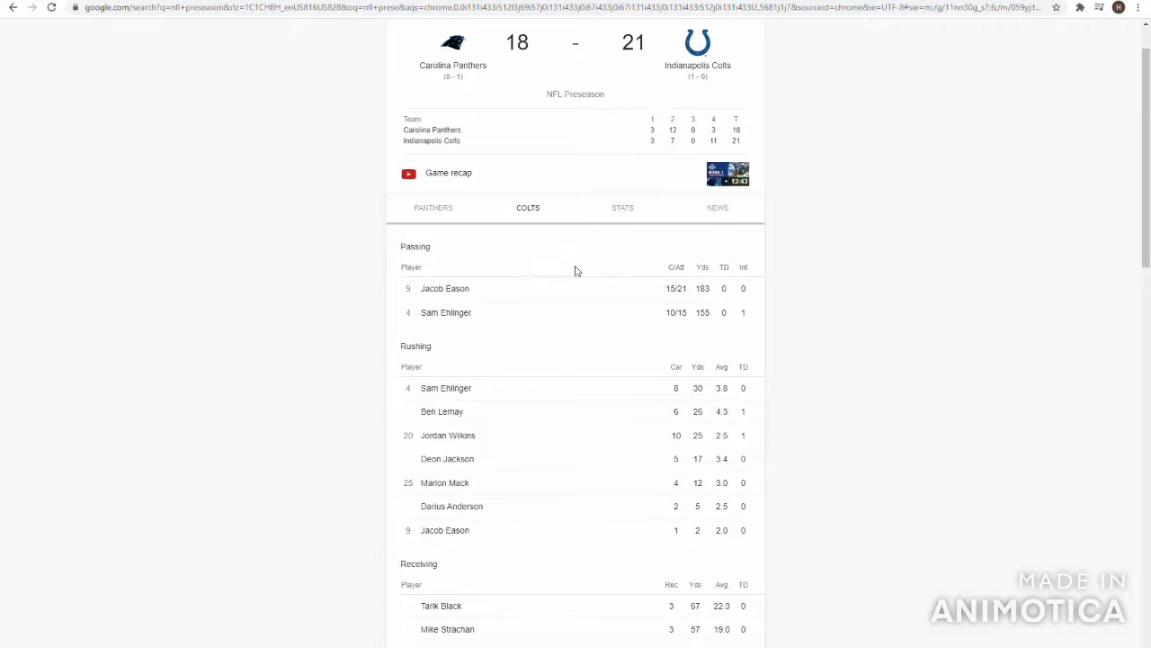
pyautogui.moveTo(656, 316)
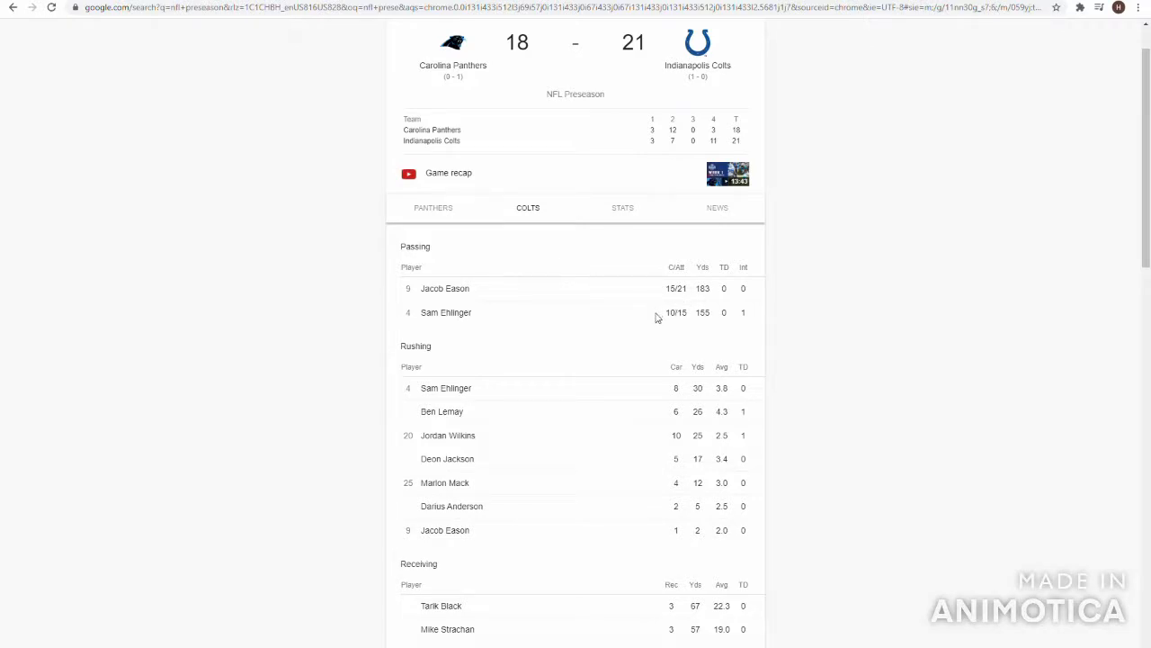
pyautogui.moveTo(698, 310)
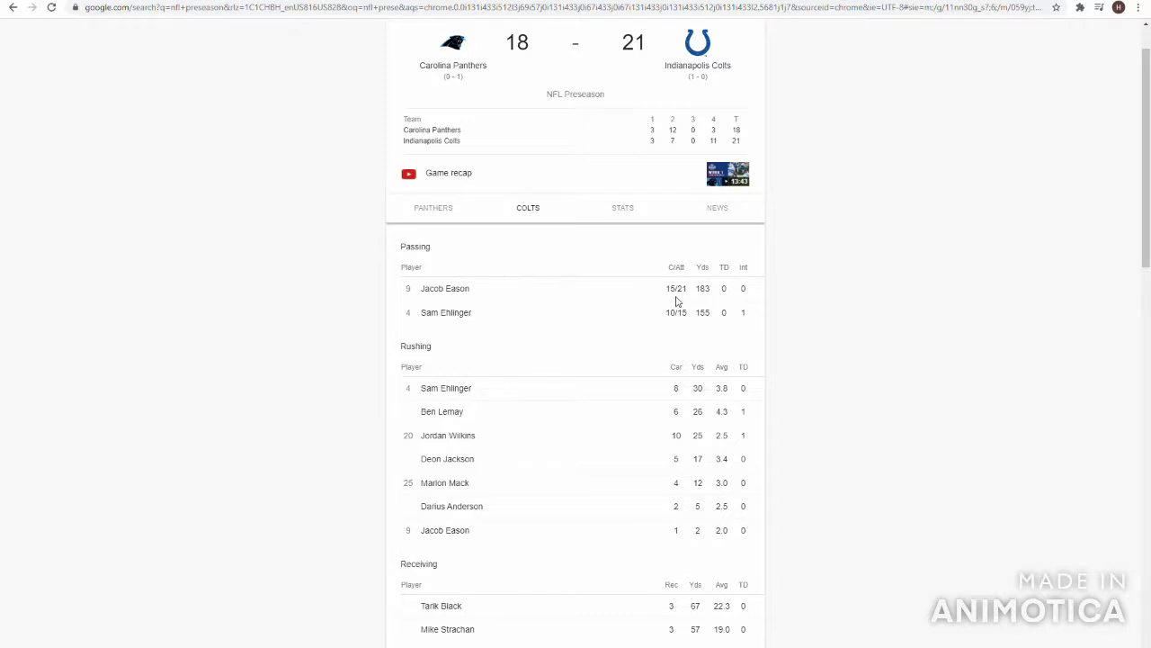
pyautogui.moveTo(630, 286)
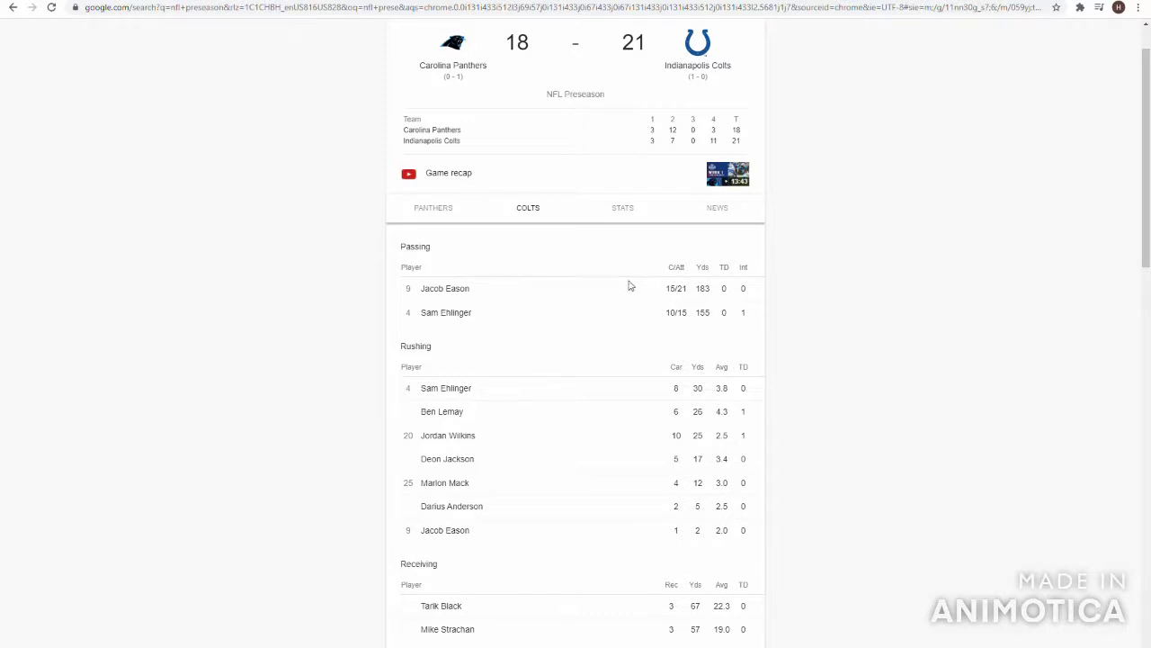
pyautogui.moveTo(450, 296)
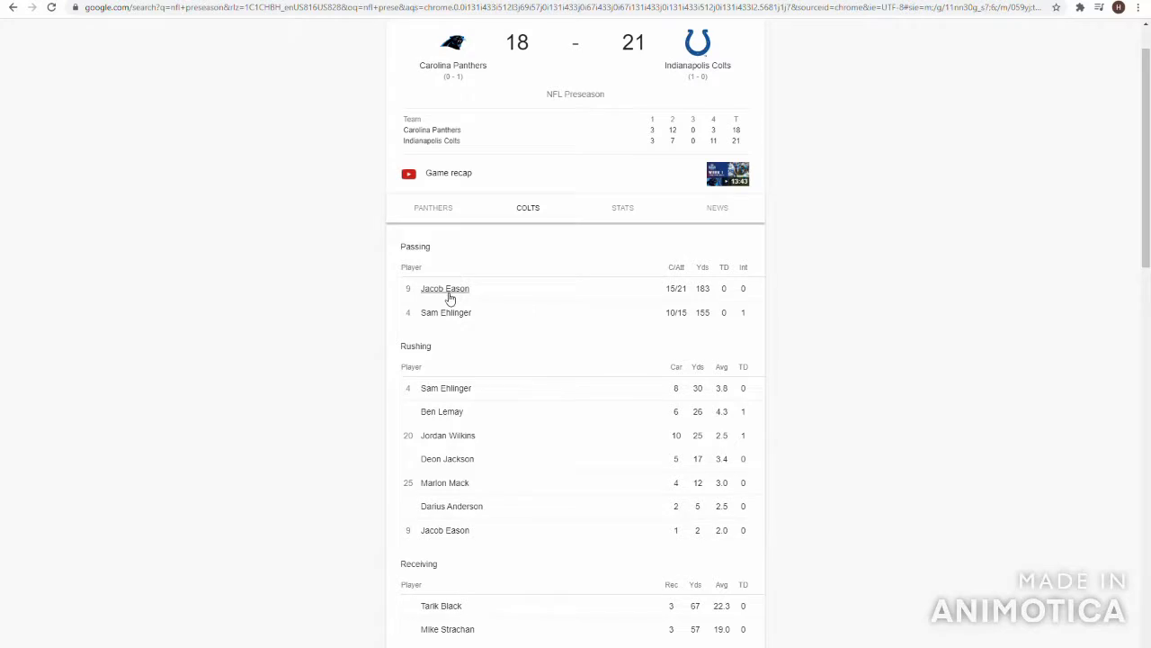
pyautogui.moveTo(630, 316)
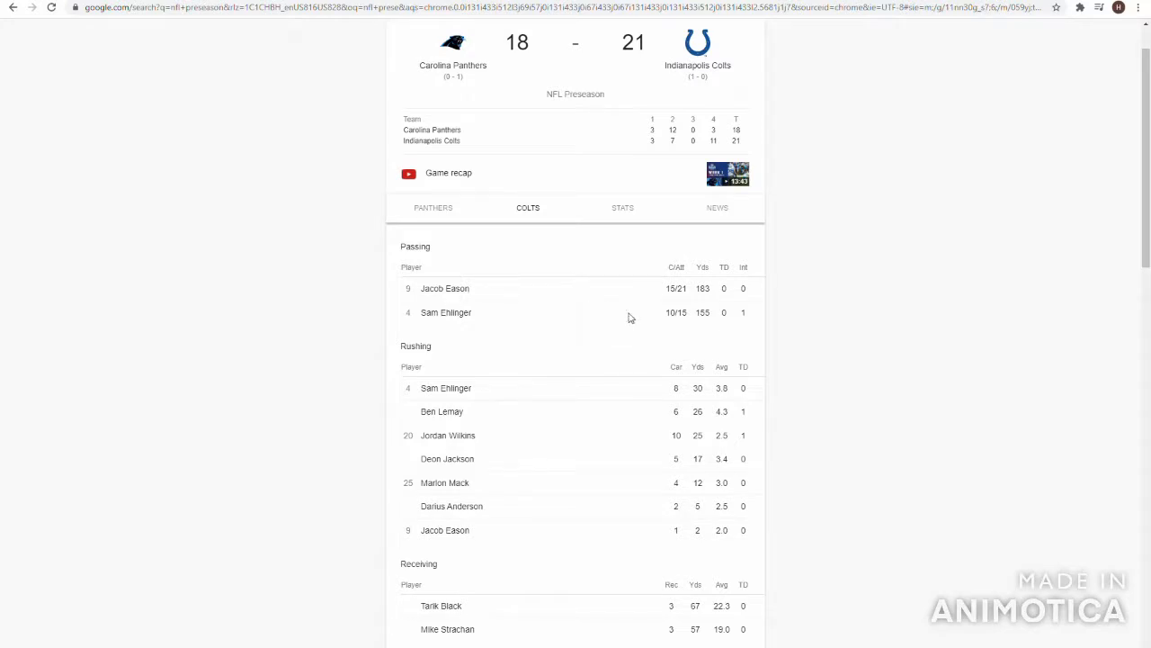
pyautogui.moveTo(687, 302)
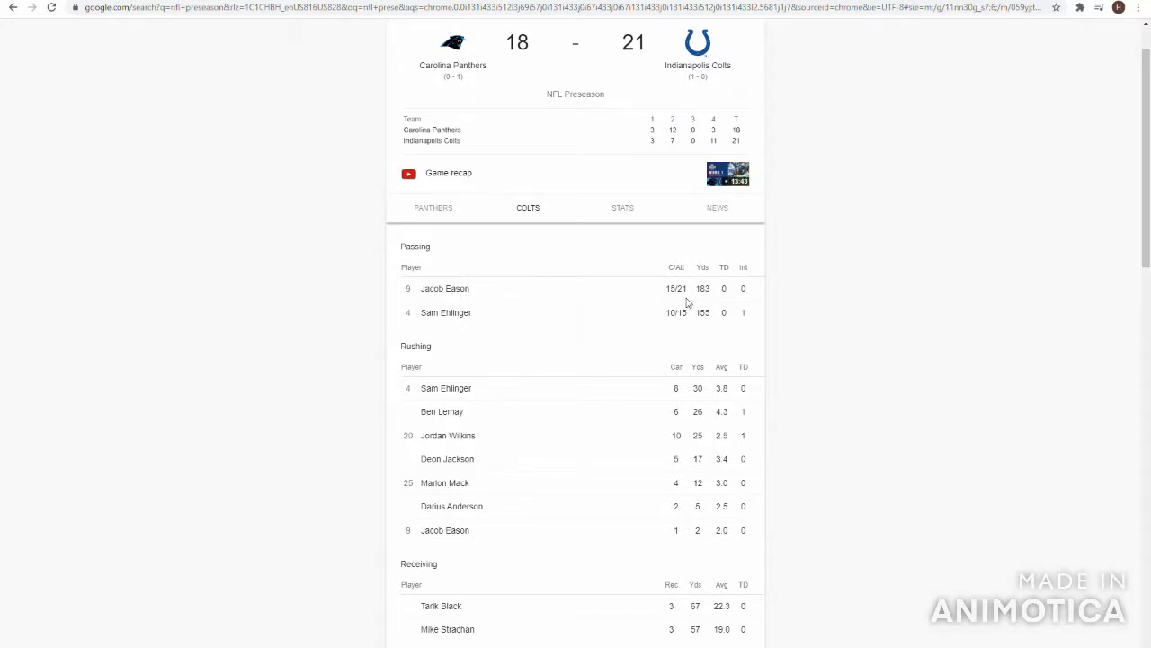
pyautogui.moveTo(705, 317)
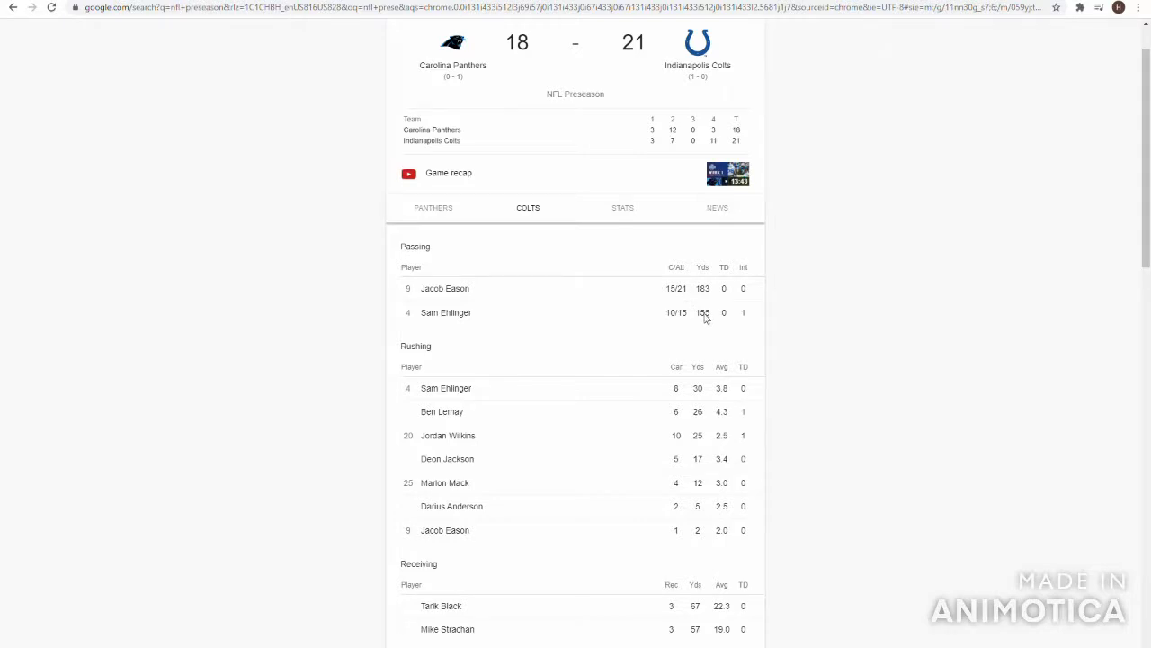
pyautogui.moveTo(678, 336)
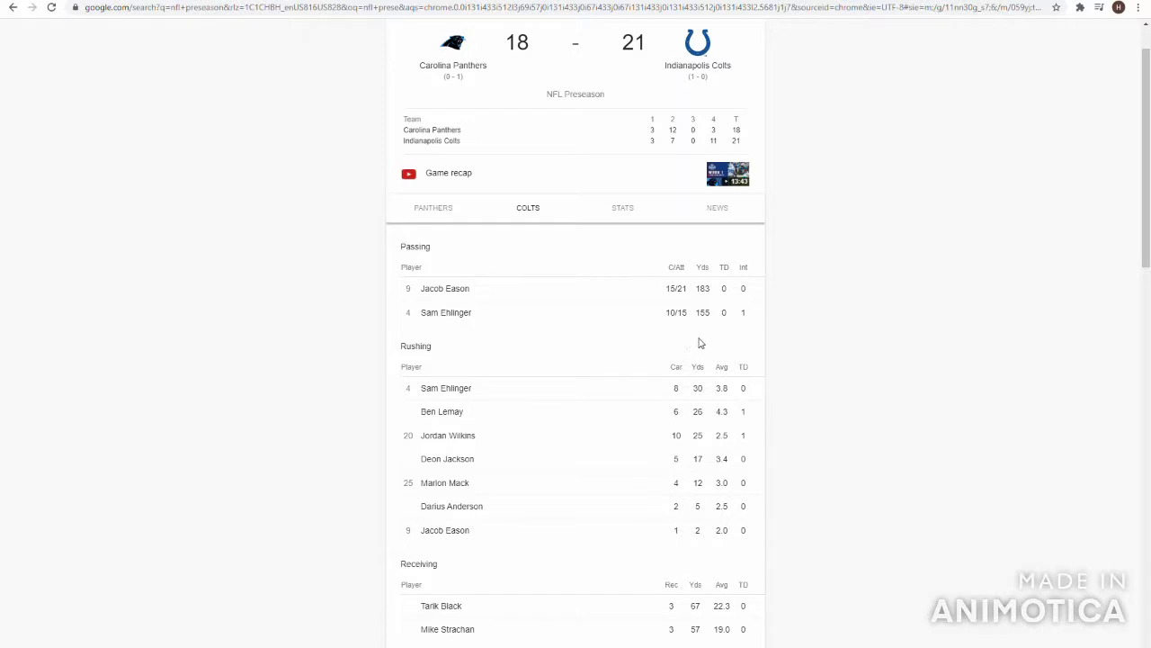
pyautogui.moveTo(691, 322)
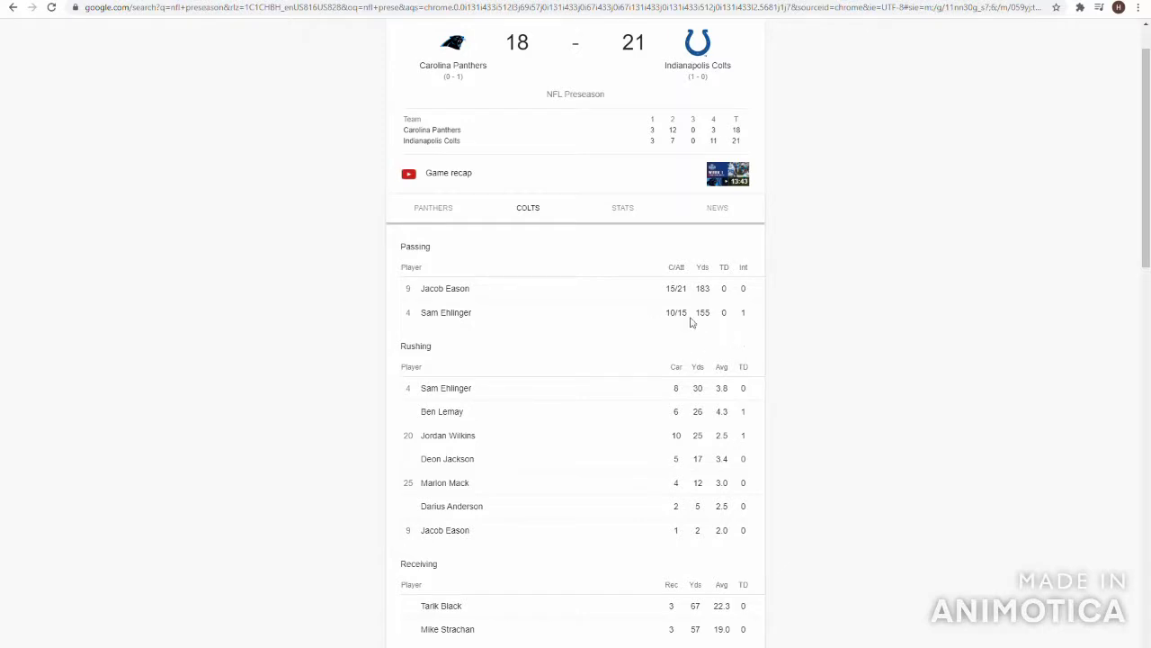
pyautogui.moveTo(700, 306)
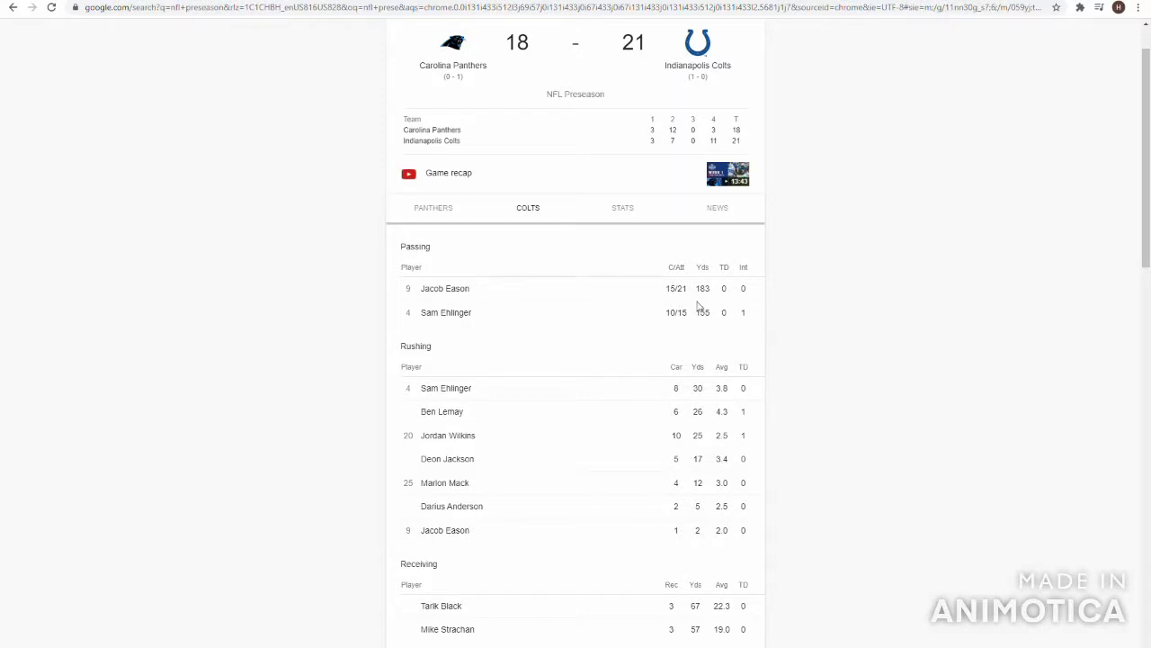
pyautogui.moveTo(747, 316)
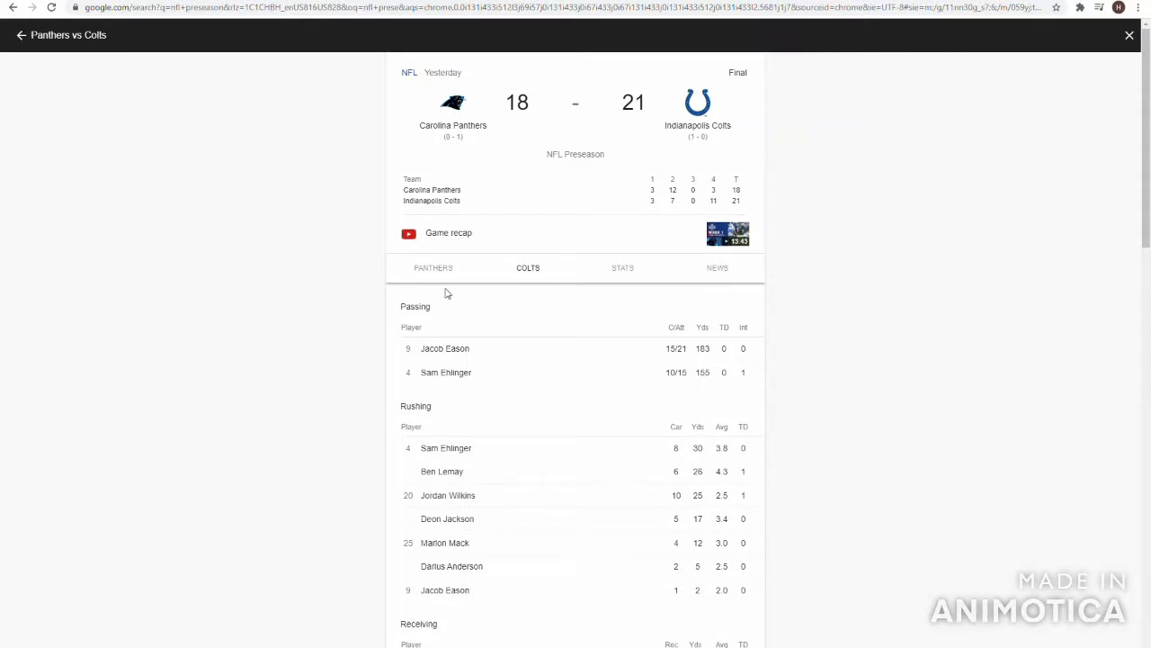
pyautogui.moveTo(21, 51)
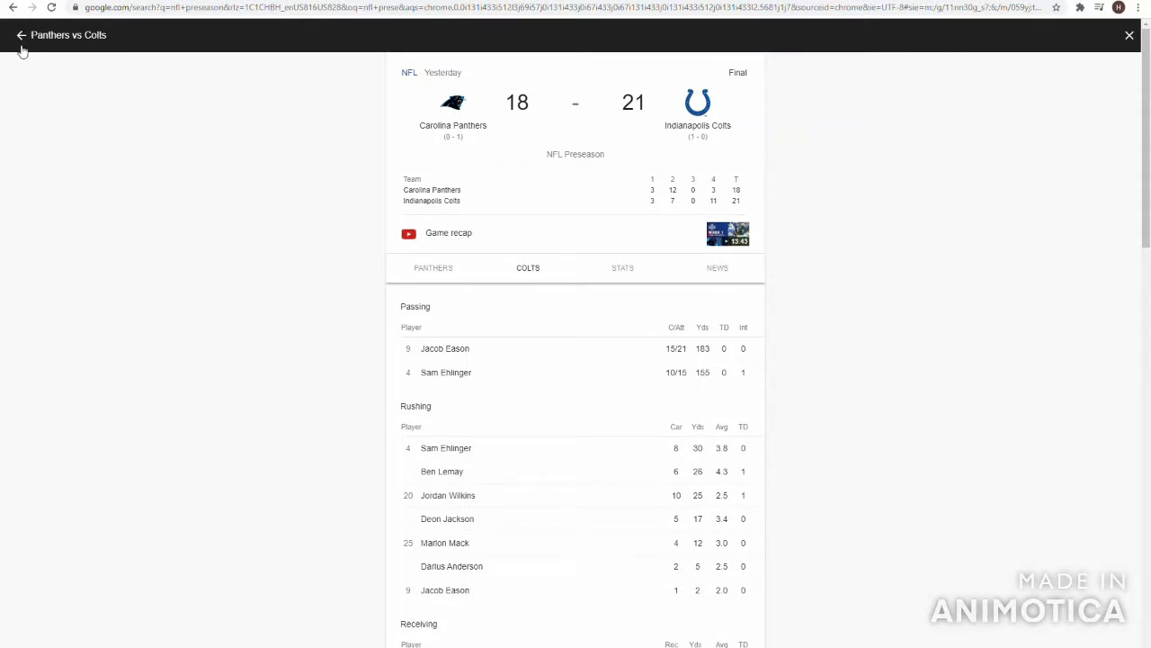
# Back on the games list, scroll through the week 3 and week 4 preseason schedule.
pyautogui.click(22, 36)
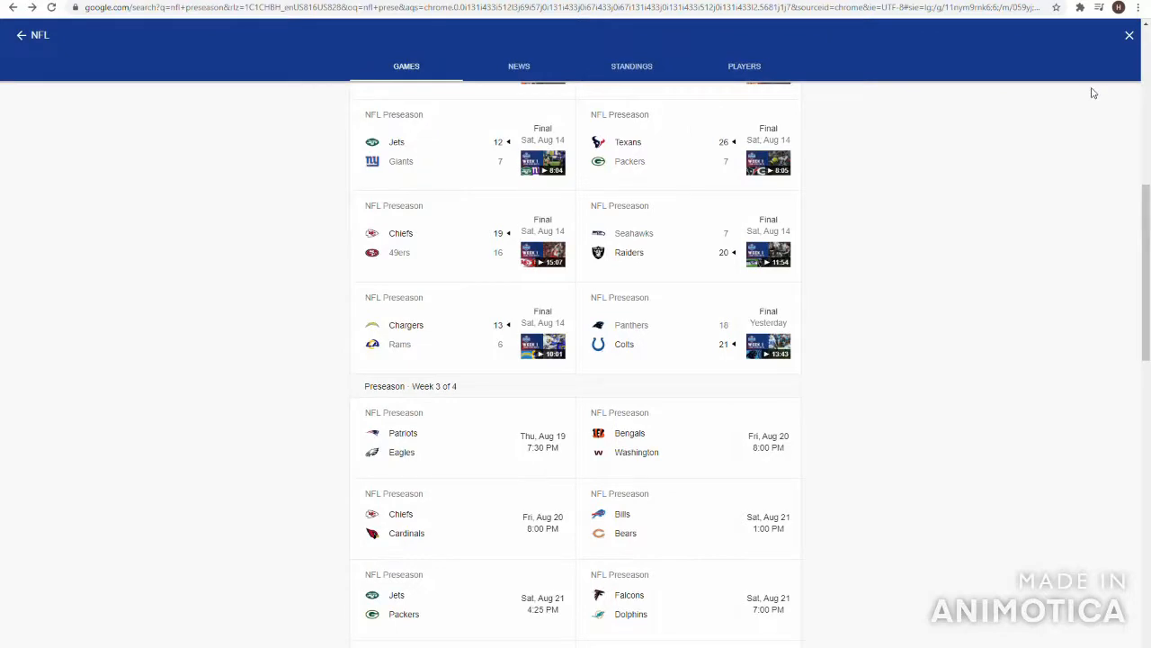
pyautogui.scroll(-3)
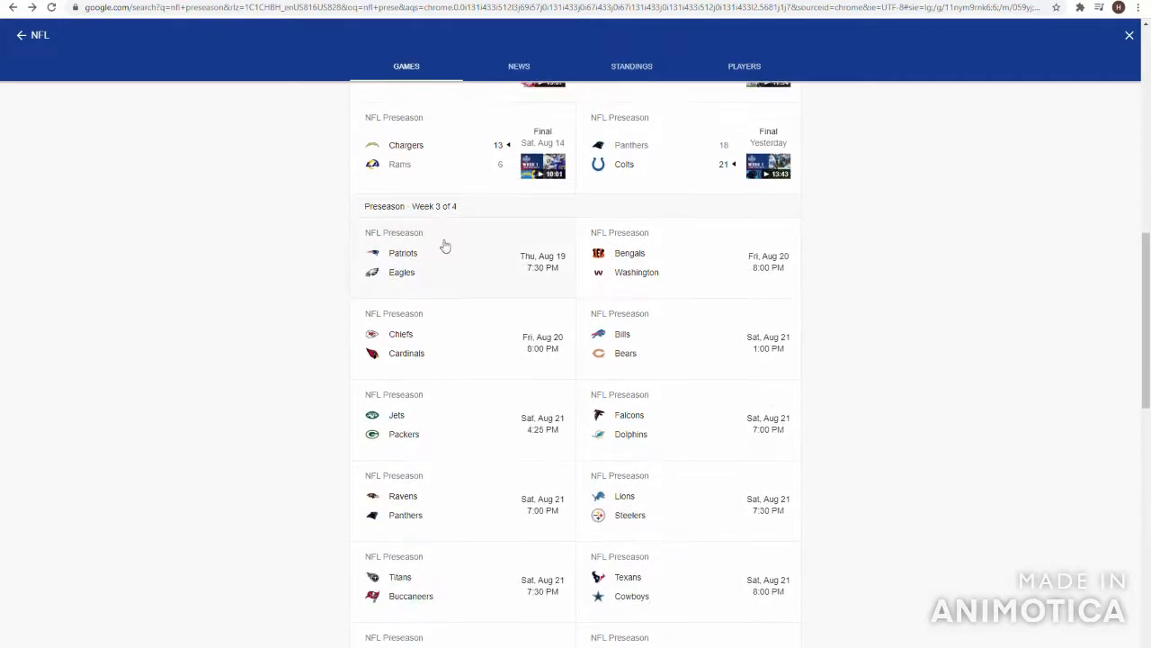
pyautogui.moveTo(691, 297)
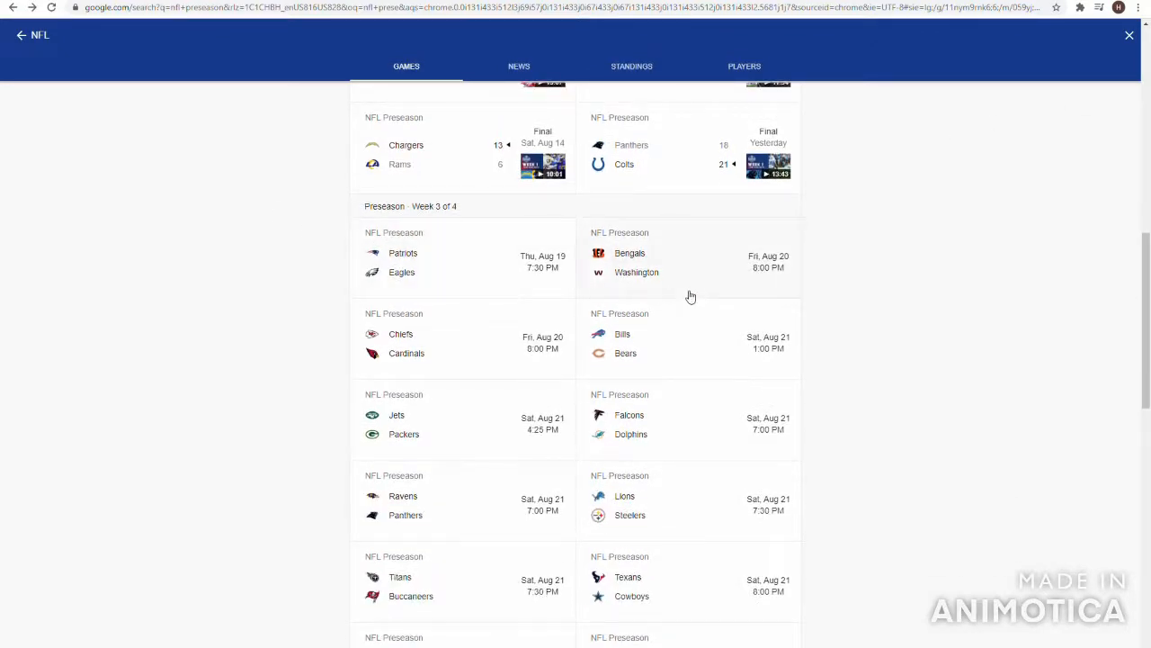
pyautogui.moveTo(558, 364)
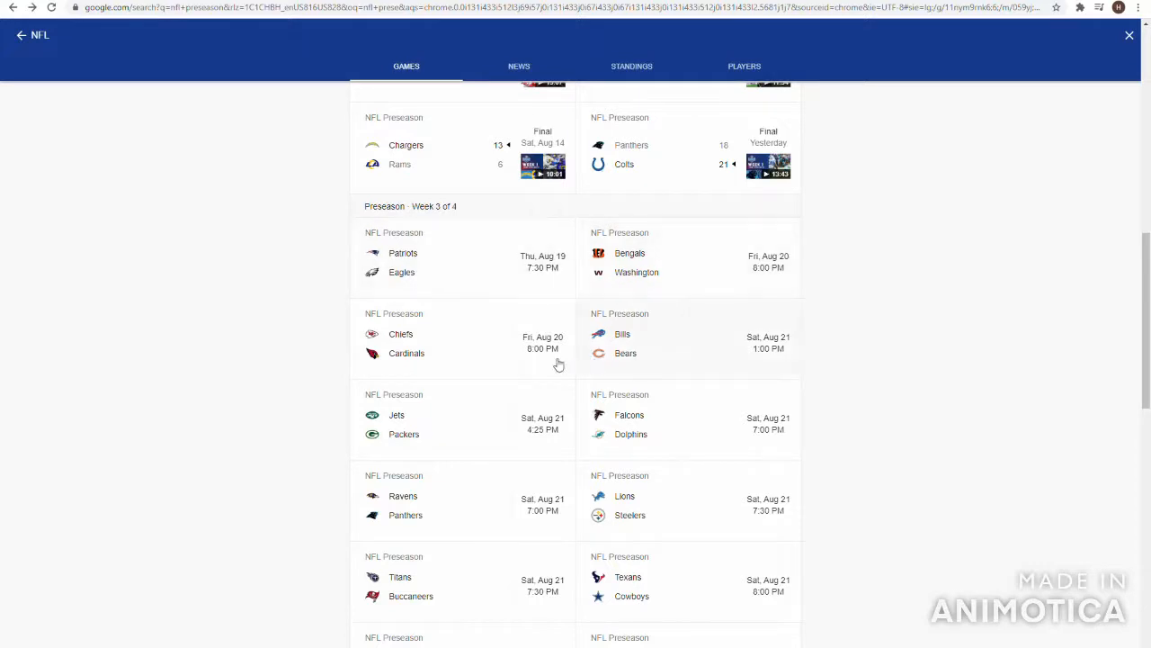
pyautogui.moveTo(586, 306)
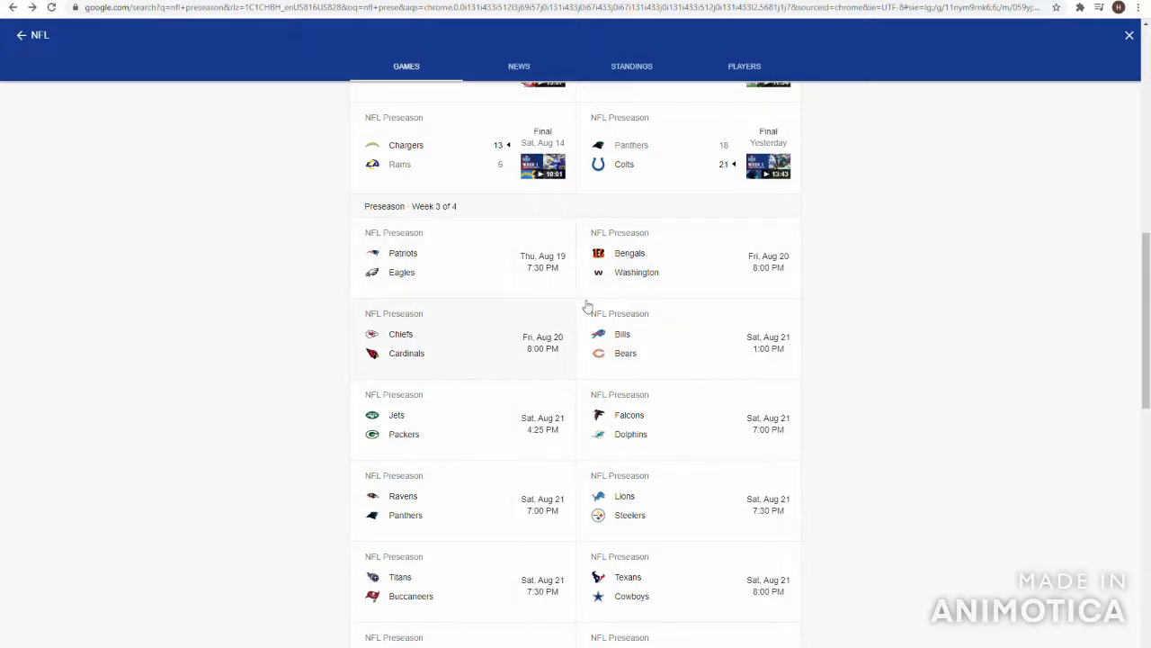
pyautogui.moveTo(594, 292)
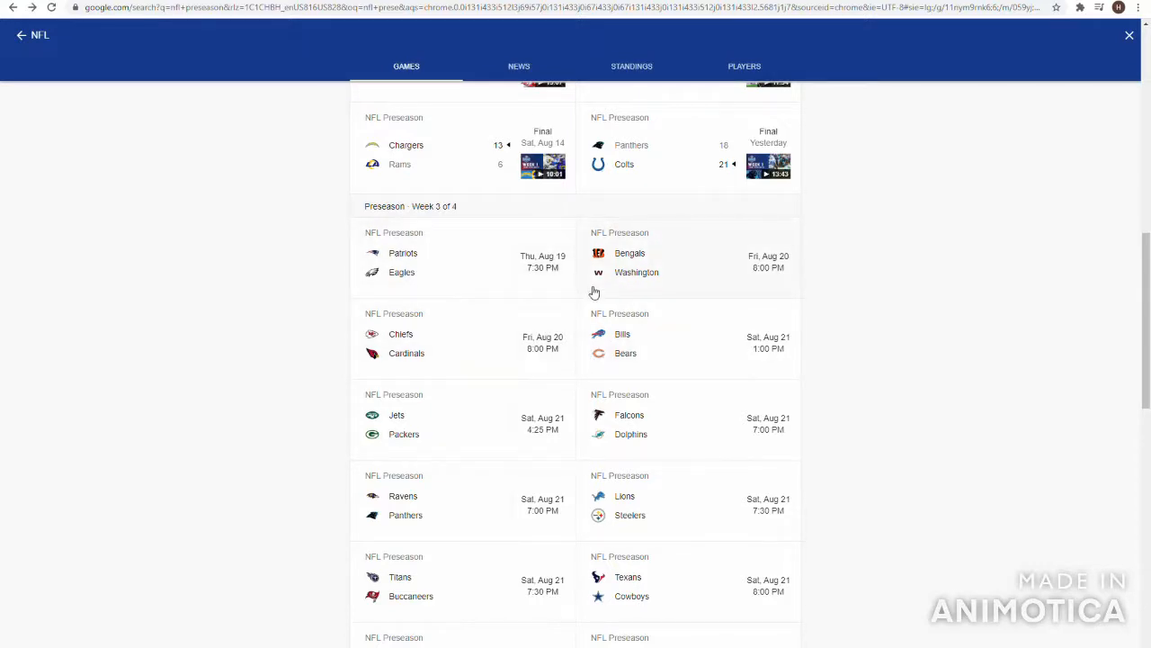
pyautogui.scroll(-3)
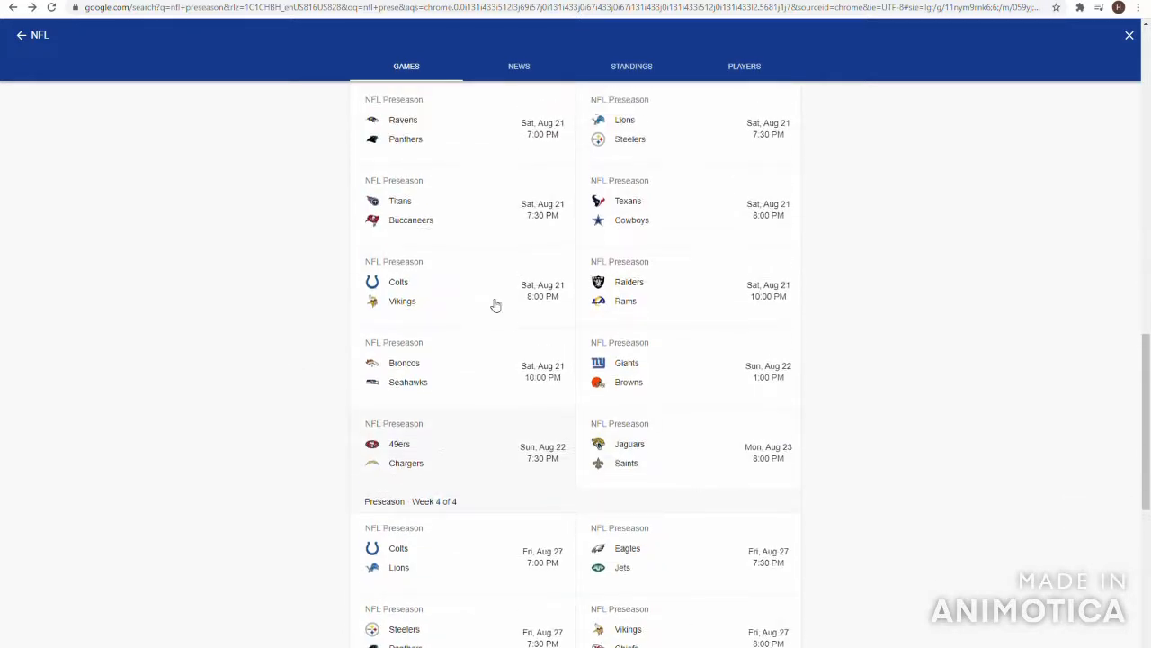
pyautogui.scroll(-3)
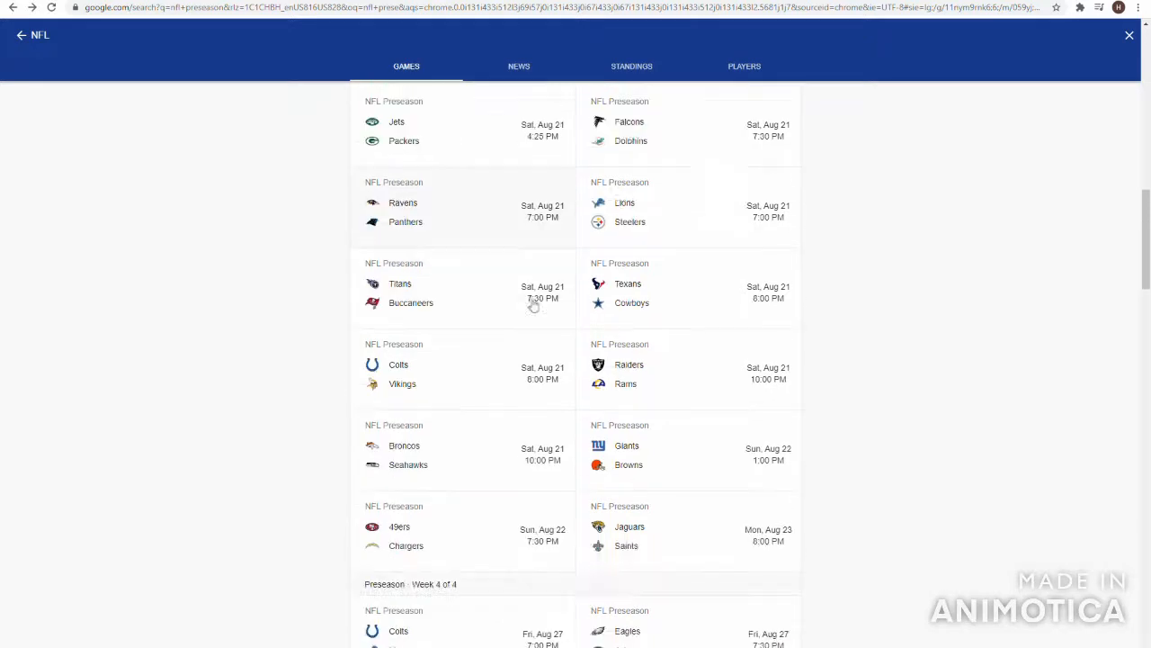
pyautogui.scroll(-3)
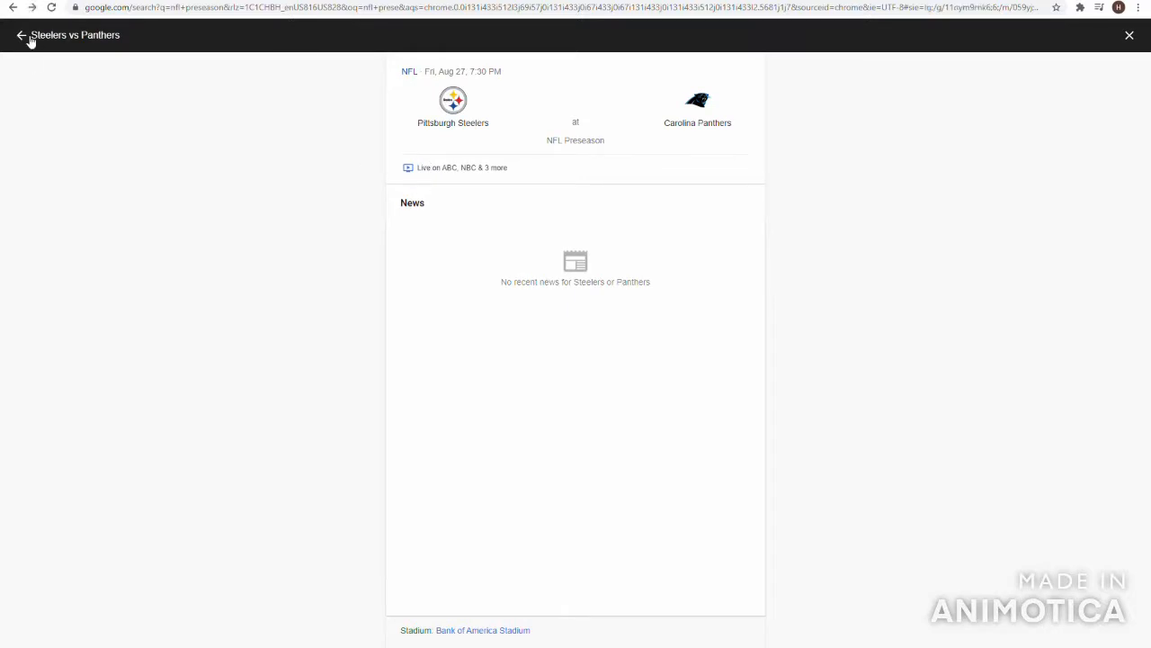
# Return from the Steelers vs Panthers page to the Week 3 preseason schedule.
pyautogui.click(22, 36)
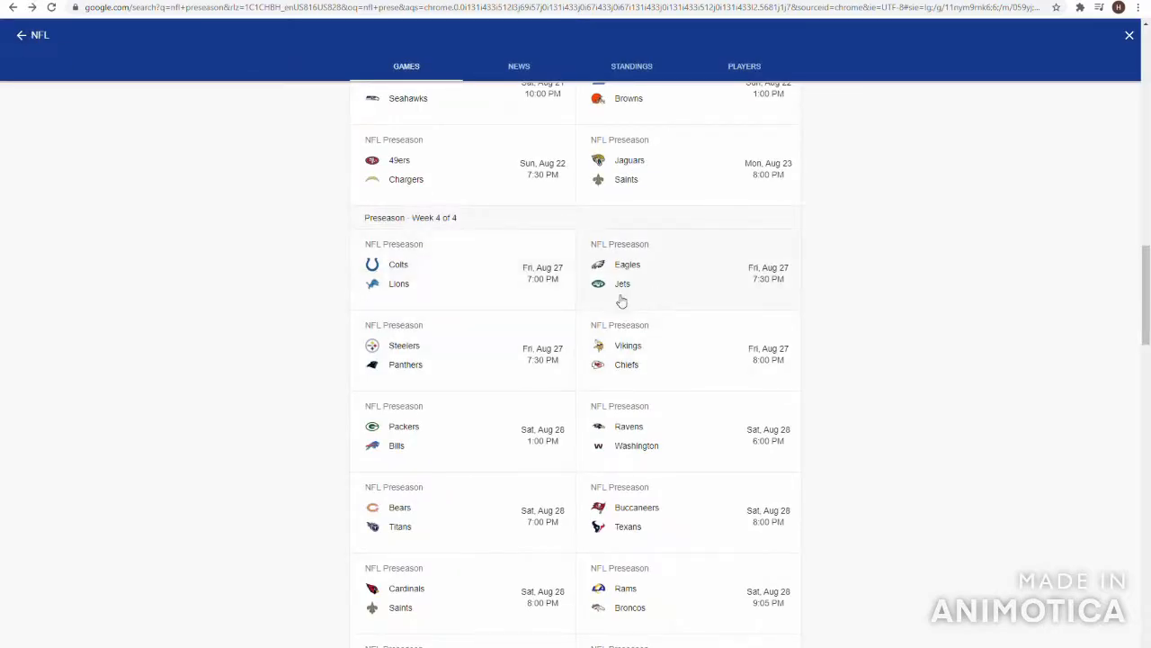
pyautogui.moveTo(684, 365)
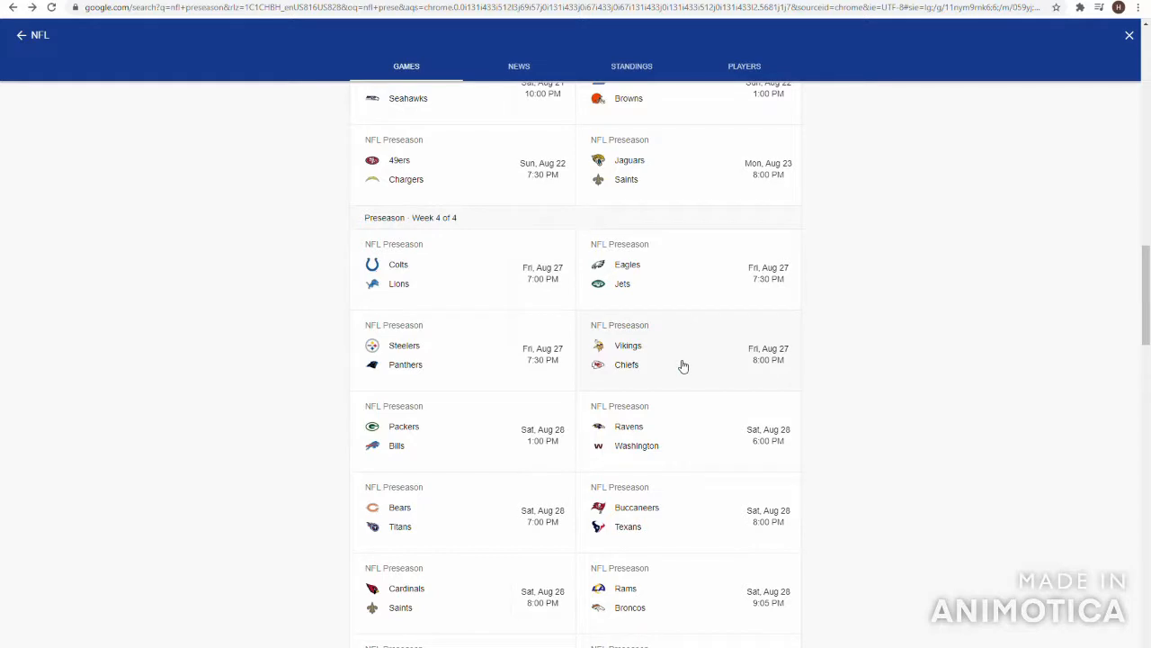
pyautogui.scroll(3)
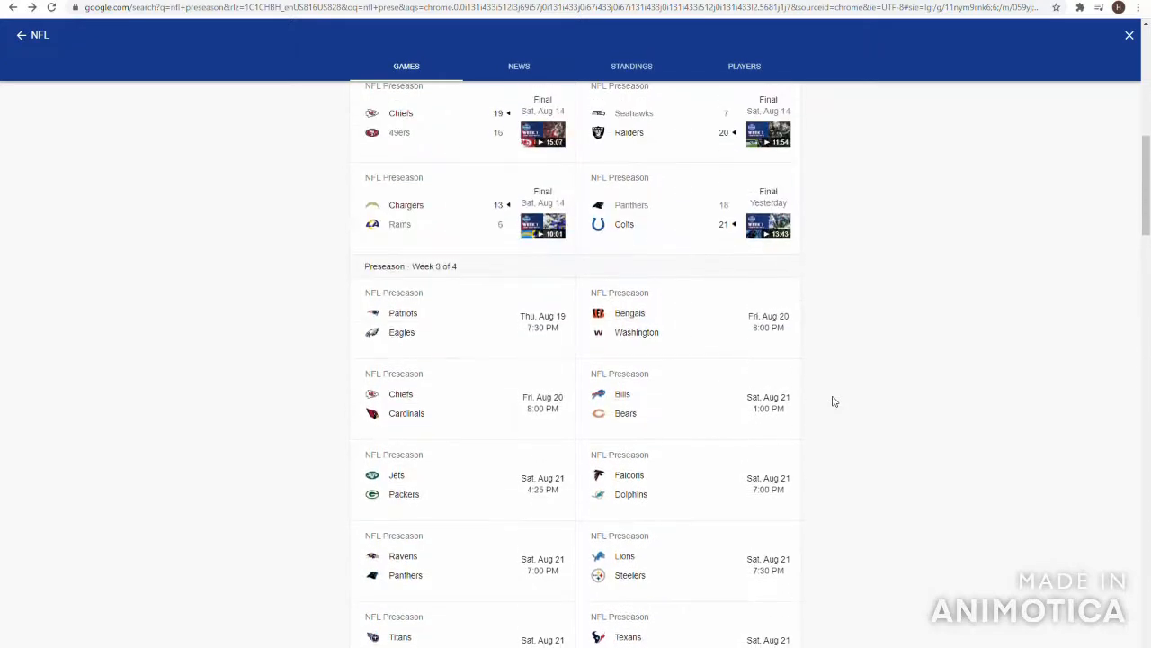
pyautogui.scroll(-3)
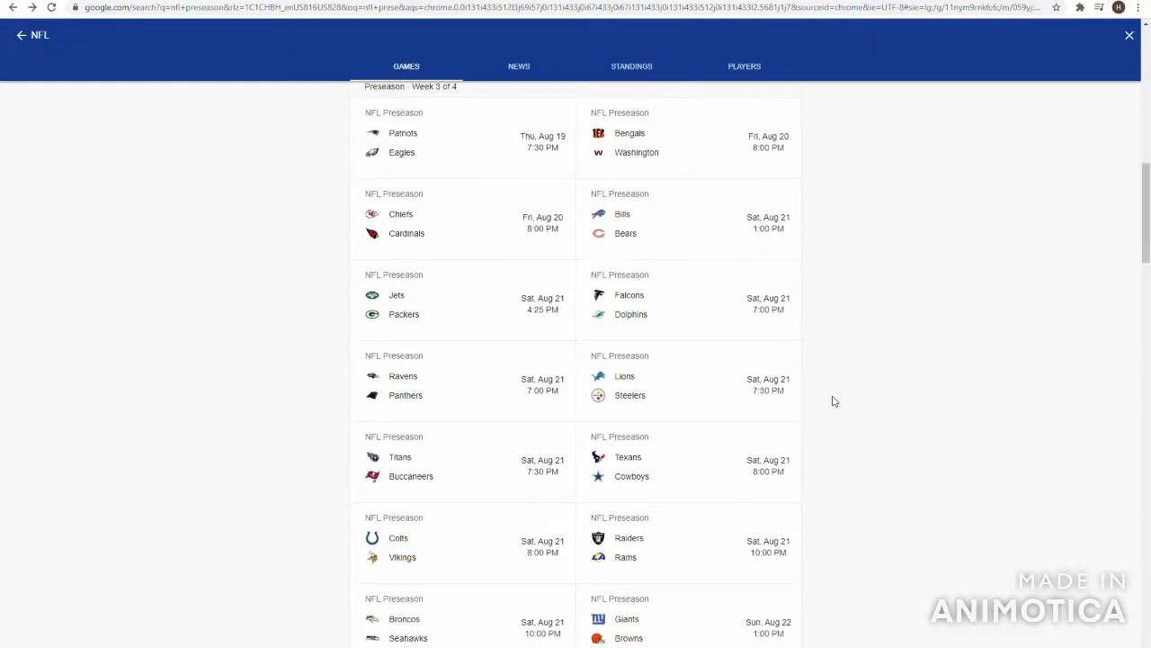
pyautogui.moveTo(971, 237)
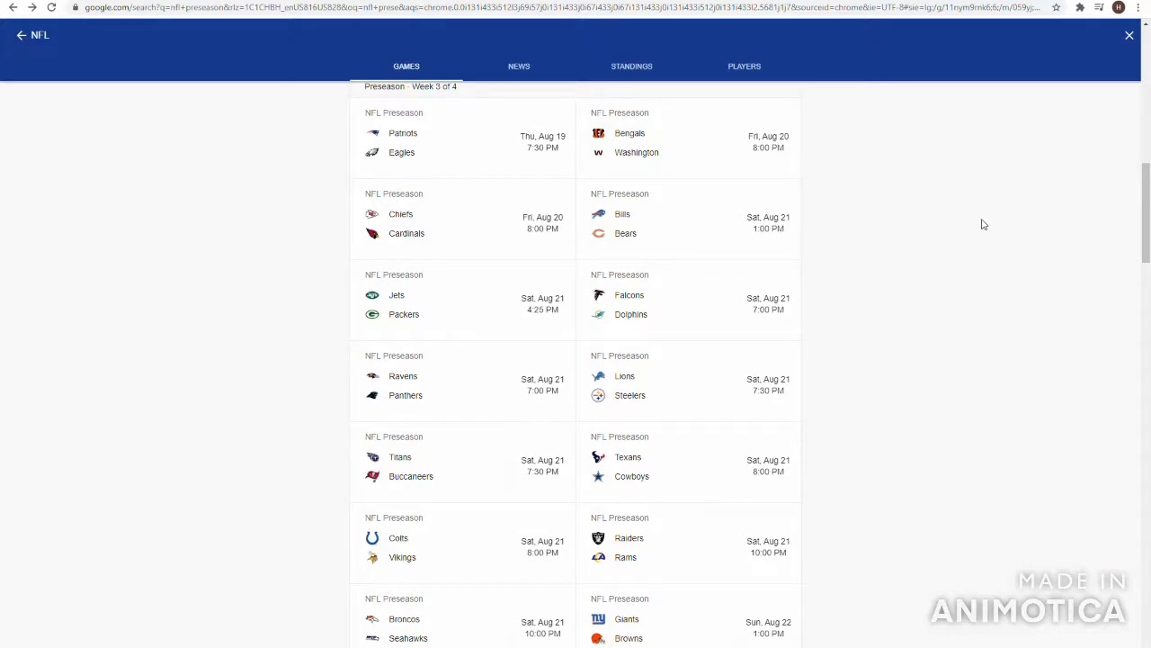
pyautogui.moveTo(978, 238)
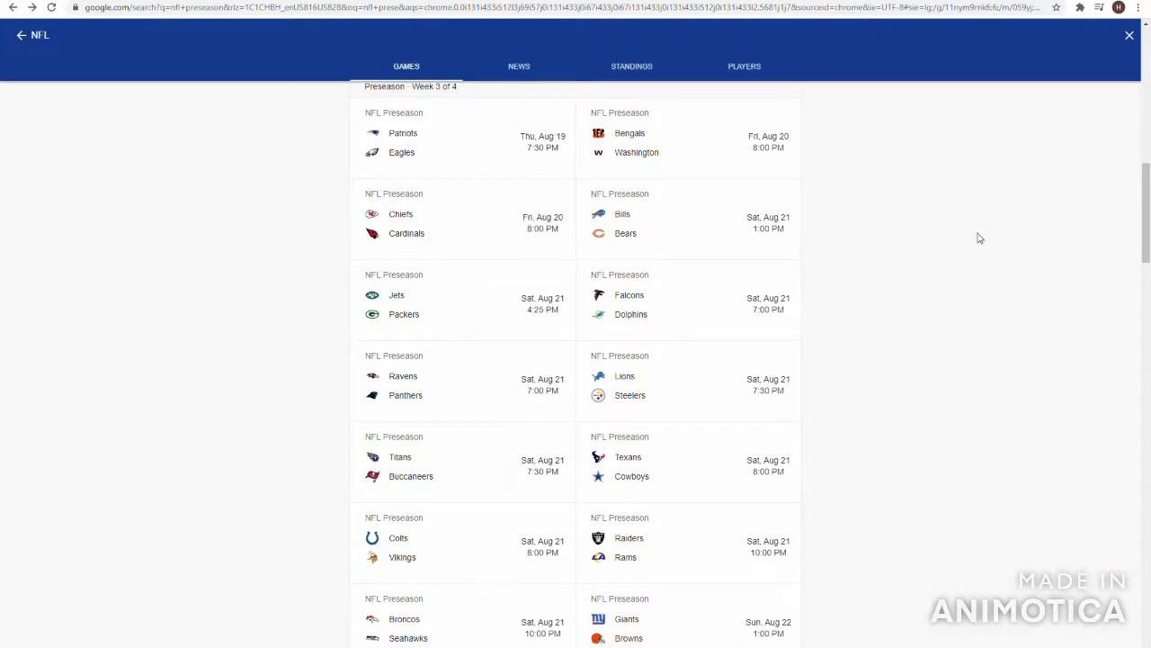
pyautogui.moveTo(975, 255)
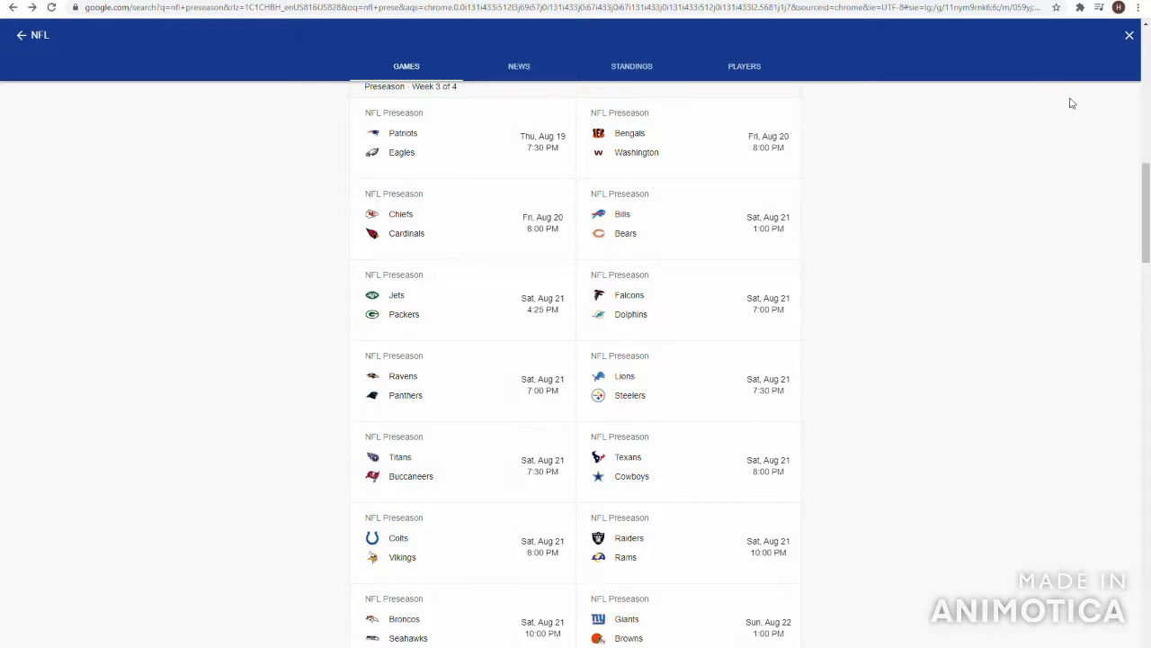
pyautogui.moveTo(1096, 94)
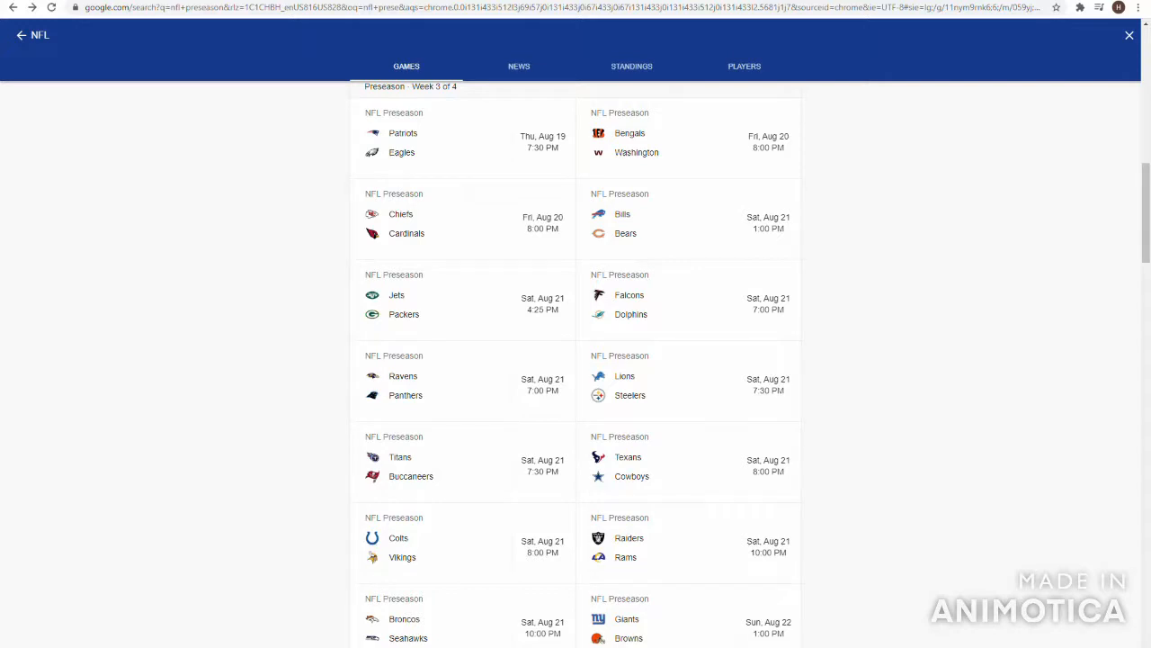
pyautogui.moveTo(1072, 111)
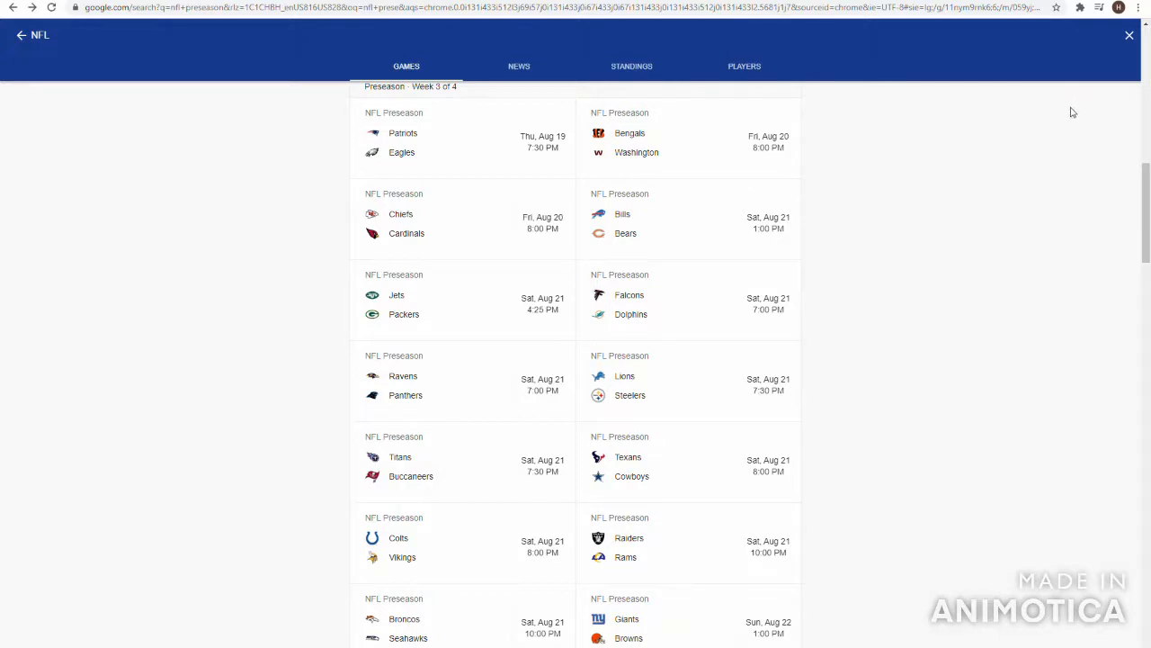
pyautogui.moveTo(1094, 92)
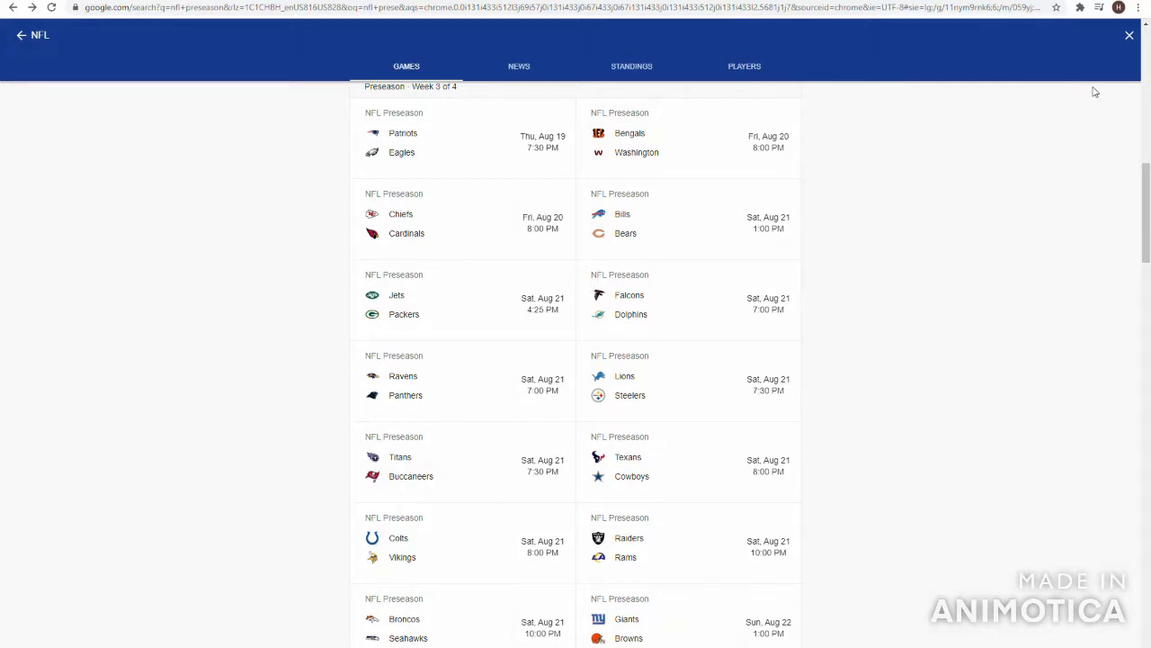
pyautogui.moveTo(1094, 100)
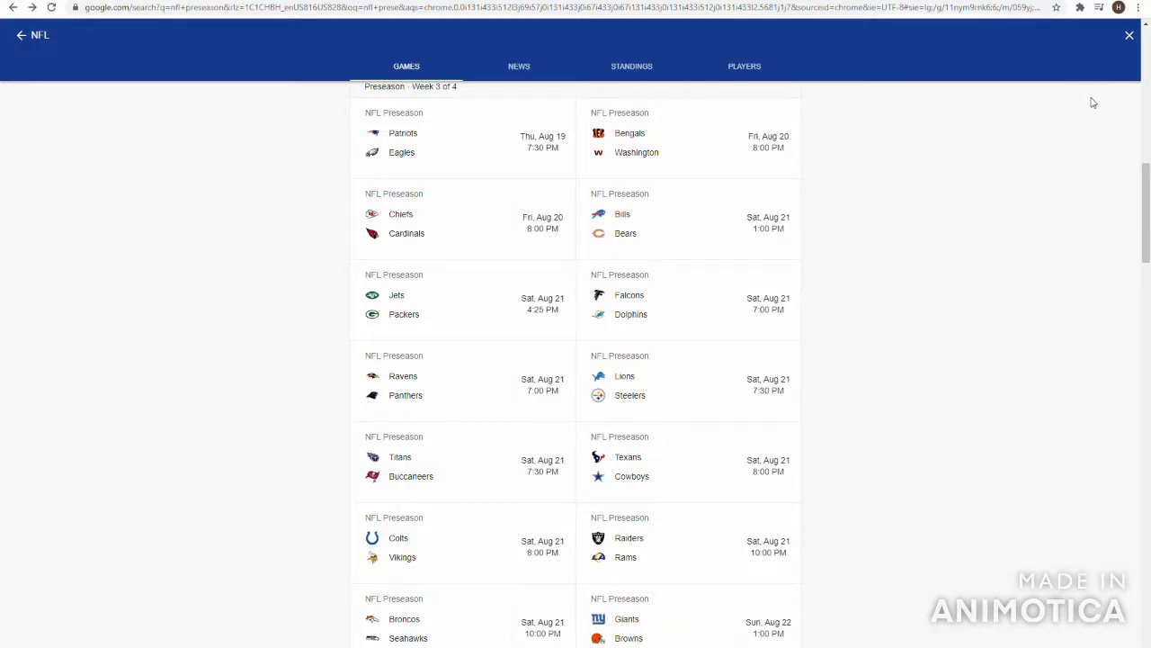
pyautogui.moveTo(1070, 115)
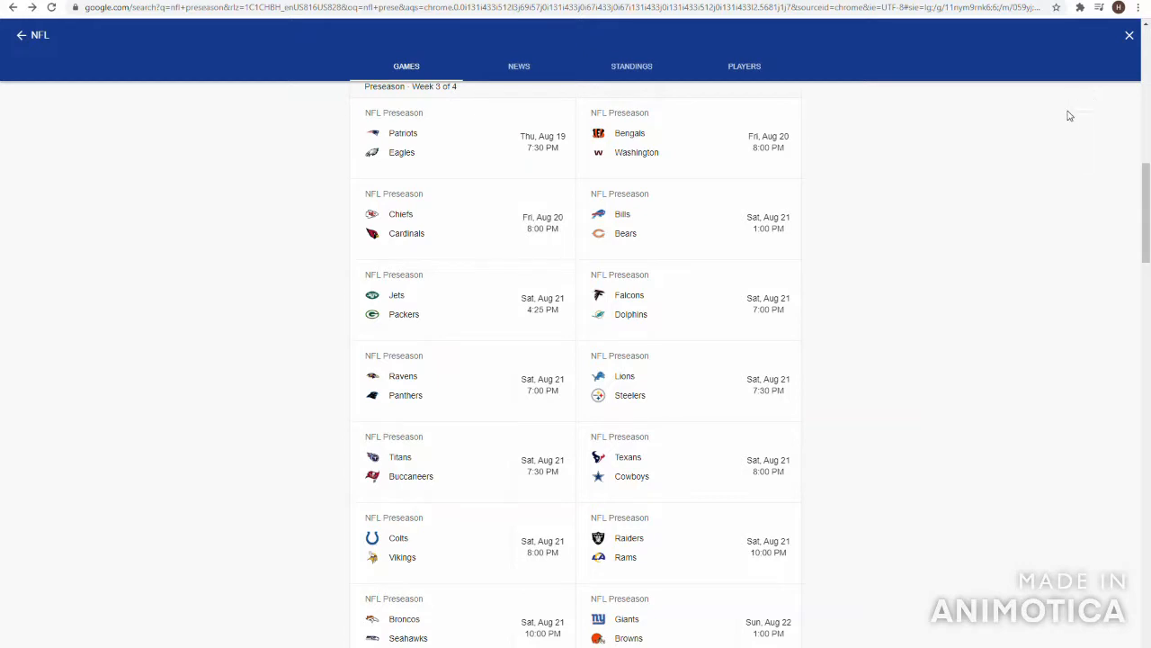
pyautogui.moveTo(1074, 93)
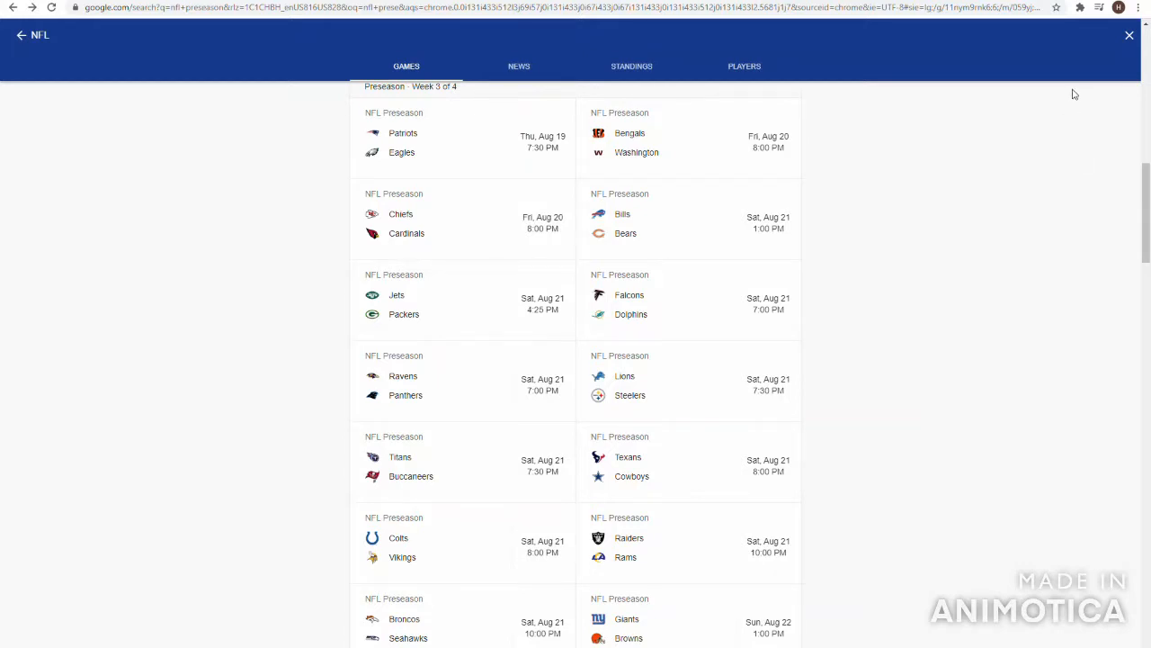
pyautogui.moveTo(1088, 85)
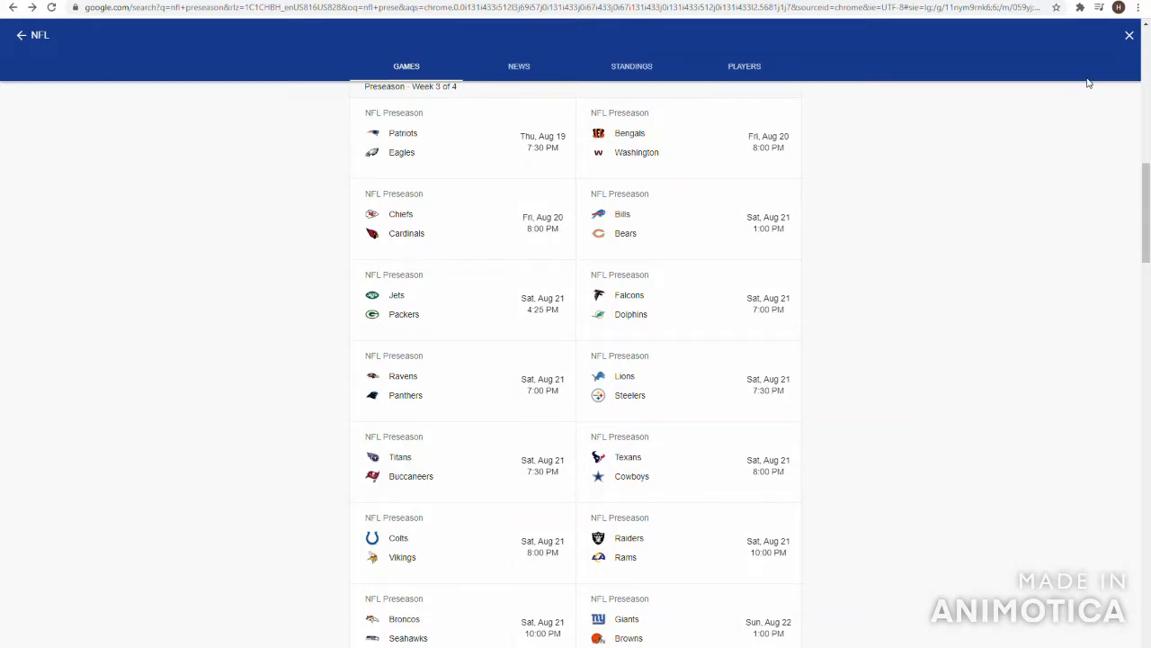